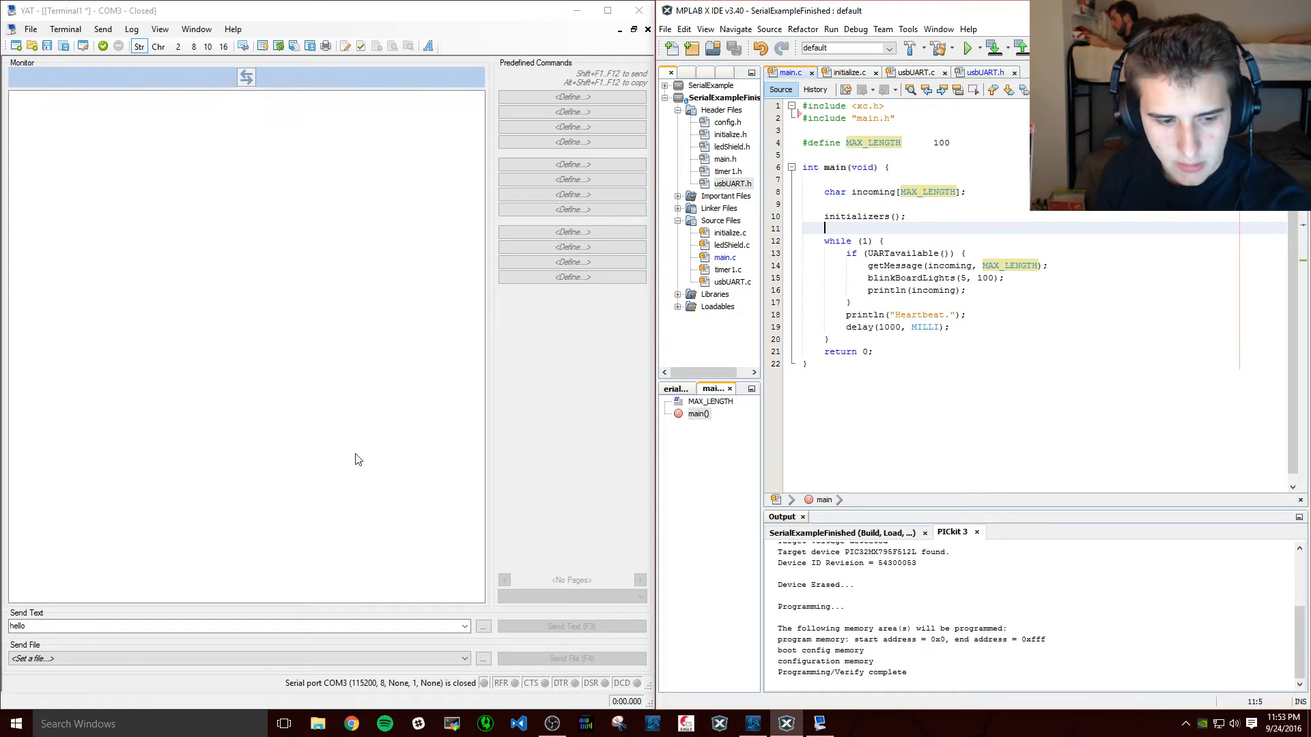
mouse_move(305, 691)
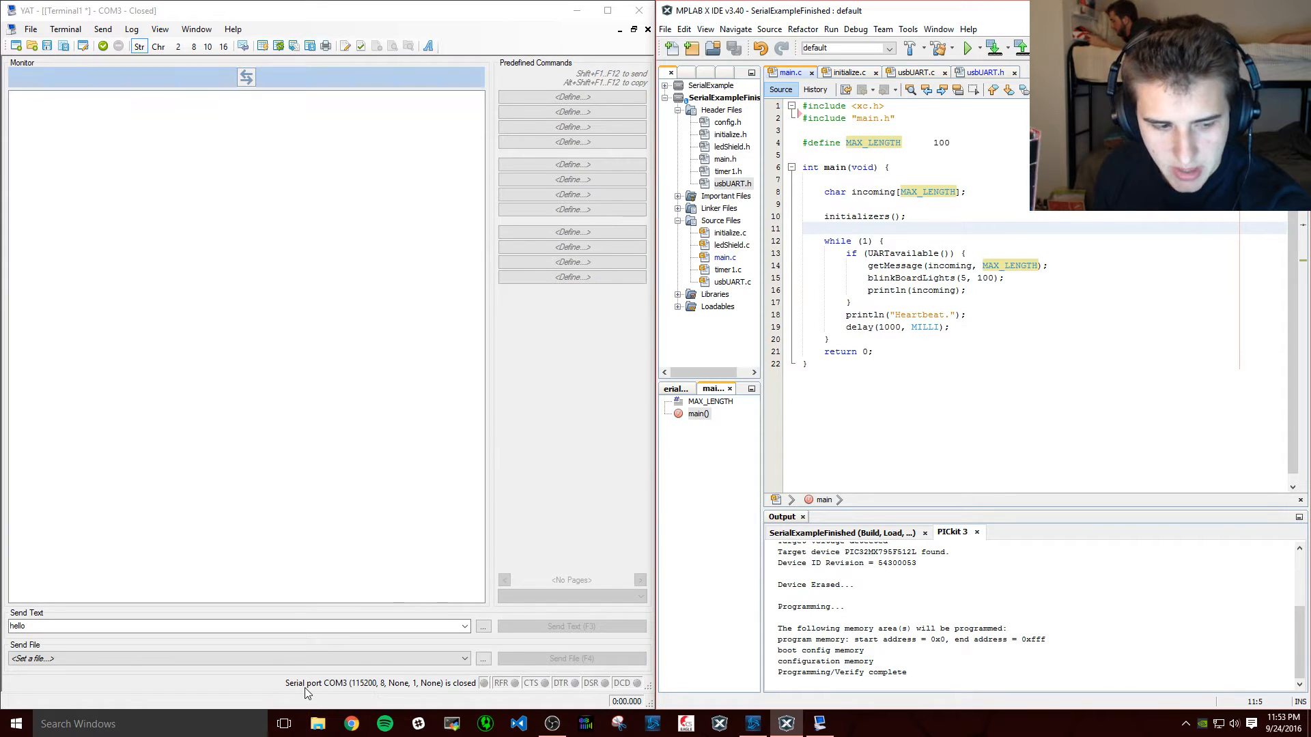
mouse_move(360, 693)
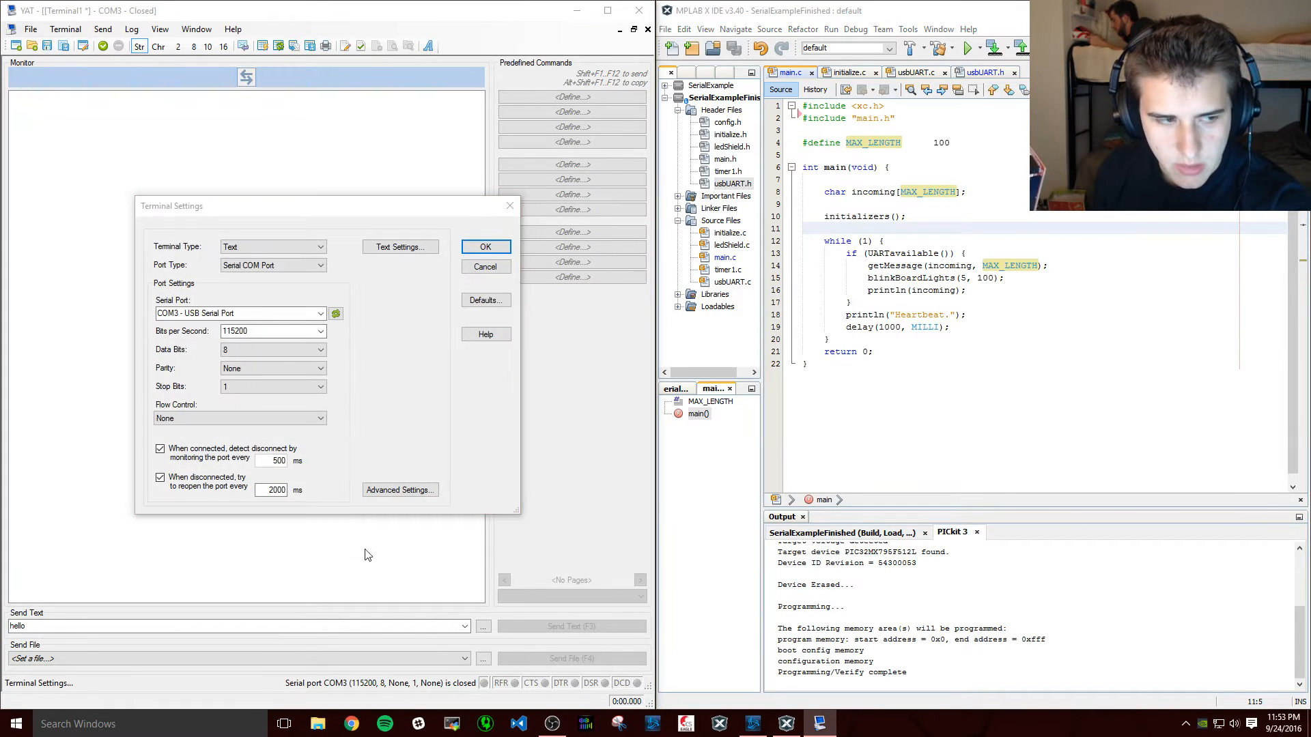
mouse_move(247, 330)
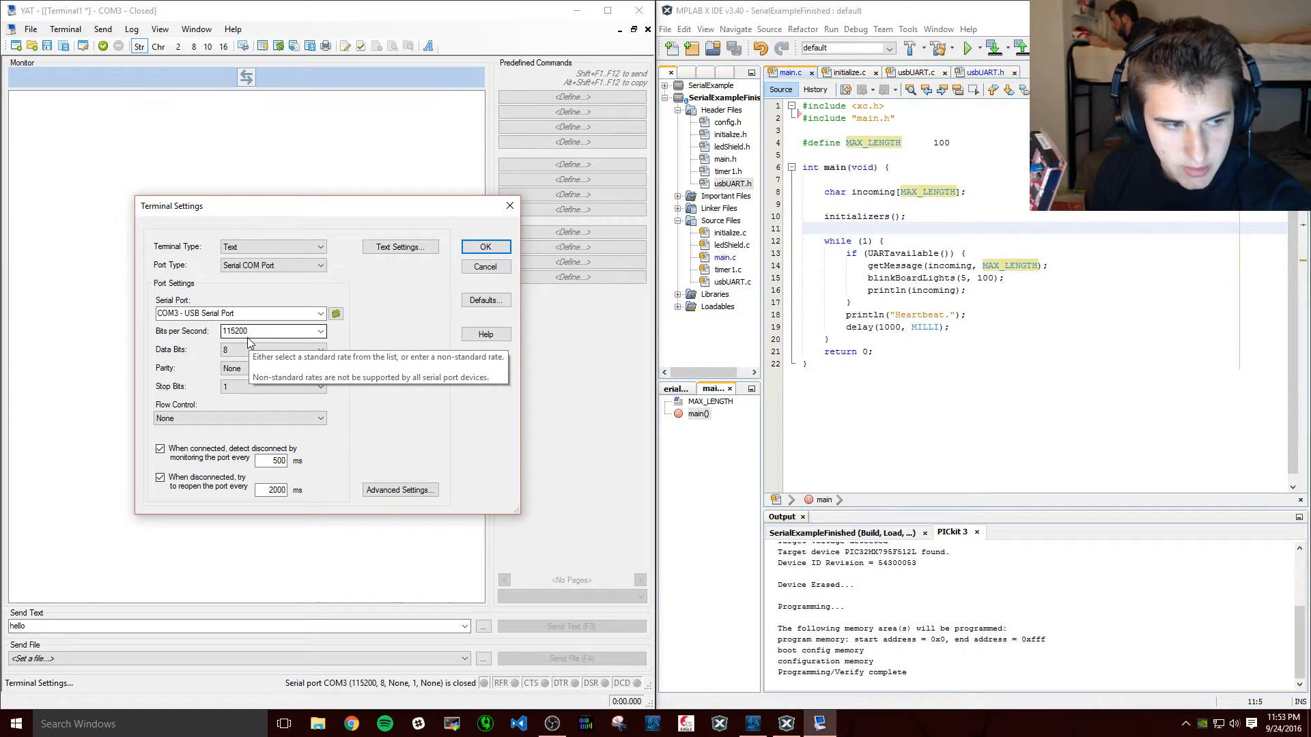
mouse_move(262, 434)
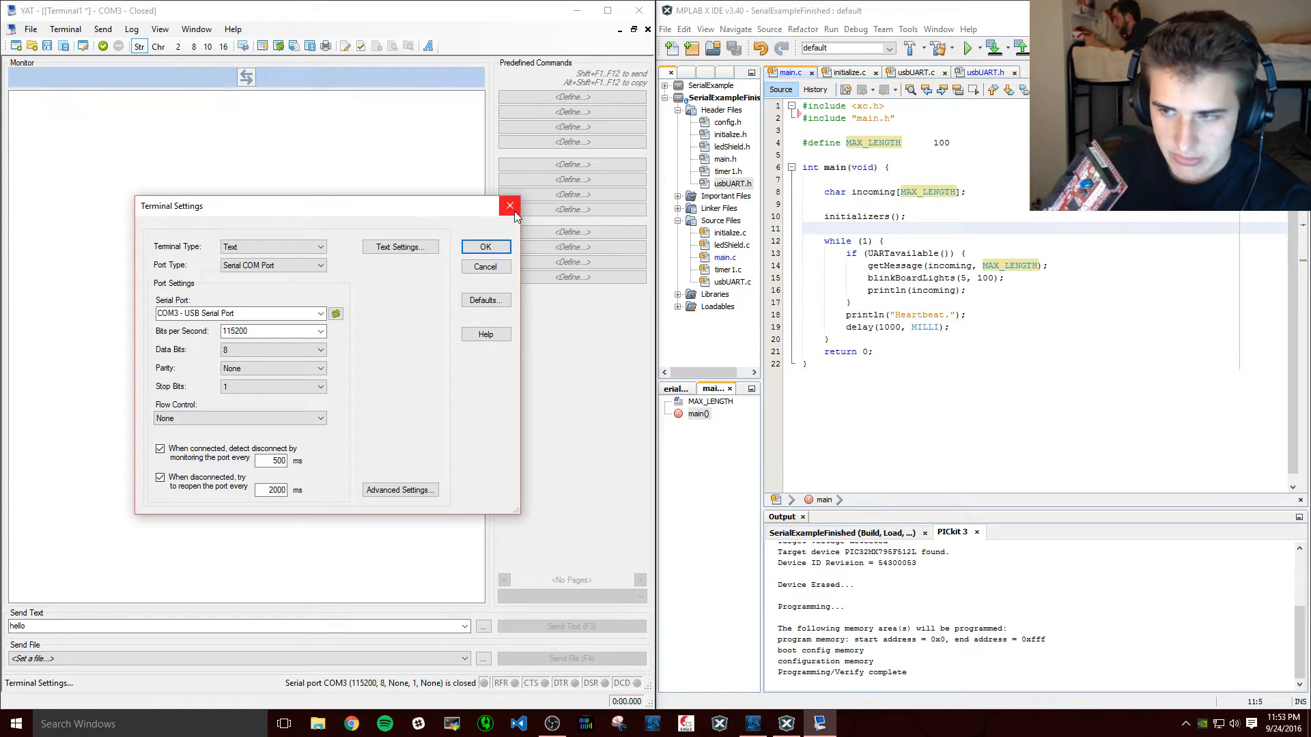
mouse_move(509, 206)
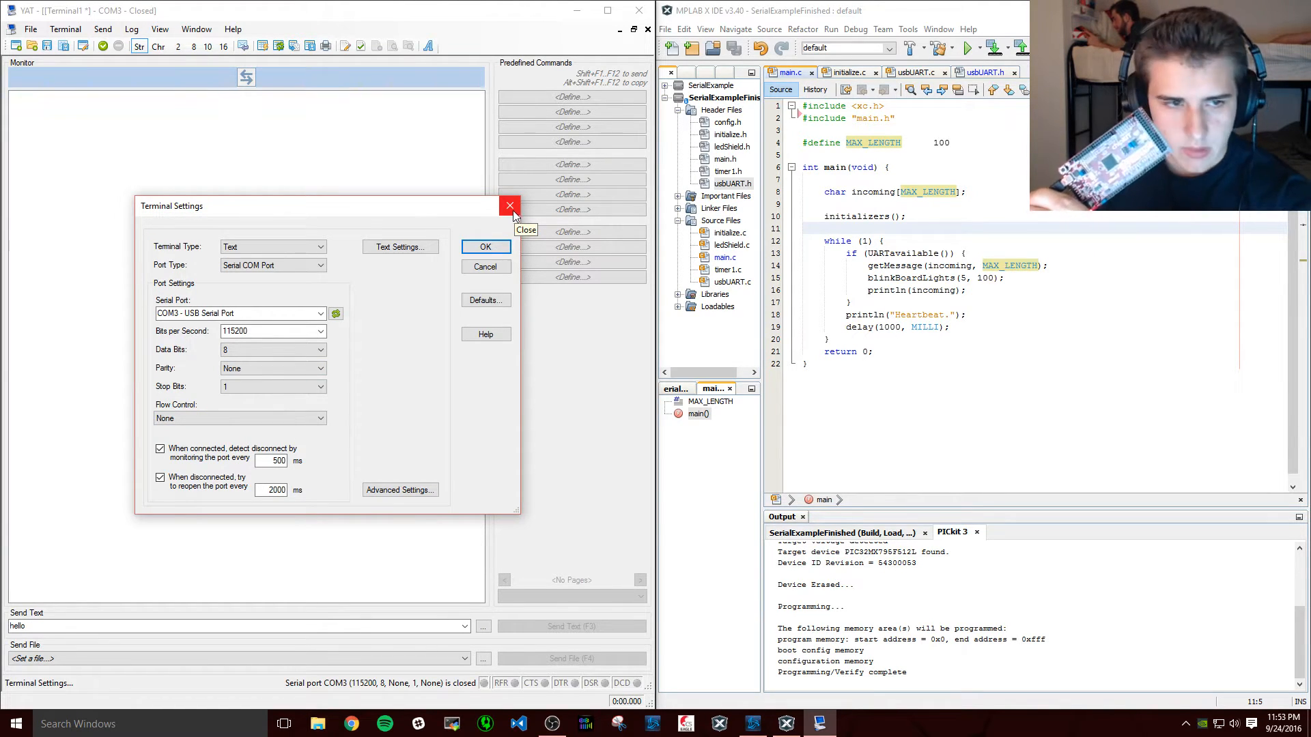
- Dismiss YAT's terminal settings and connect to COM3 to watch Heartbeat and echoed hello lines
click(485, 247)
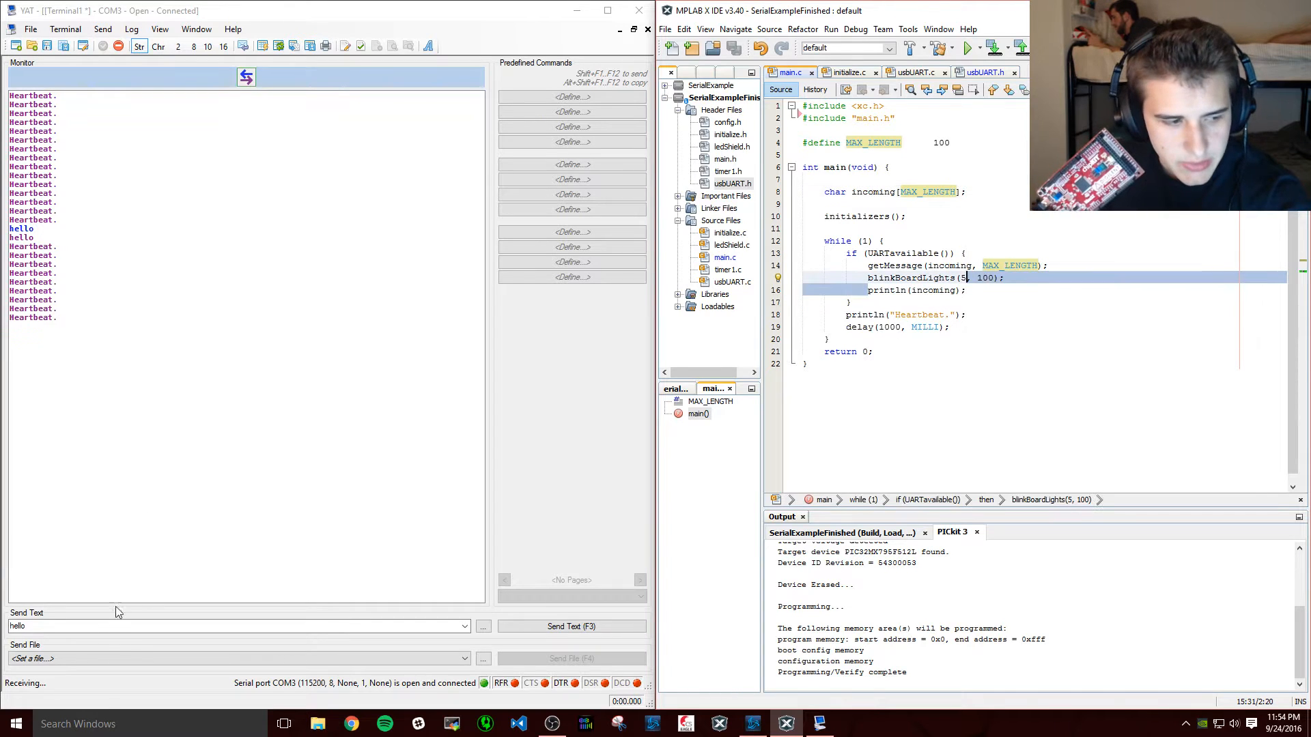
click(570, 627)
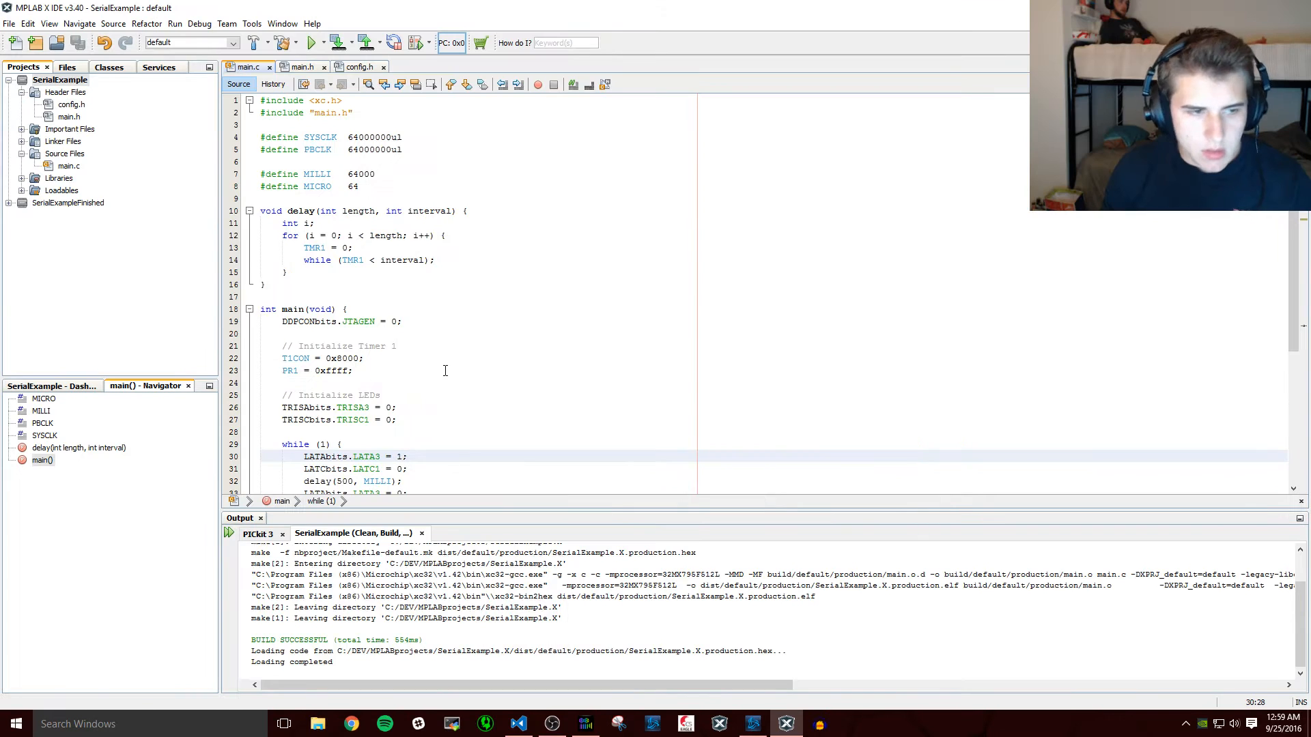
- Create a new C source file timer1.c under Source Files
right_click(64, 155)
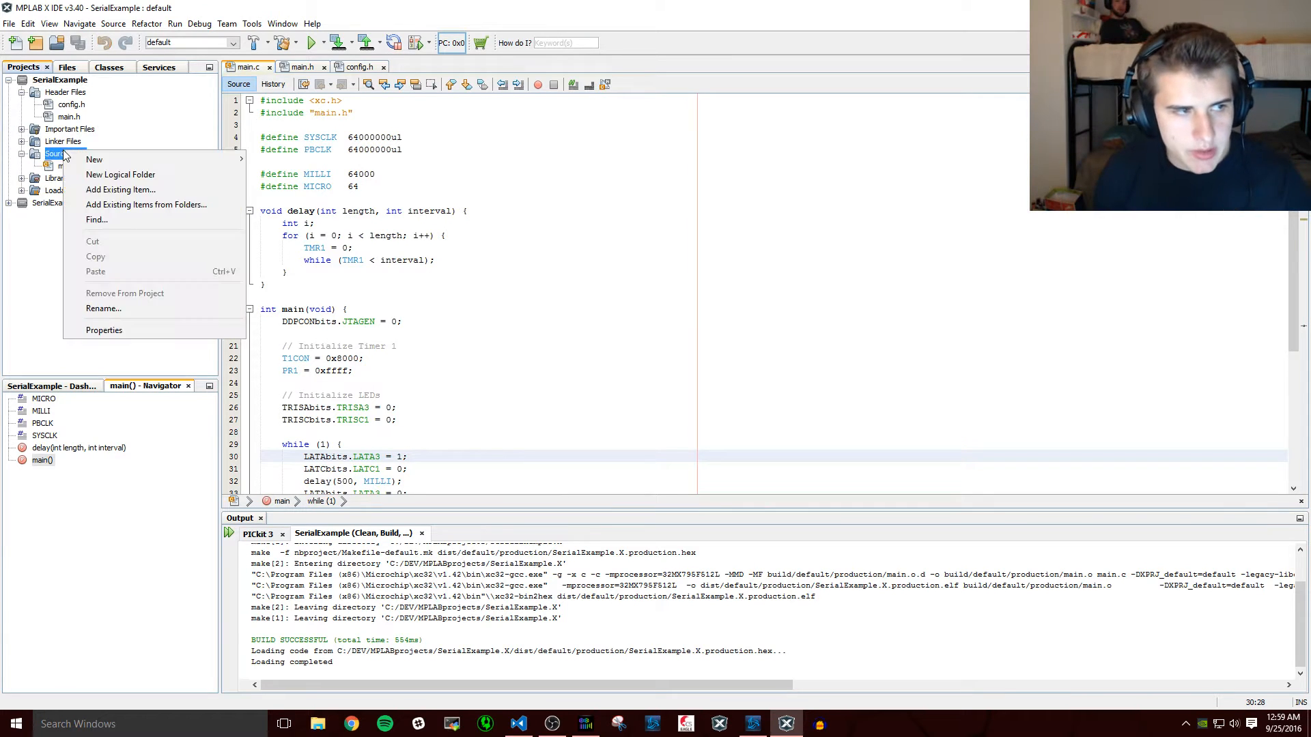
click(94, 160)
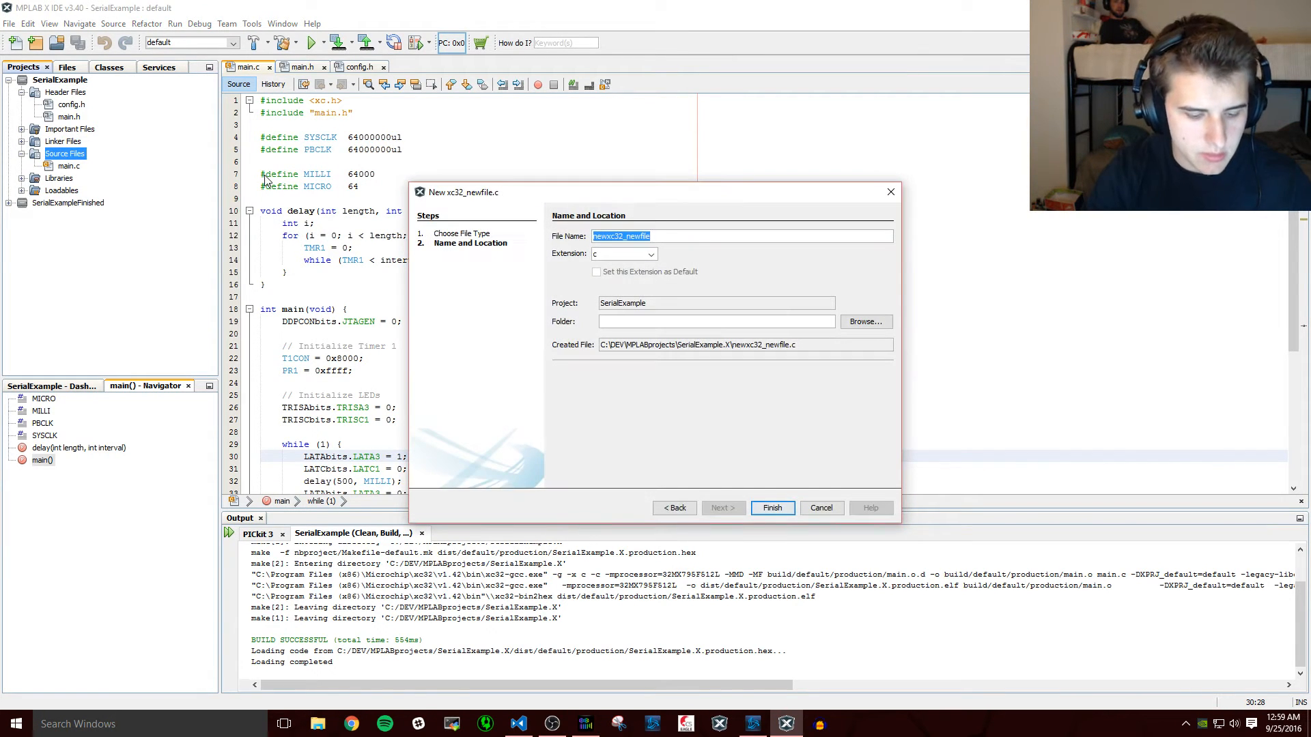
click(770, 508)
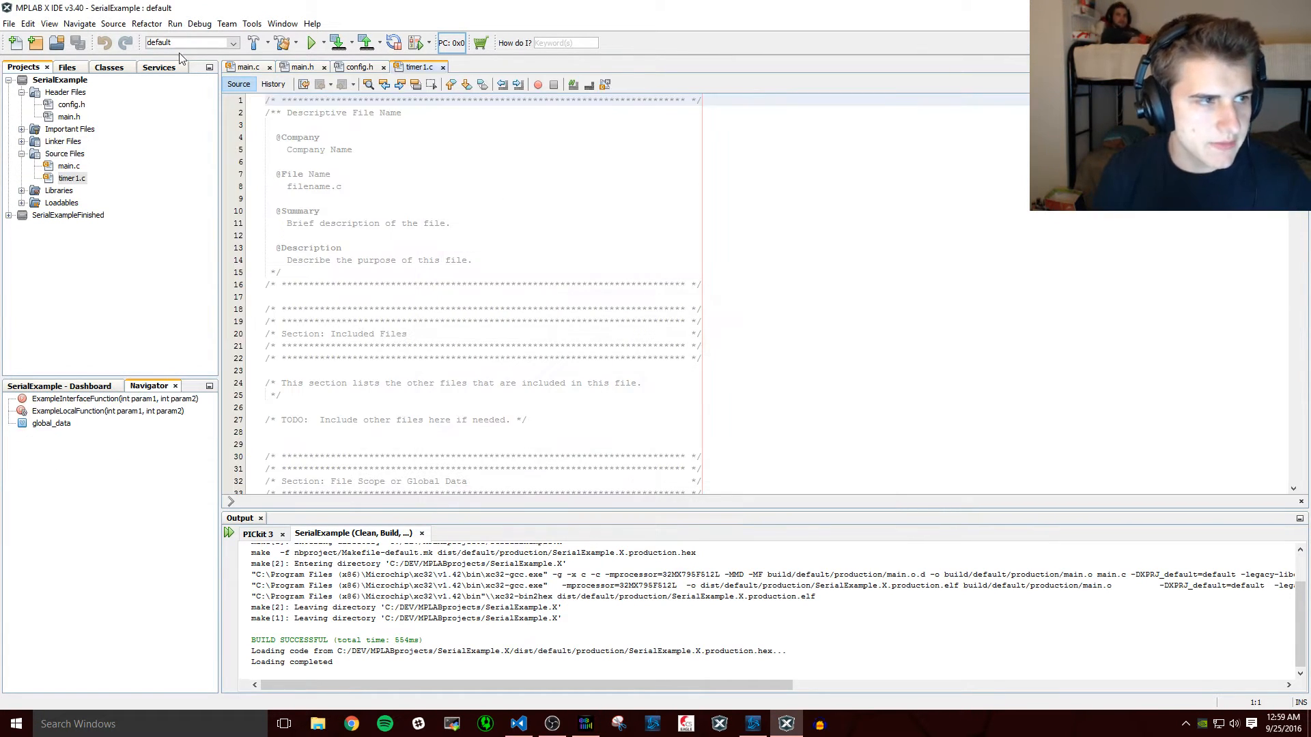
- Create a new C header file timer1.h under Header Files
right_click(64, 92)
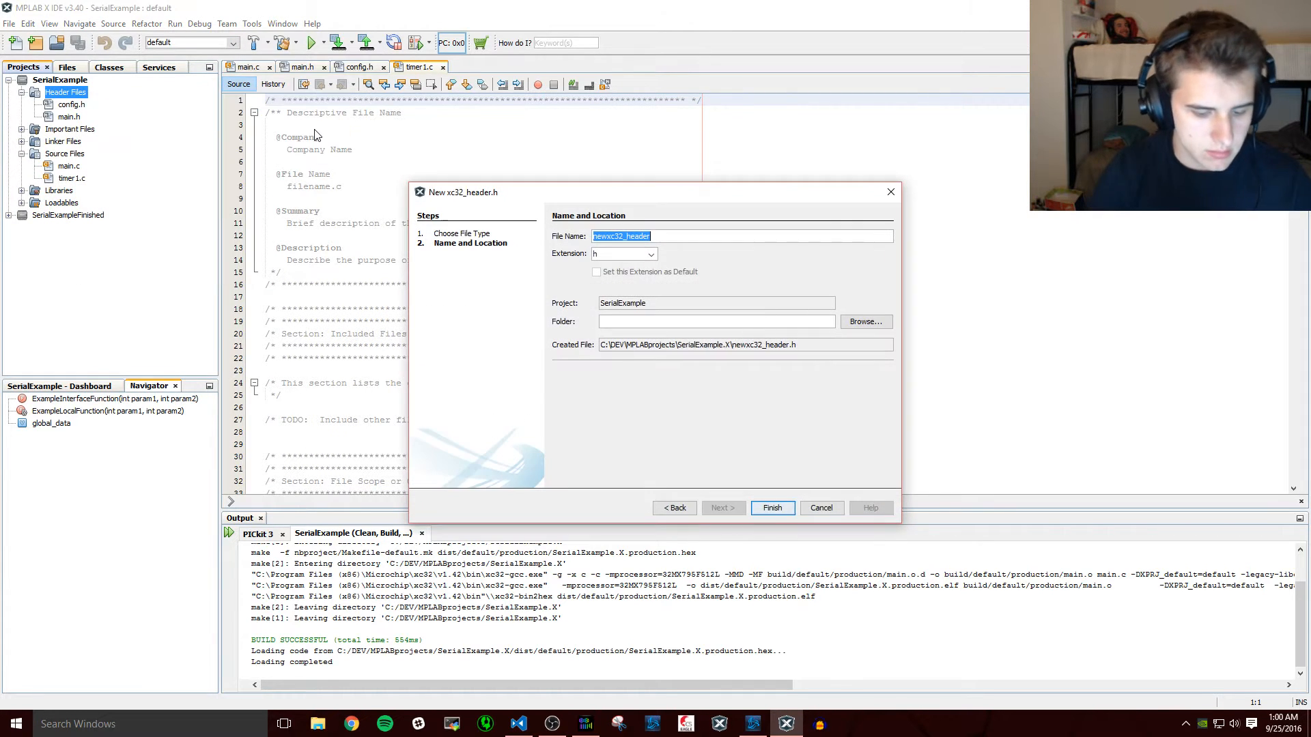
click(770, 508)
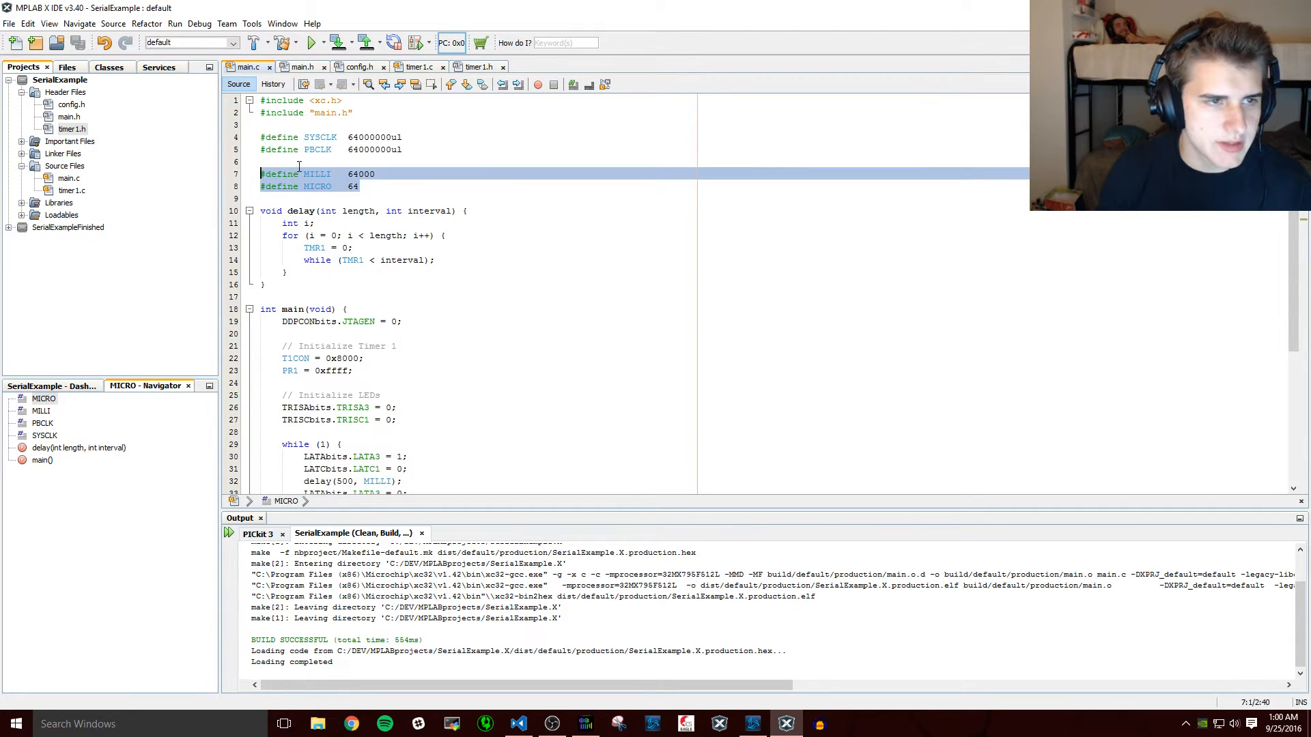
- Add an #include line to timer1.h, then return to timer1.c to hold the delay function
click(478, 67)
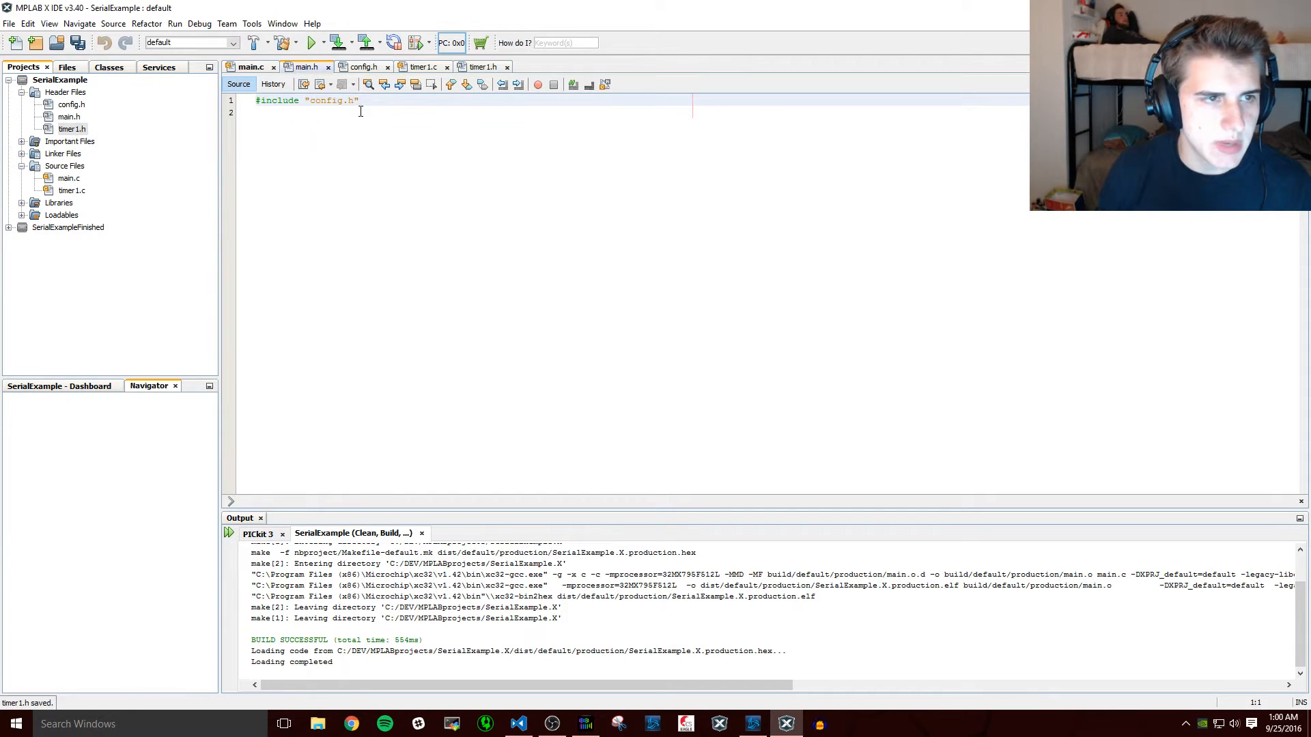
text(#)
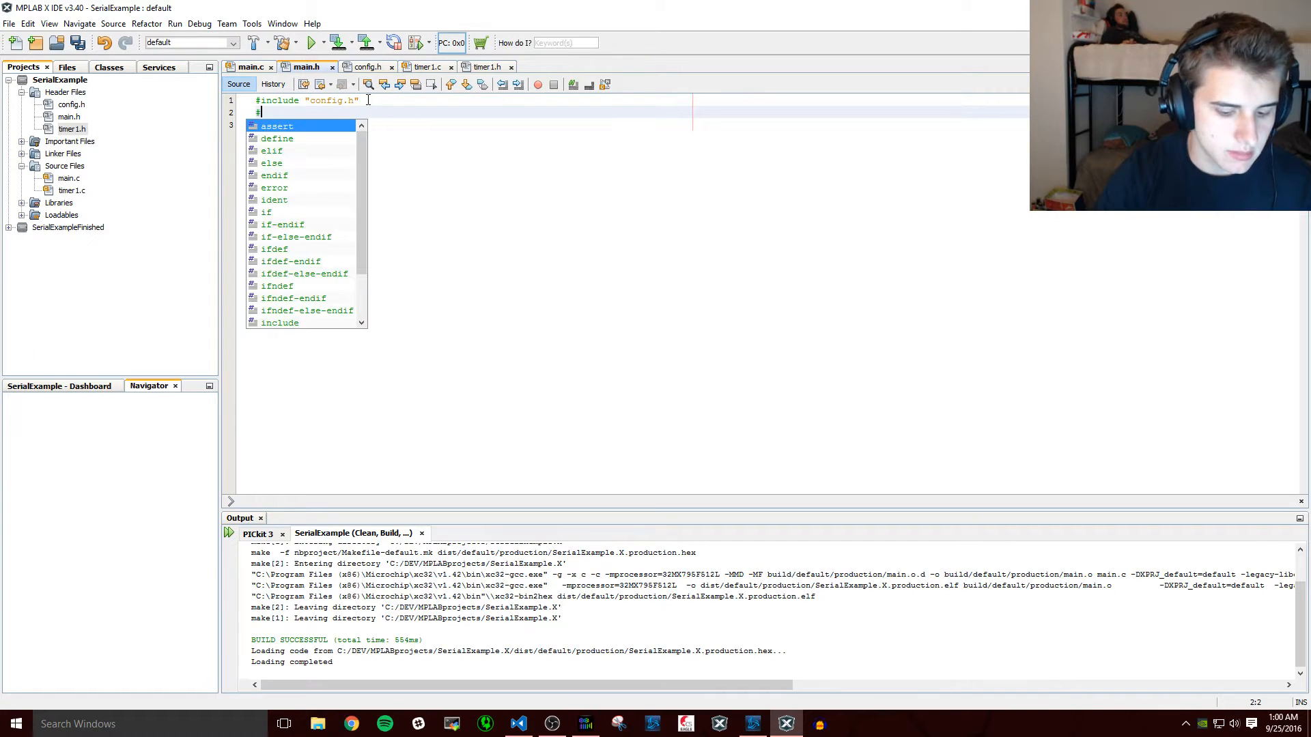
text(include "tim)
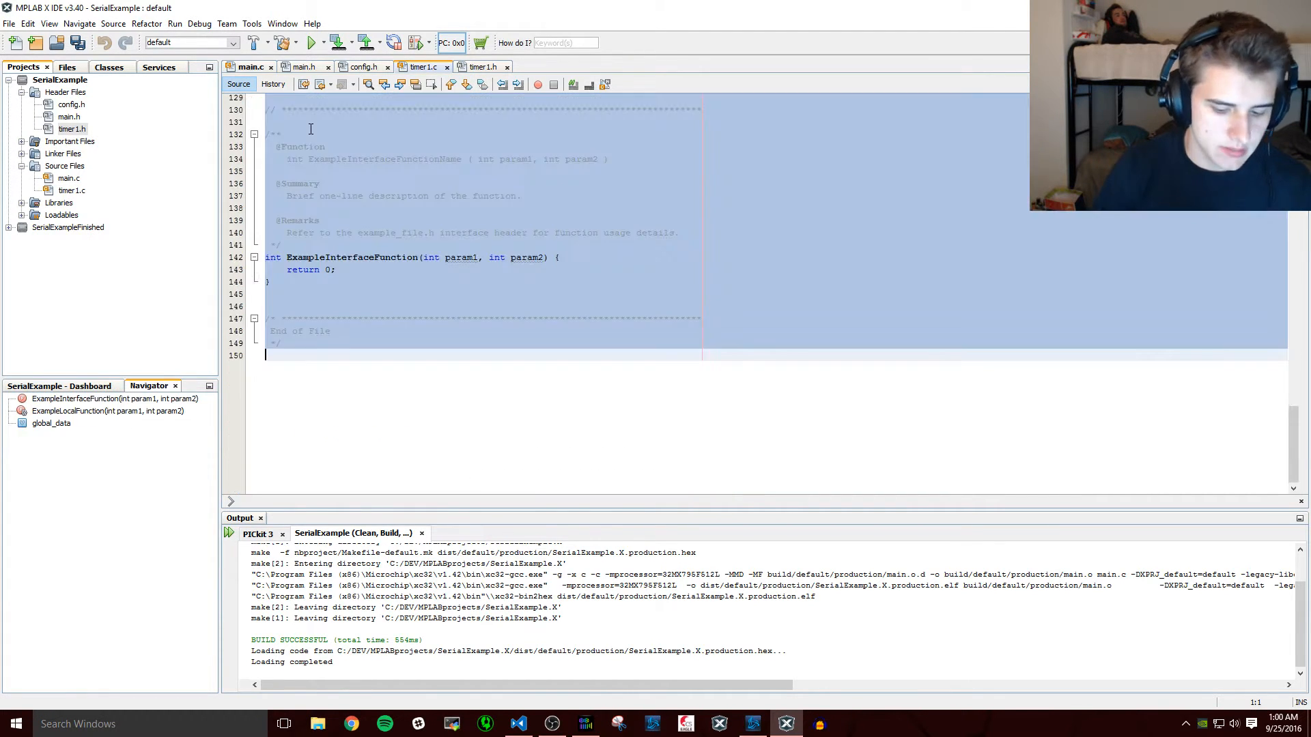
click(422, 67)
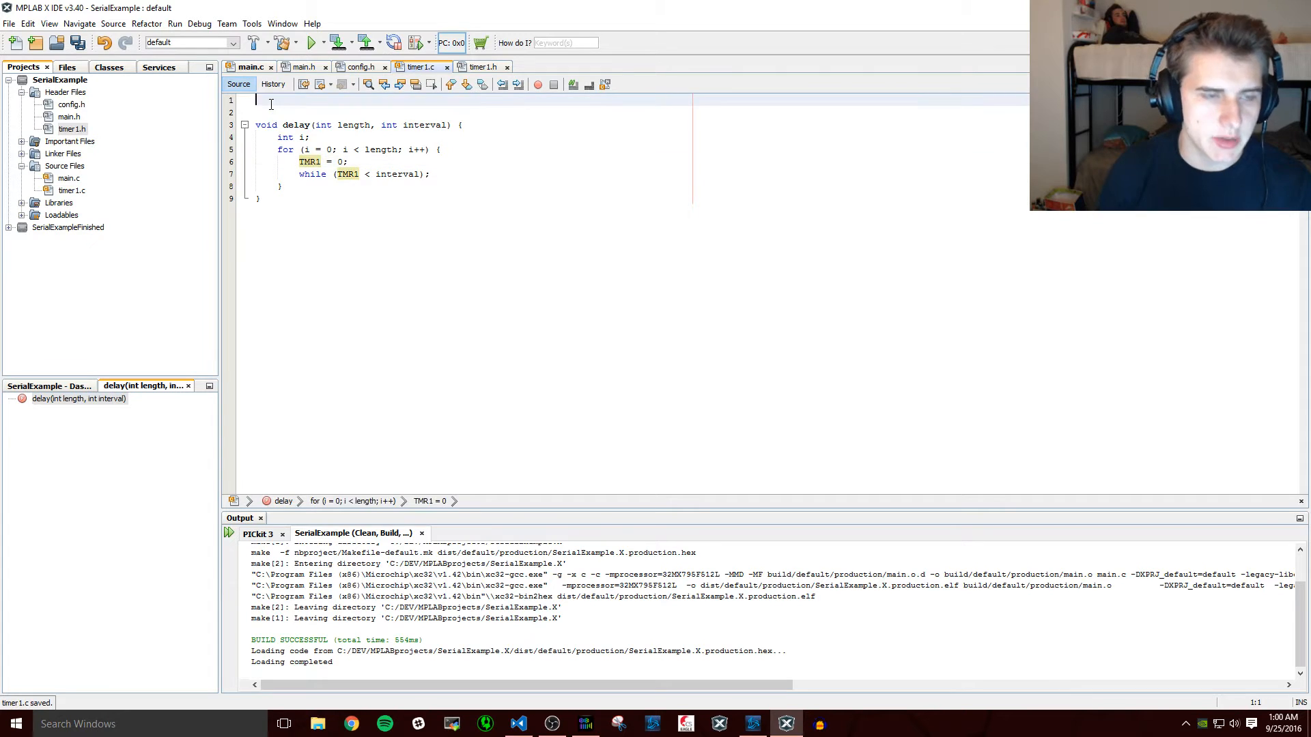
- Include xc.h in timer1.c and save main.c
text(#include <xc.h>)
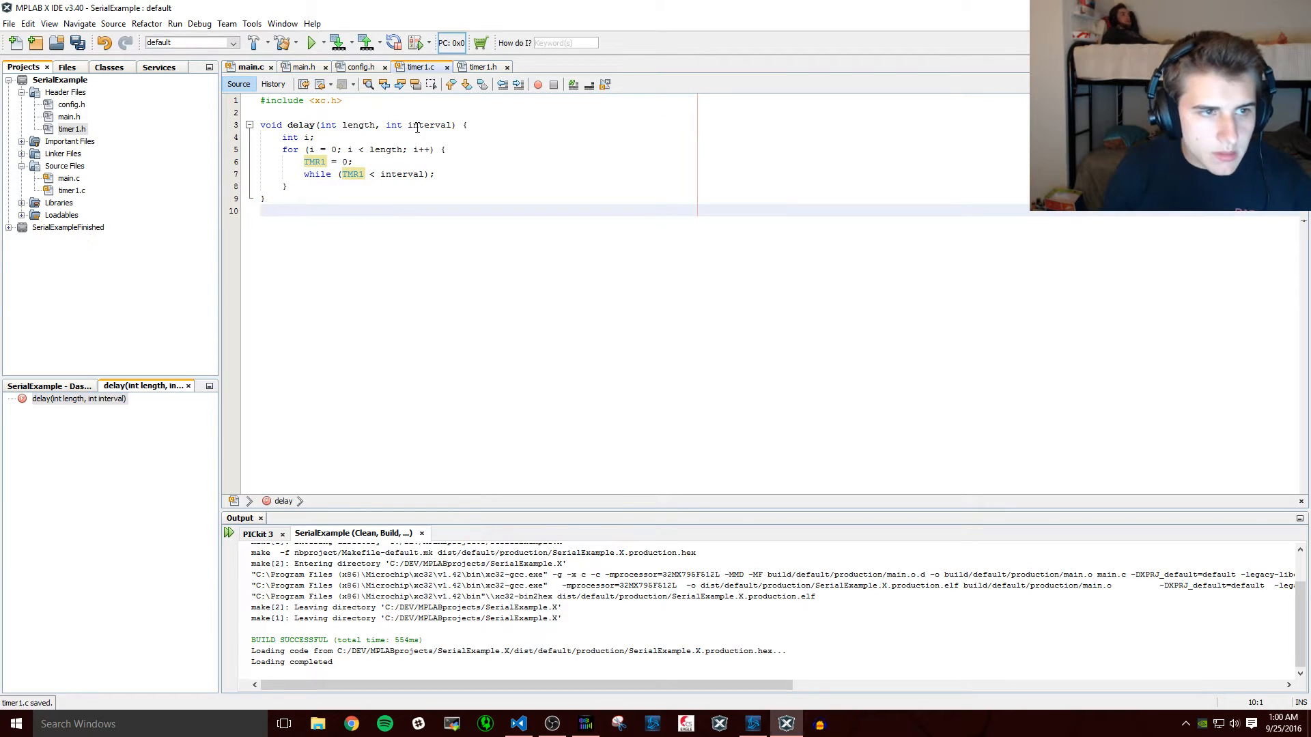
click(251, 67)
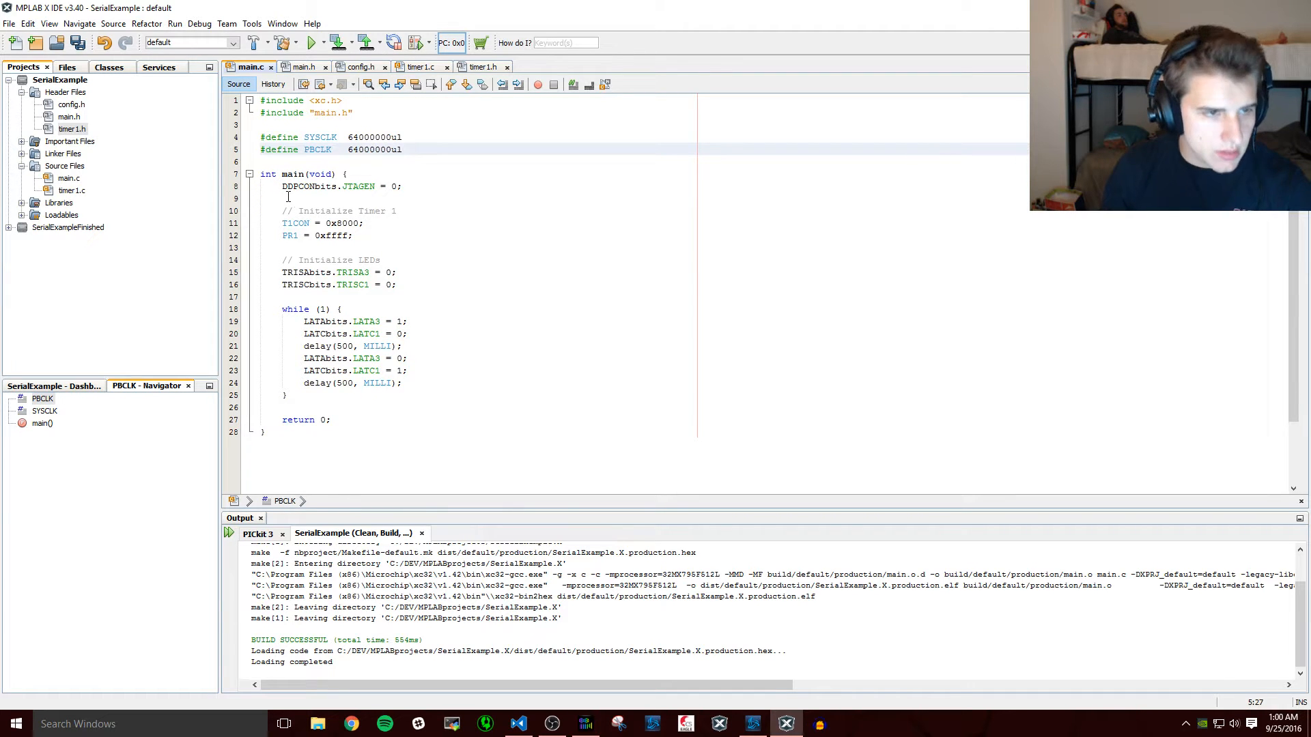
key(ctrl+s)
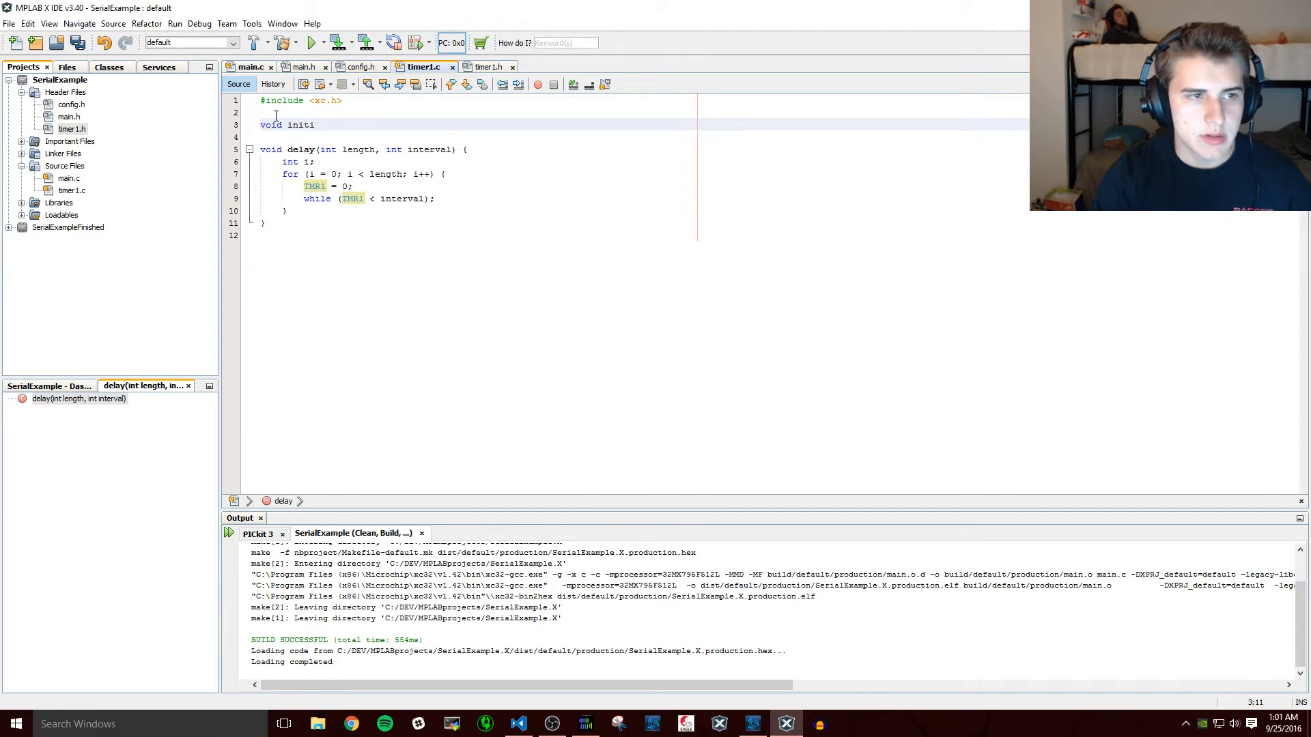
- Begin a void initializeTimer1() { function above delay in timer1.c
text(alizeTimer1)
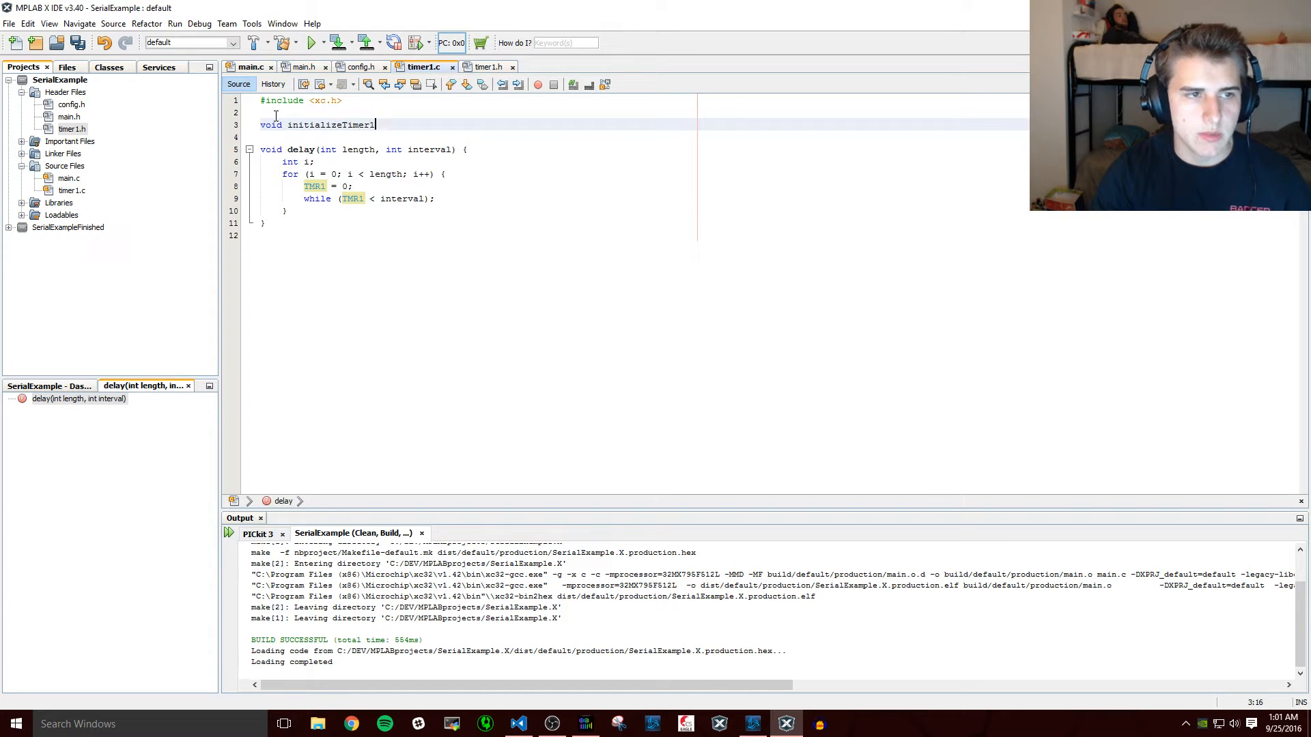
text(() {)
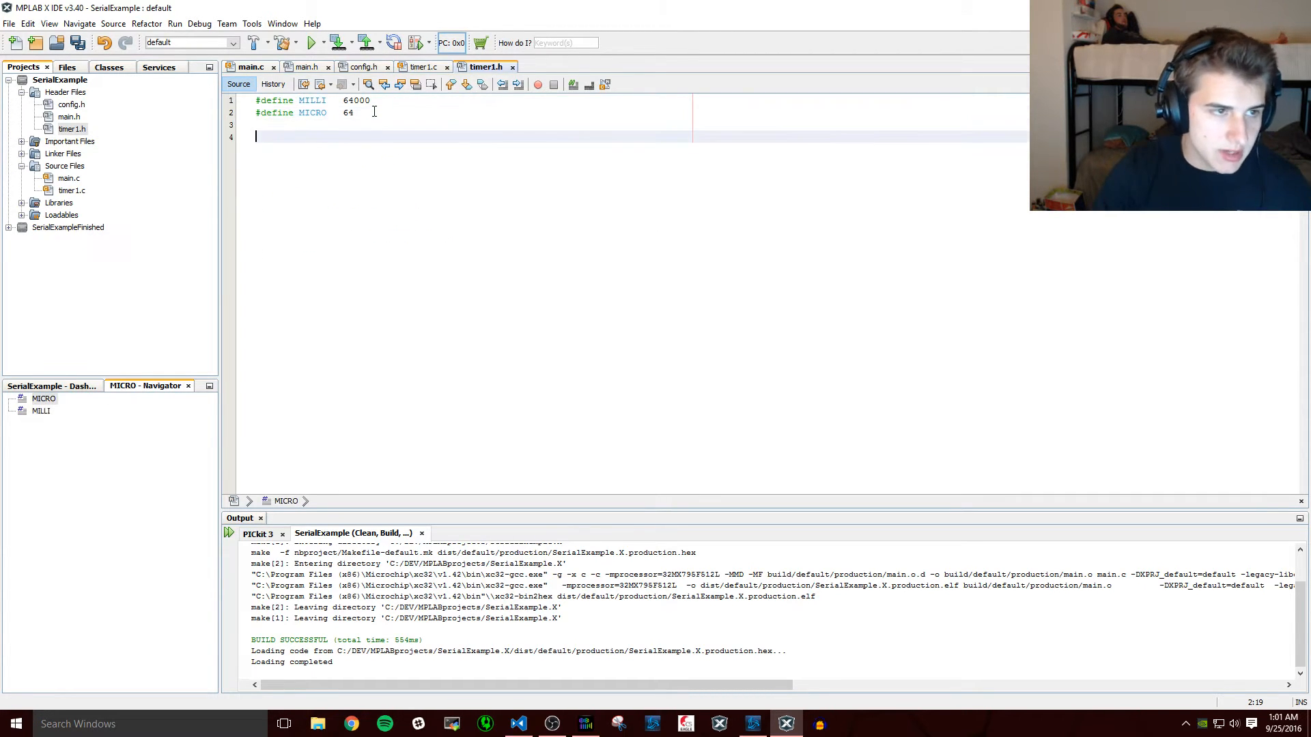
- Declare void initializeTimer1(void); and void delay(int length, int interval); in timer1.h
text(void initializeTimer1(void))
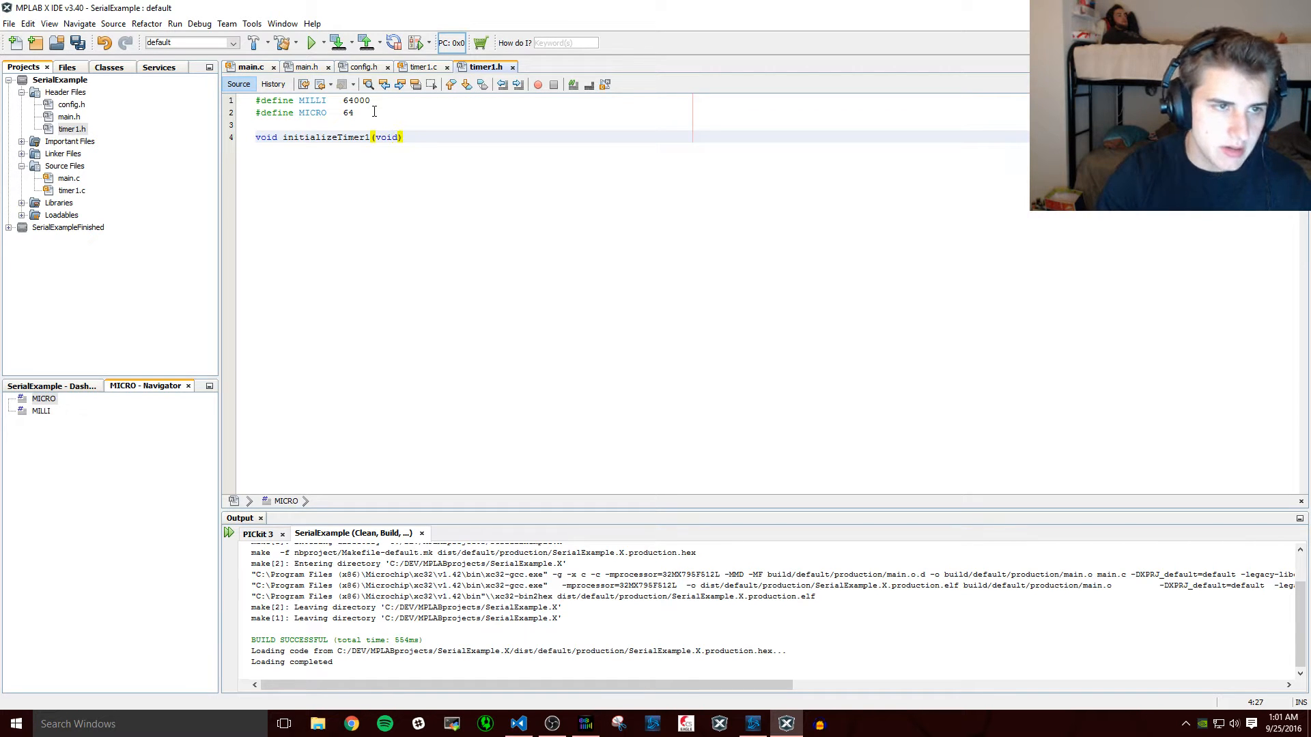
text(;)
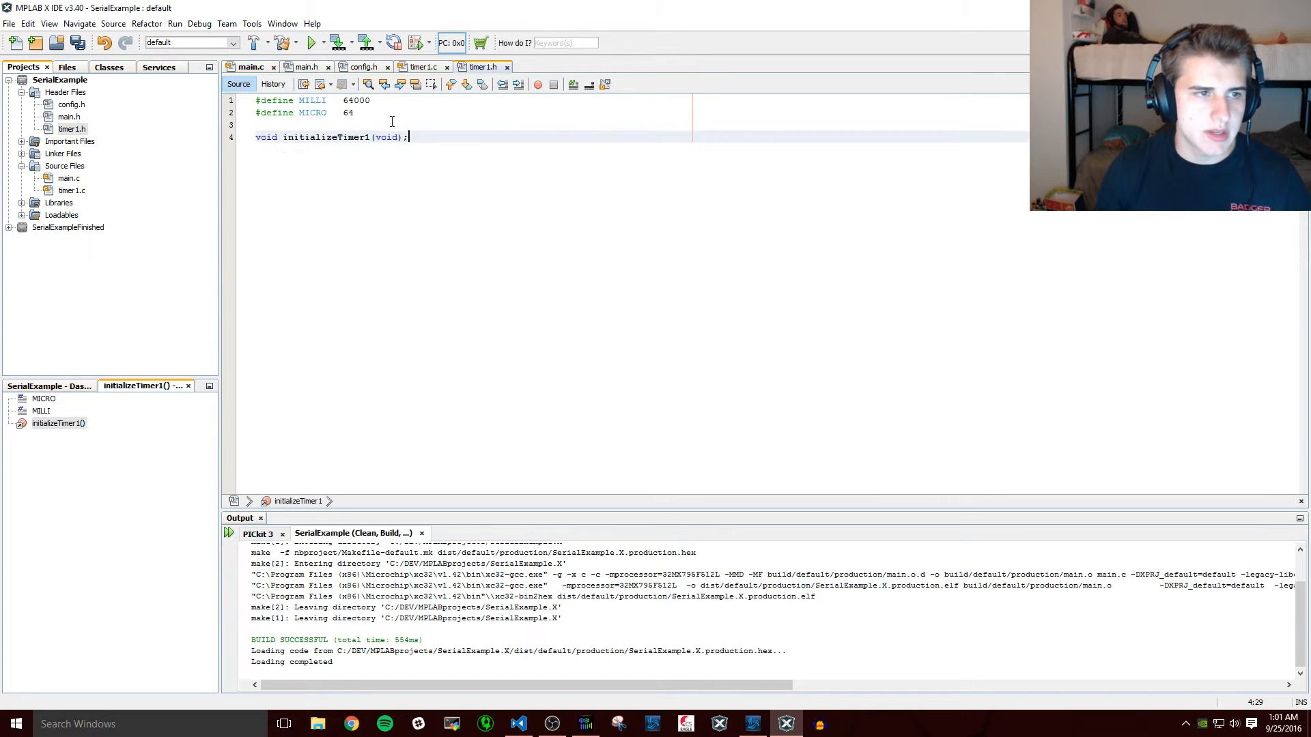
text(void delay(int length, int interval);)
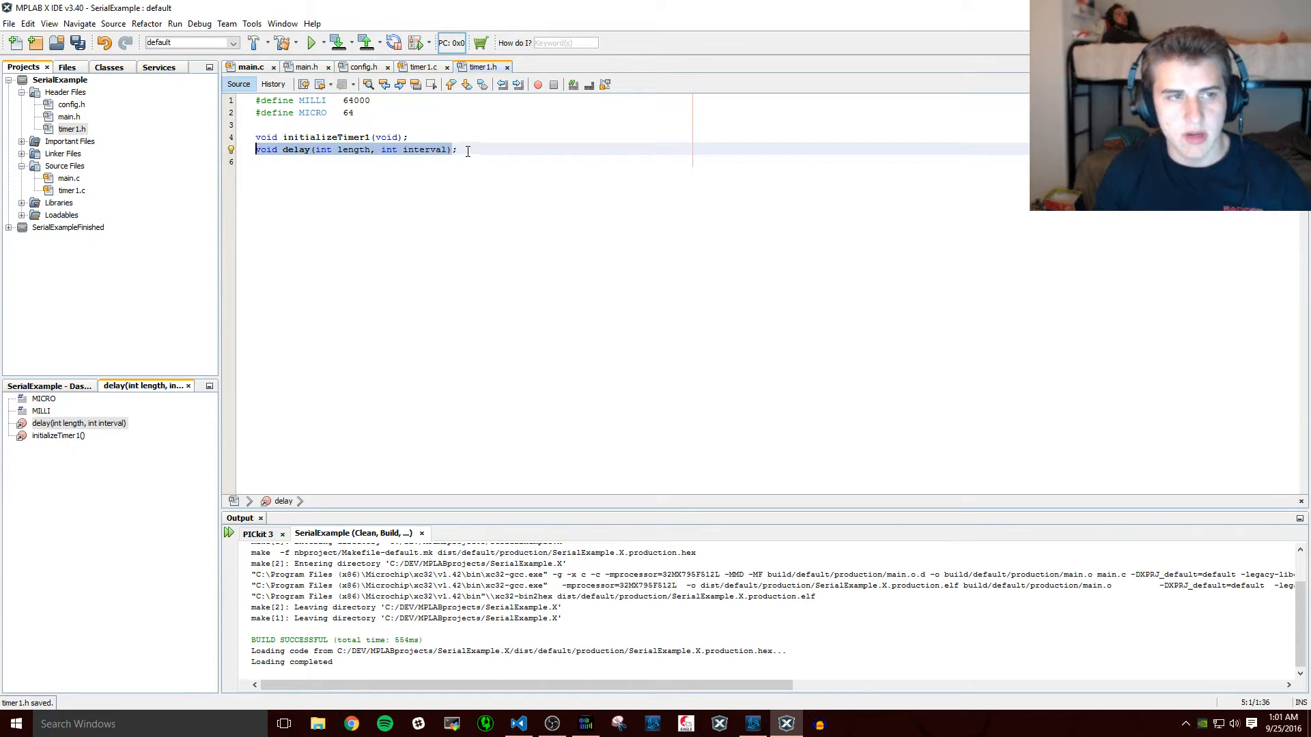
- Move the Timer 1 setup from main.c into initializeTimer1 in timer1.c
click(251, 66)
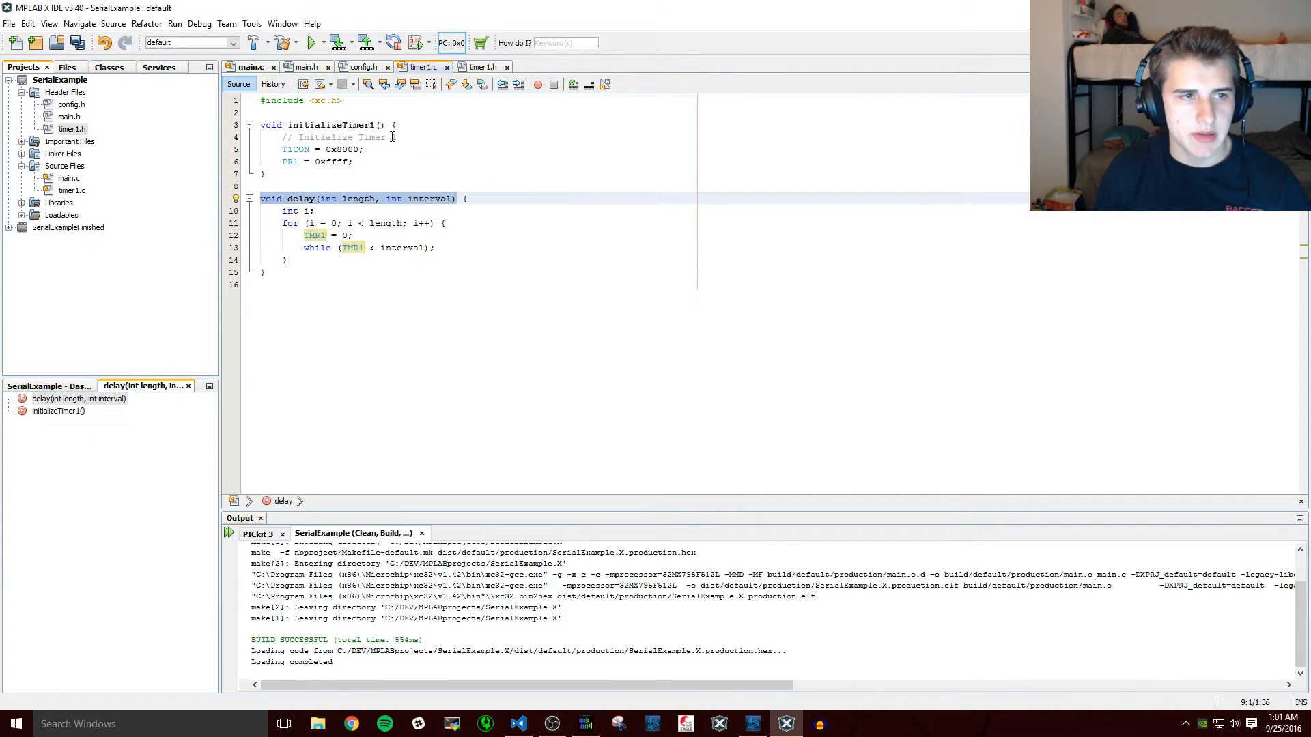
click(249, 66)
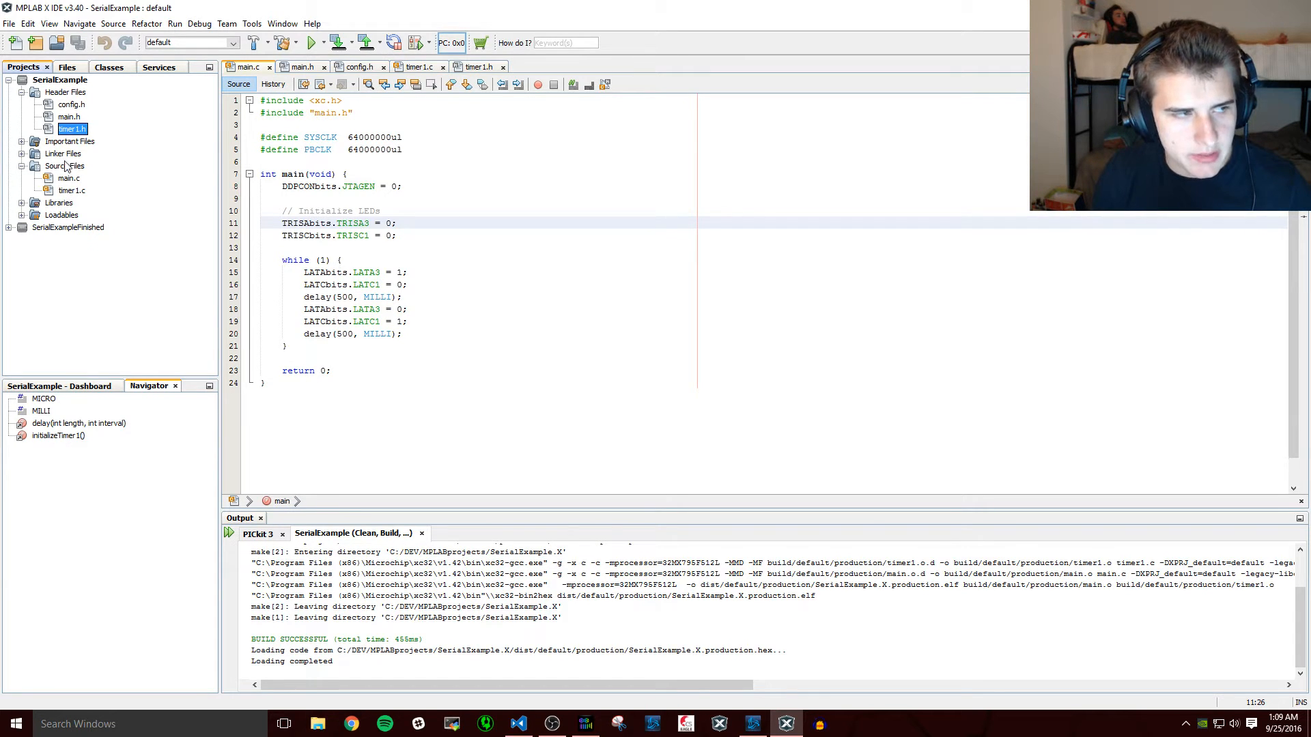
- Create a new C source file named initialize.c under Source Files
right_click(63, 165)
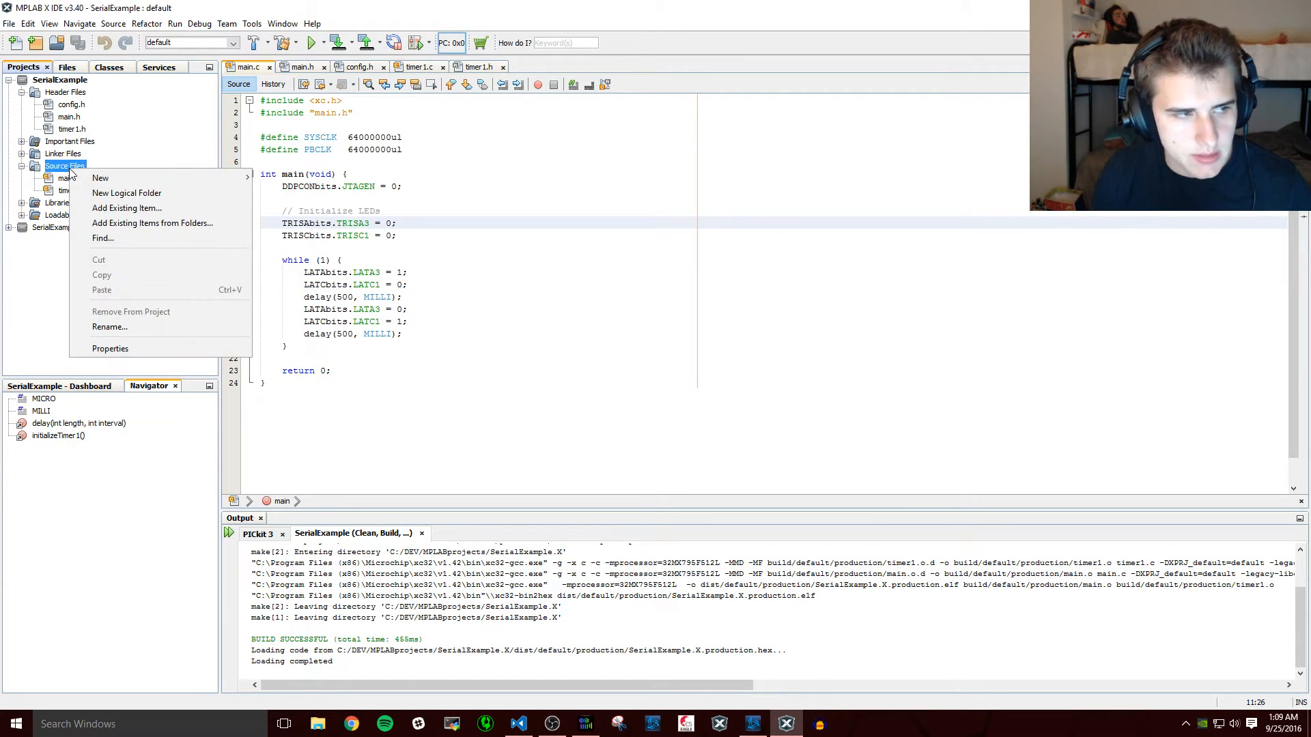
click(99, 177)
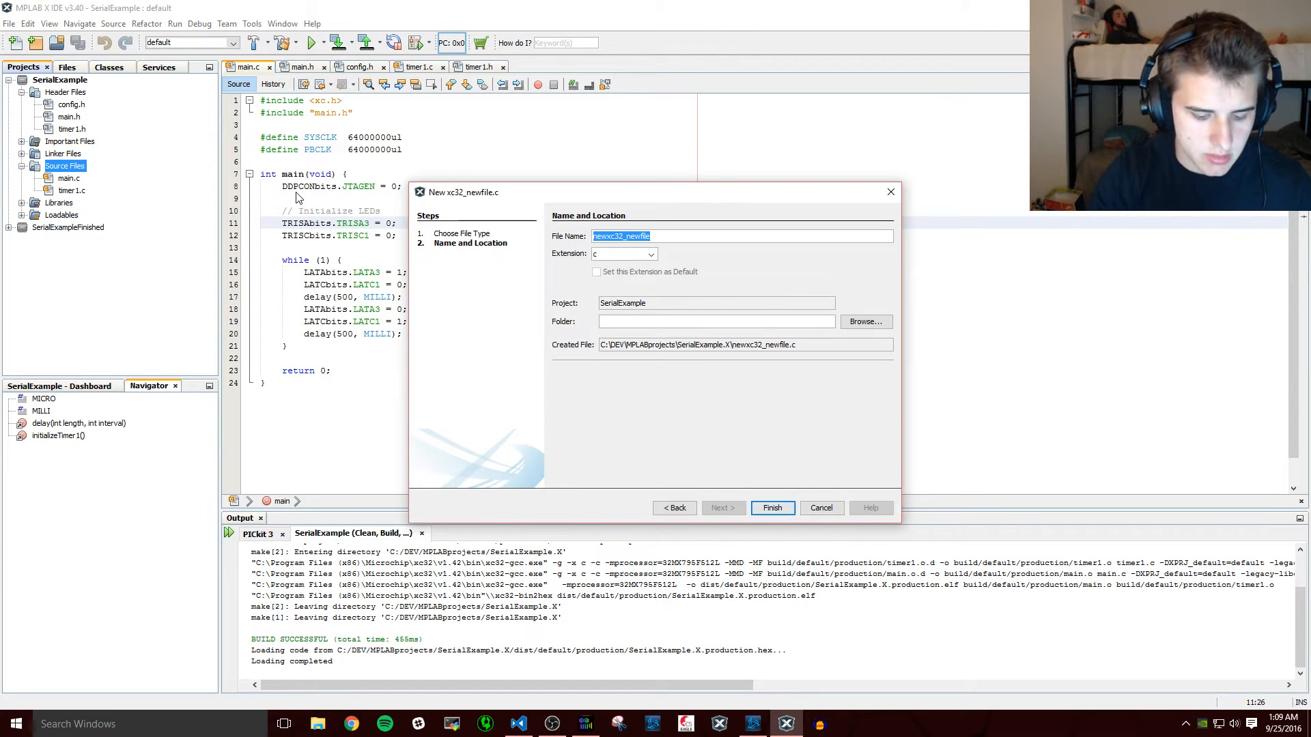
text(init)
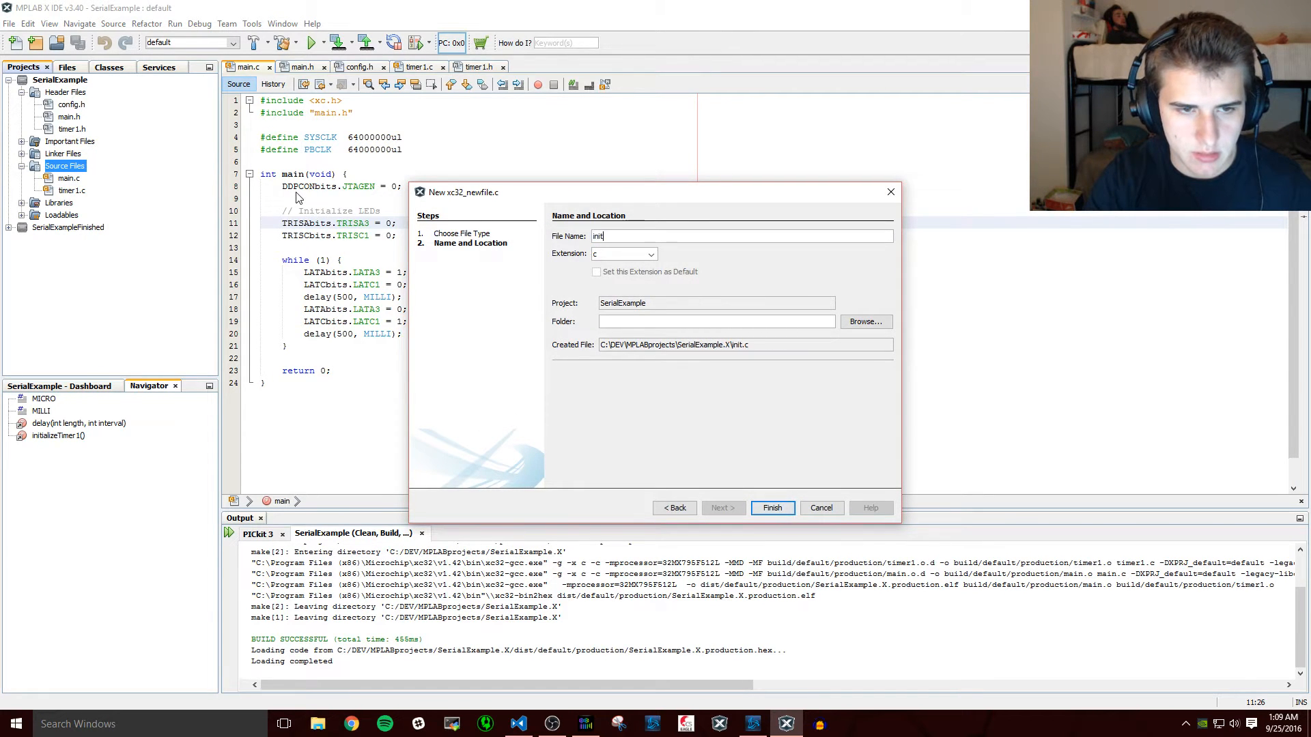
click(770, 508)
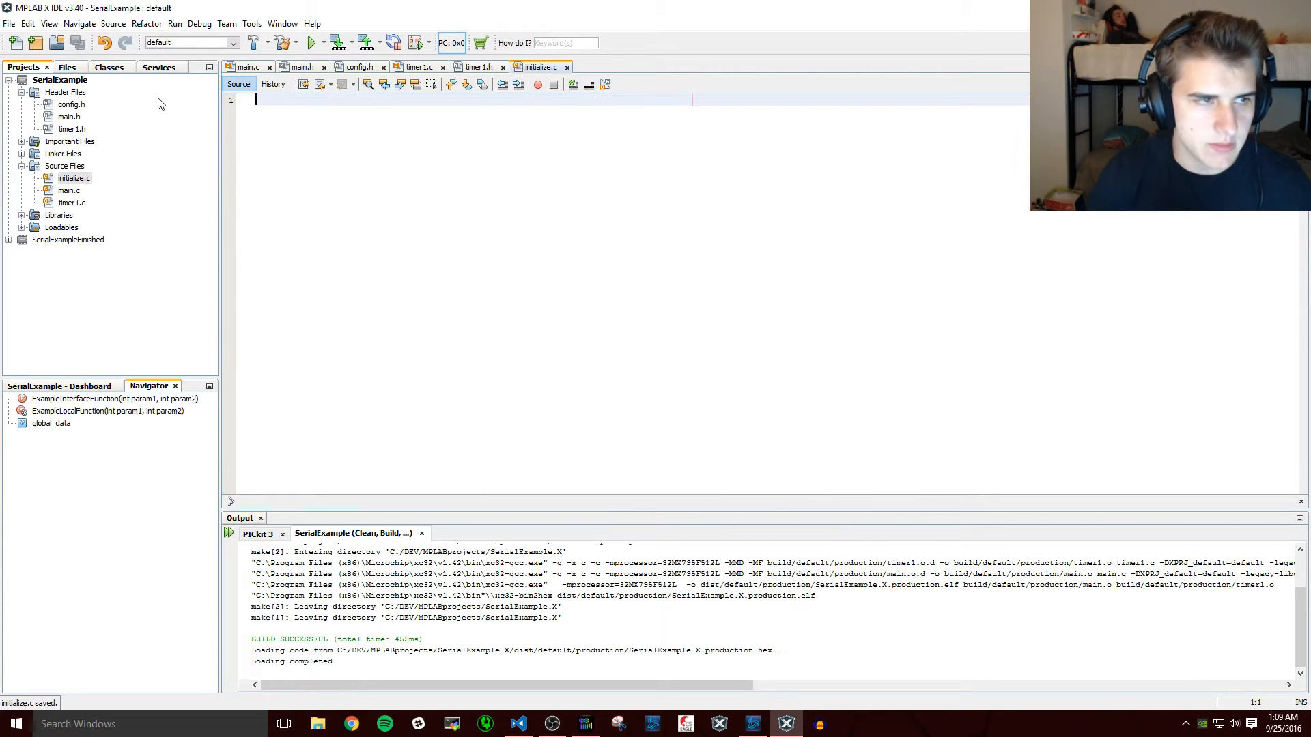
- Create a new header file named initialize.h under Header Files
right_click(64, 91)
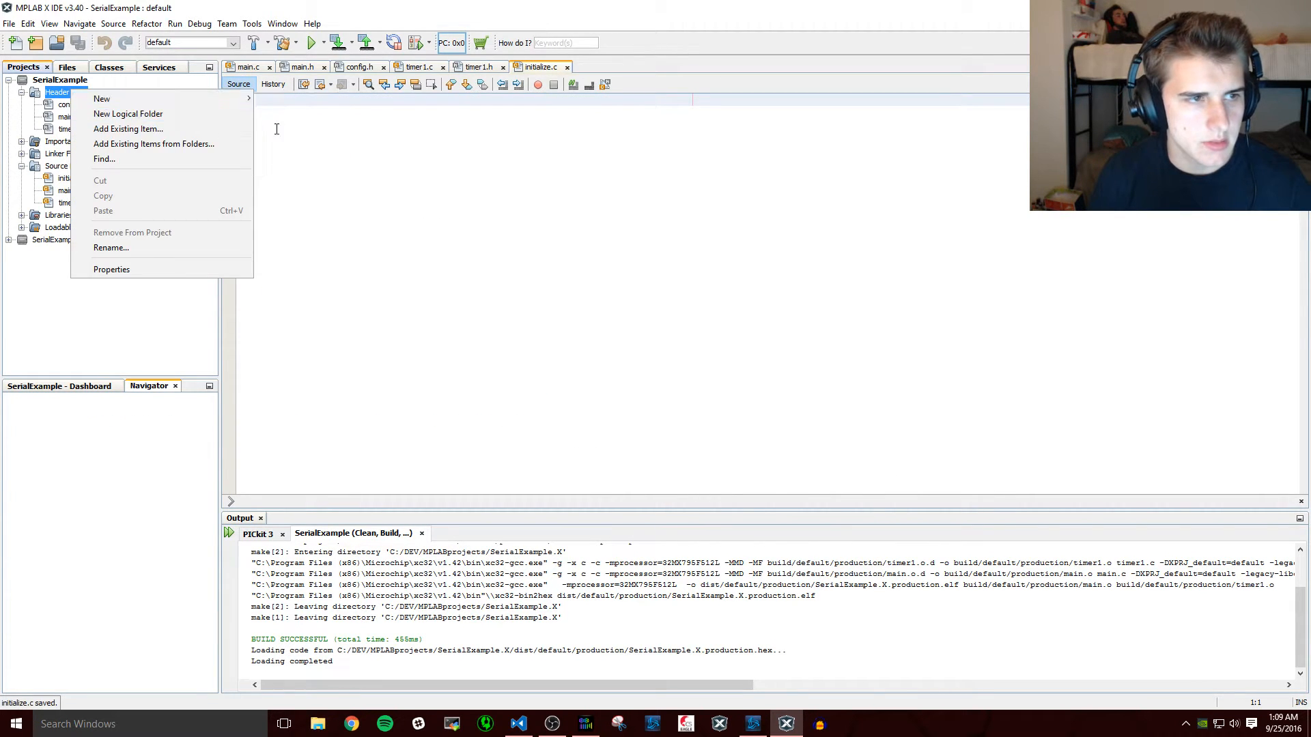
click(101, 98)
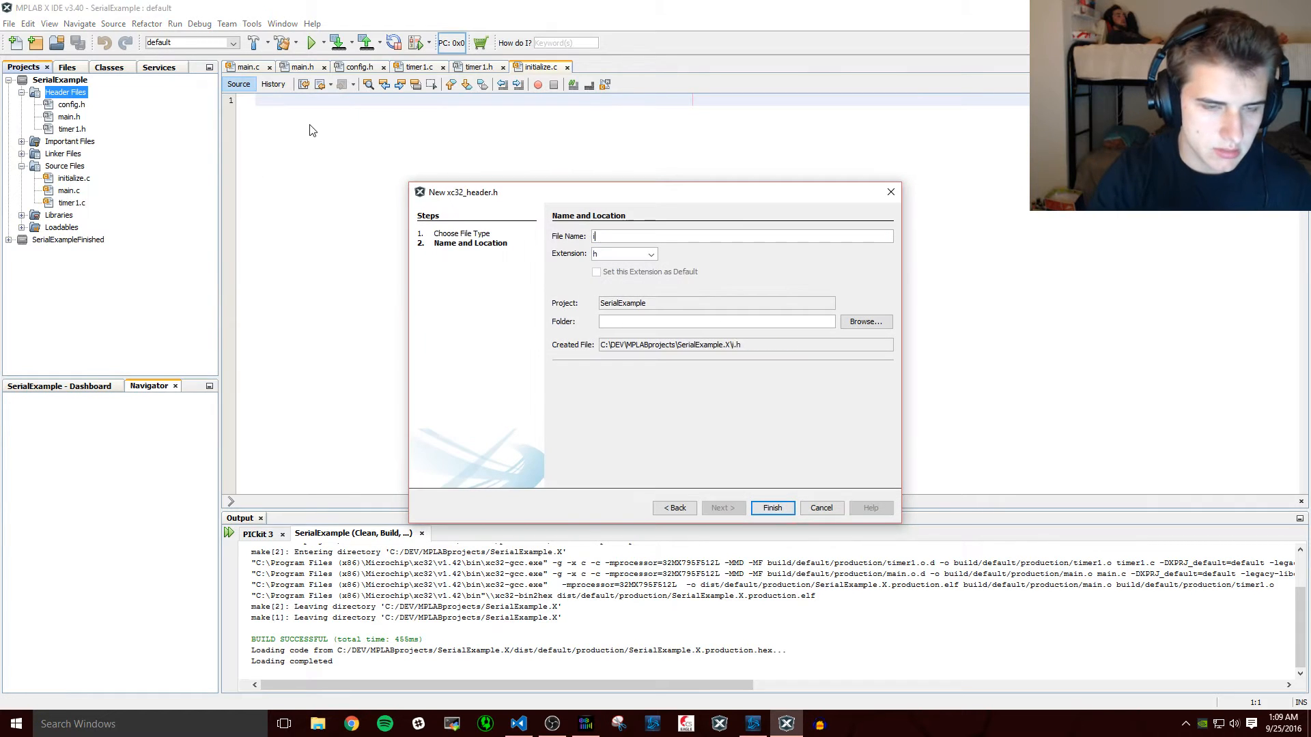
text(initialize)
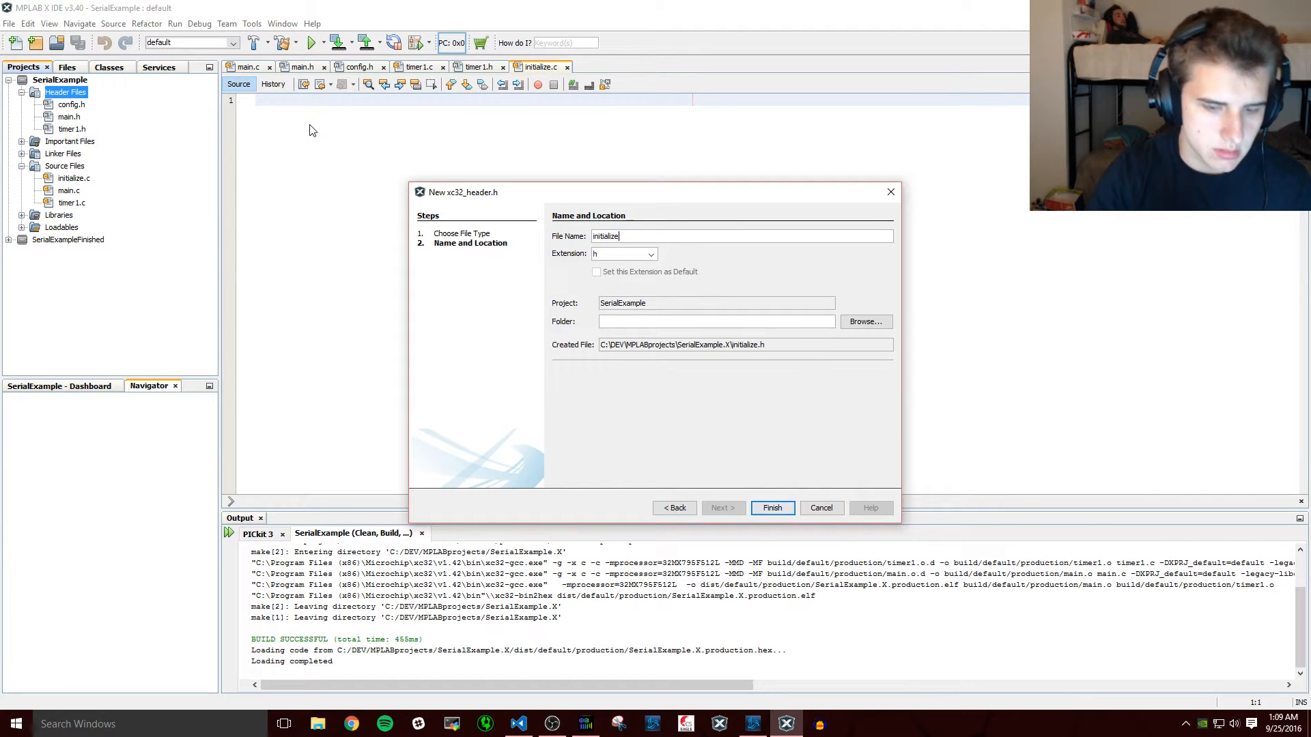
click(770, 508)
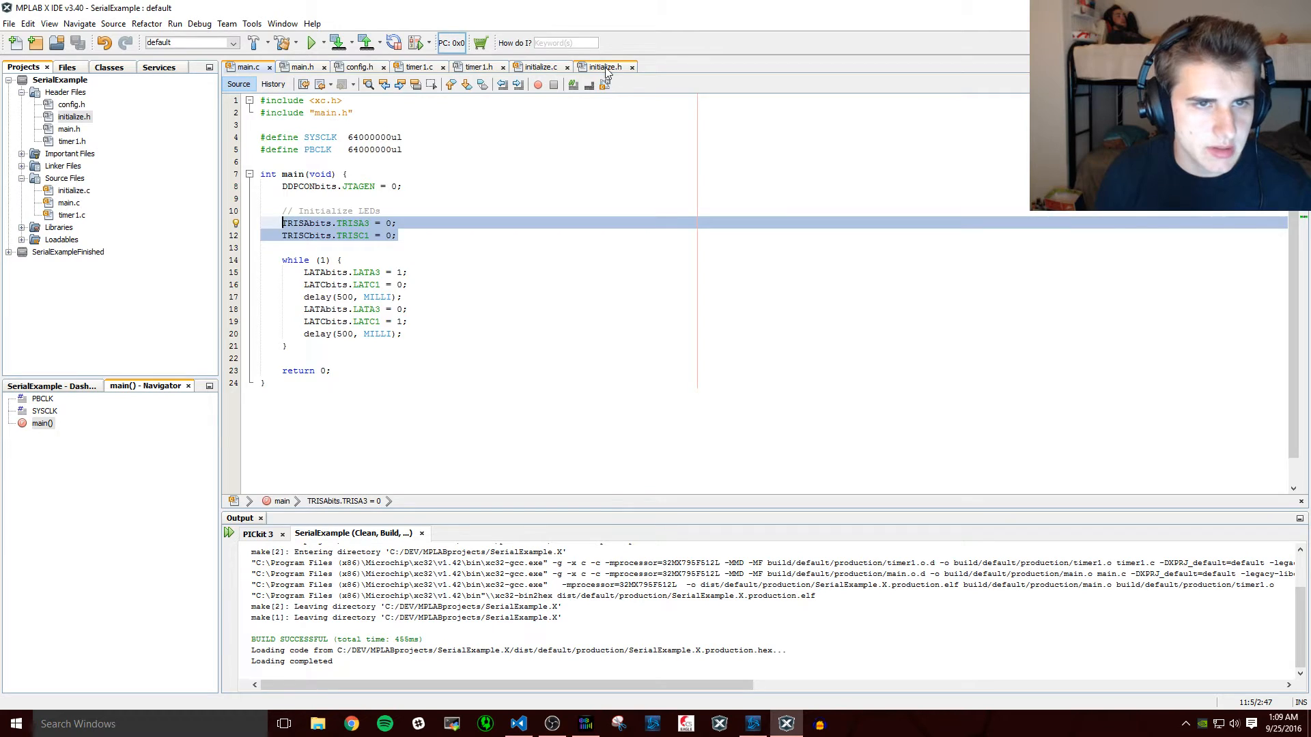
- Define BOARD_LED1DIR and BOARD_LED2DIR as TRISA3 and TRISC1 in initialize.h and start #include <xc.h>
click(603, 66)
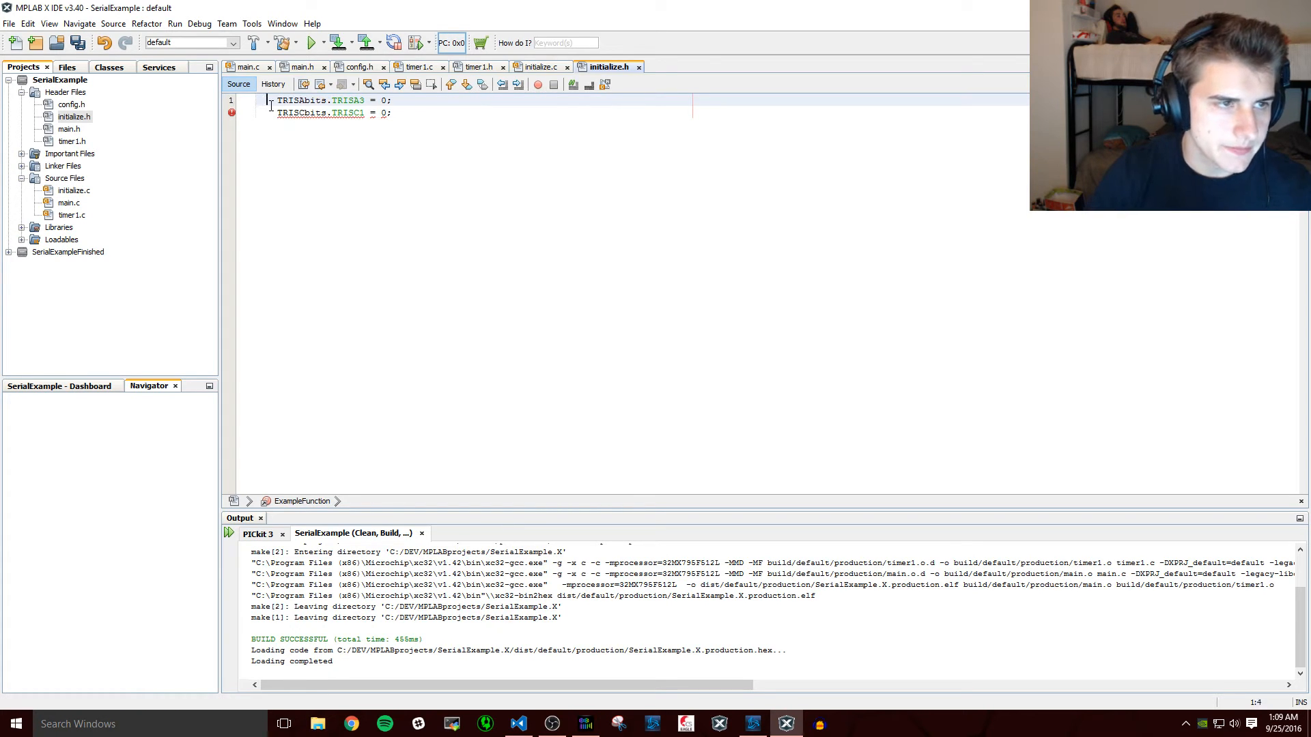
text(#define)
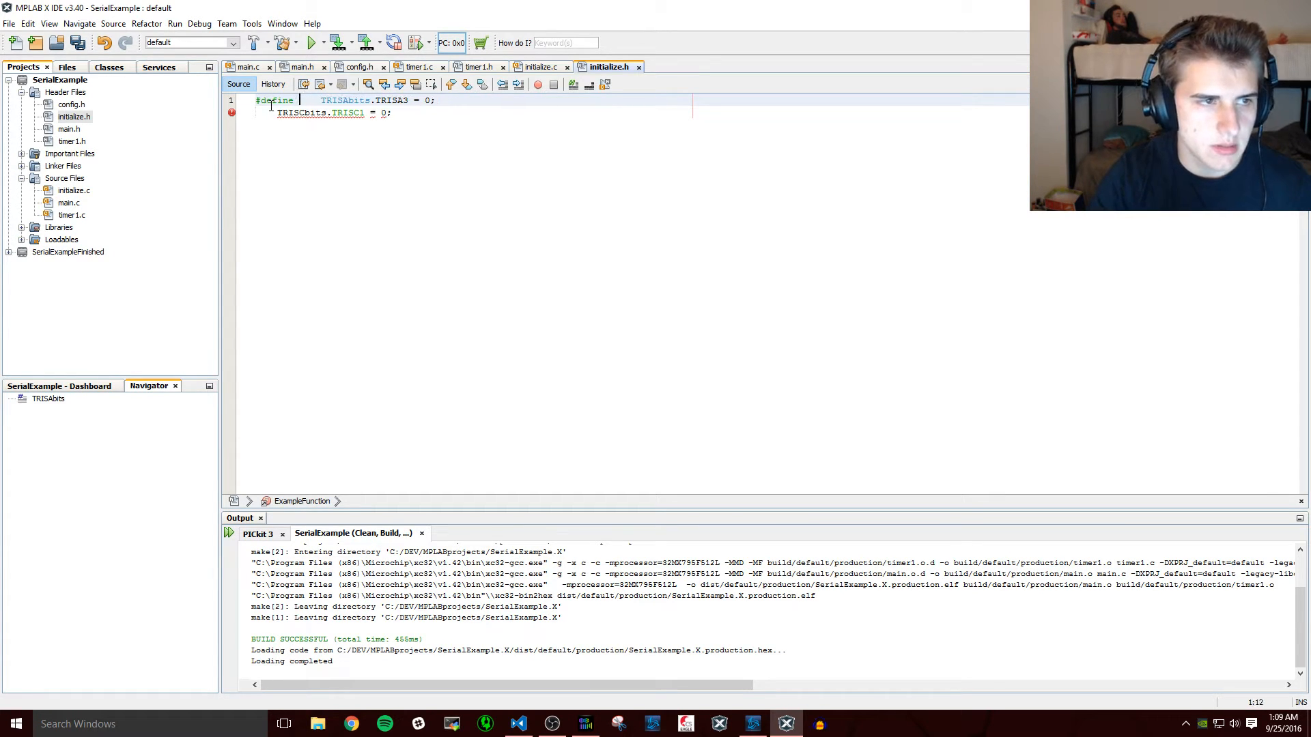
text(BOARD_LED1)
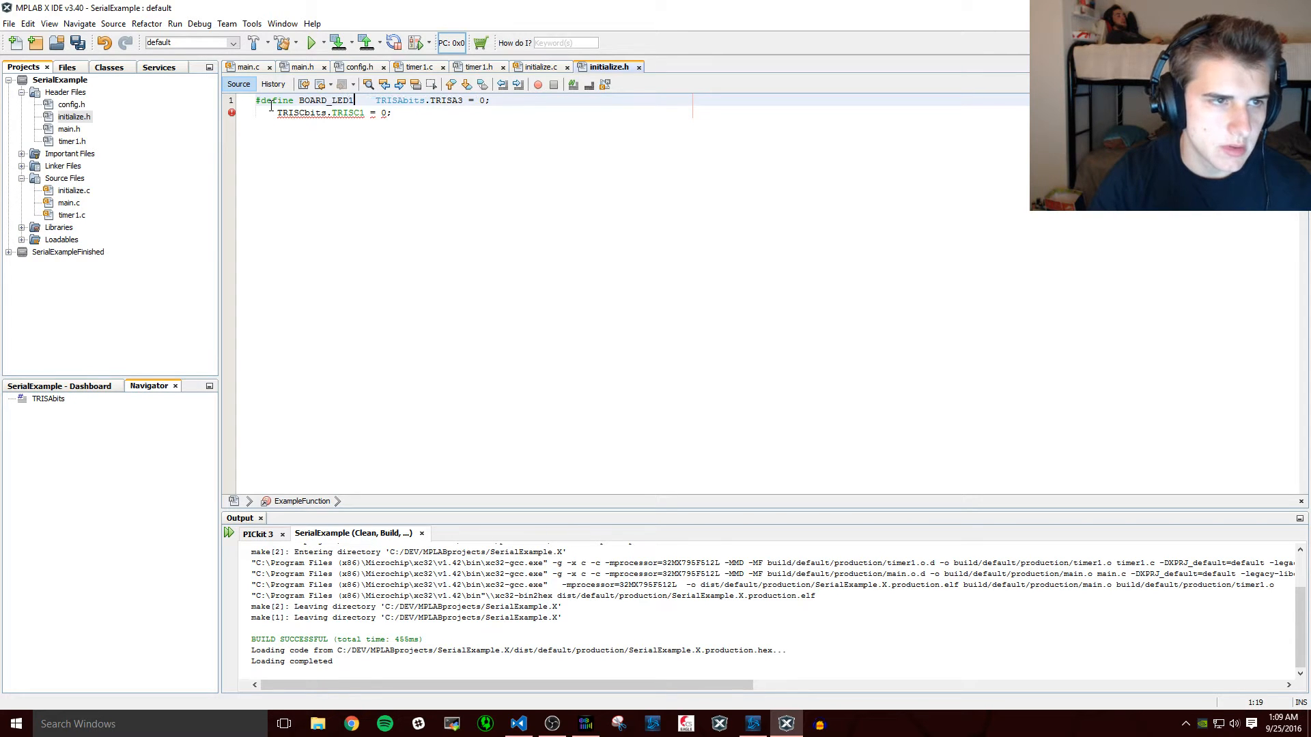
text(DIR)
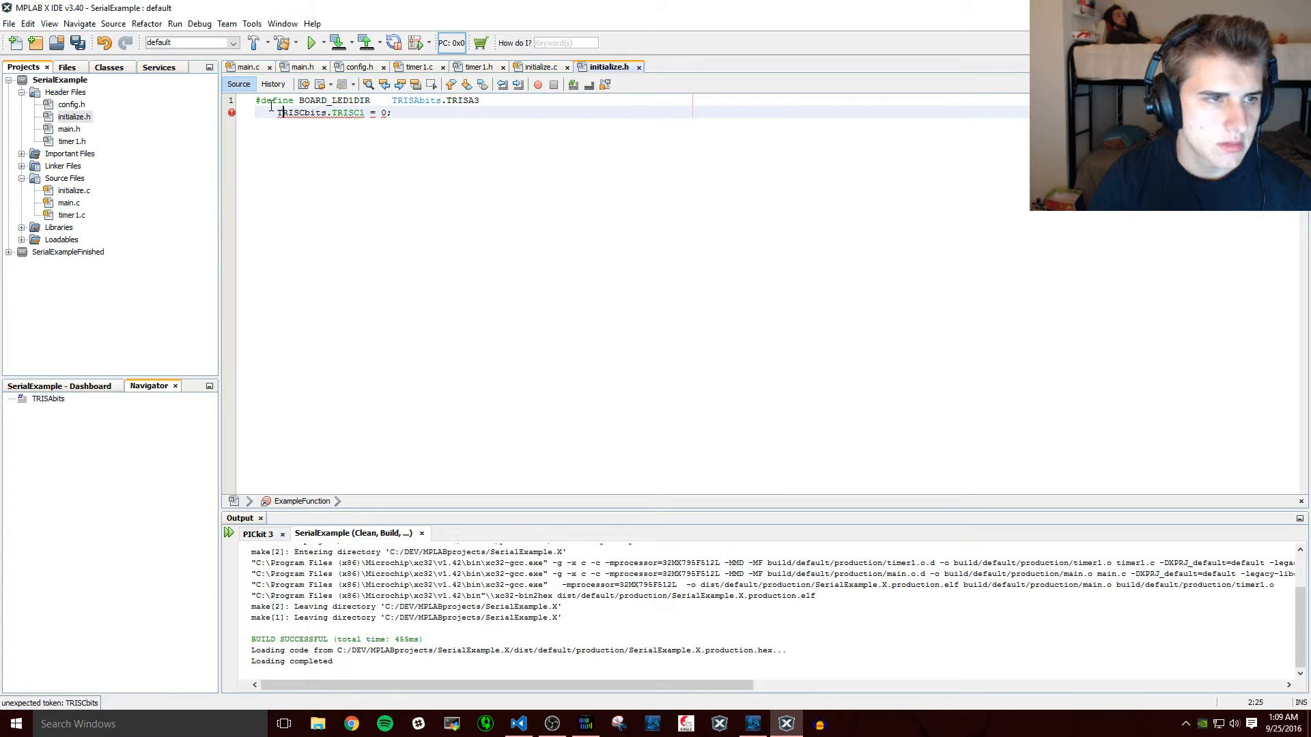
text(#define BOARD_)
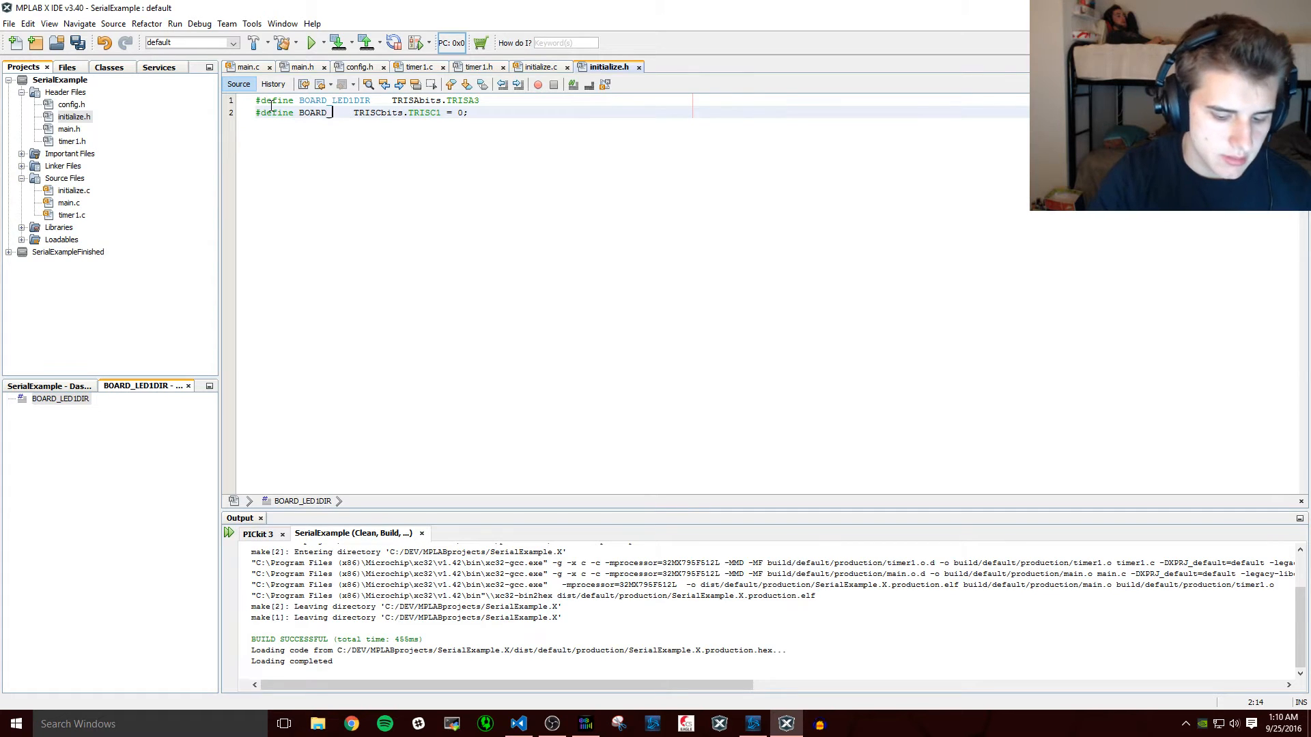
text(LED2)
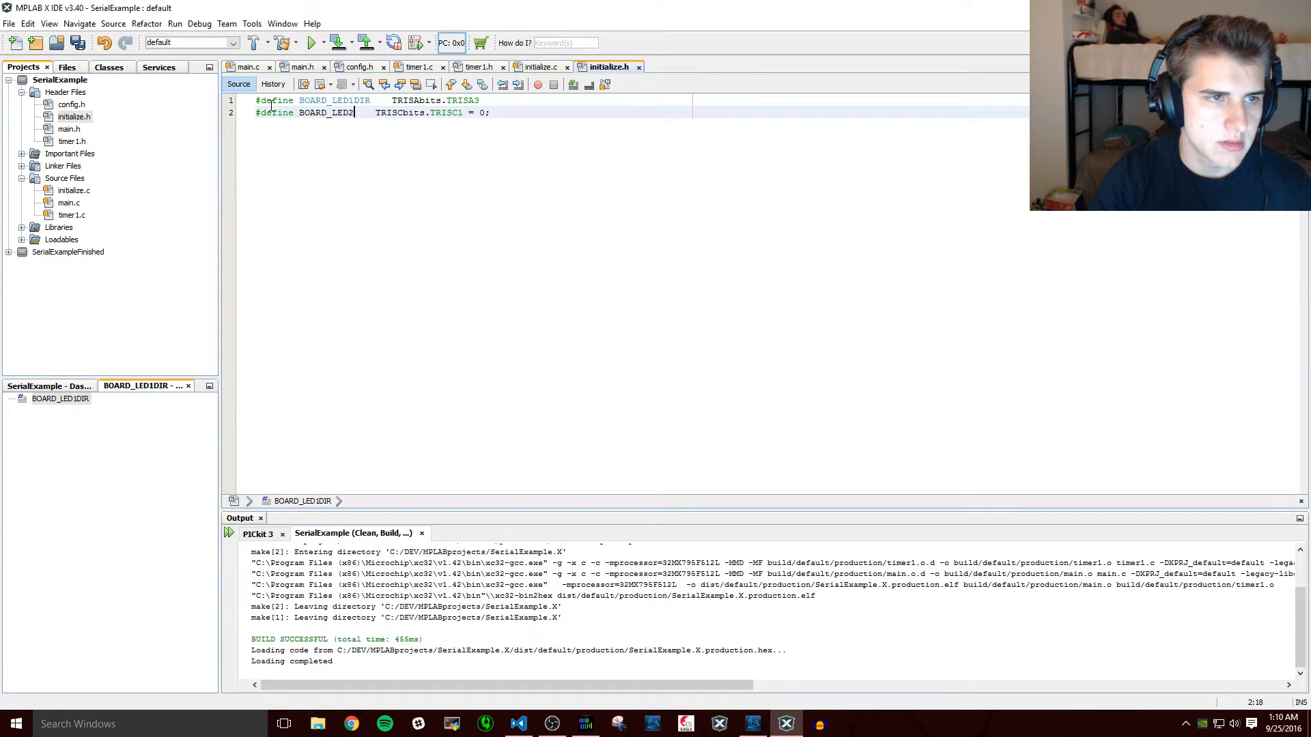
text(DIR)
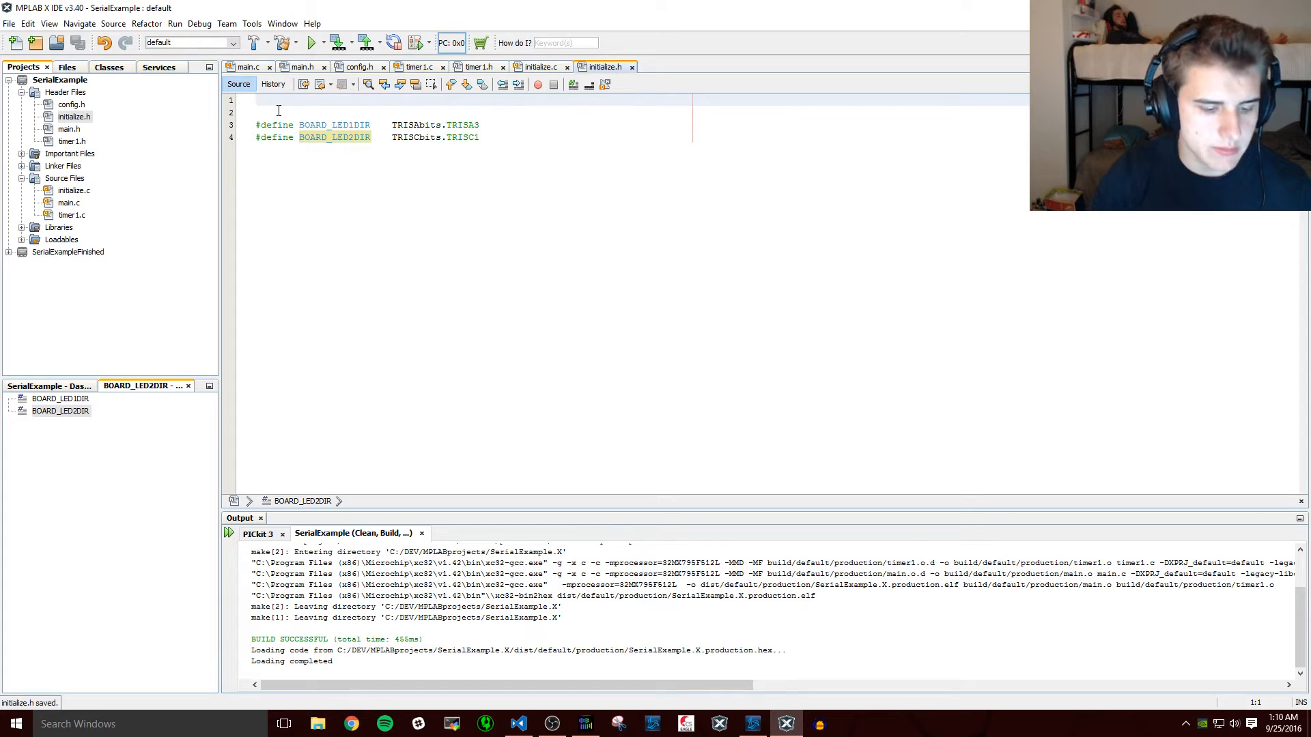
text(#include <xc.h>)
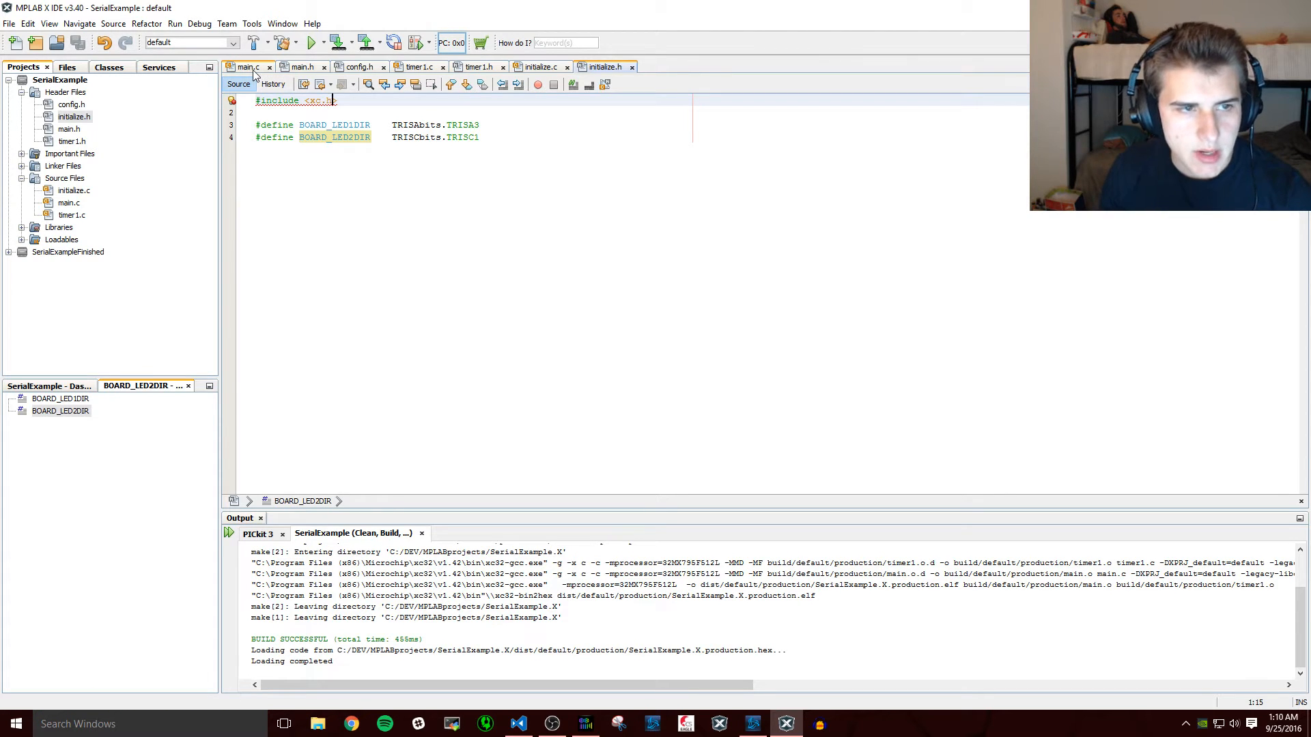
- Use BOARD_LED1DIR/BOARD_LED2DIR in main.c and add #include "initialize.h" to main.h
click(247, 67)
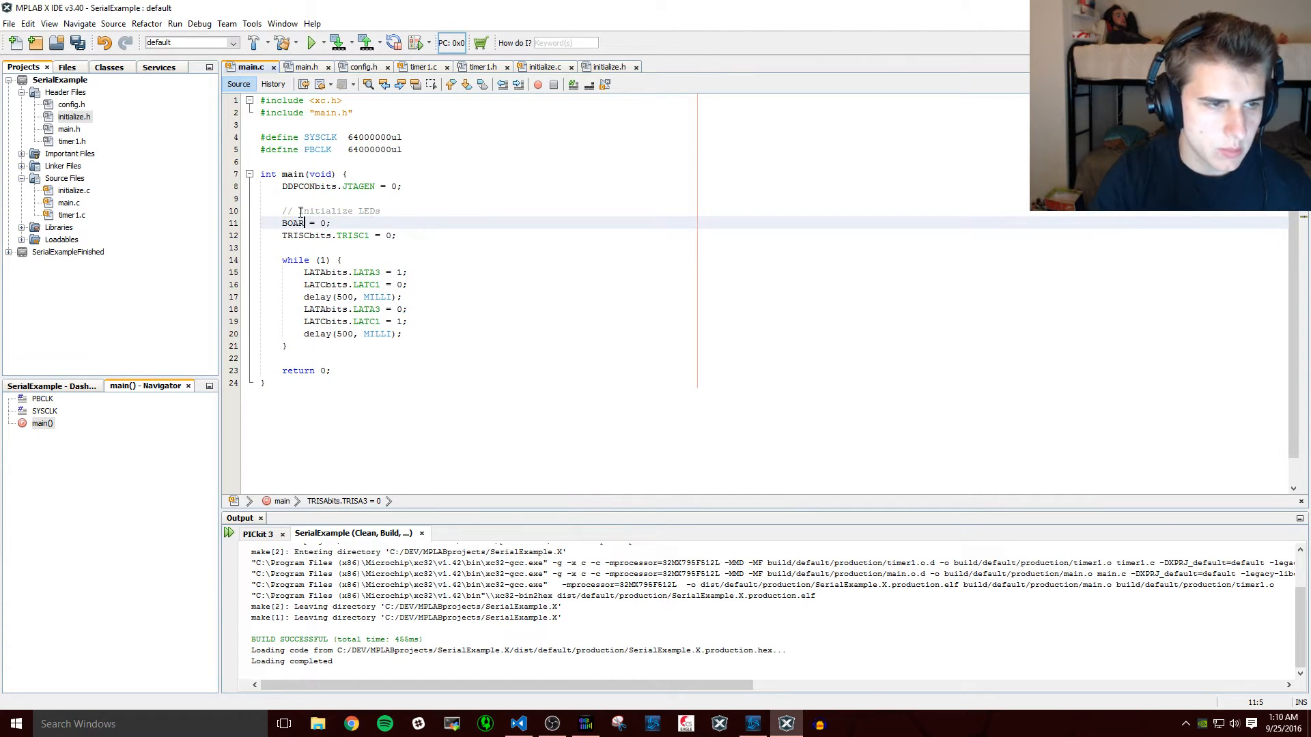
text(D1LED)
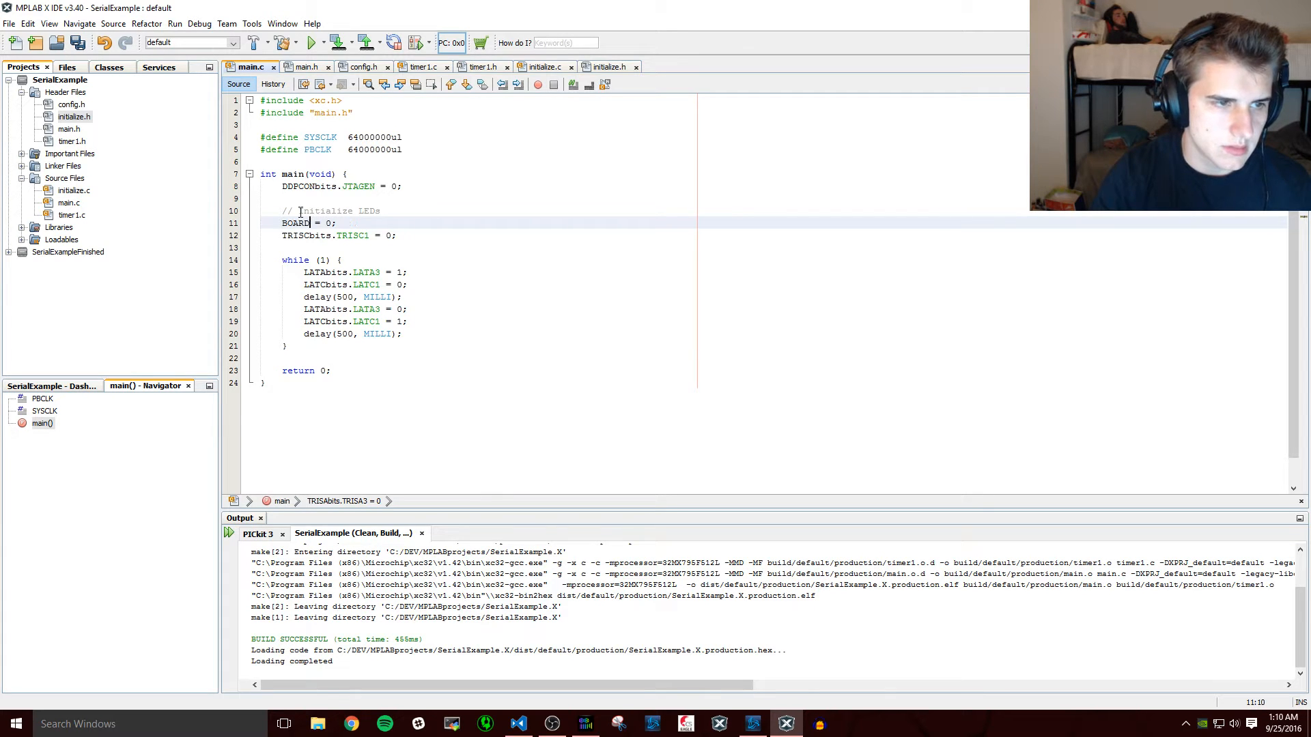
click(297, 223)
text(_LED1)
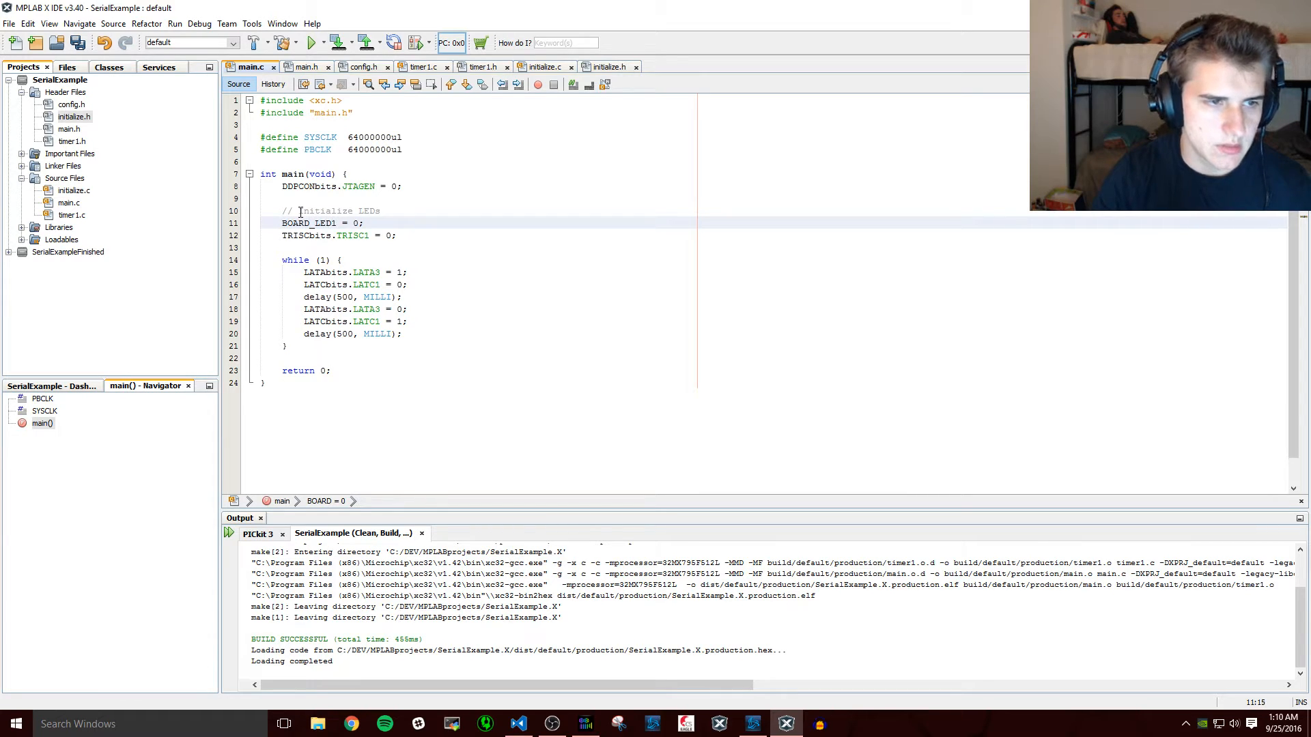
text(DIR)
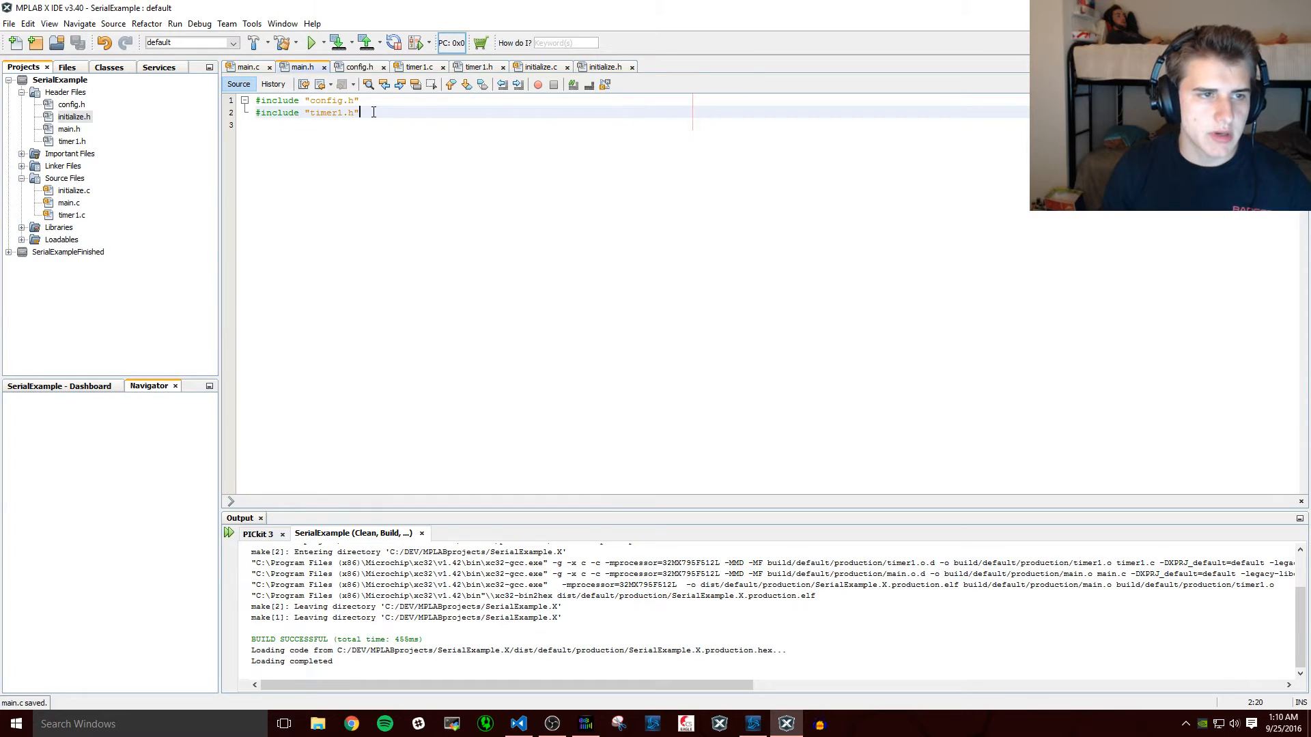
text(#include ")
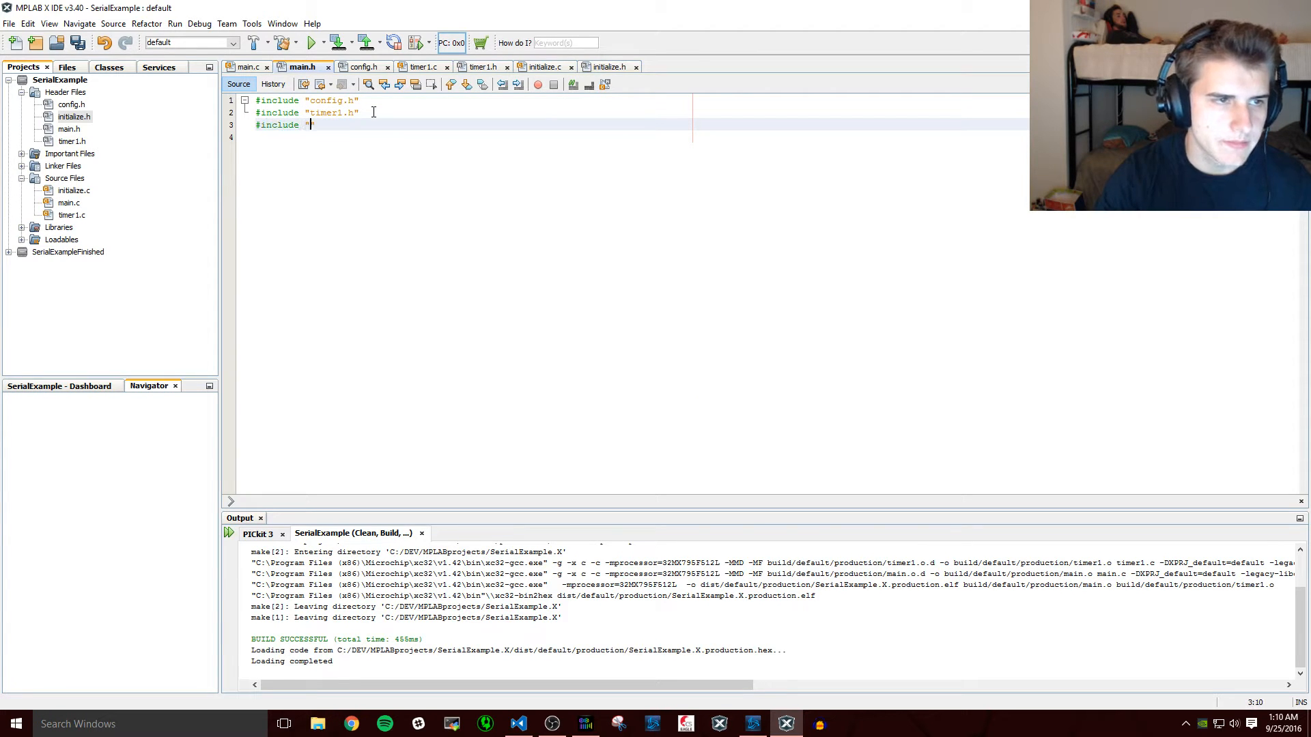
text(initialize.h")
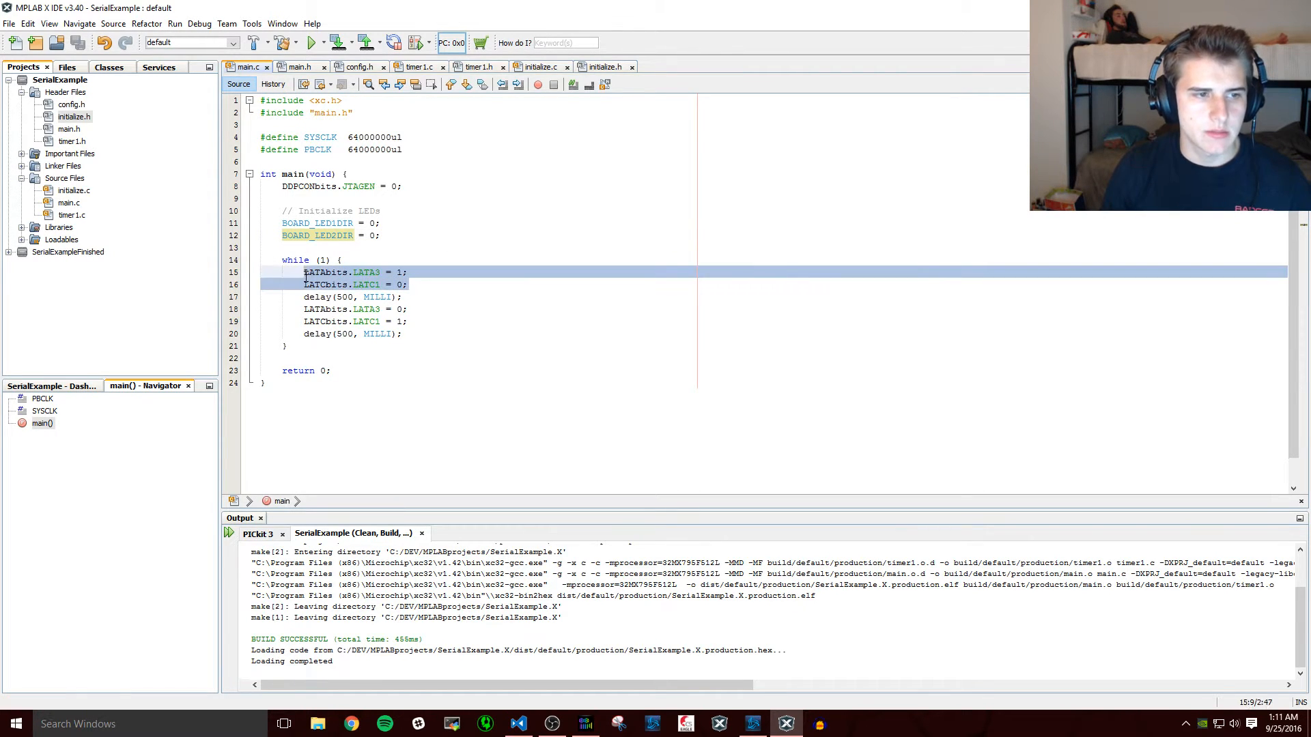
- Define OUTPUT as 0 and BOARD_LED1/BOARD_LED2 as LATA3 and LATC1 in initialize.h
click(602, 66)
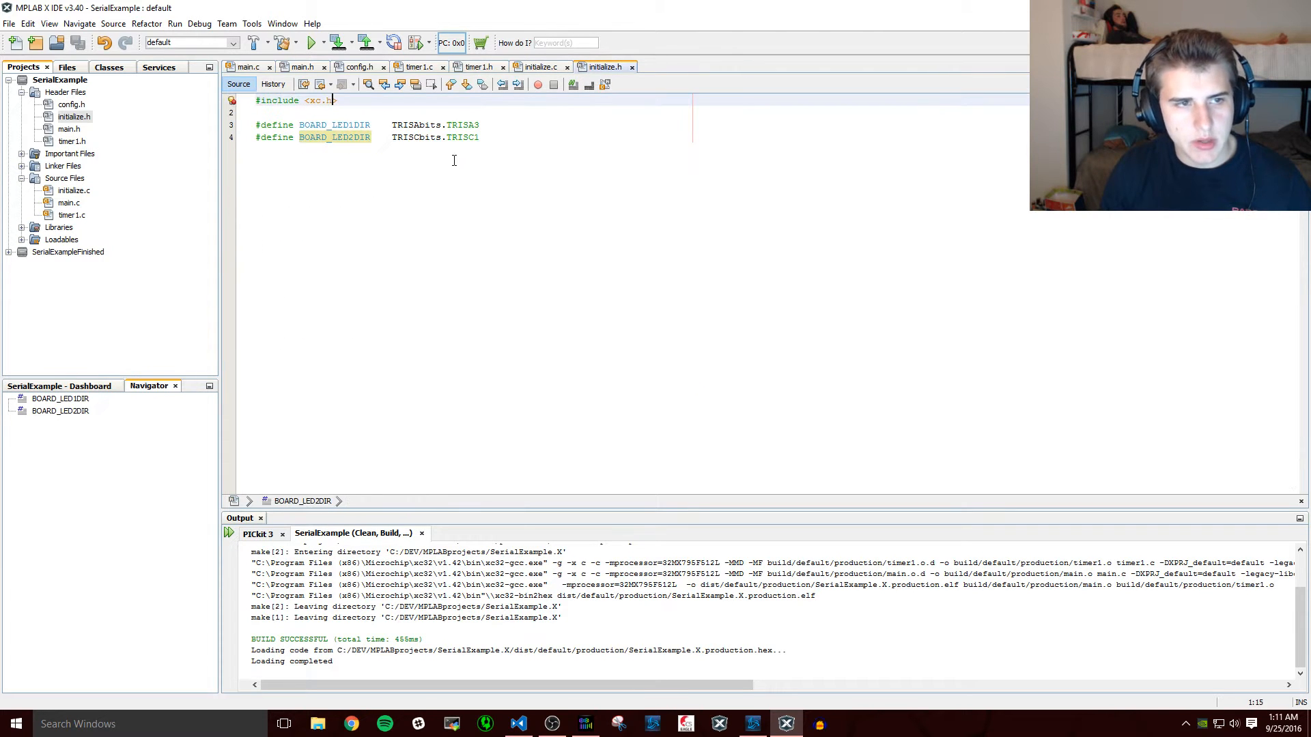
text(#define OUTPUT)
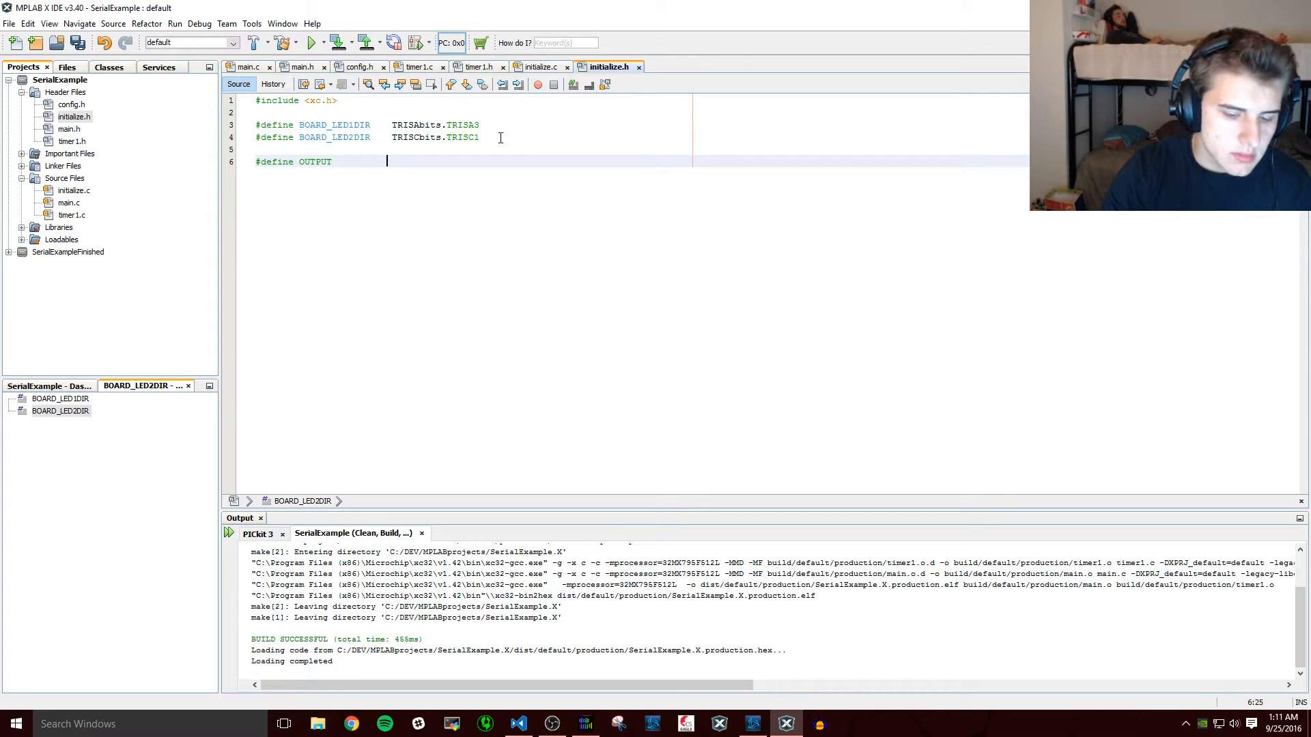
text(0)
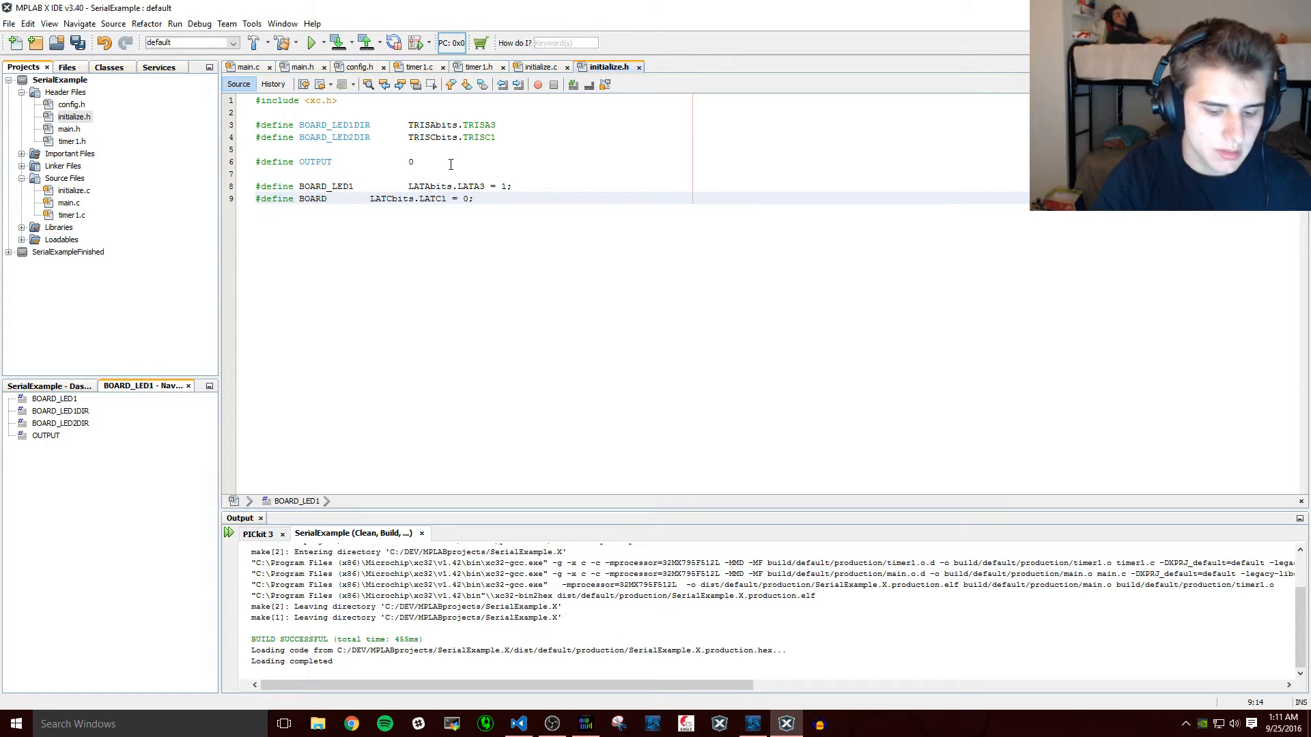
text(_LED2)
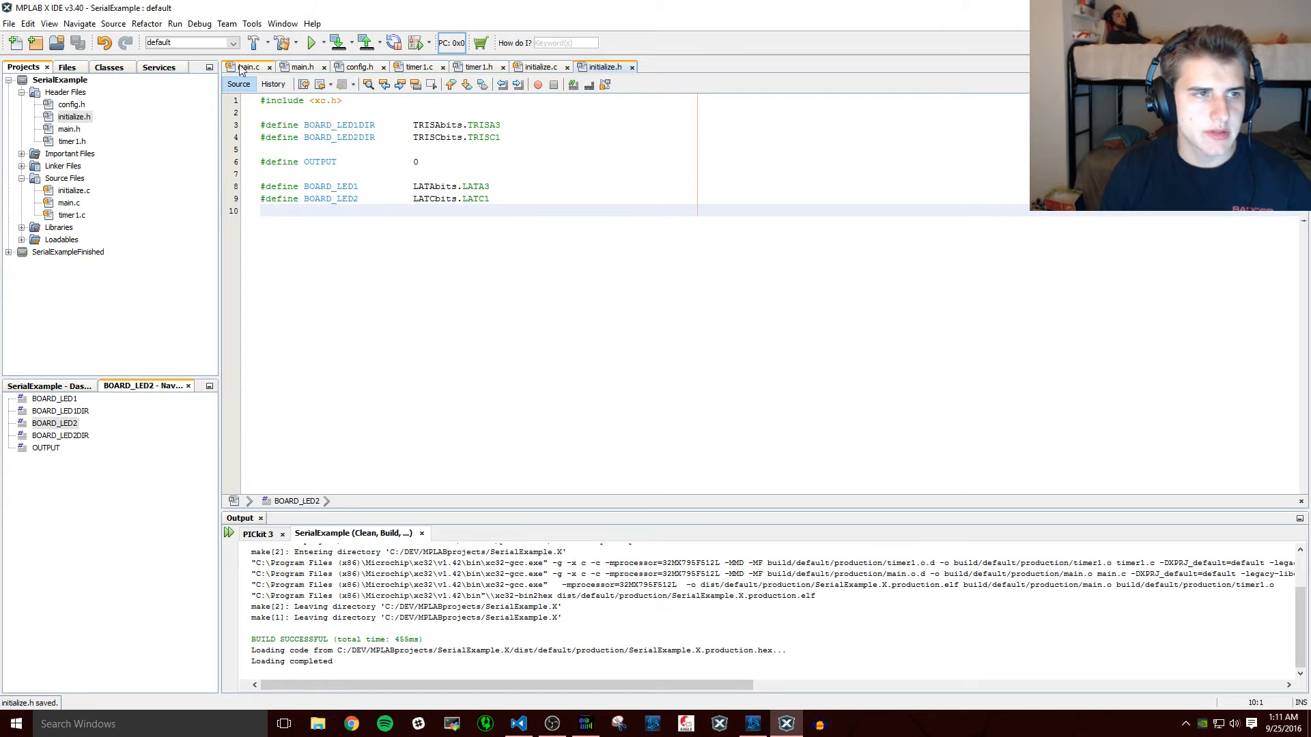
- Set both LED directions to OUTPUT and blink via BOARD_LED1/BOARD_LED2 in main.c's loop
click(247, 66)
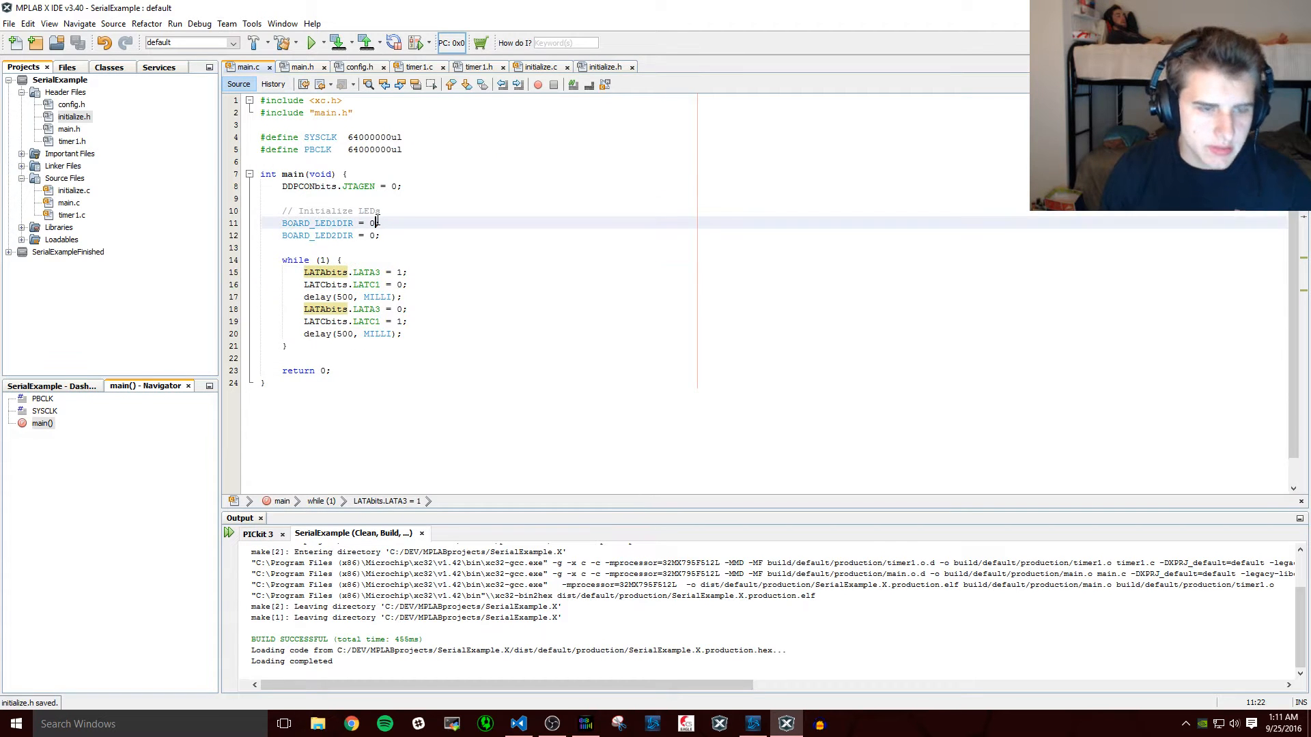
text(OUTPUT)
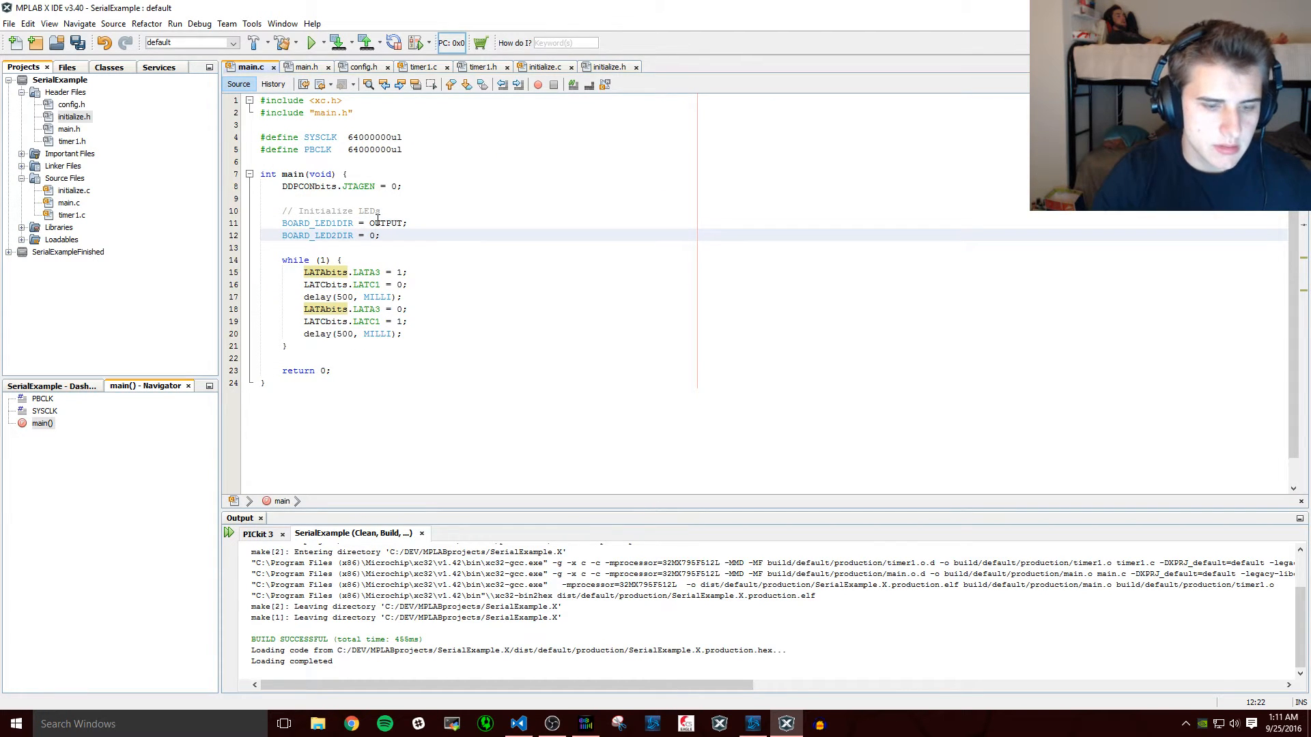
text(OUTPUT)
click(355, 284)
text(B)
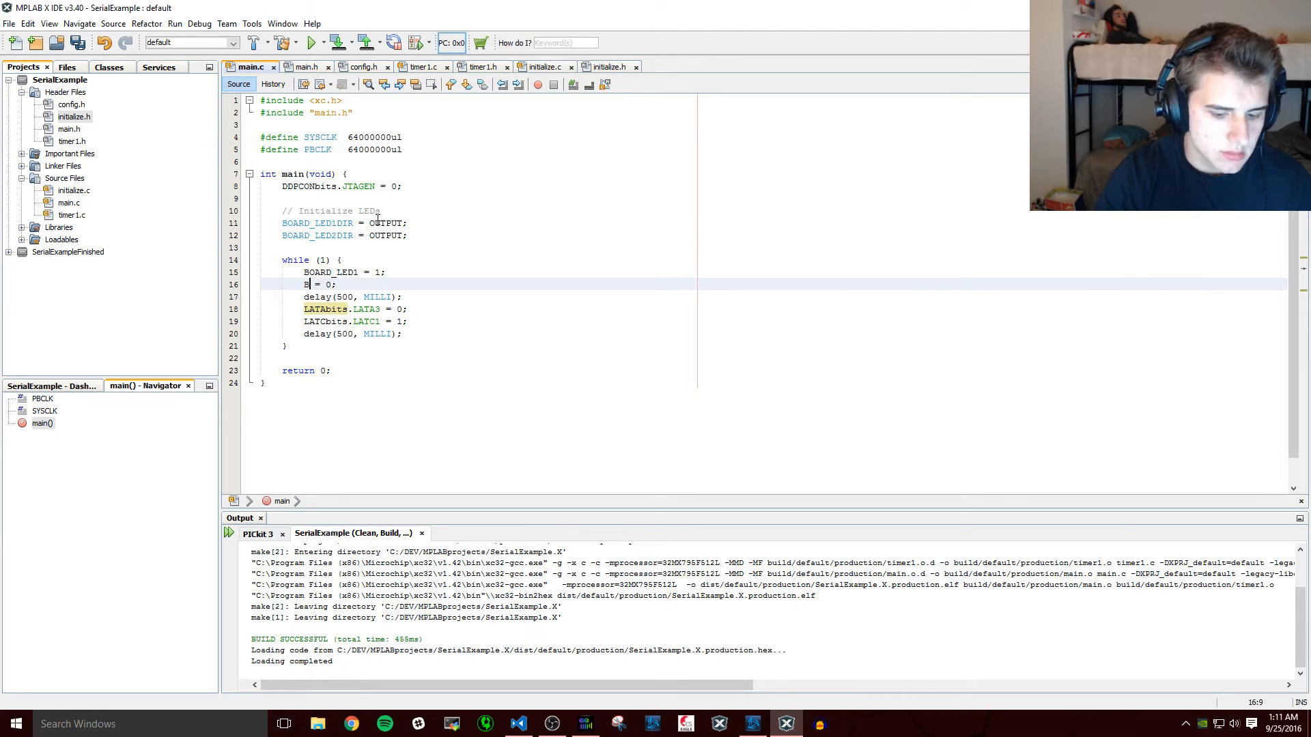
text(OARD_LED2)
click(355, 309)
text(BOARD_LED1)
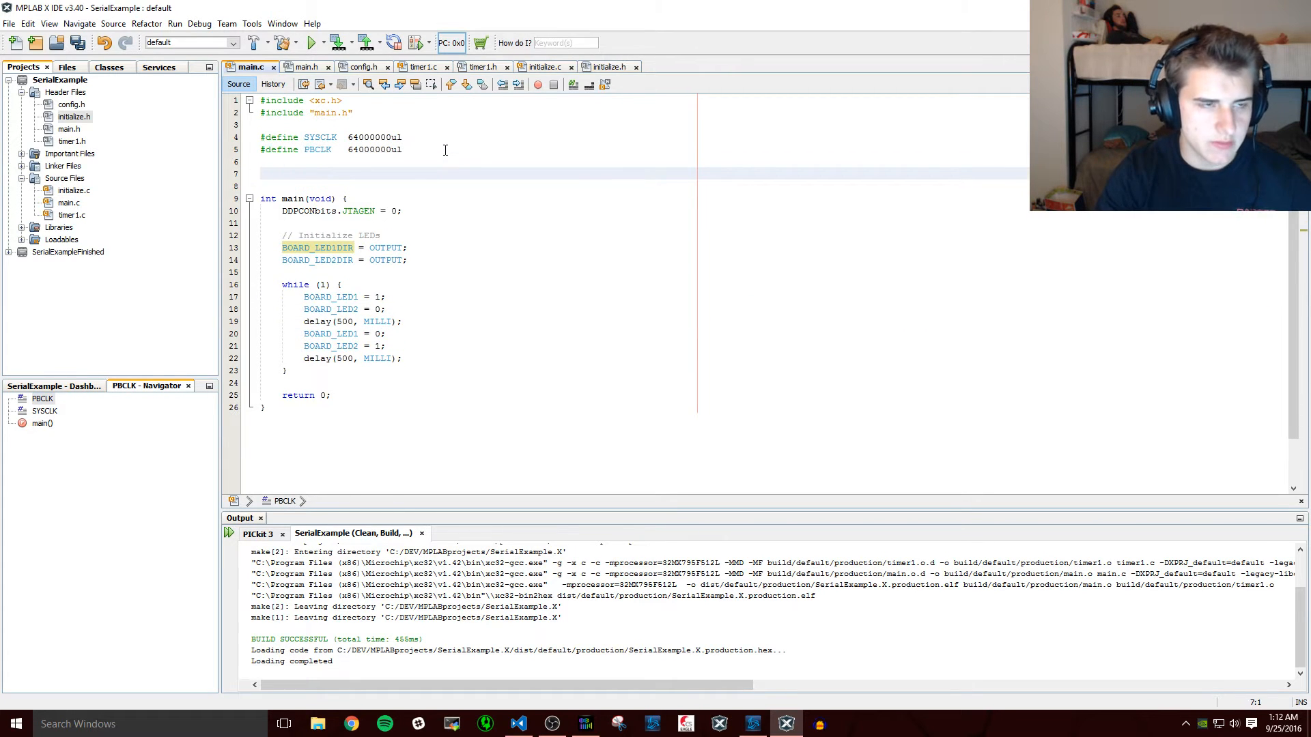
- Write void toggleLEDs(int times, int time) with a for loop from i = 0 to times
text(void toggle)
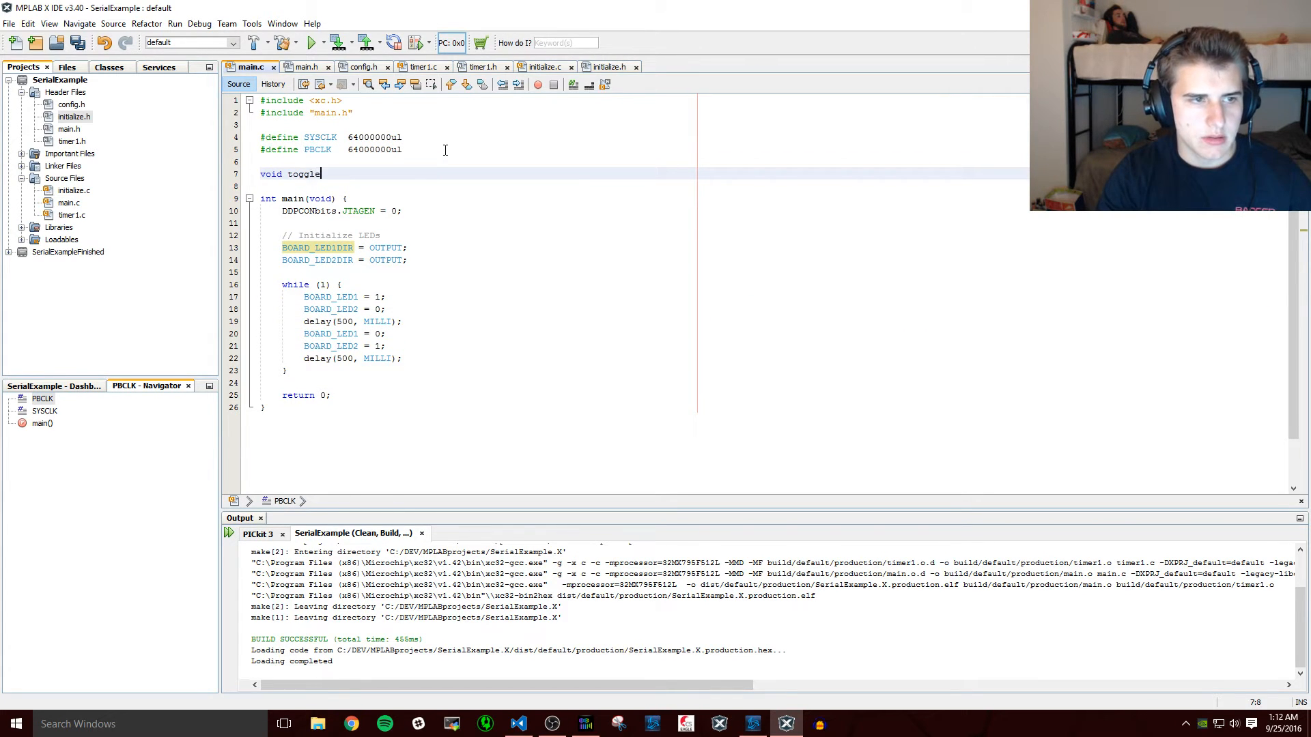
text(LEDs())
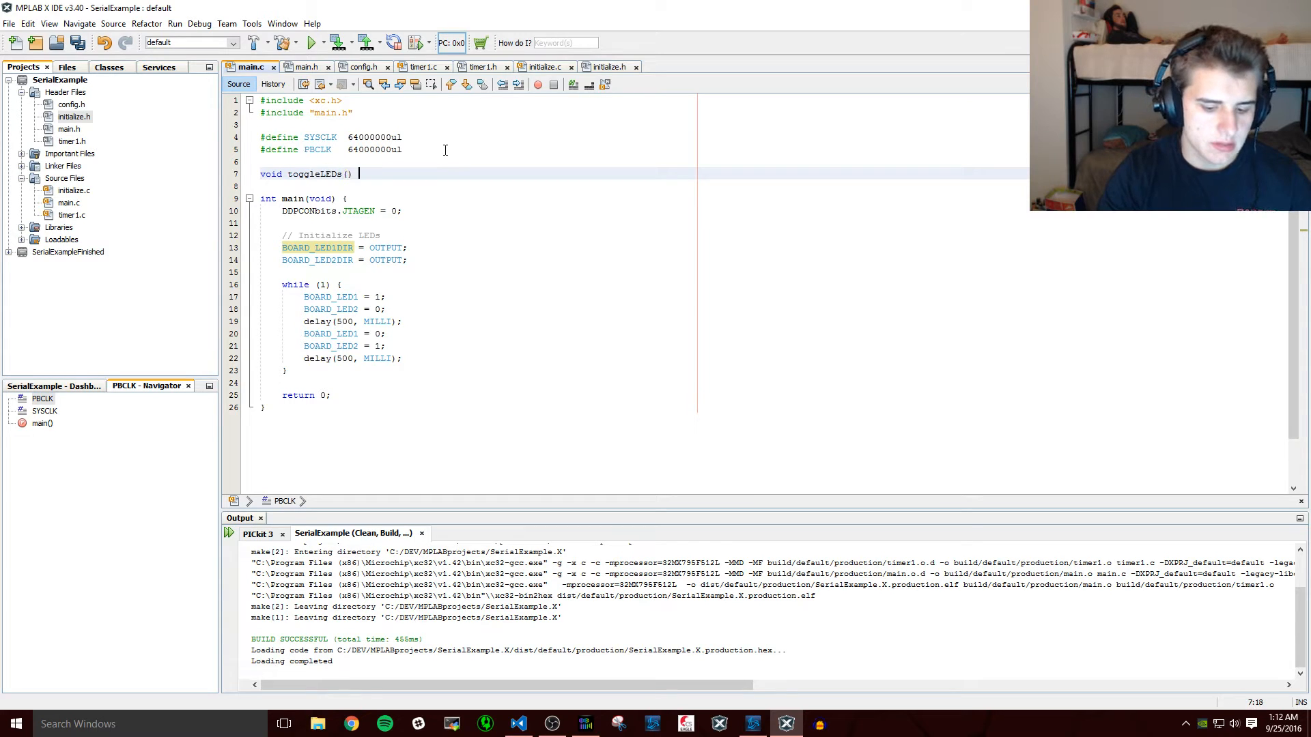
text({)
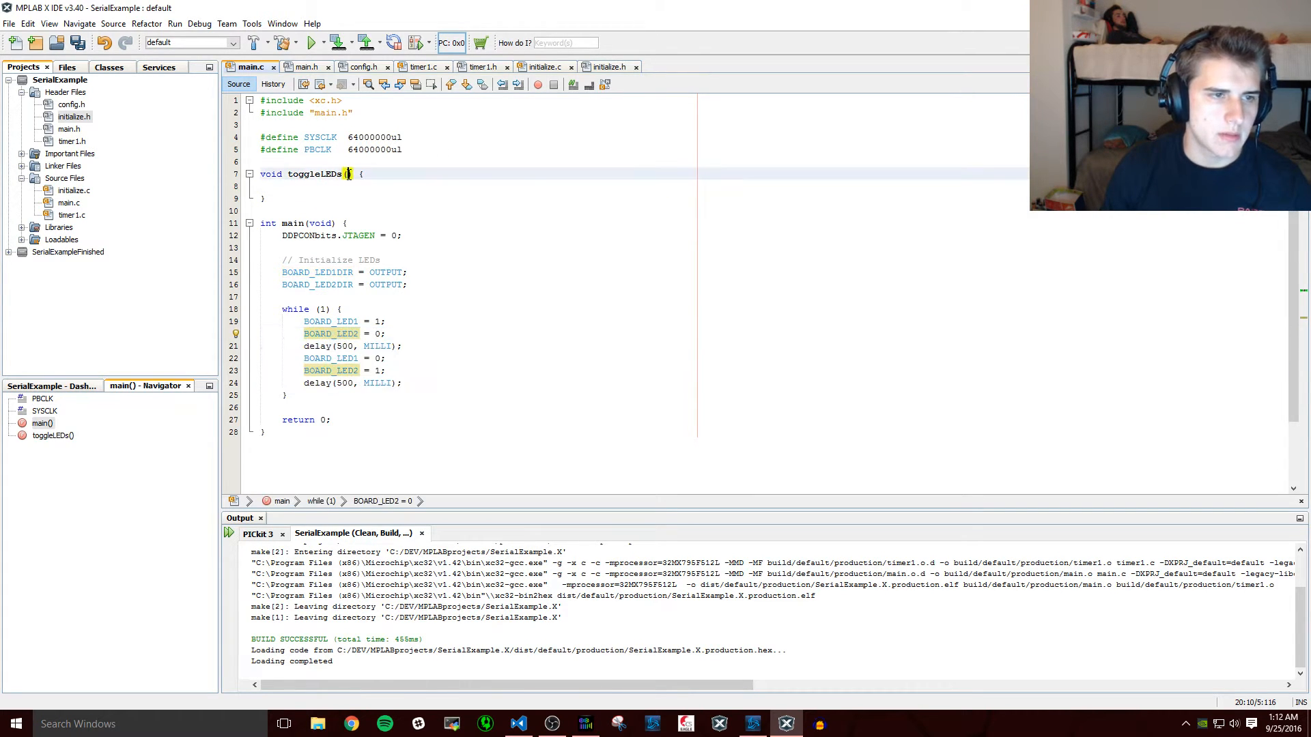
text(int times)
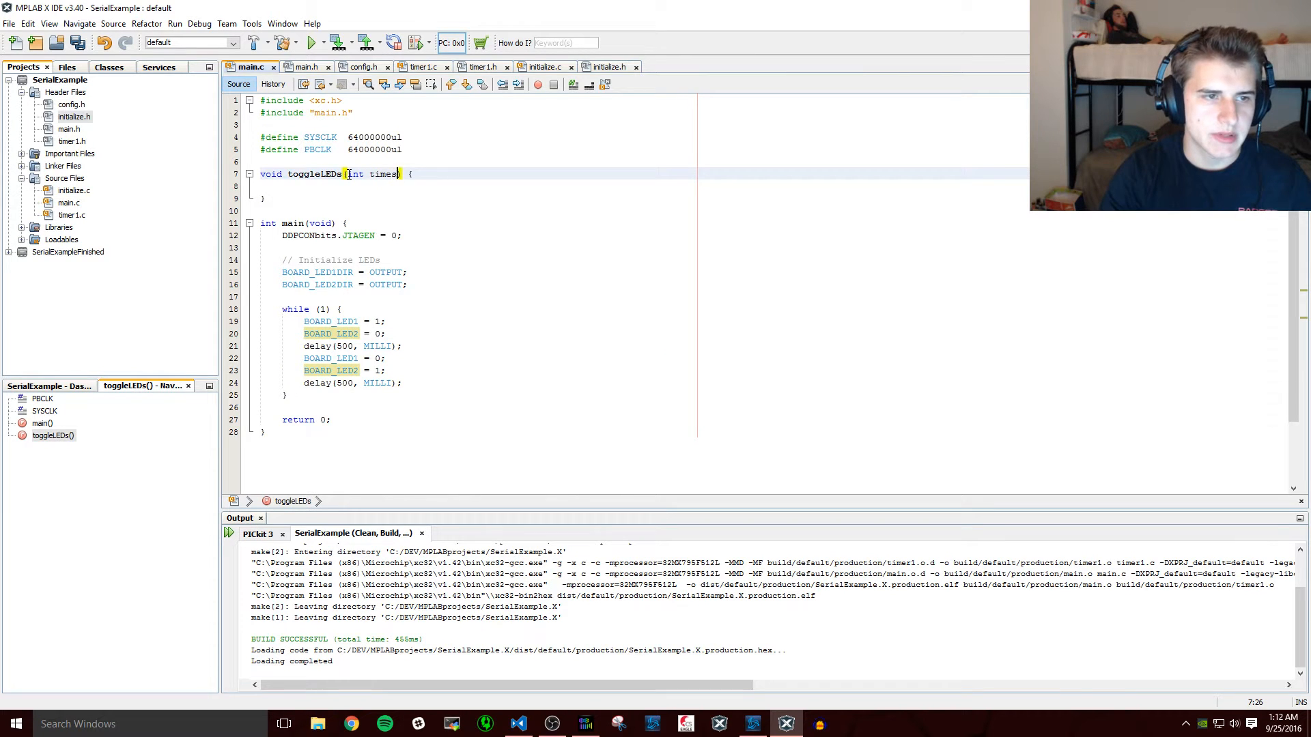
text(, int time)
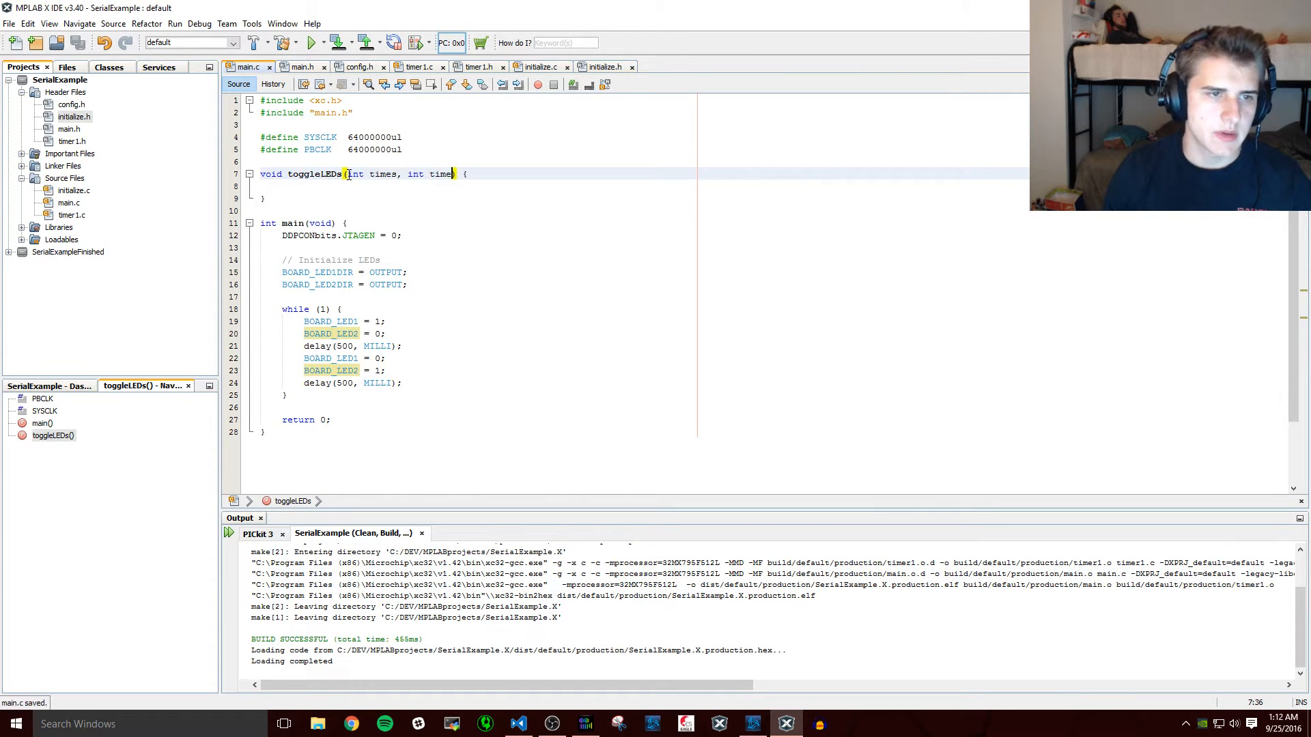
text(int i)
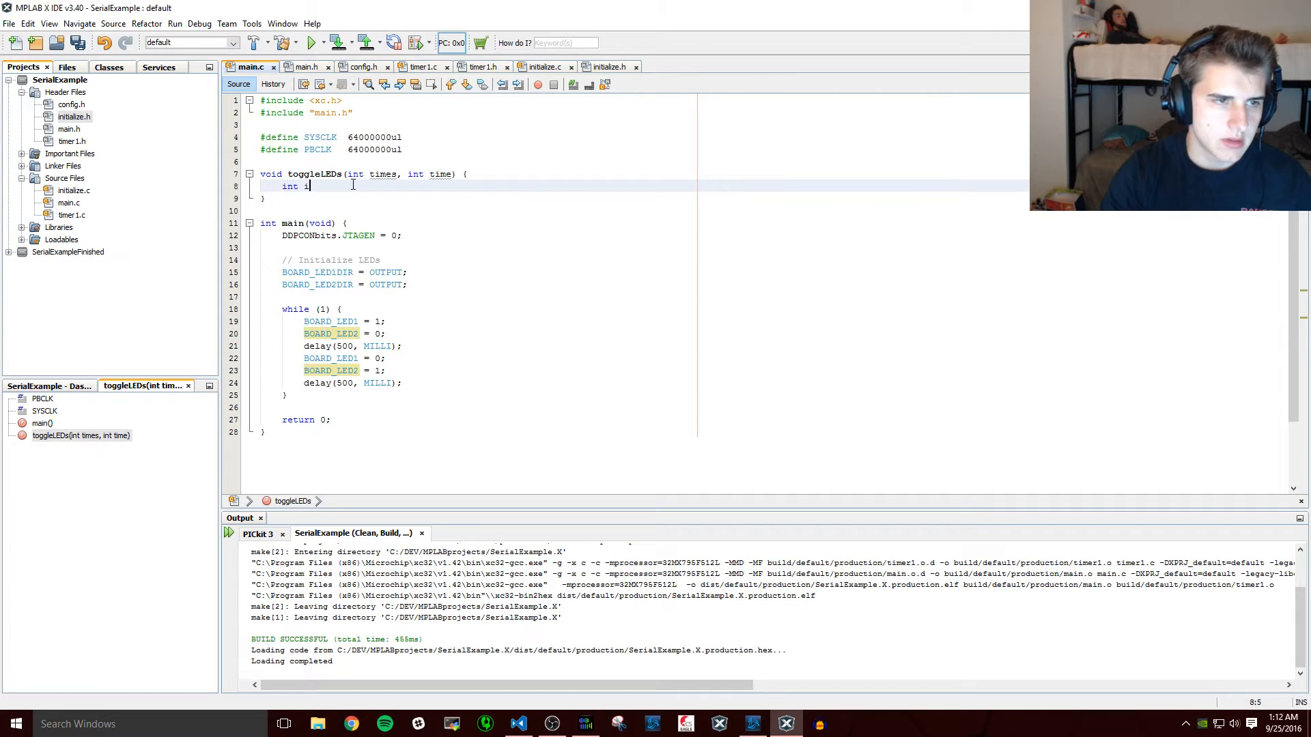
text(for ()
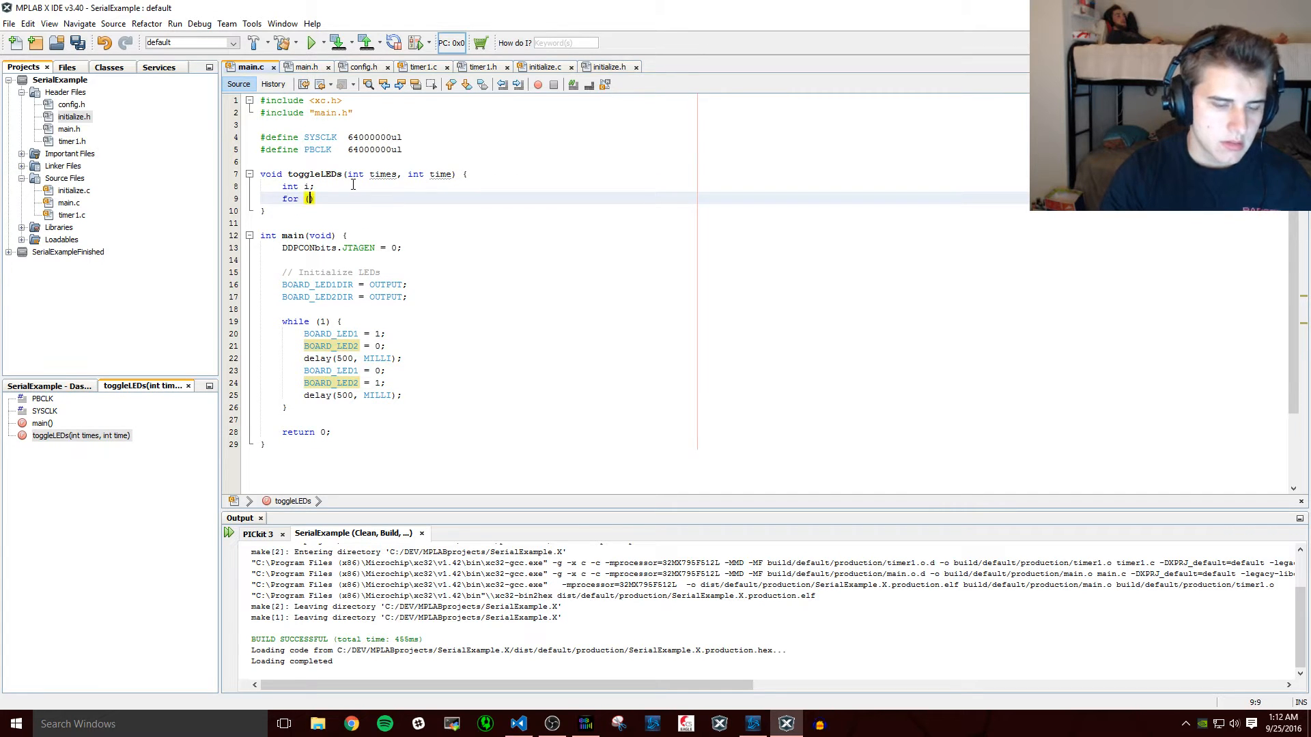
text(i = 0; i <)
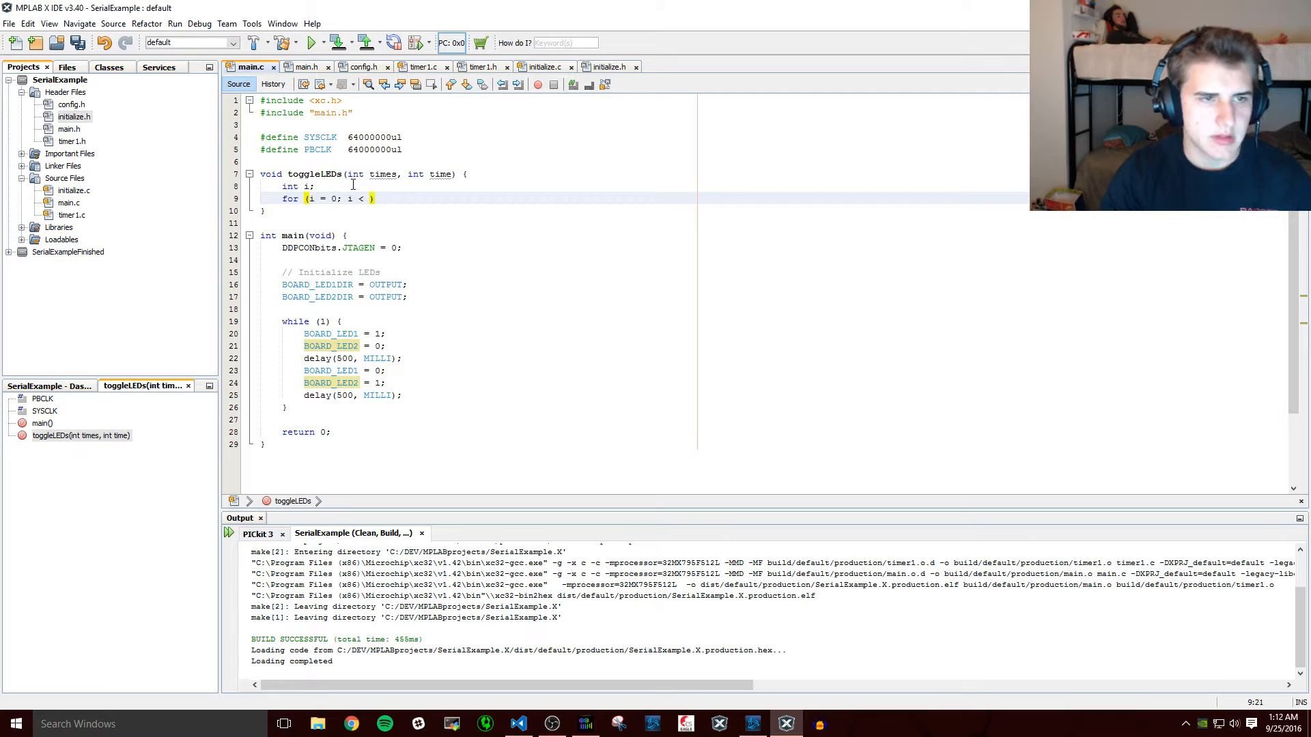
text(times; i)
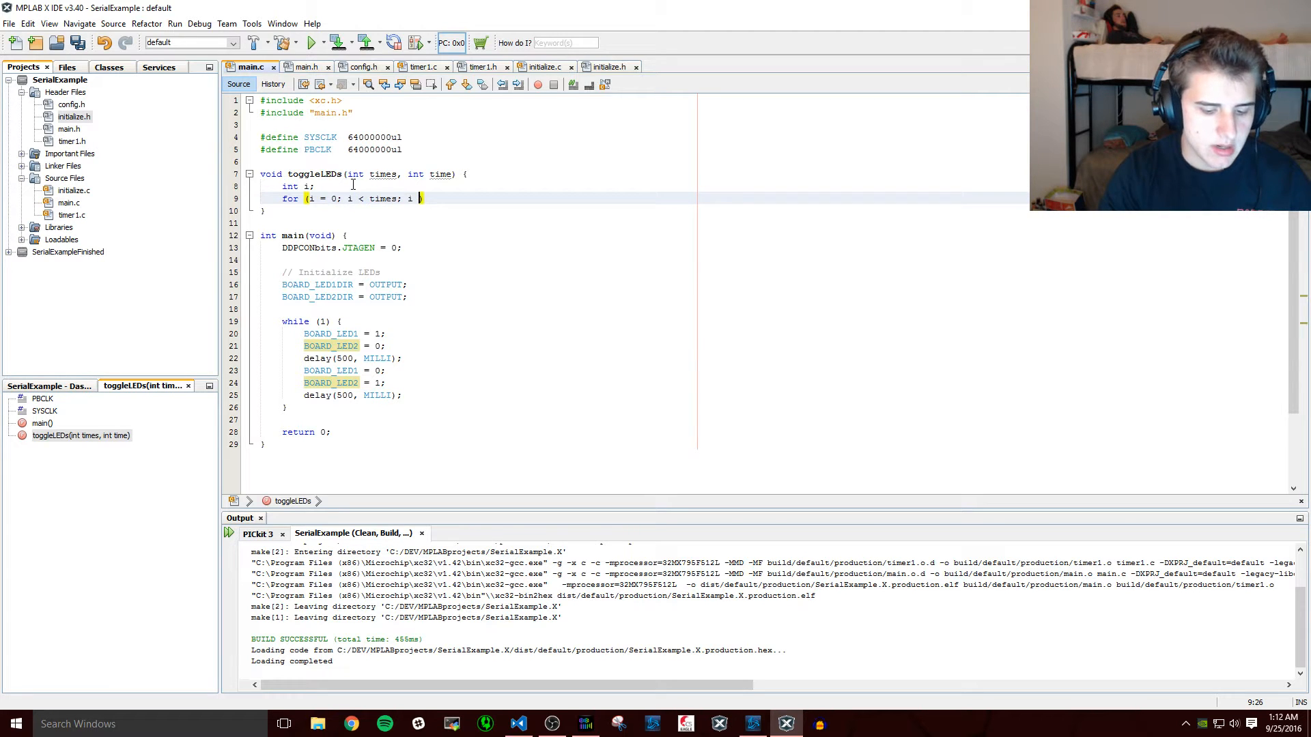
text(++))
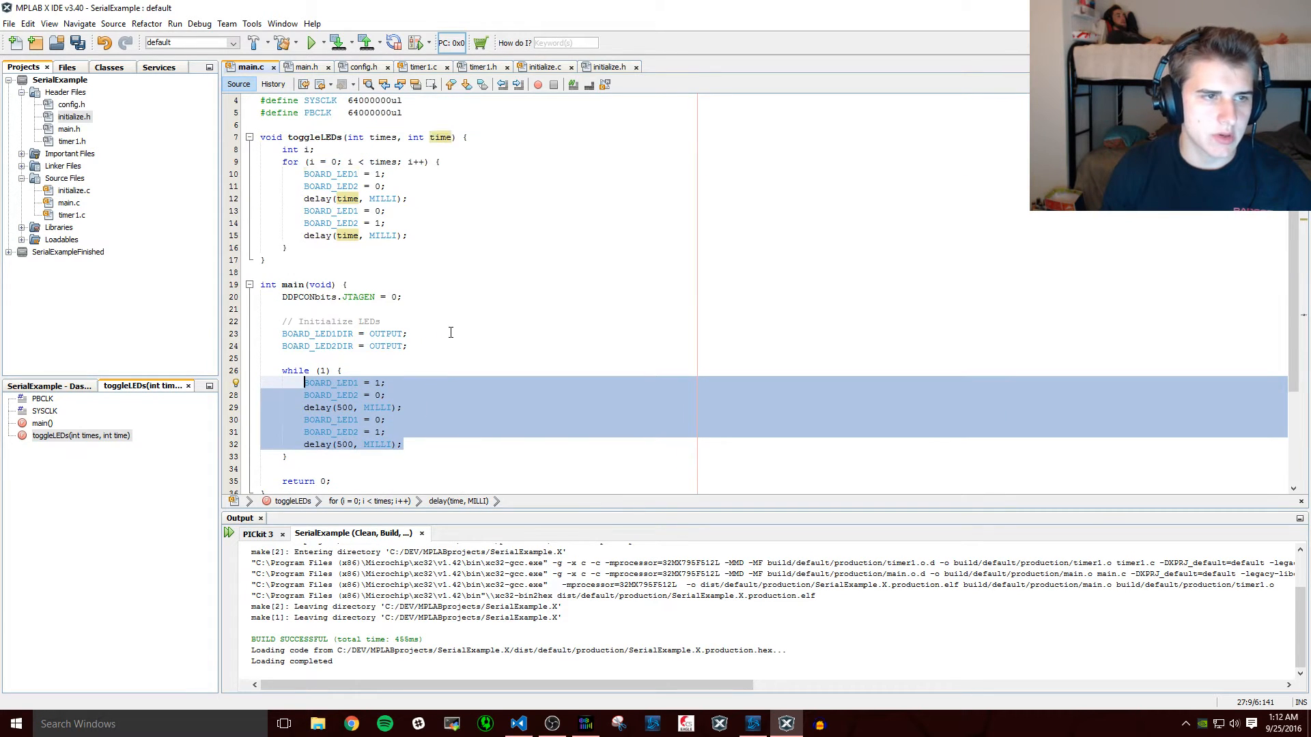
- Replace main's while-loop body with a toggleLEDs(5, 500) call
text(toggleLEDs();)
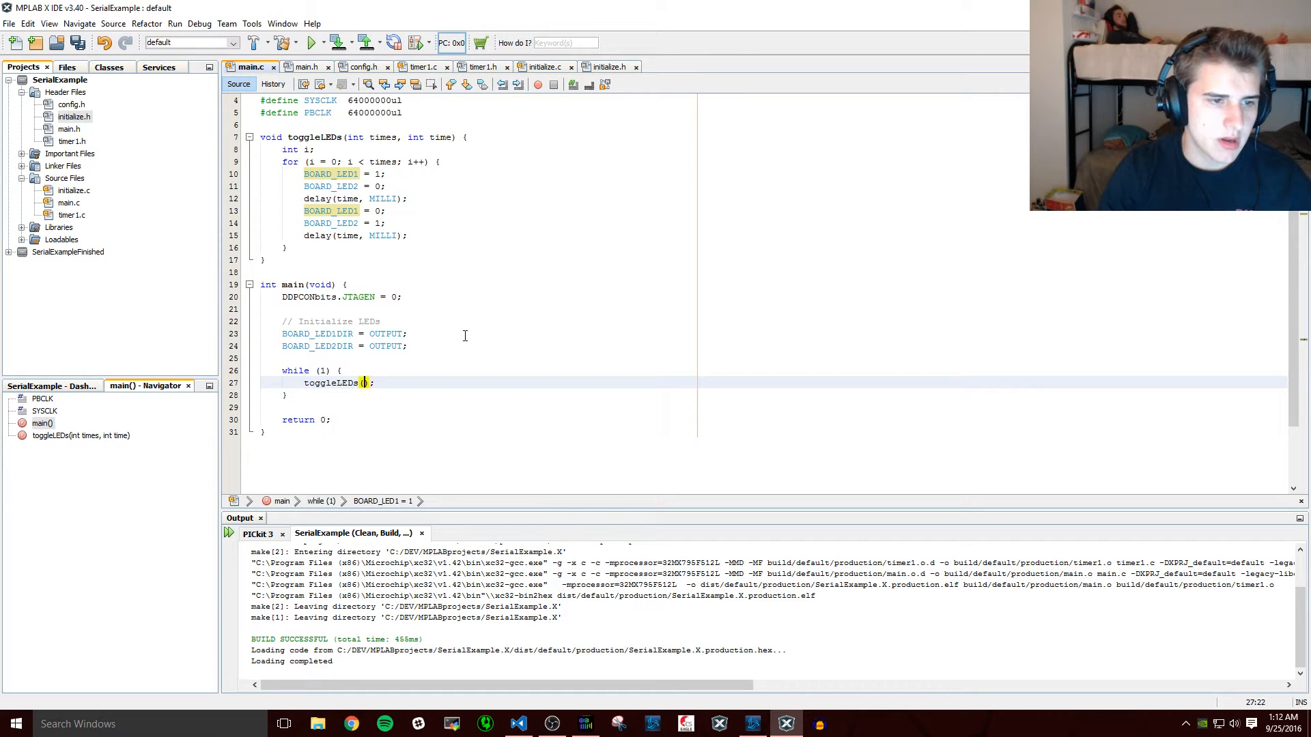
text(5)
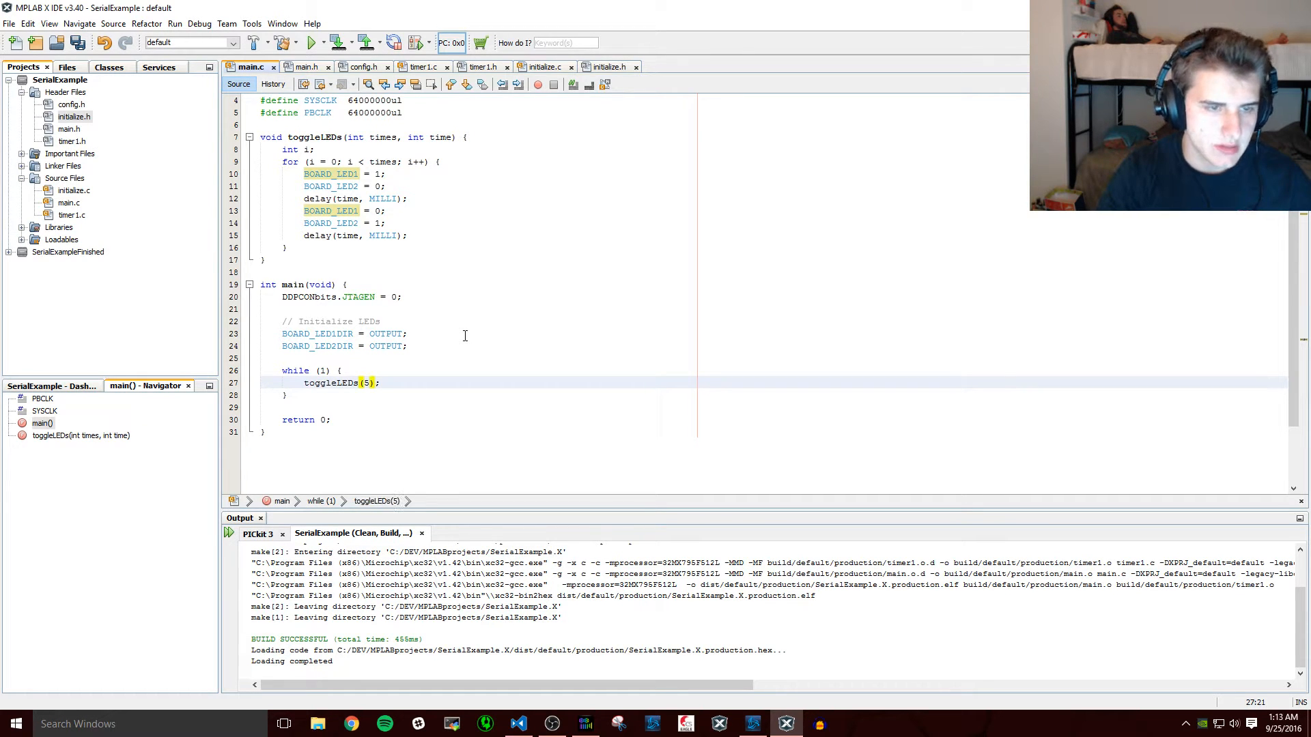
text(, 500)
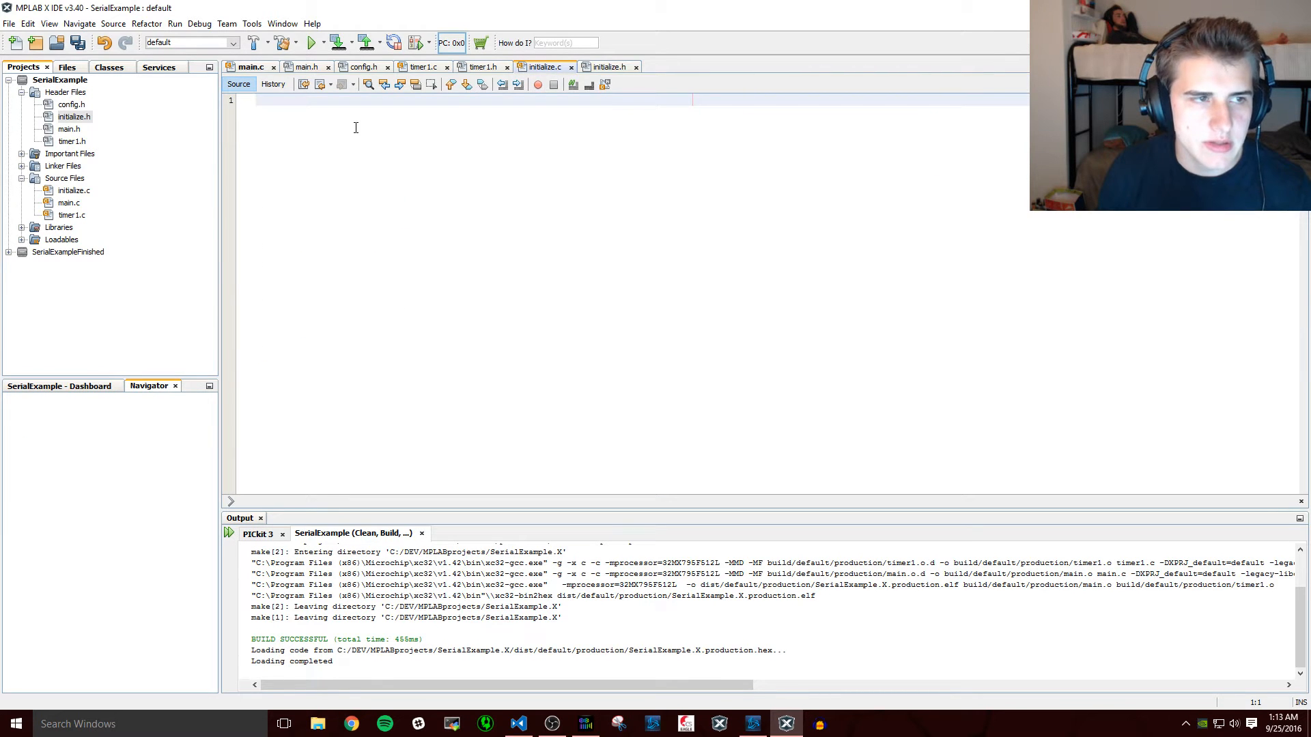
- Declare the prototype void toggleLEDs(int times, int time); in initialize.h
click(545, 67)
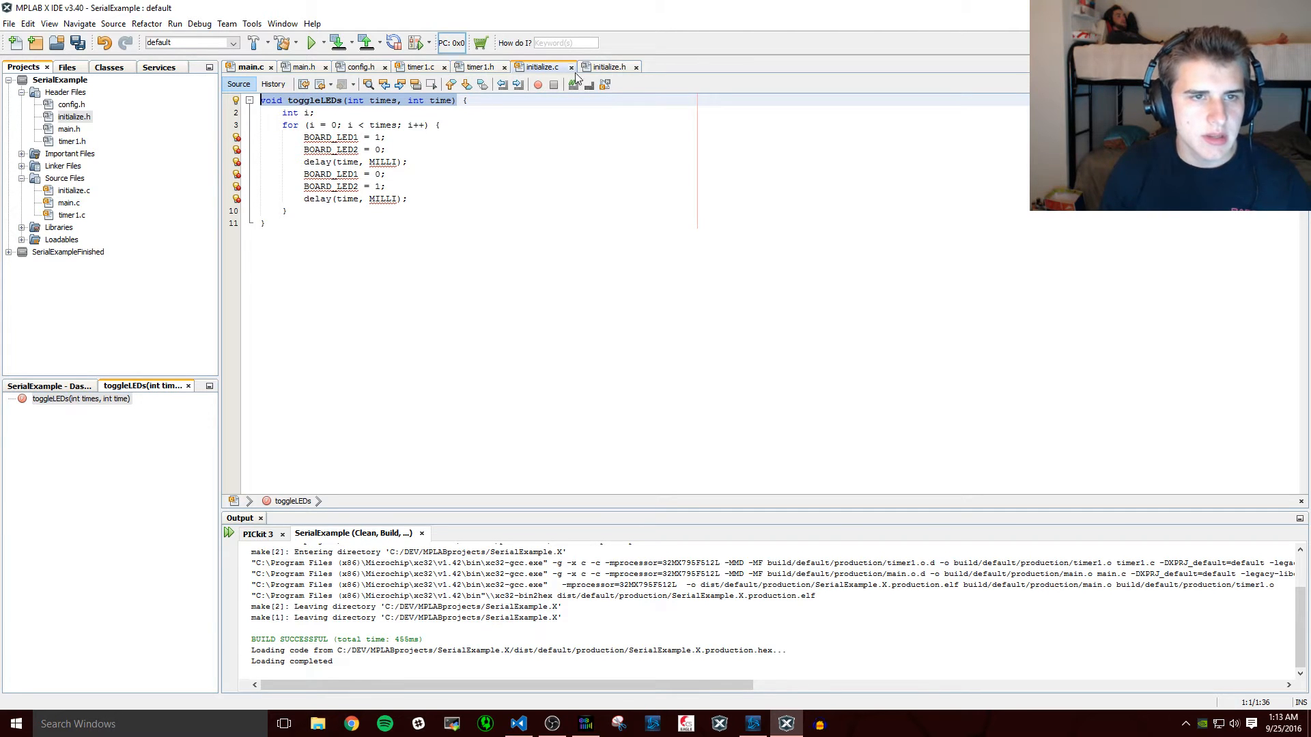
click(607, 65)
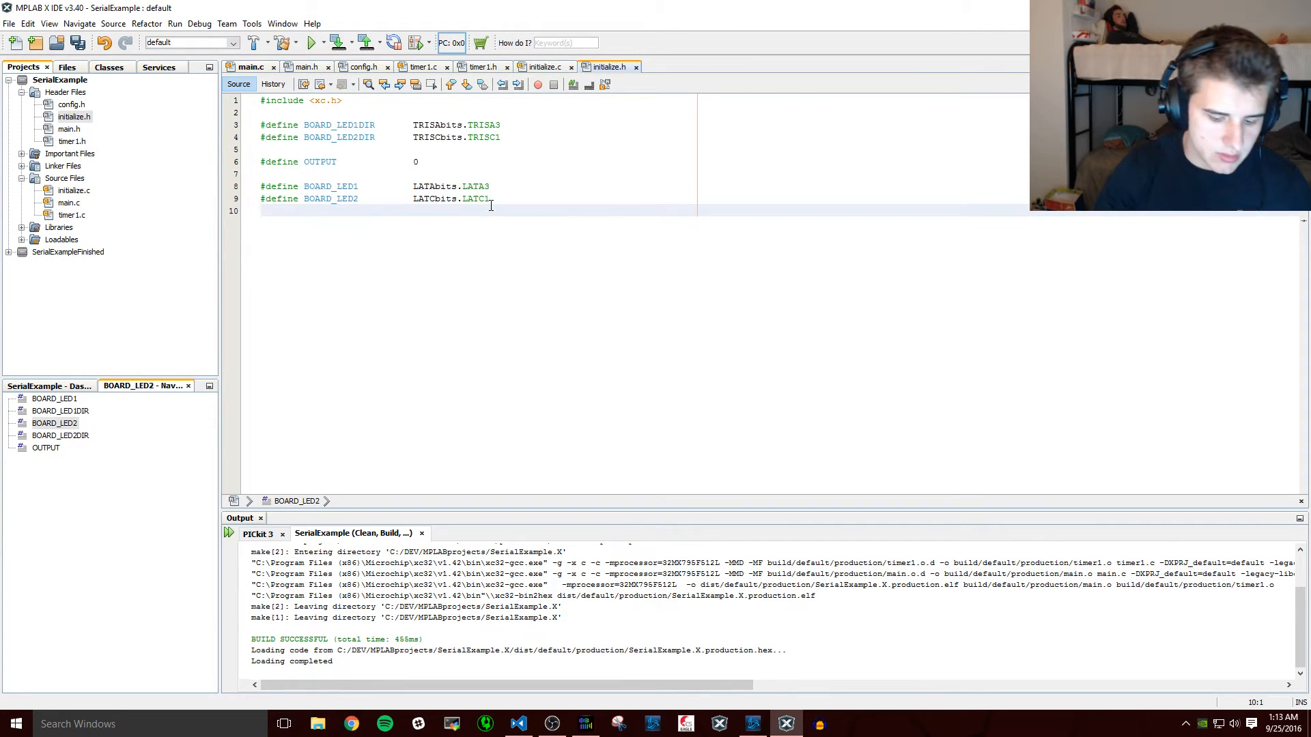
text(void toggleLEDs(int times, int time);)
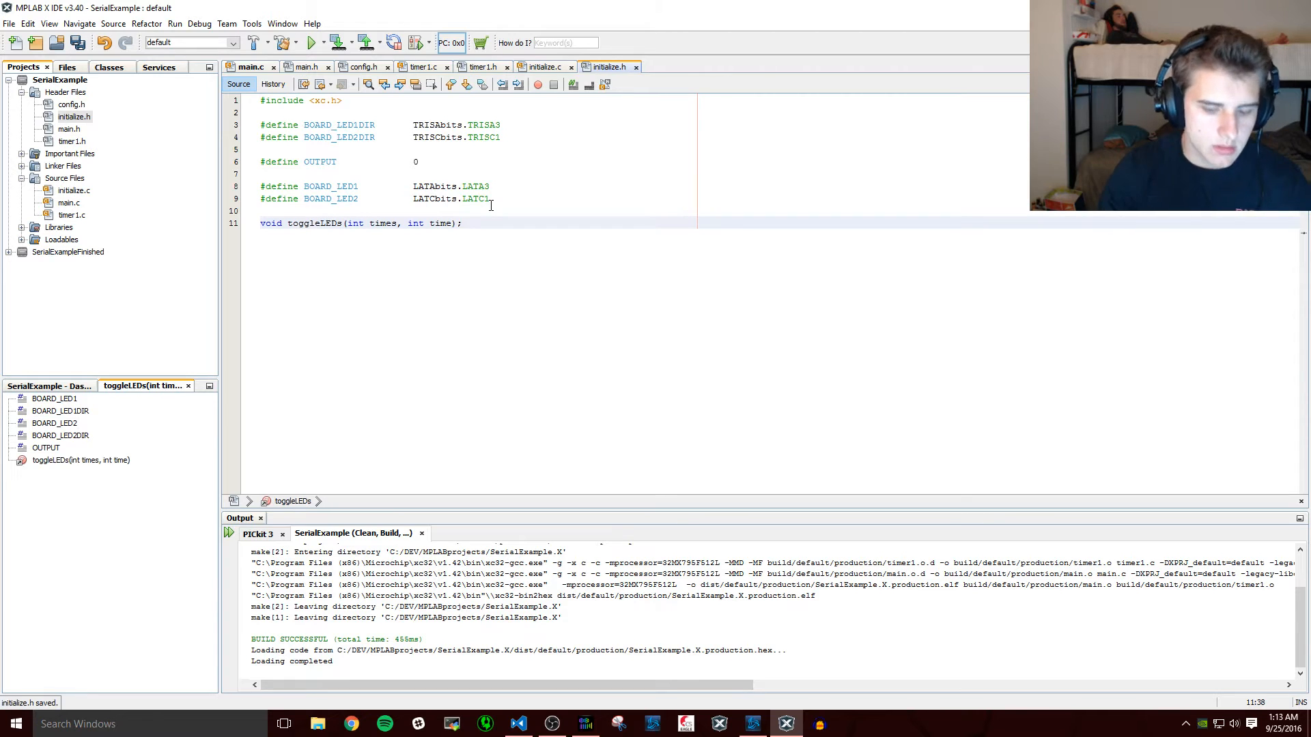
key(enter)
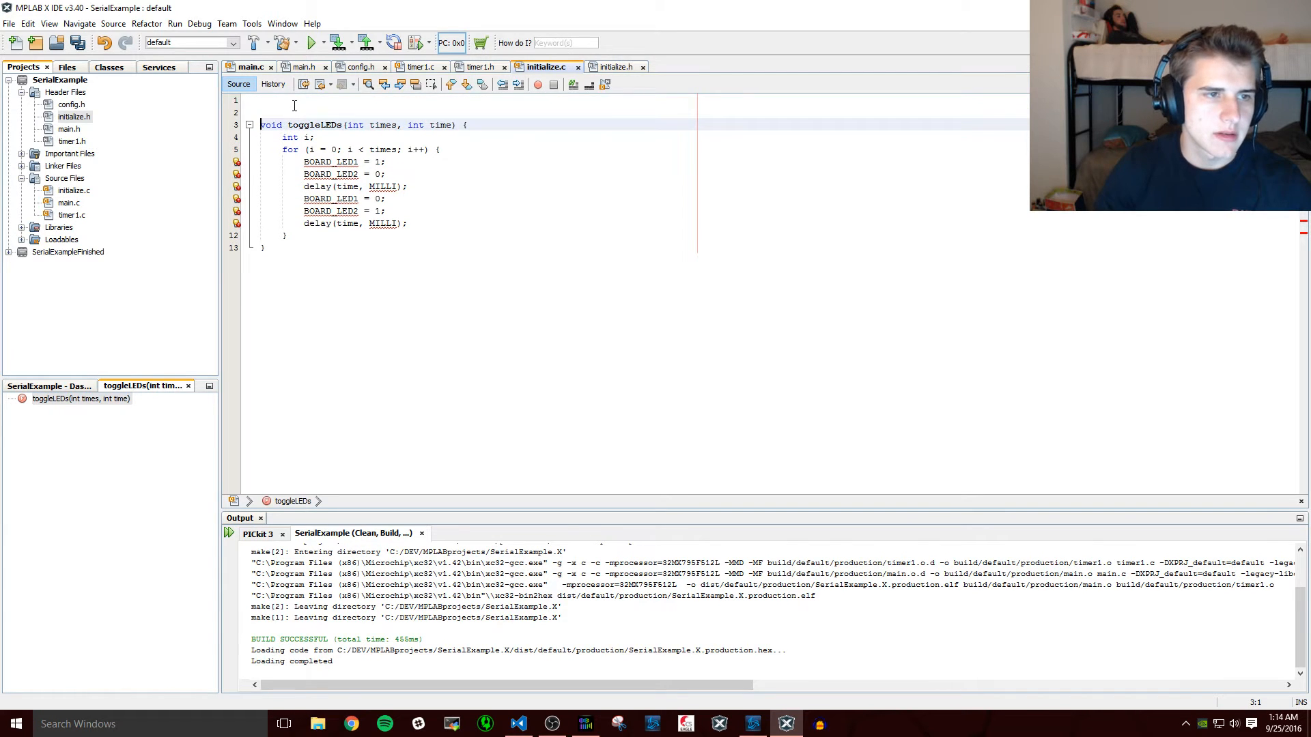
- Add #include "initialize.h" at the top of initialize.c
text(#include)
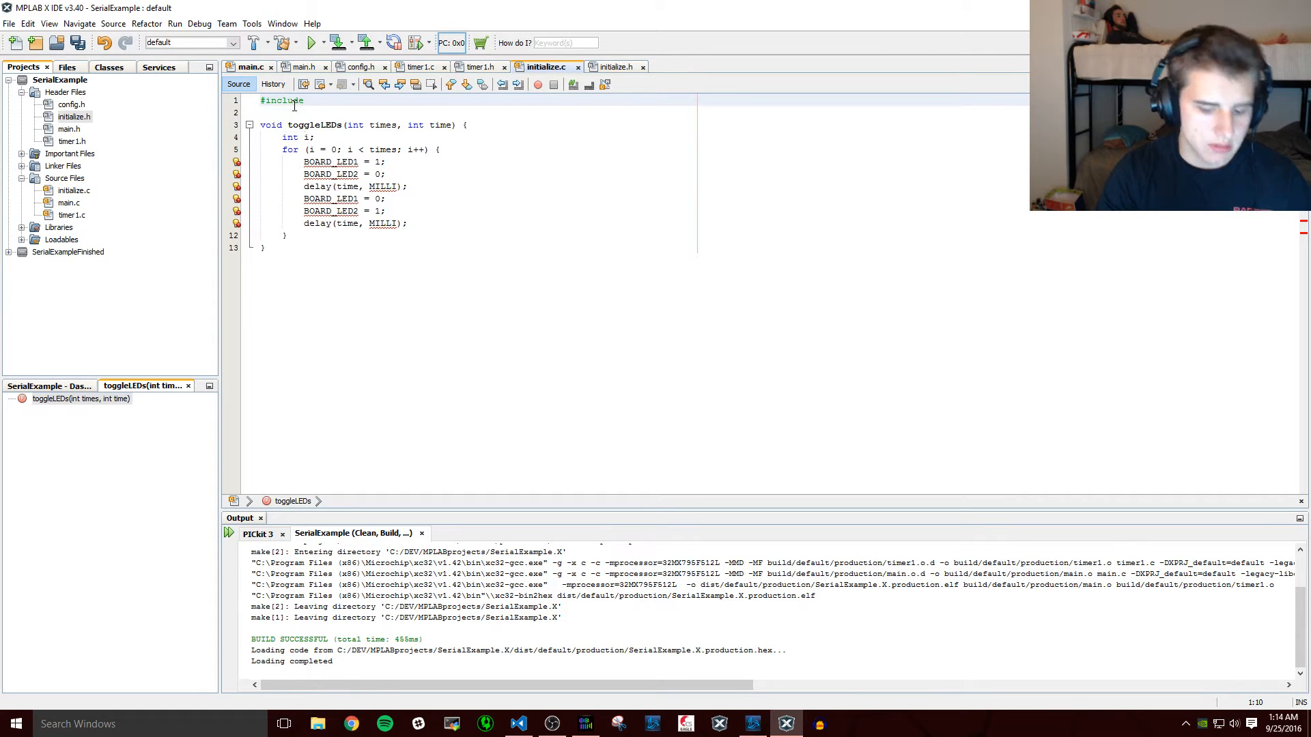
text("initialize.h")
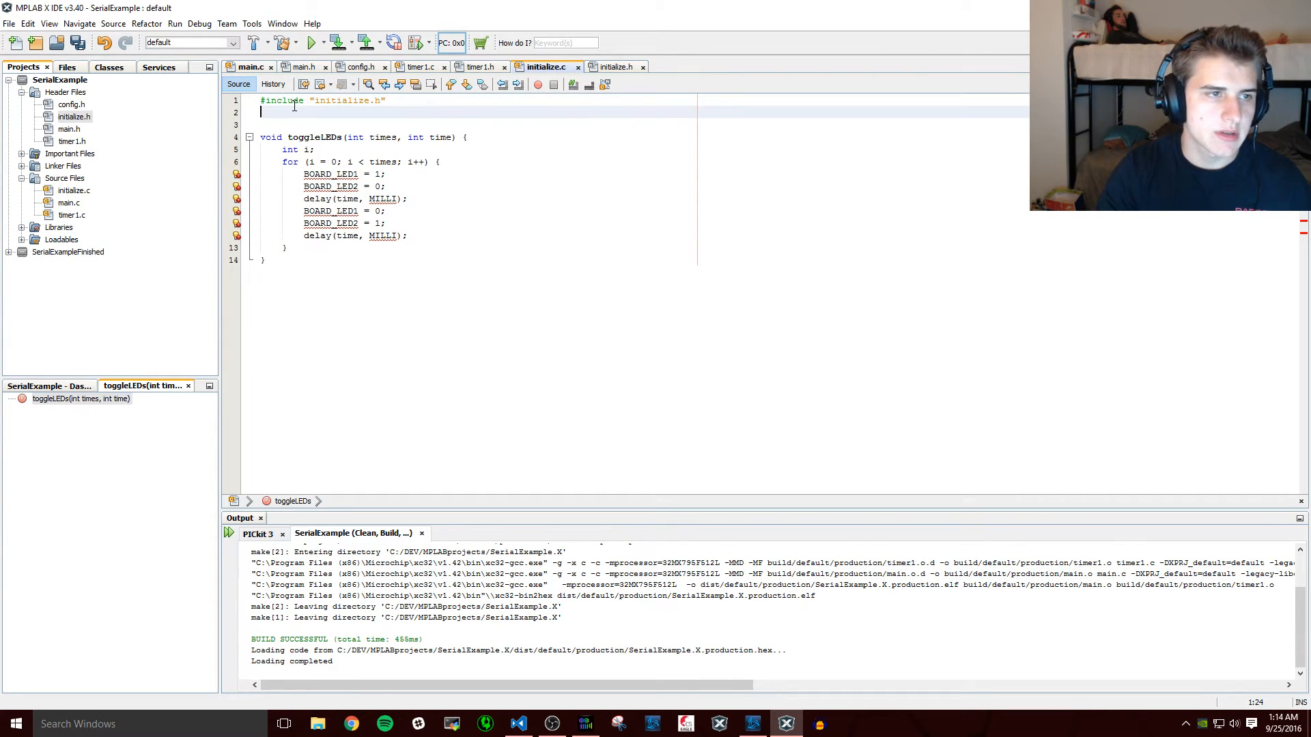
text(#include ")
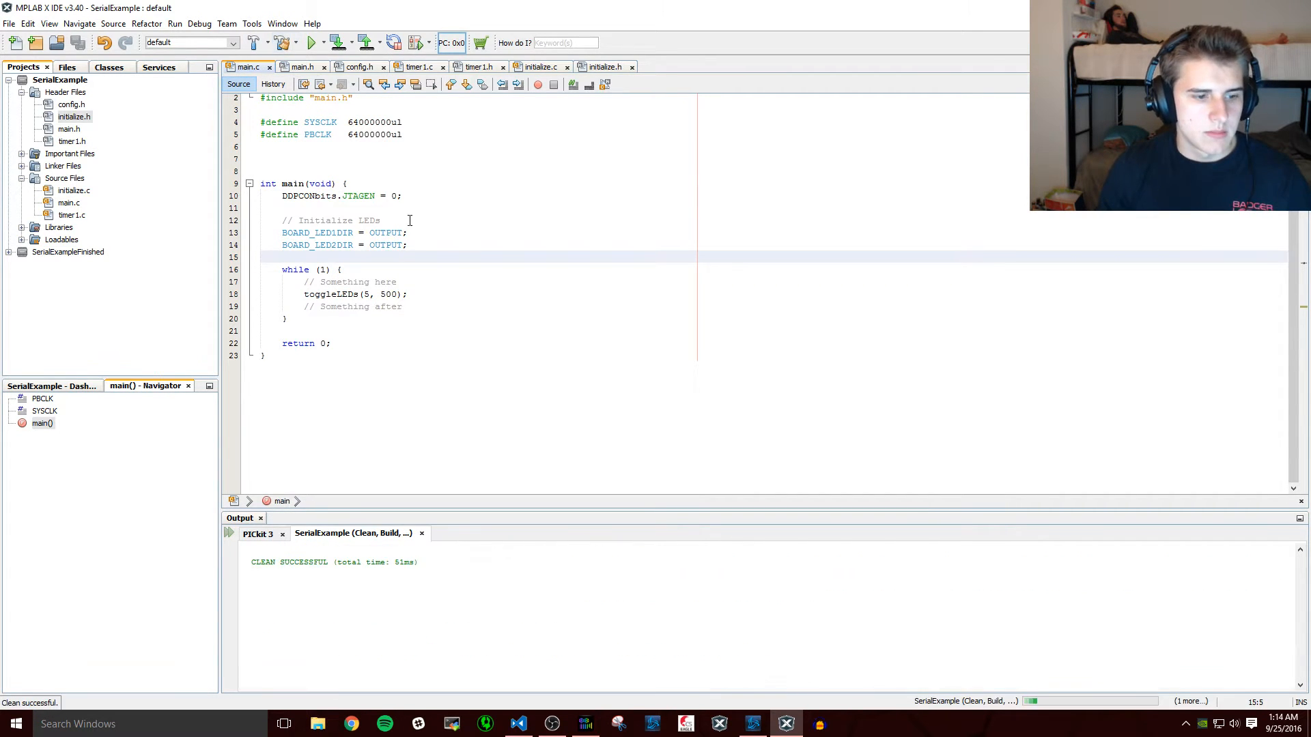
- Build the project, then create a new C source file named usbUART under Source Files
click(336, 42)
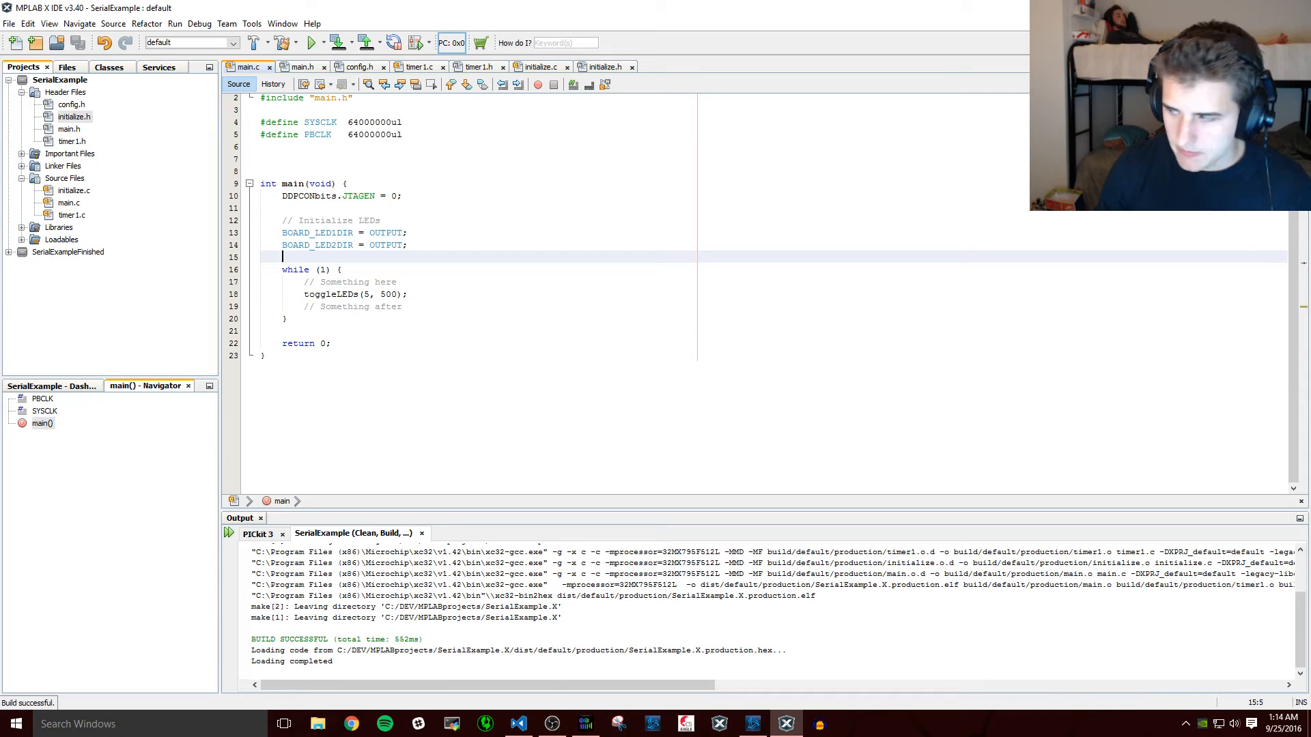
click(64, 177)
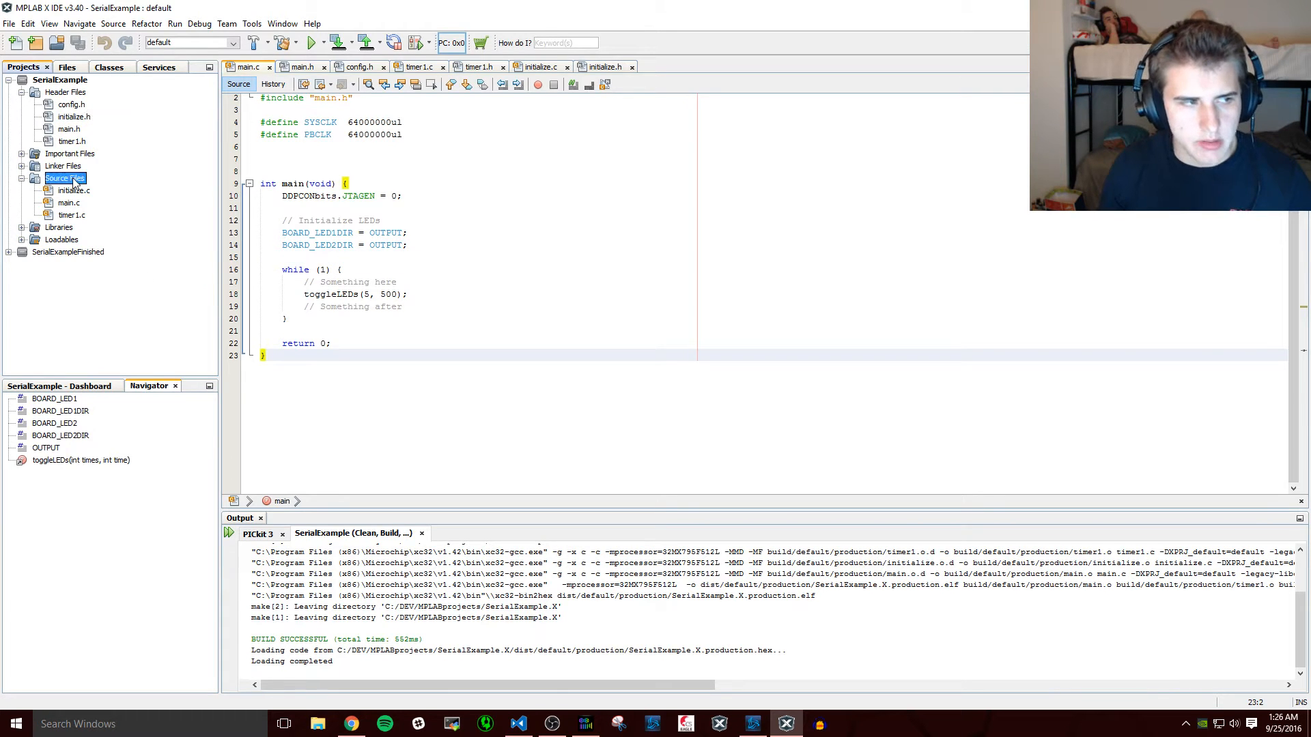
right_click(57, 178)
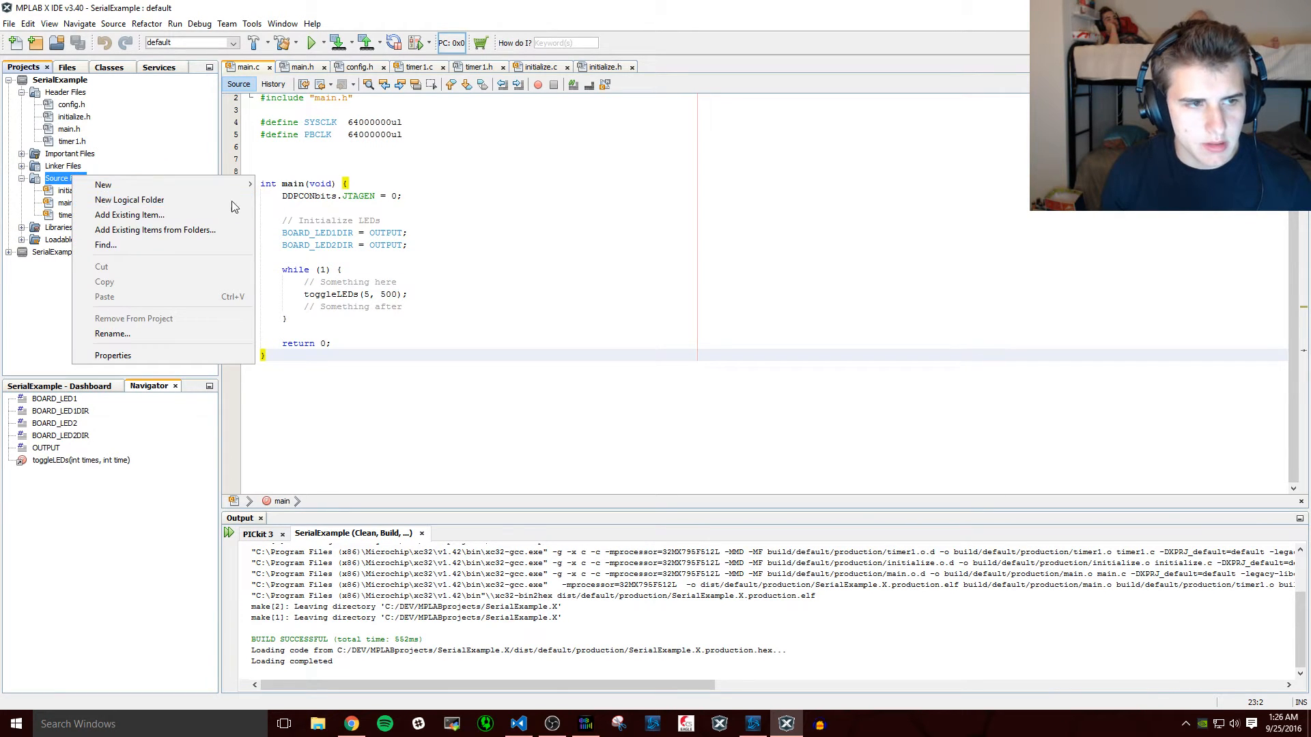
click(103, 185)
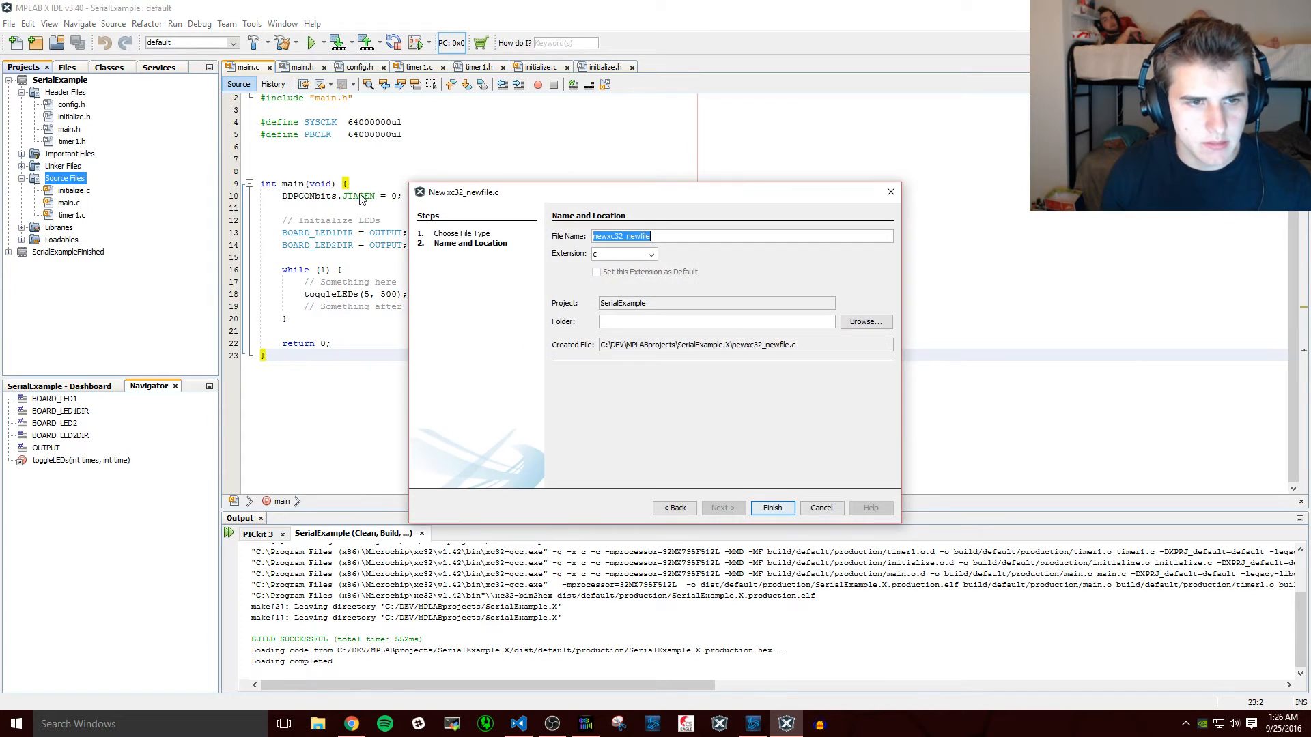
text(usbUART)
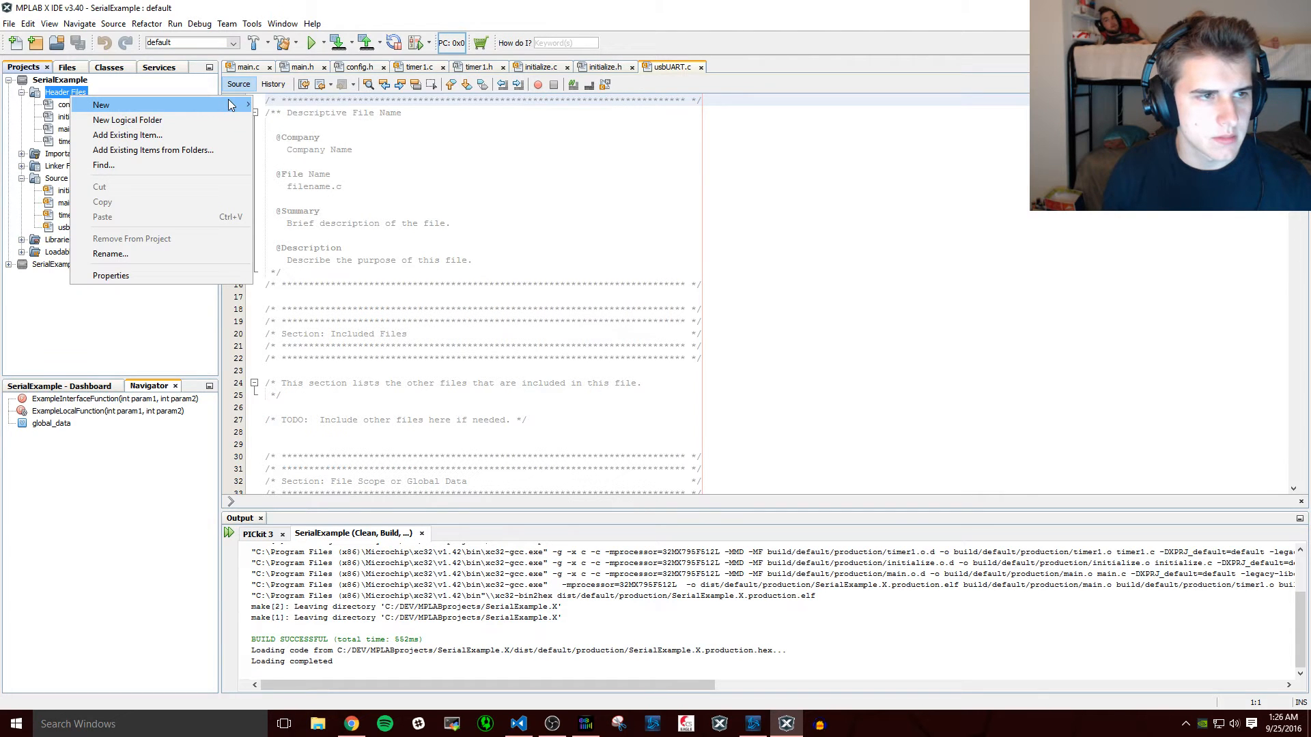
- Create a new header file named usbUART under Header Files
text(usb)
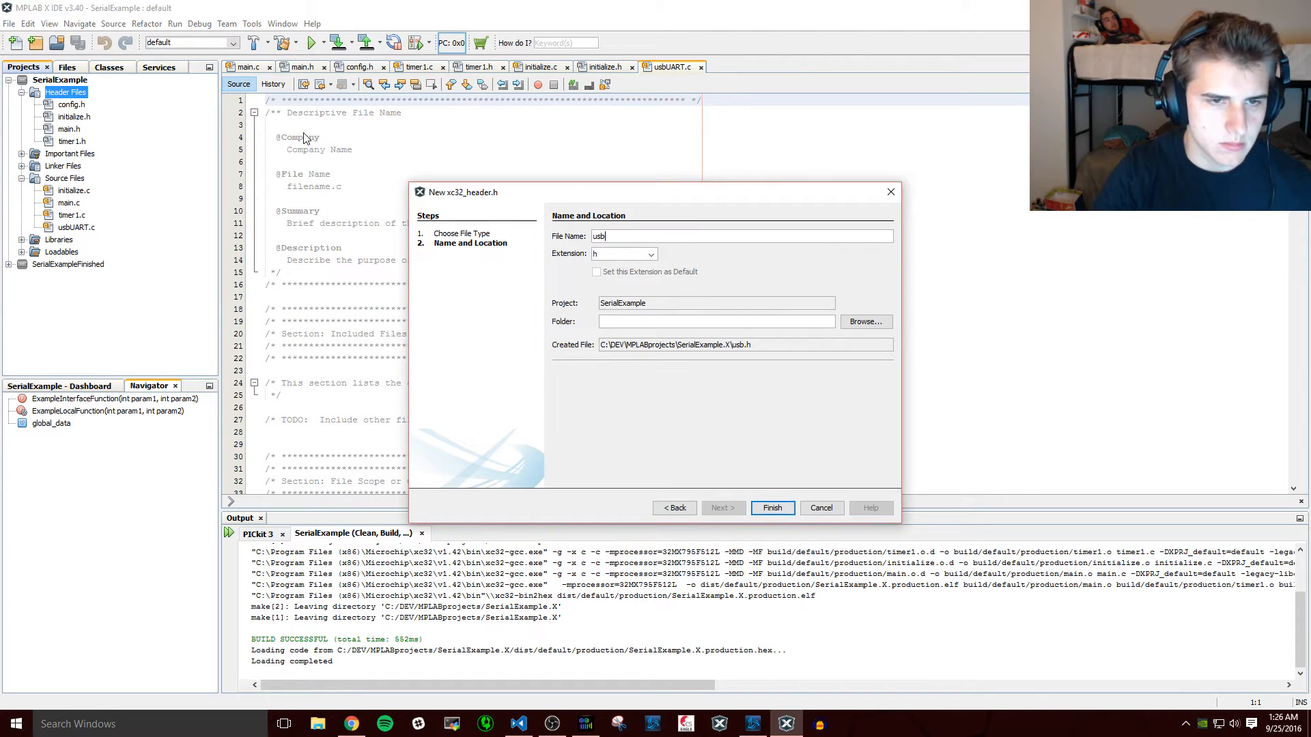
click(770, 508)
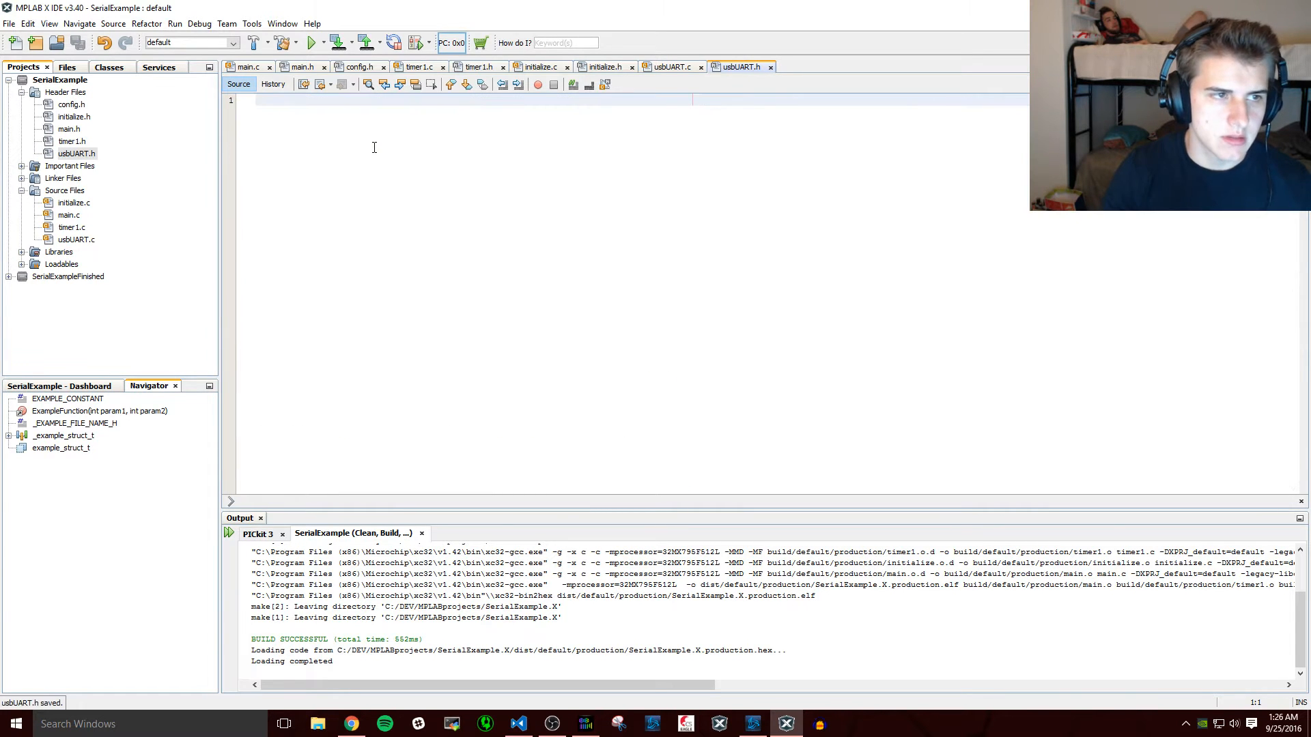
- Add #include "usbUART.h" to main.h and save it
click(669, 66)
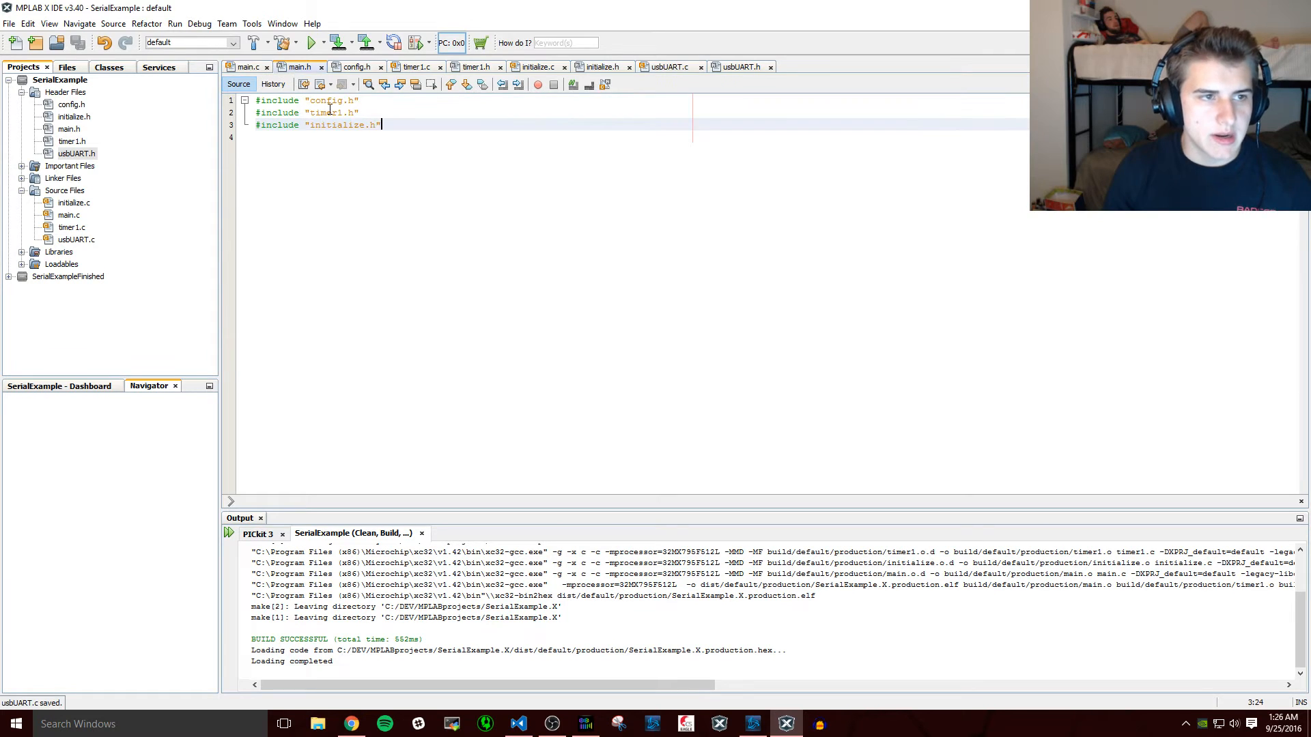
text(#)
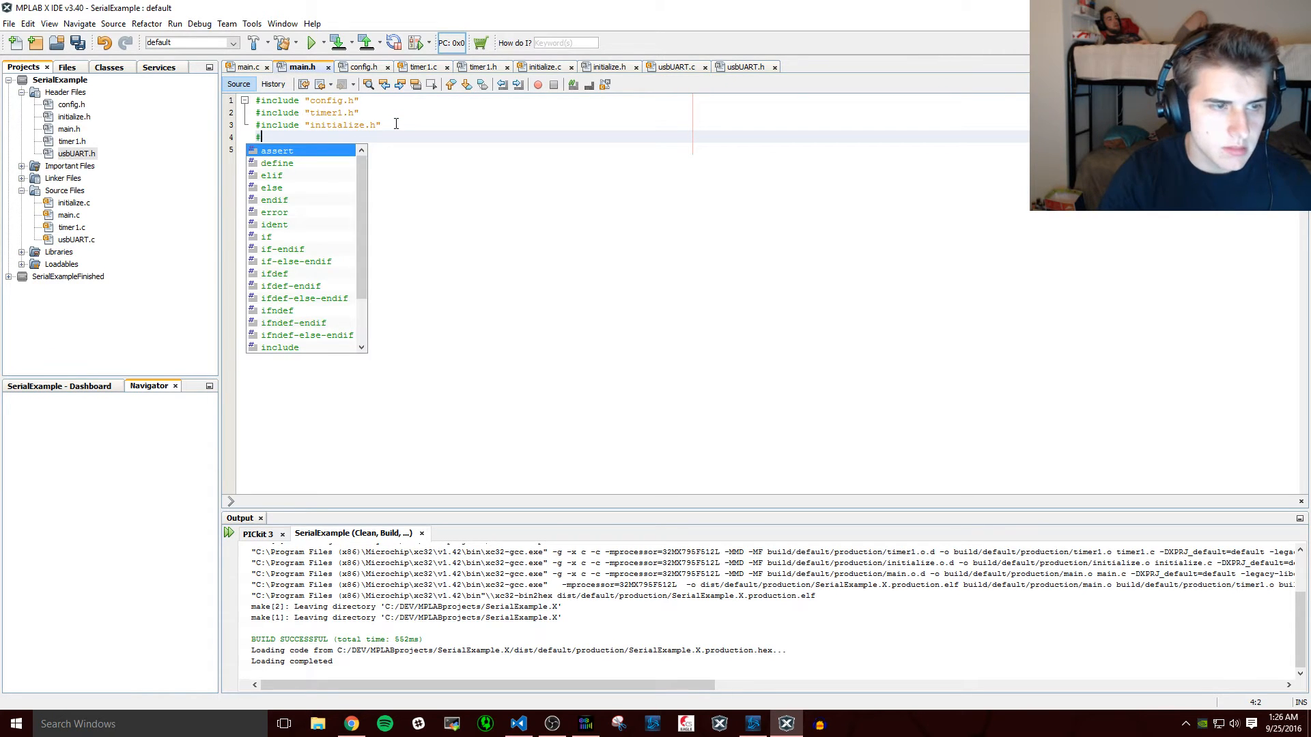
text(include "usb")
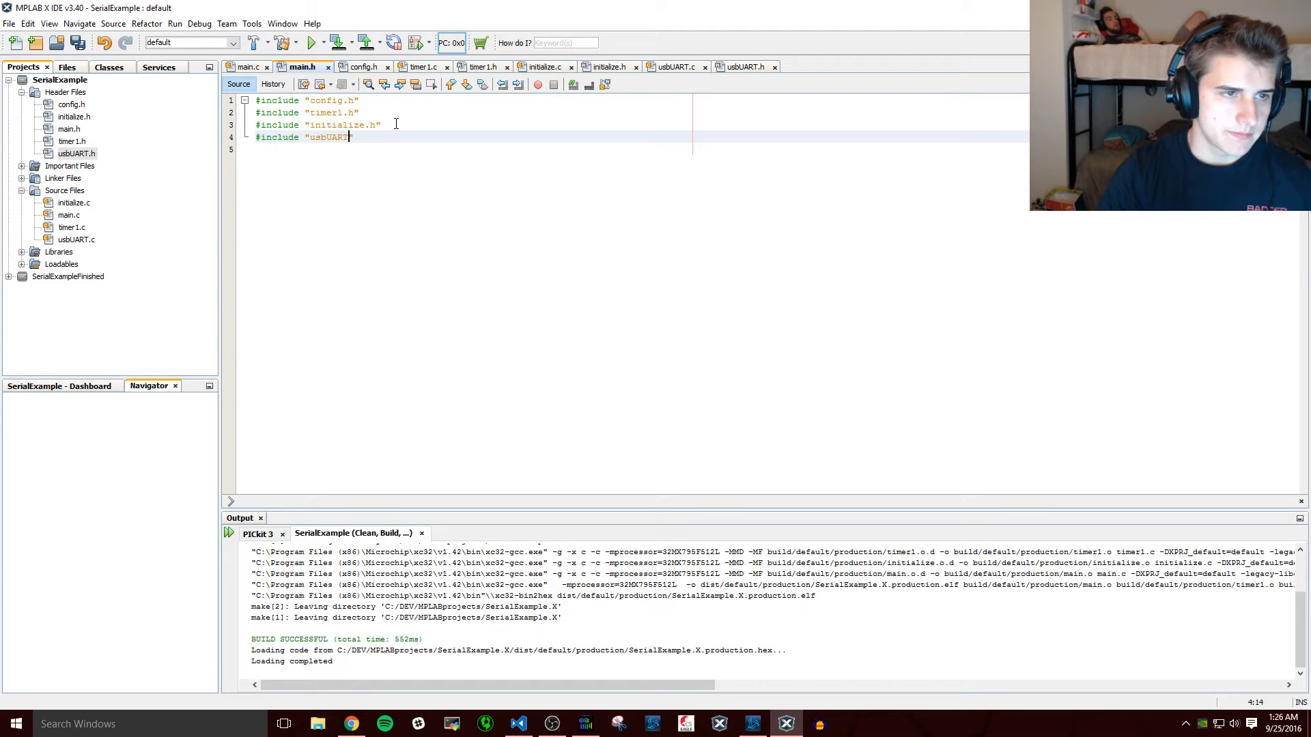
key(ctrl+s)
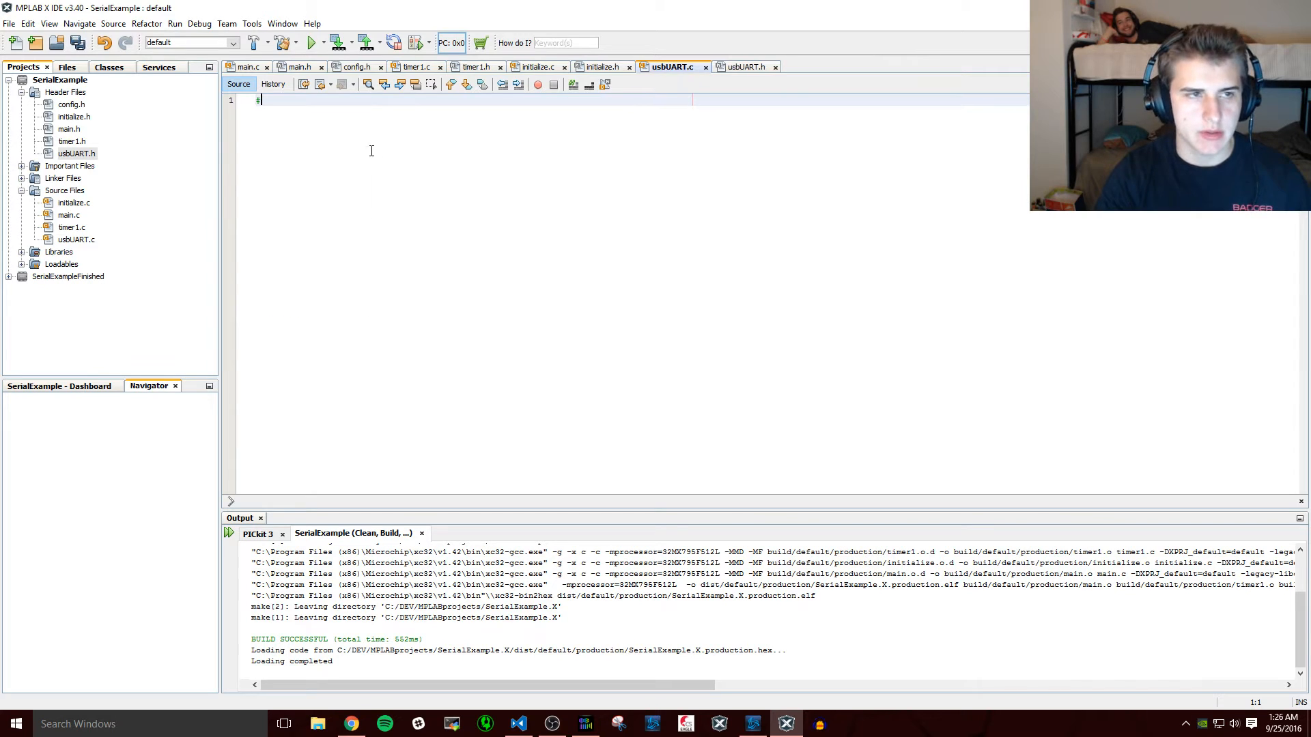
- In usbUART.c include usbUART.h and add empty void initUART() and int UARTavailable() stubs
text(include "U)
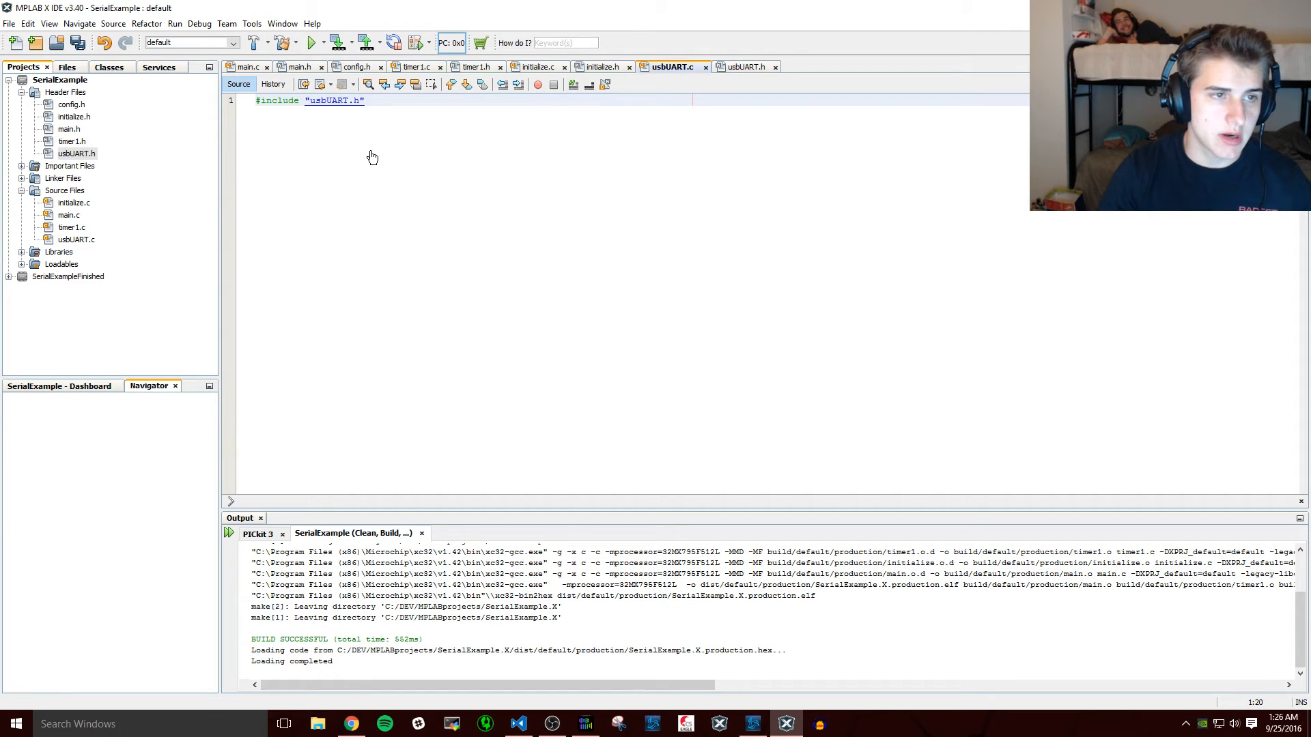
key(enter)
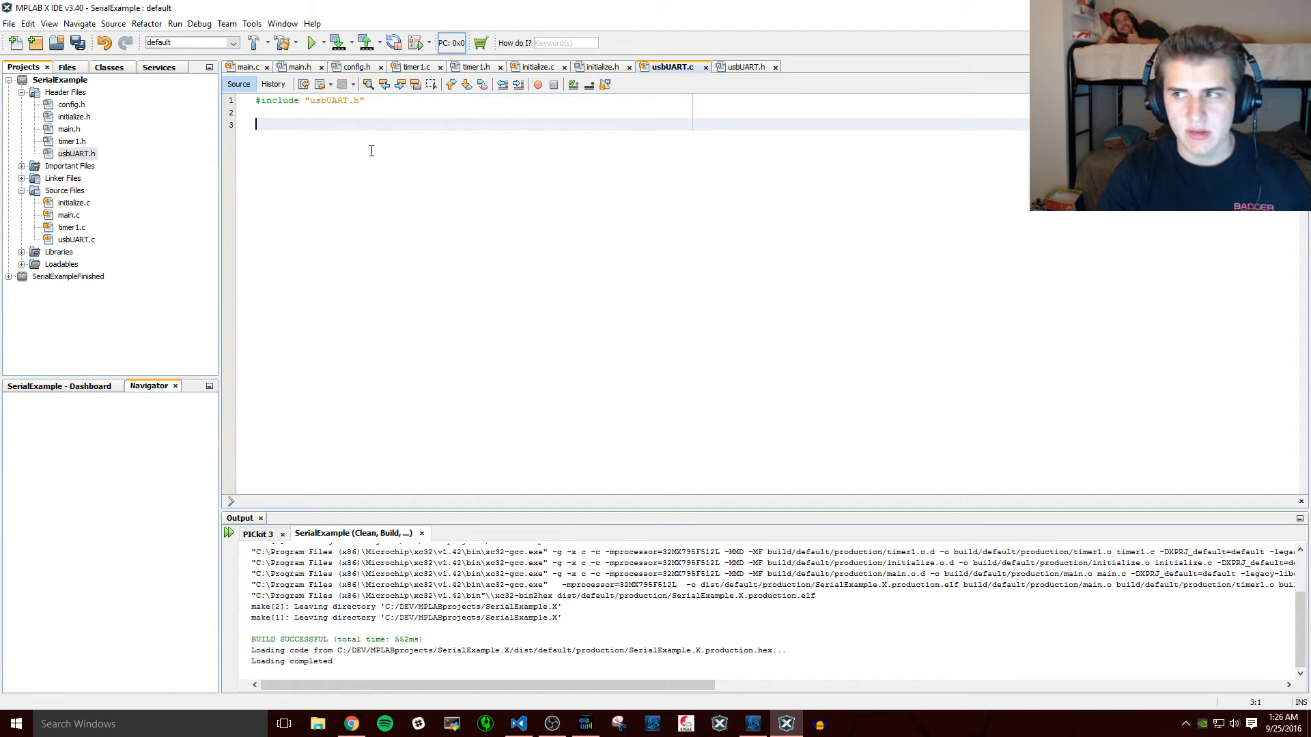
text(void ini)
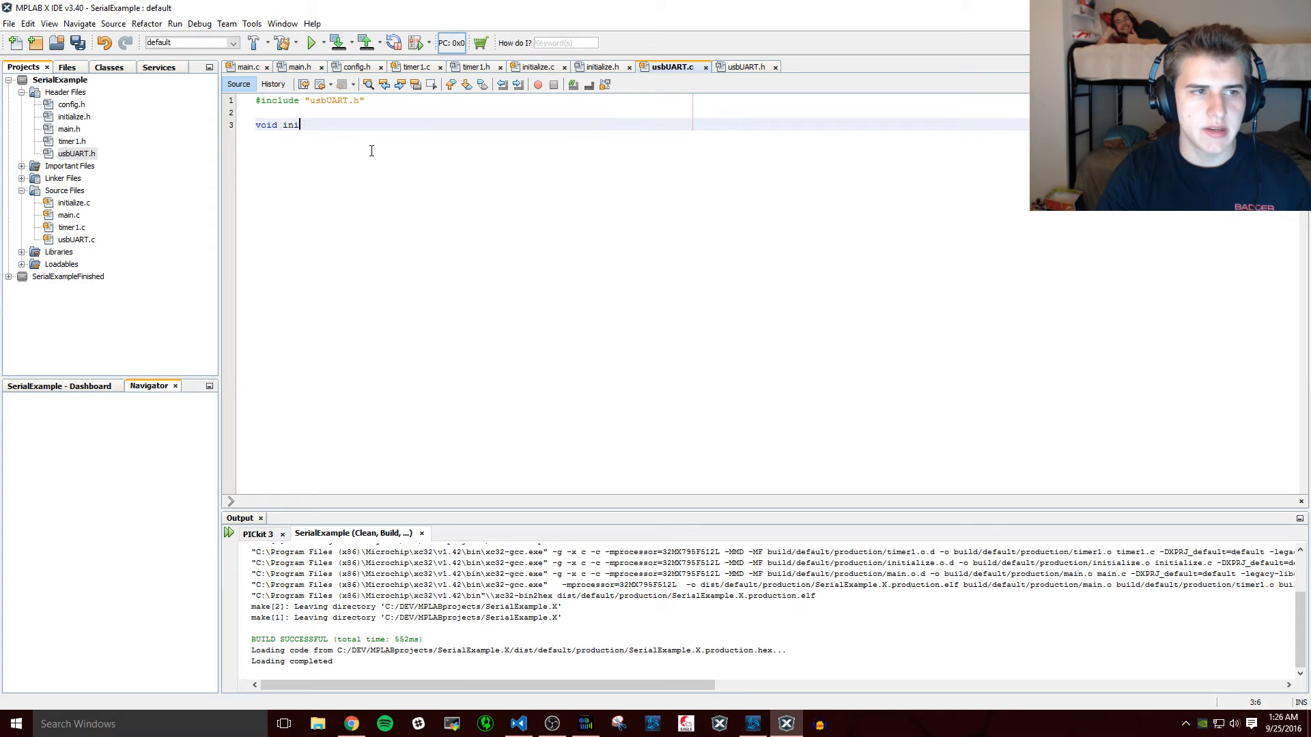
text(tUART())
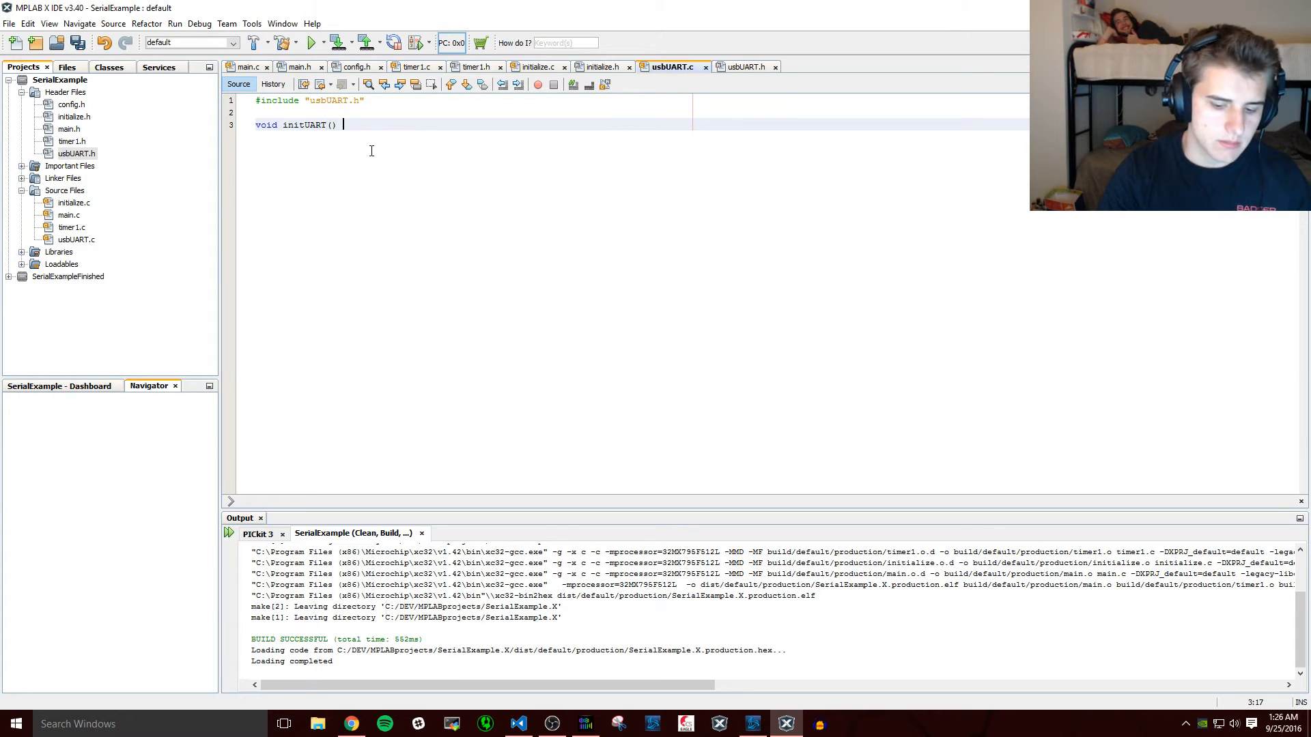
text({)
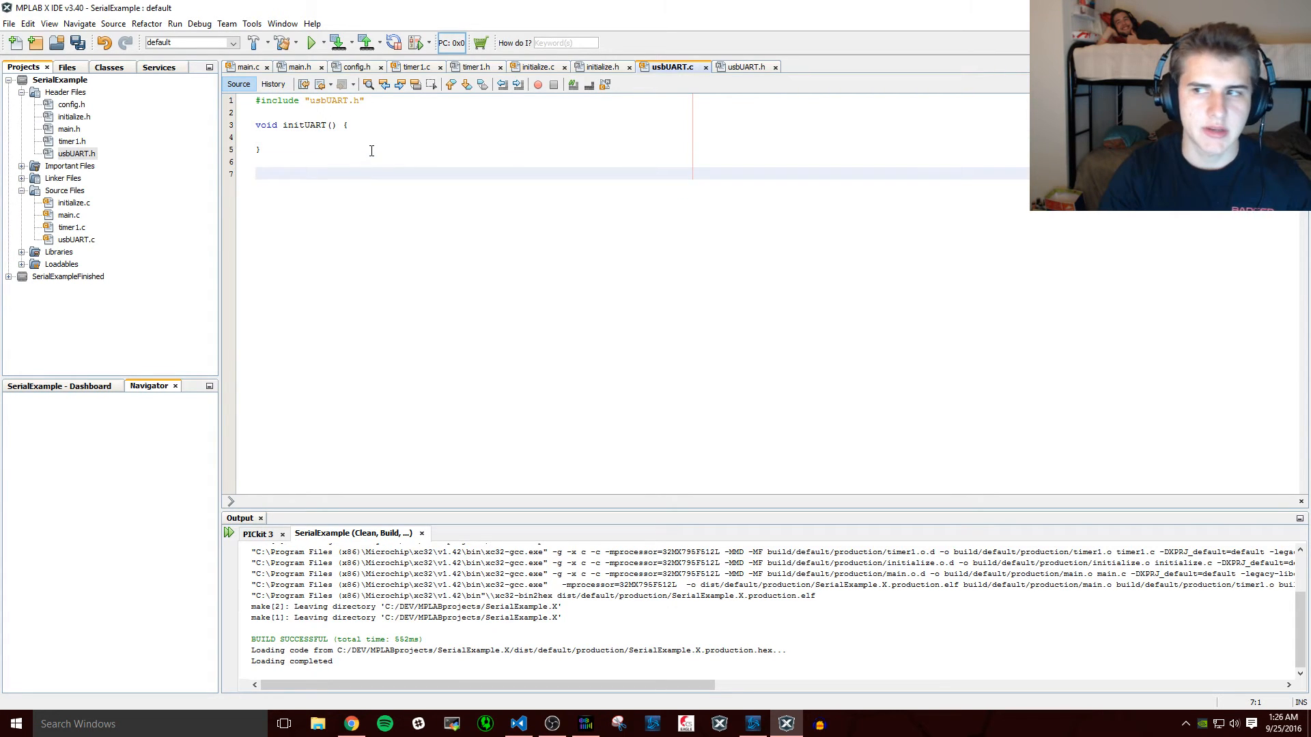
text(int)
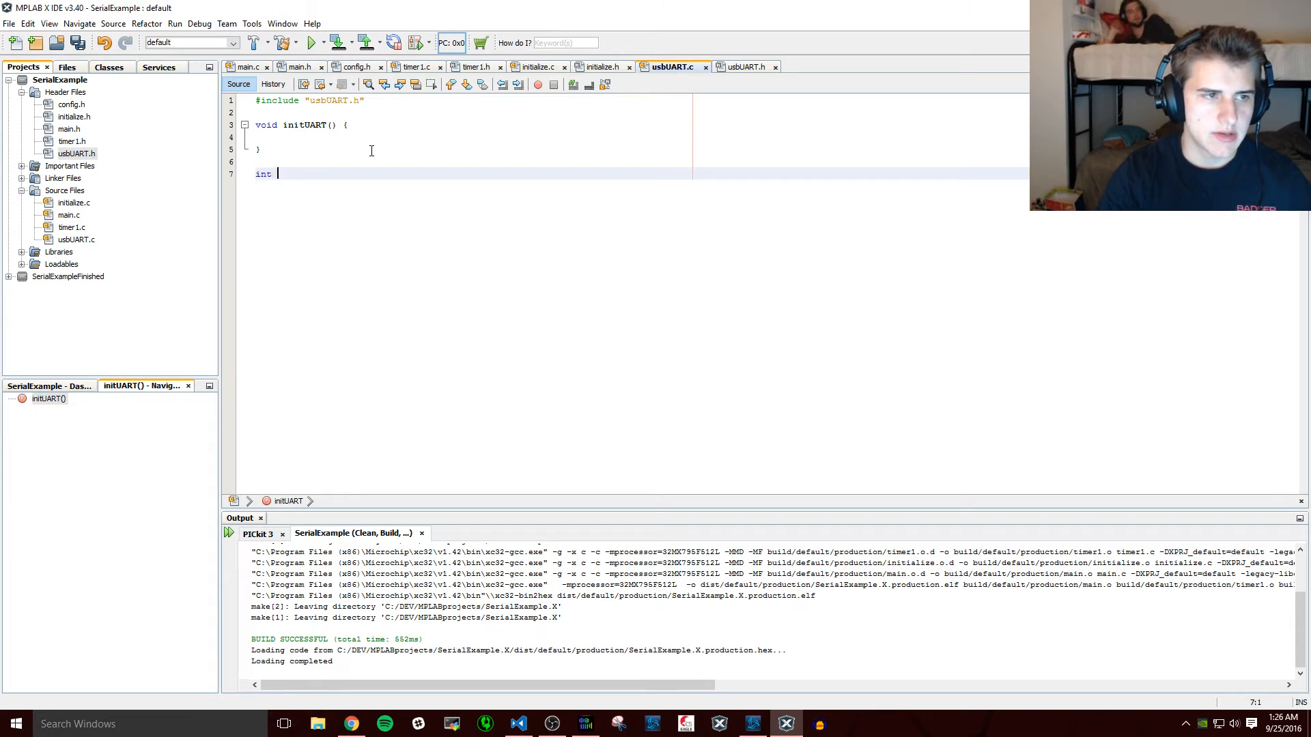
text(UARTavail)
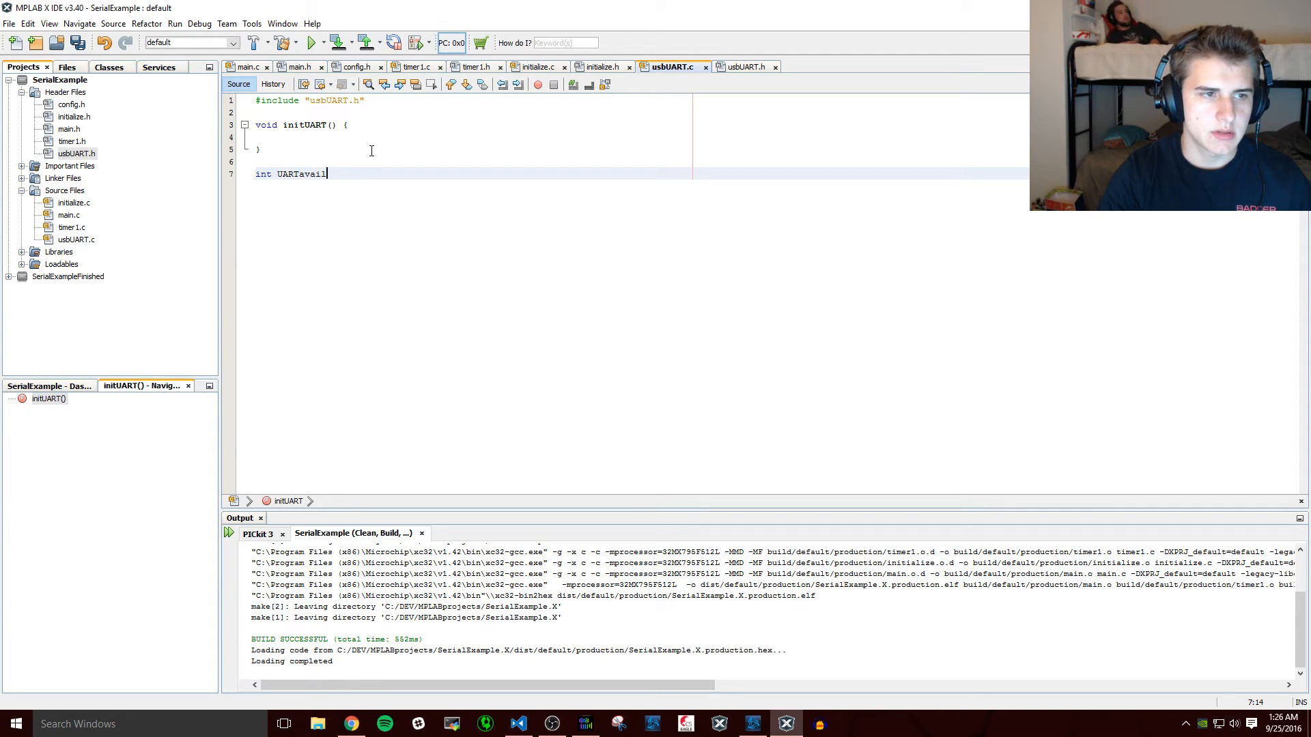
text(able())
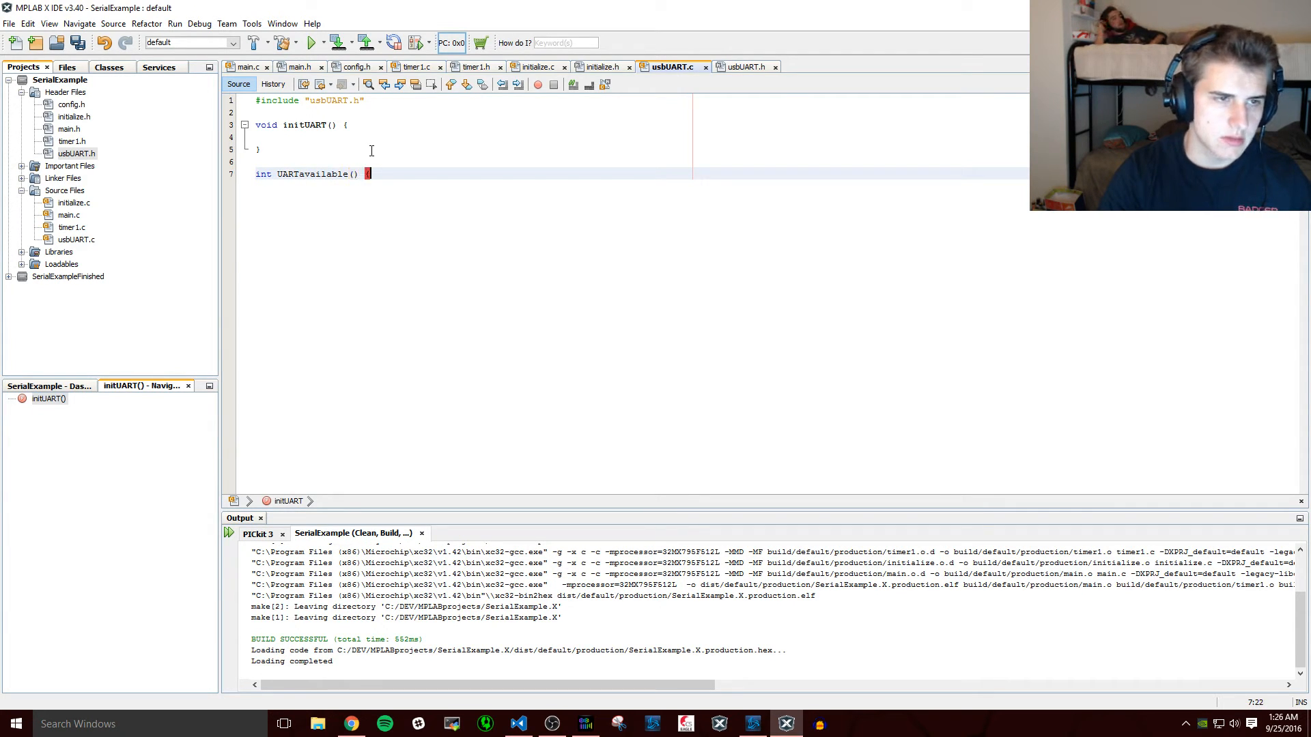
text({})
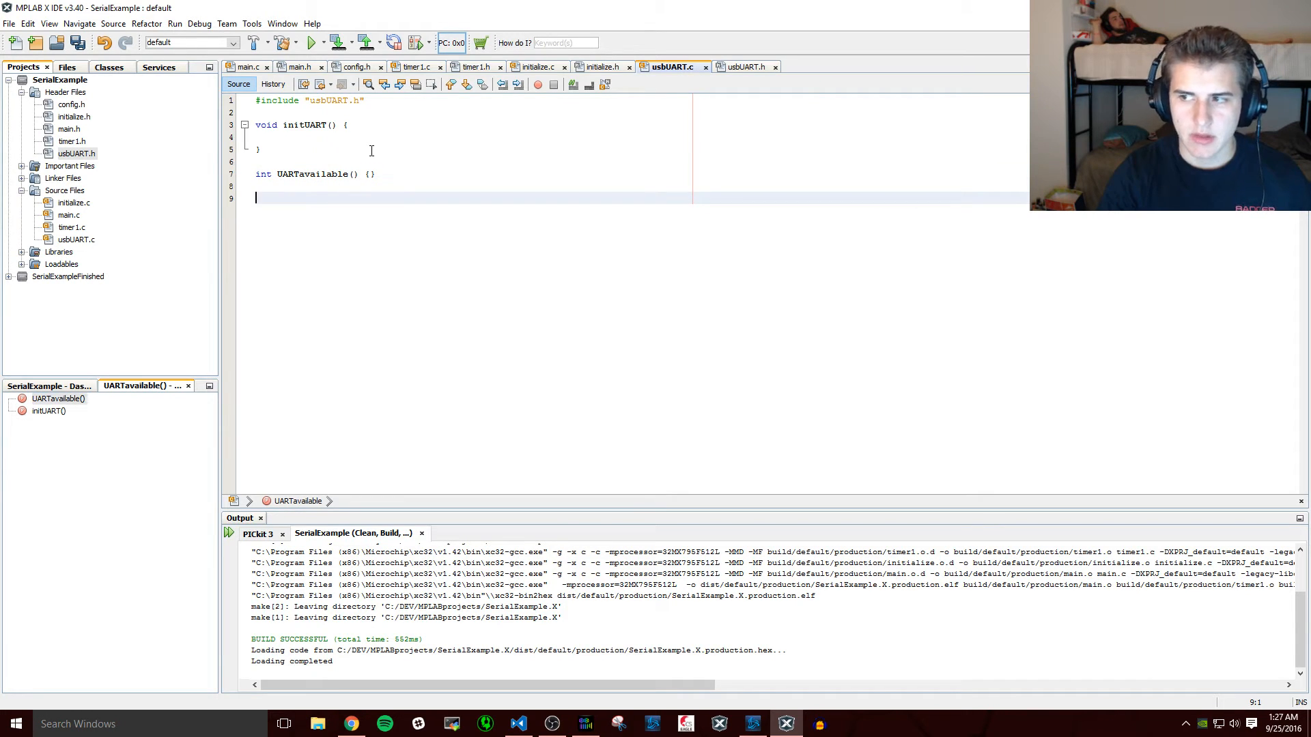
- Add an empty void getMessage(char *message, int maxLength) stub
text(void getMEa)
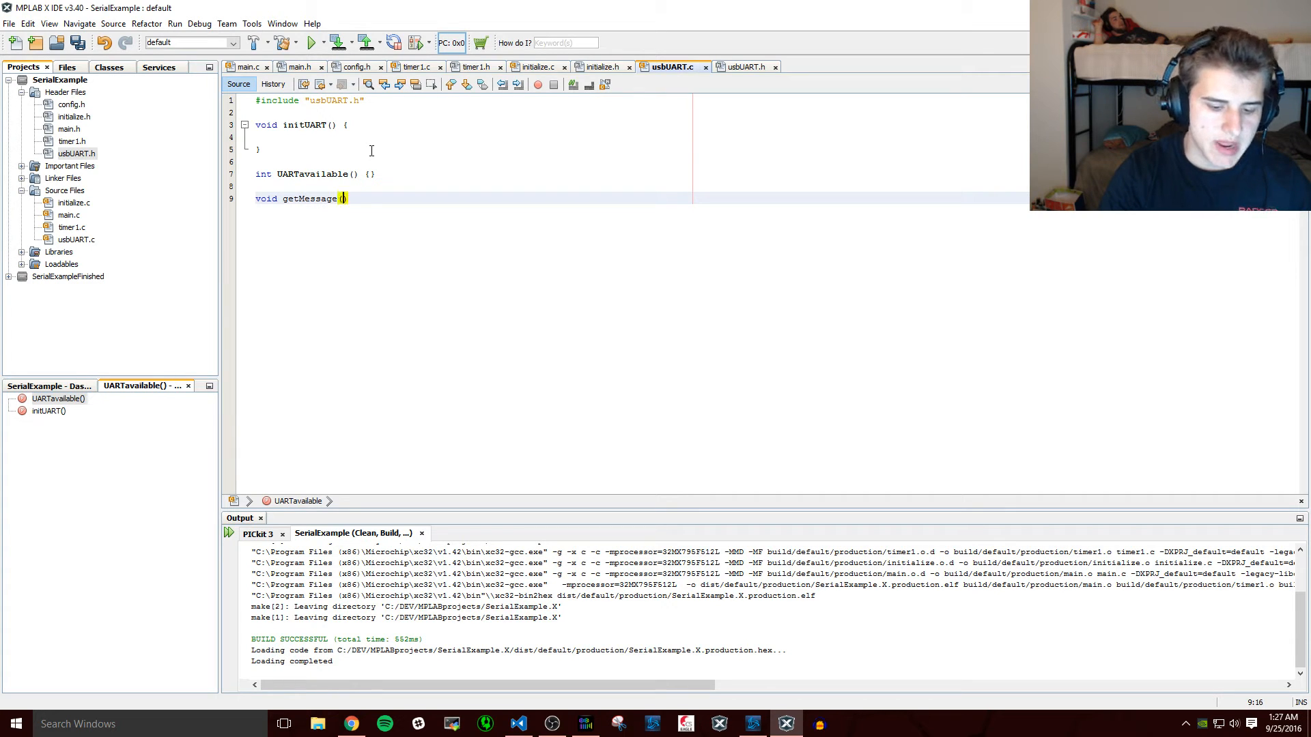
text(char *)
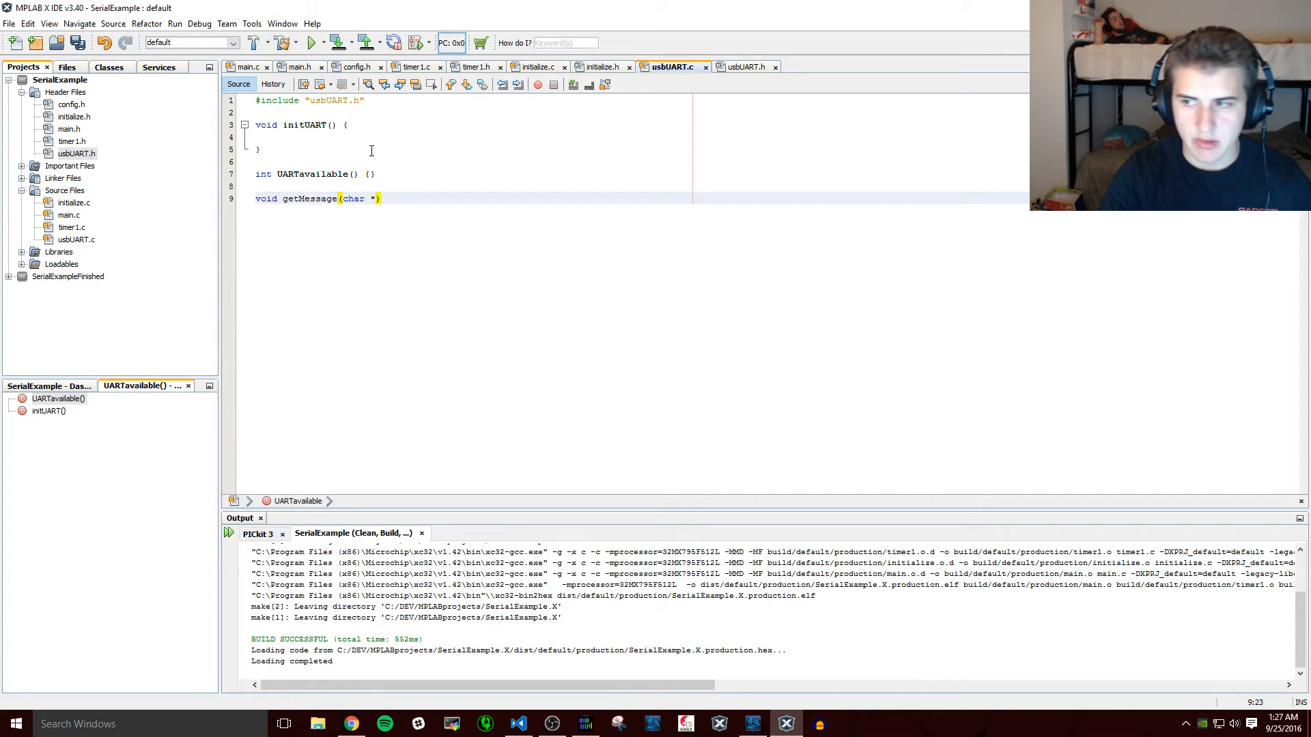
text(message,)
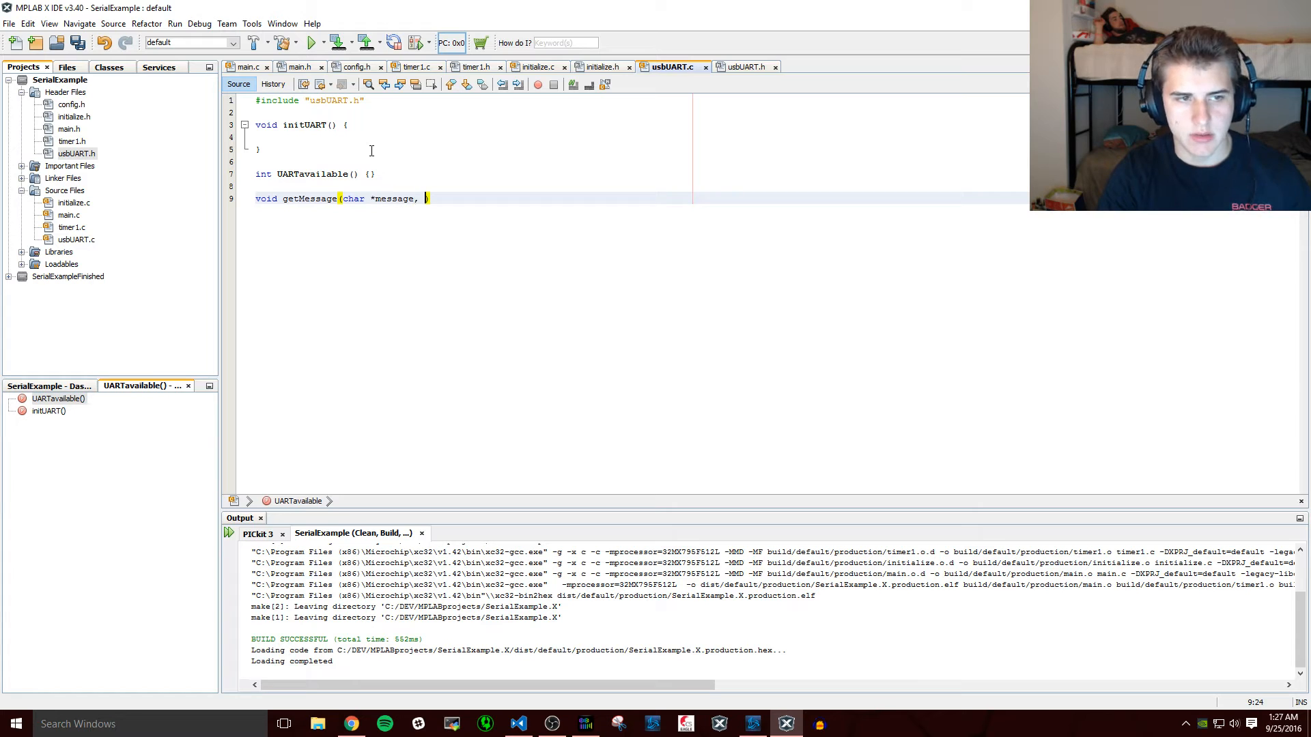
text(int)
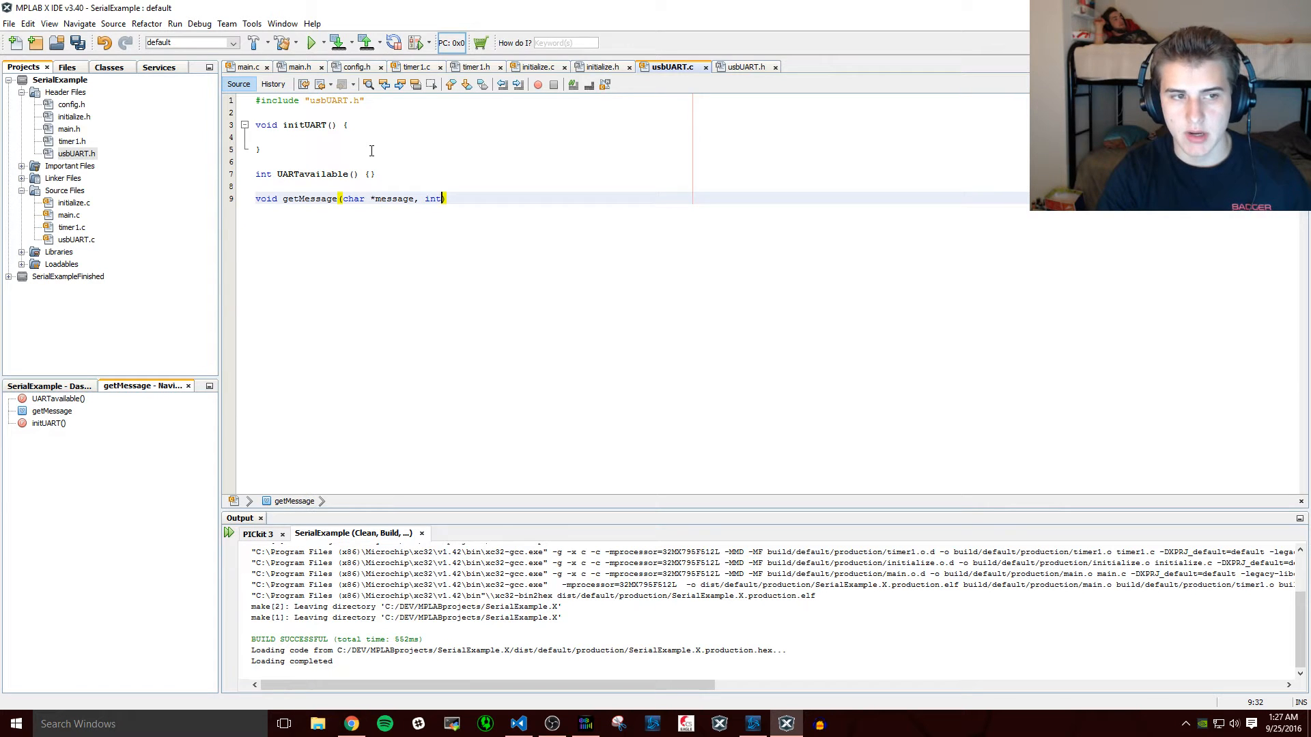
text(maxLength)
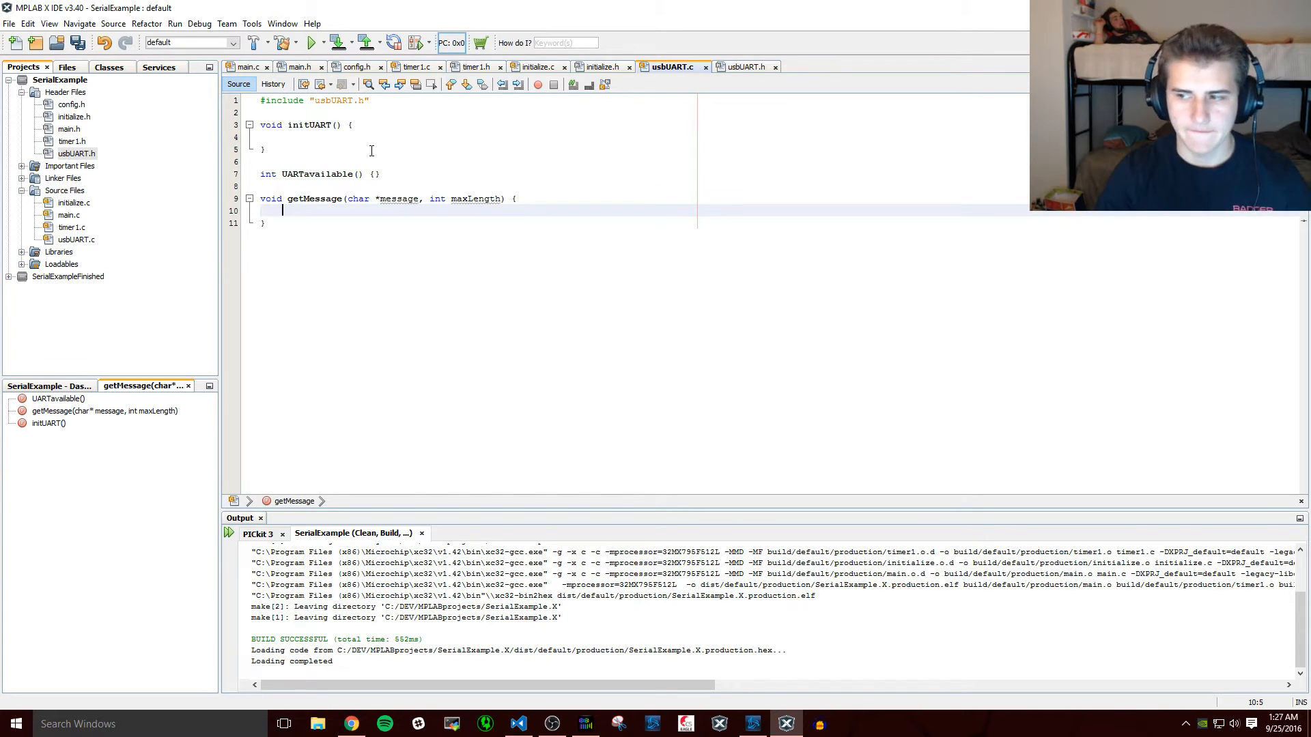
- Add empty print(const char *string) and println(const char *string) stubs
text(void)
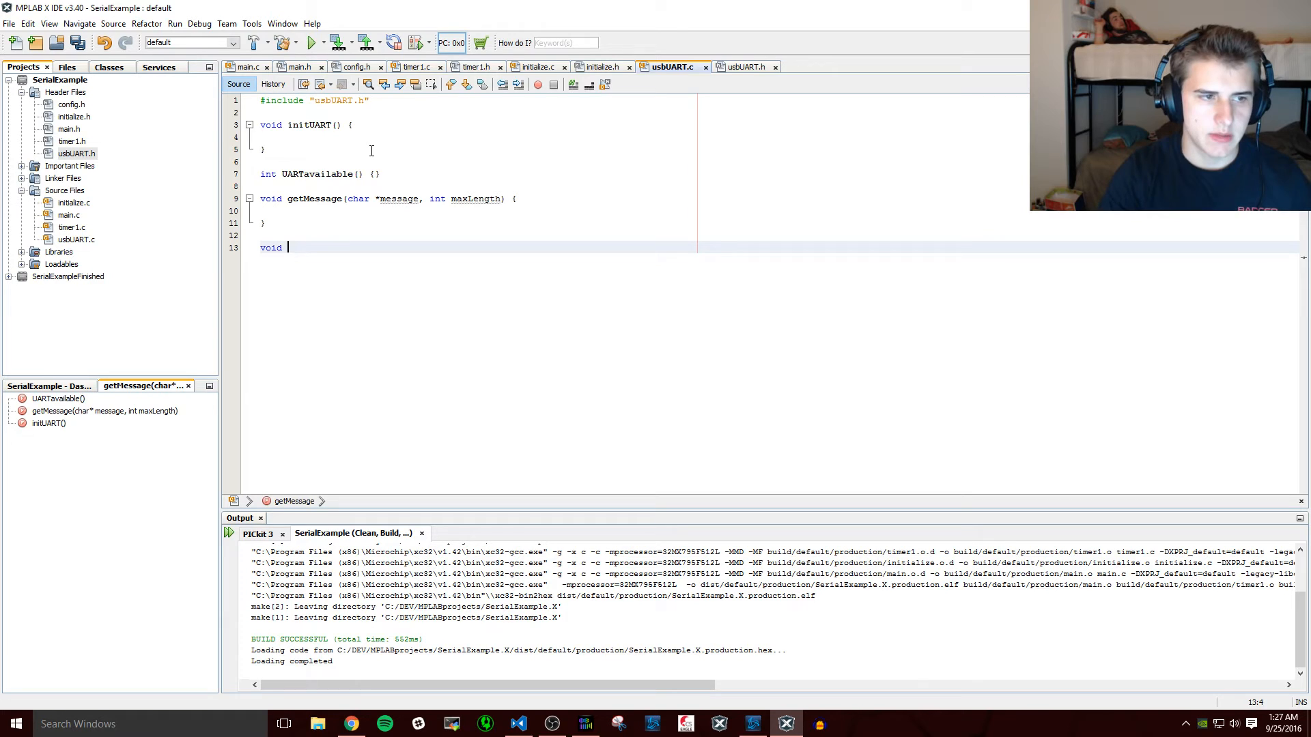
text(print())
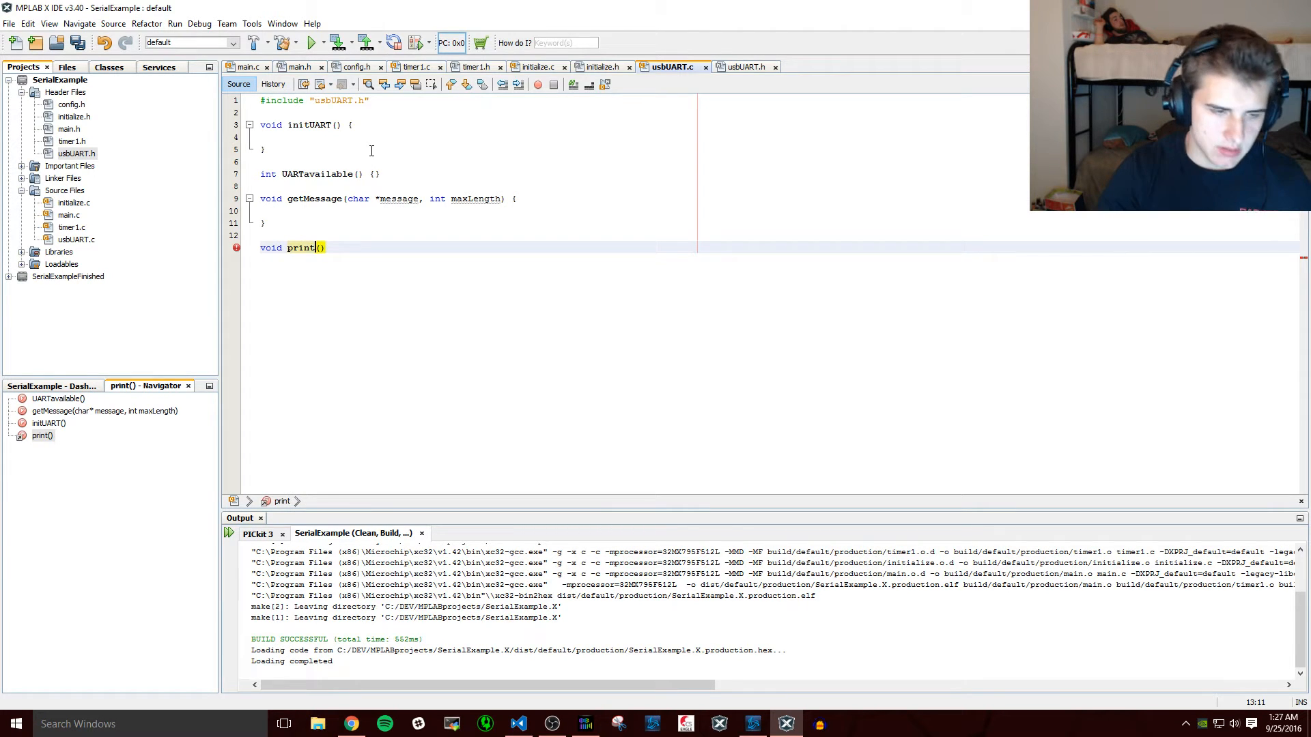
text(const char *)
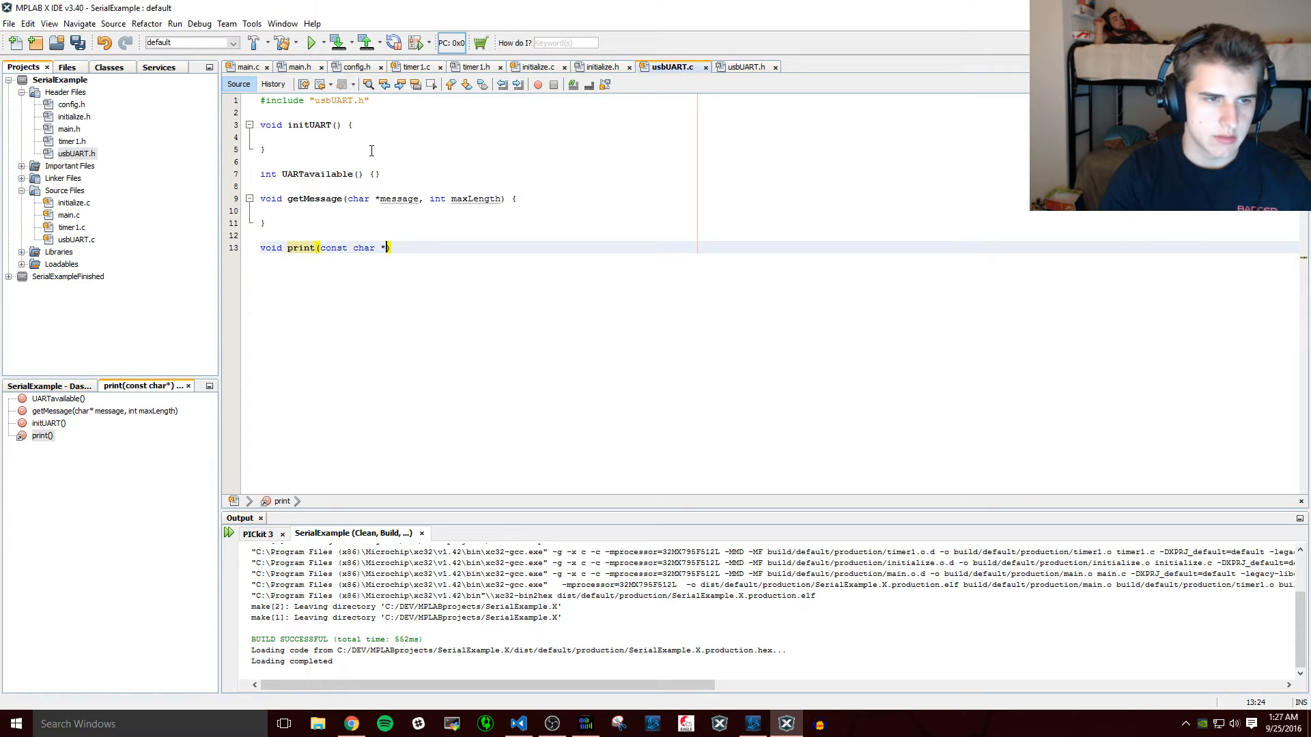
text(string))
text(void)
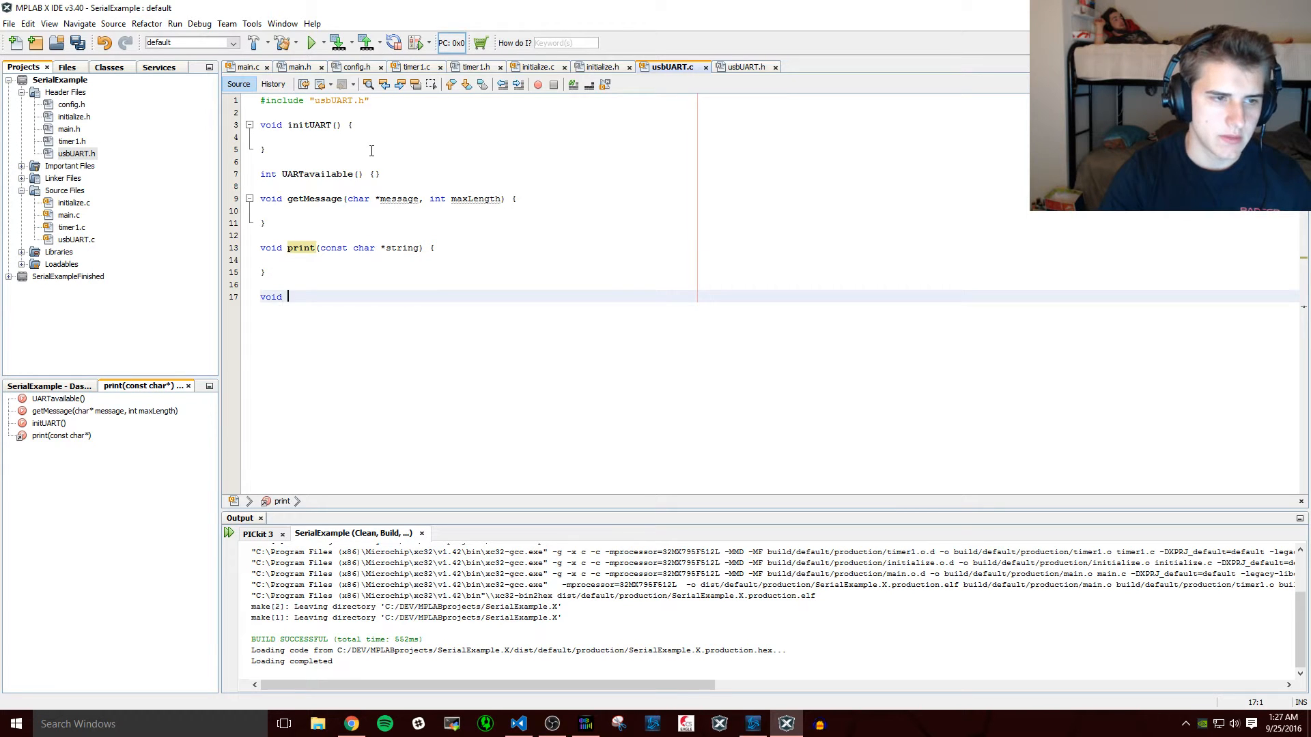
text(println())
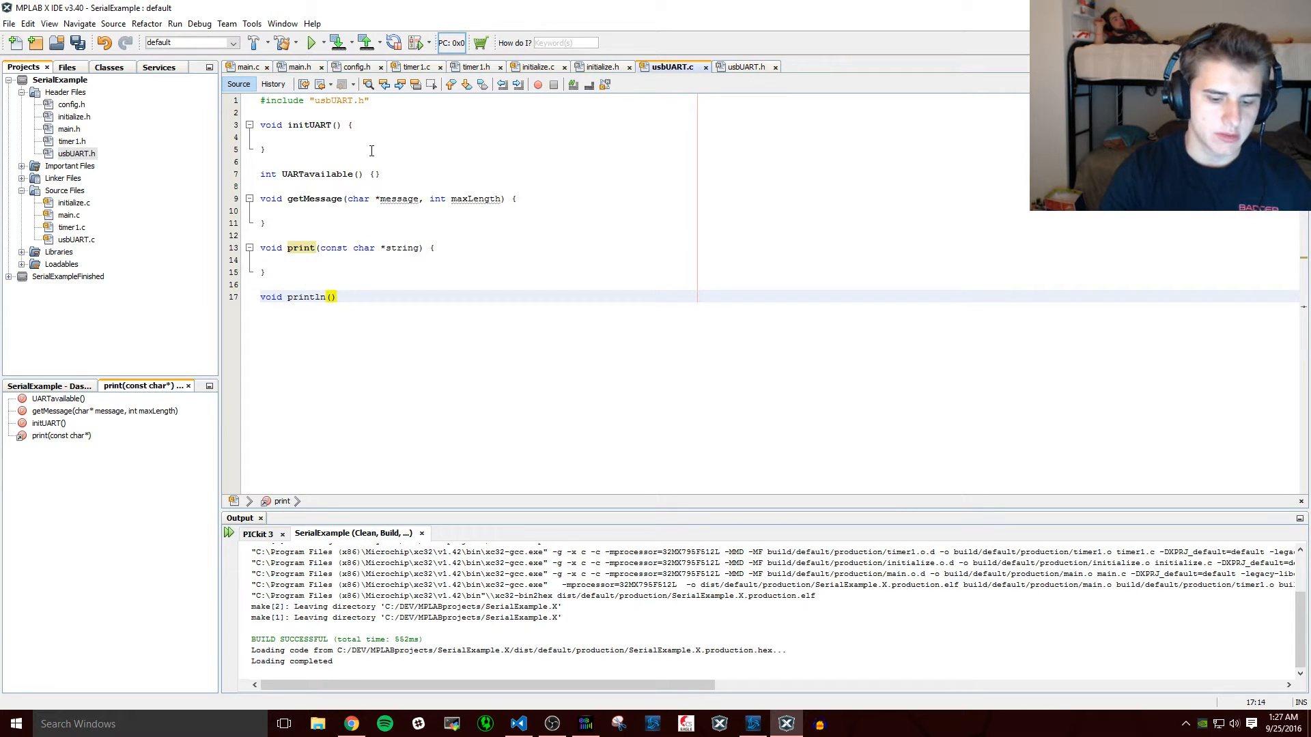
text(const char)
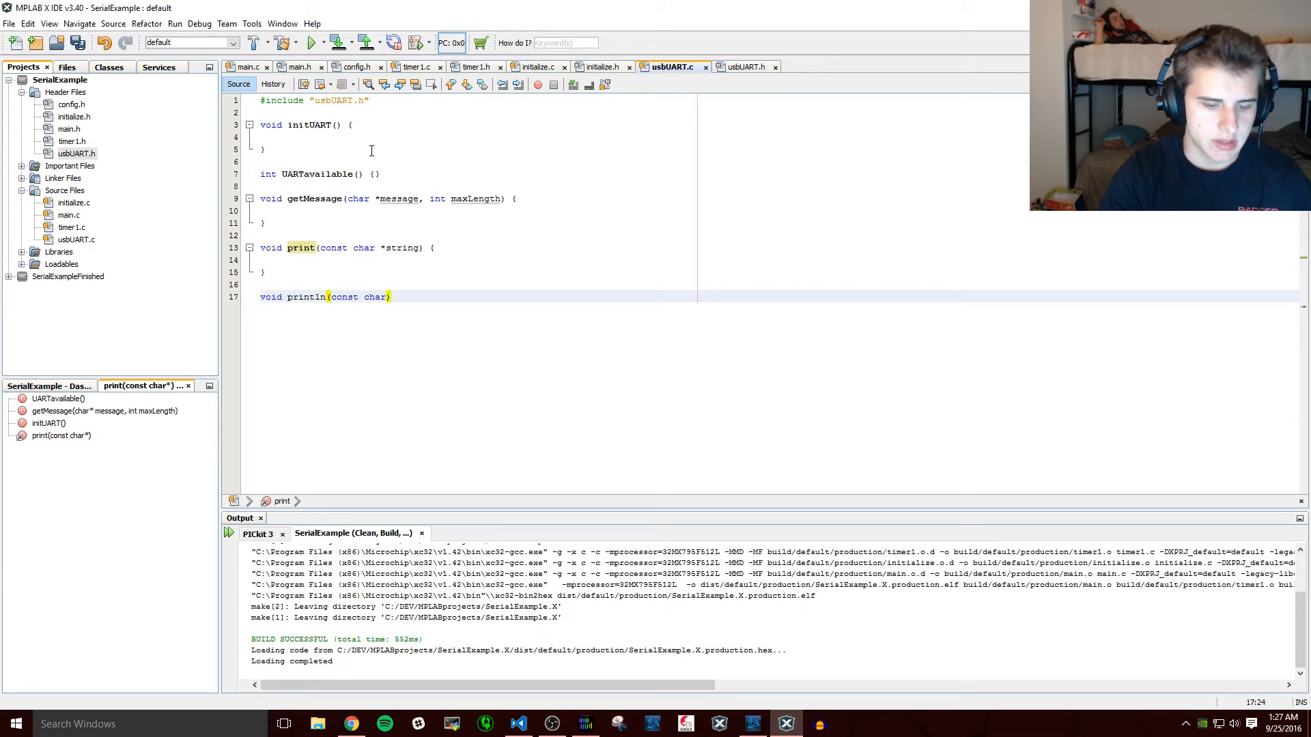
text(*string)
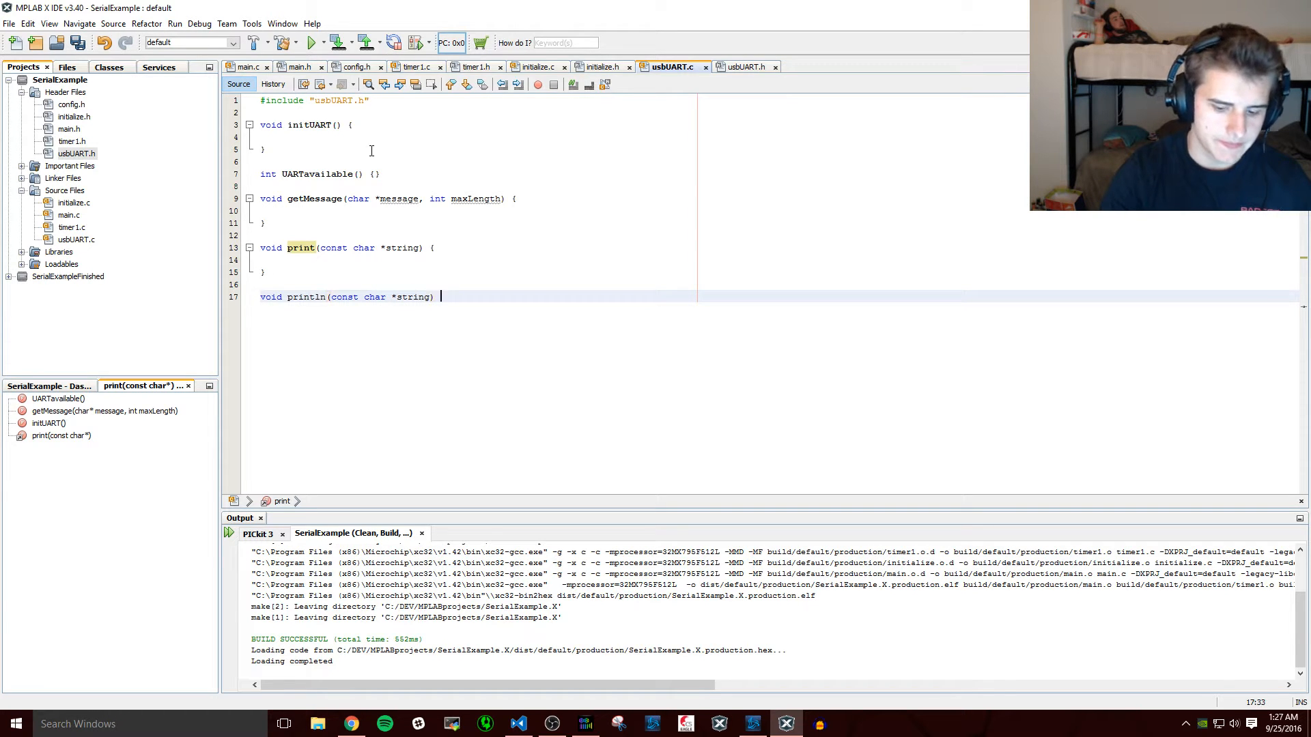
text({)
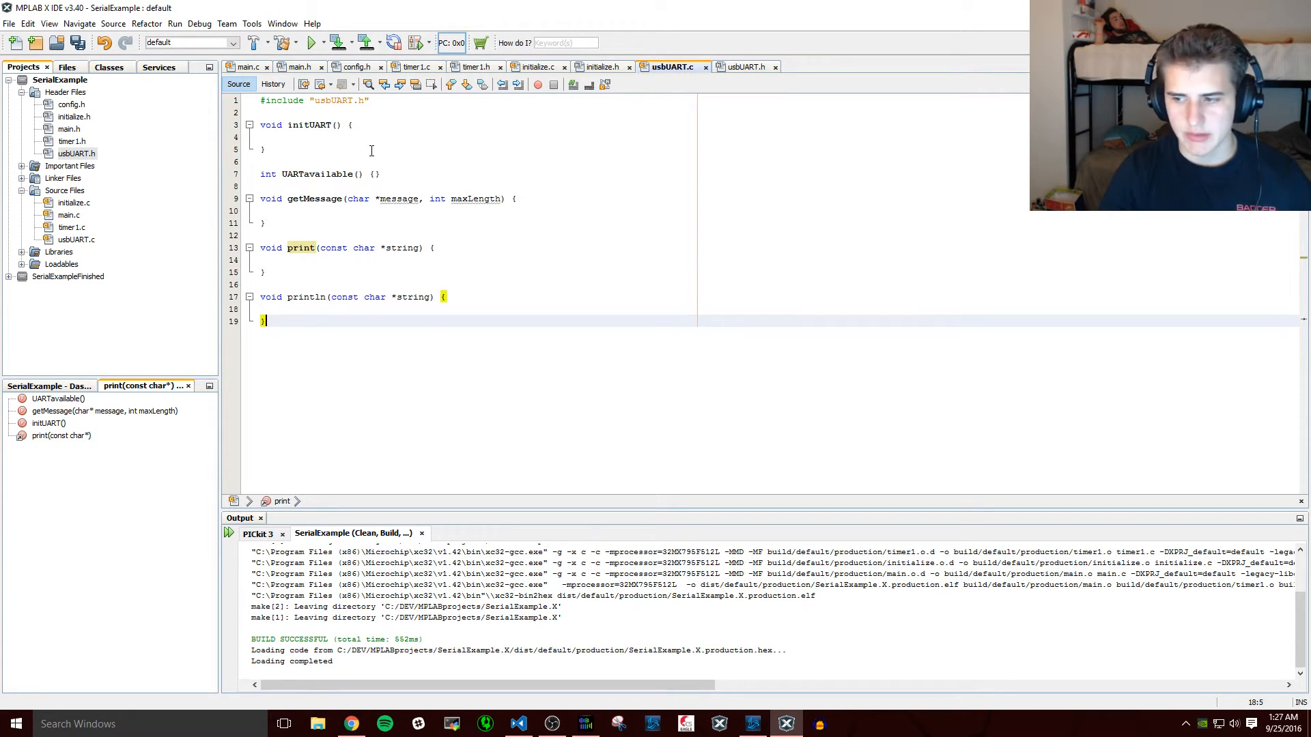
- Start a void checkSerialErrors stub below println
text(void)
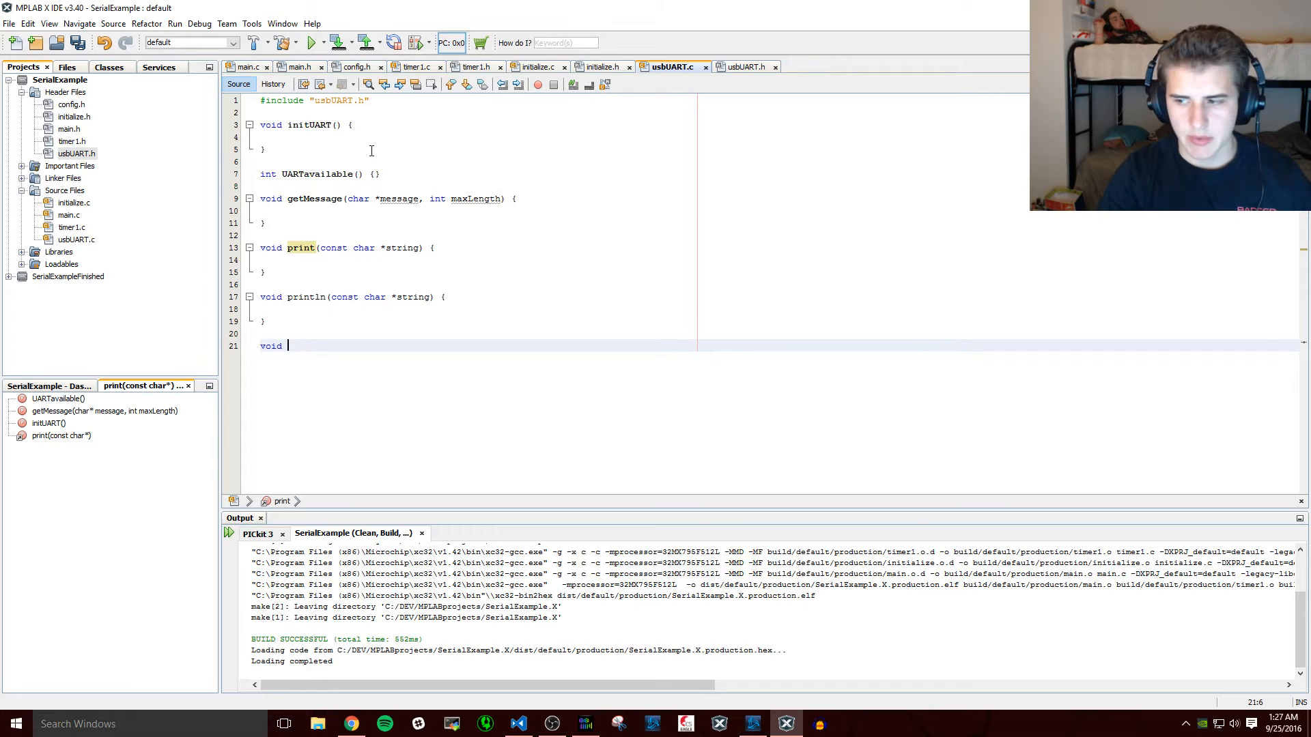
text(checkSeri)
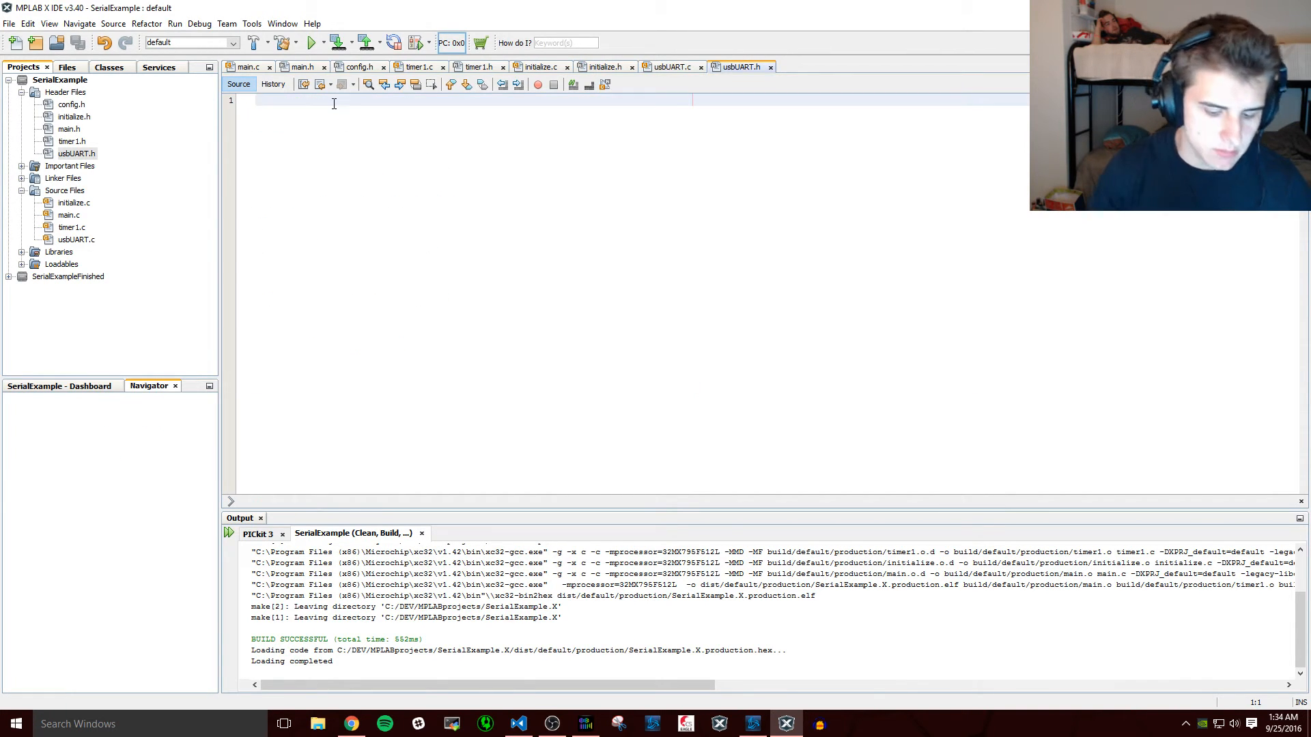
- In usbUART.h declare void initUART(void) and #define BRATE 1, then return to usbUART.c
text(void initUART(void);)
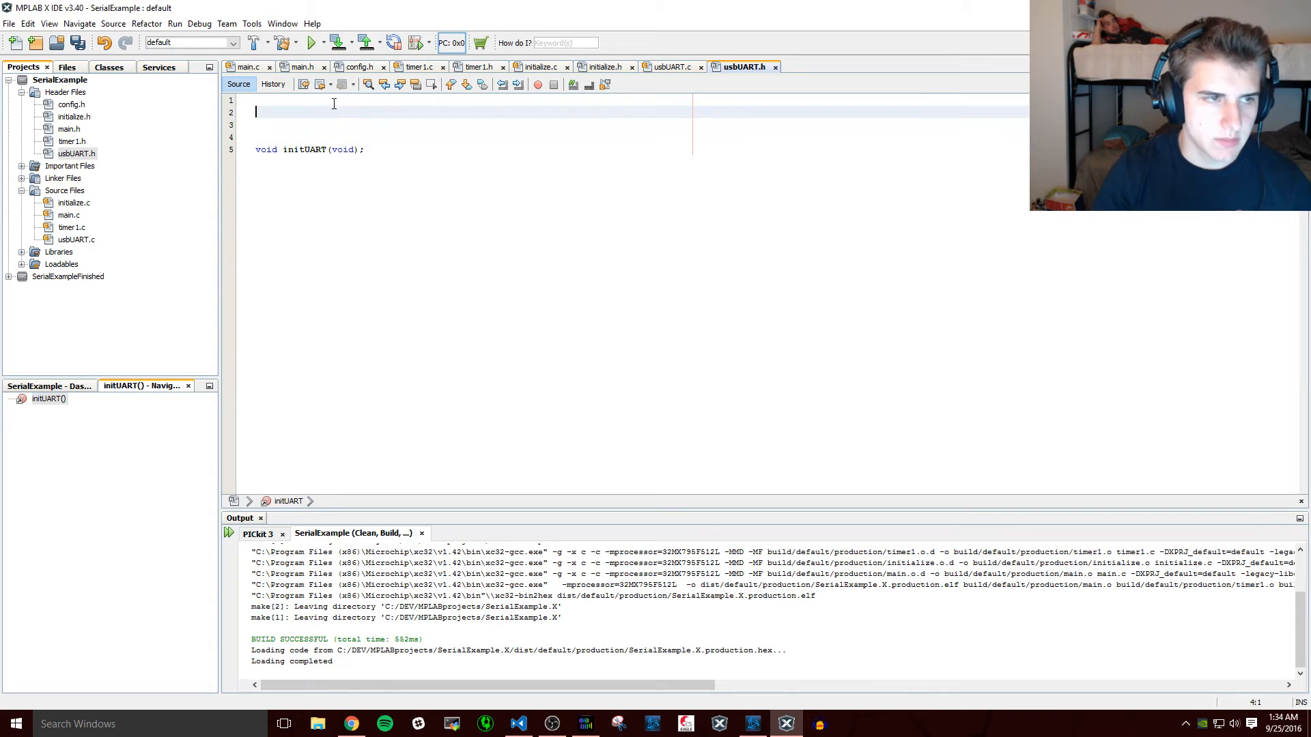
text(#define B)
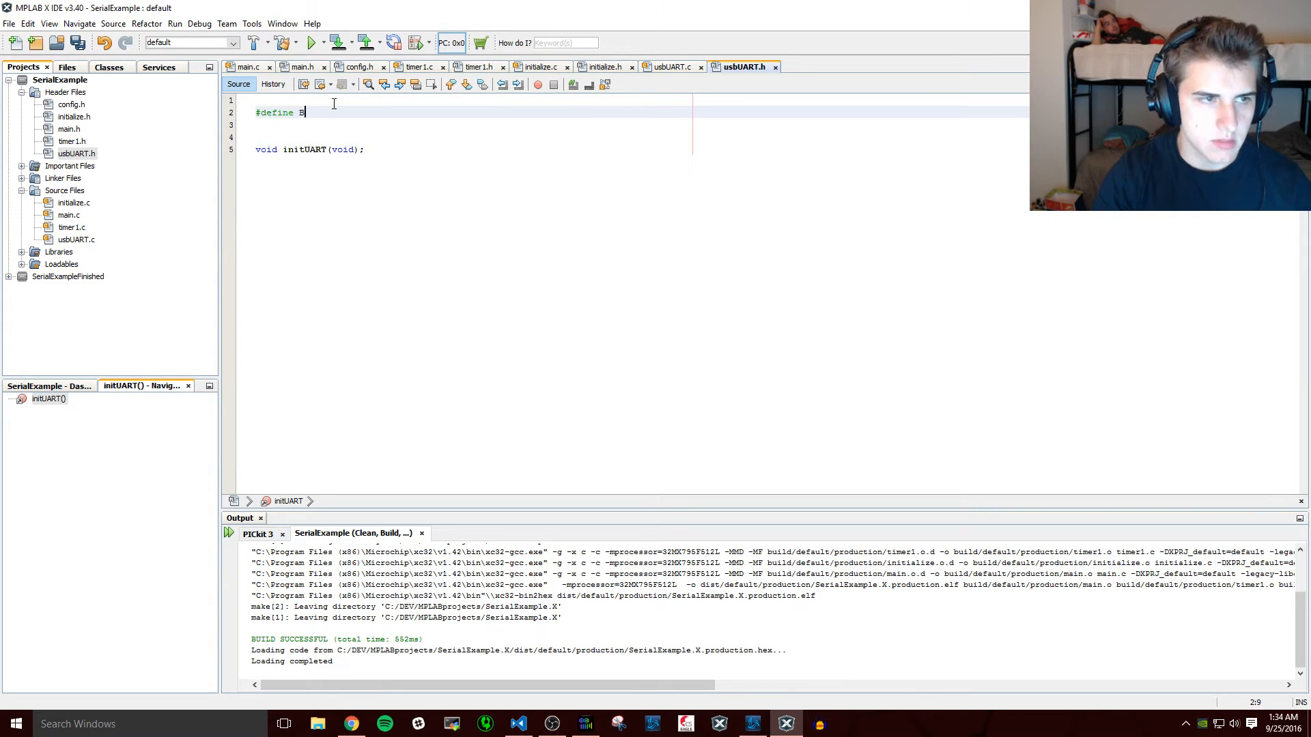
text(RATE)
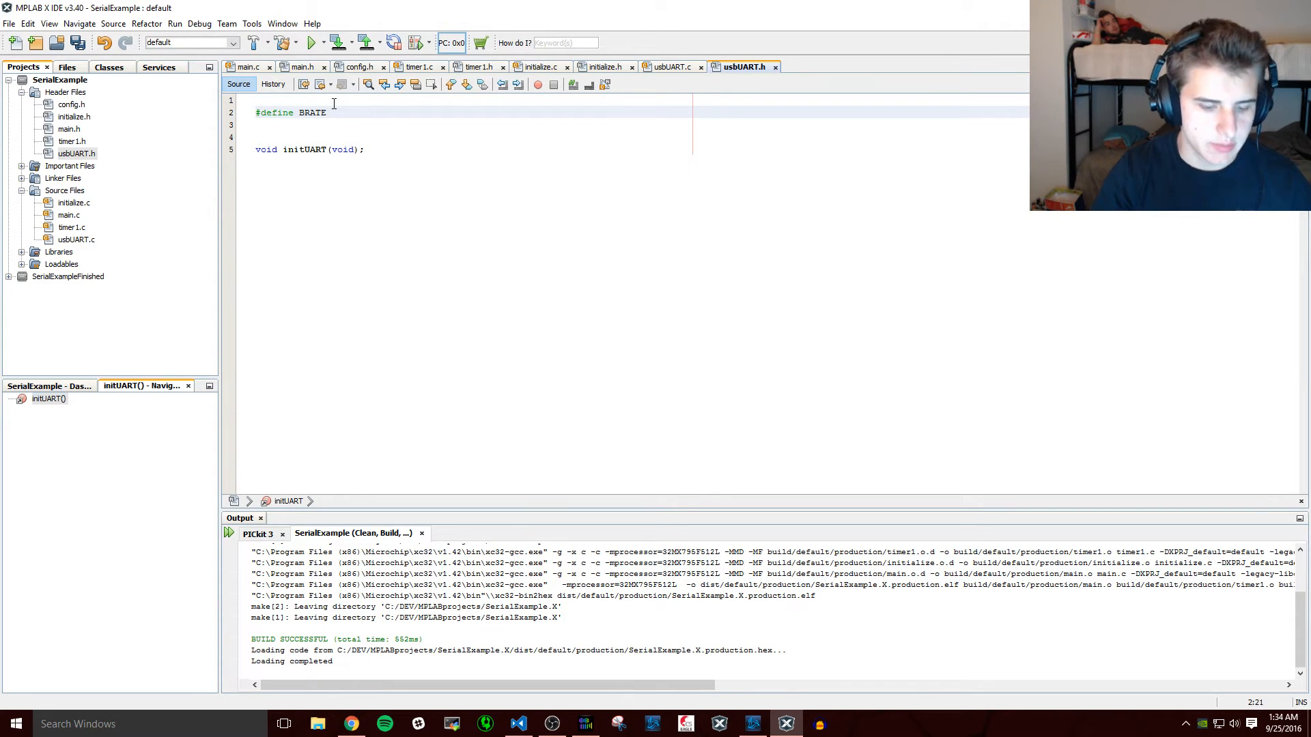
text(1)
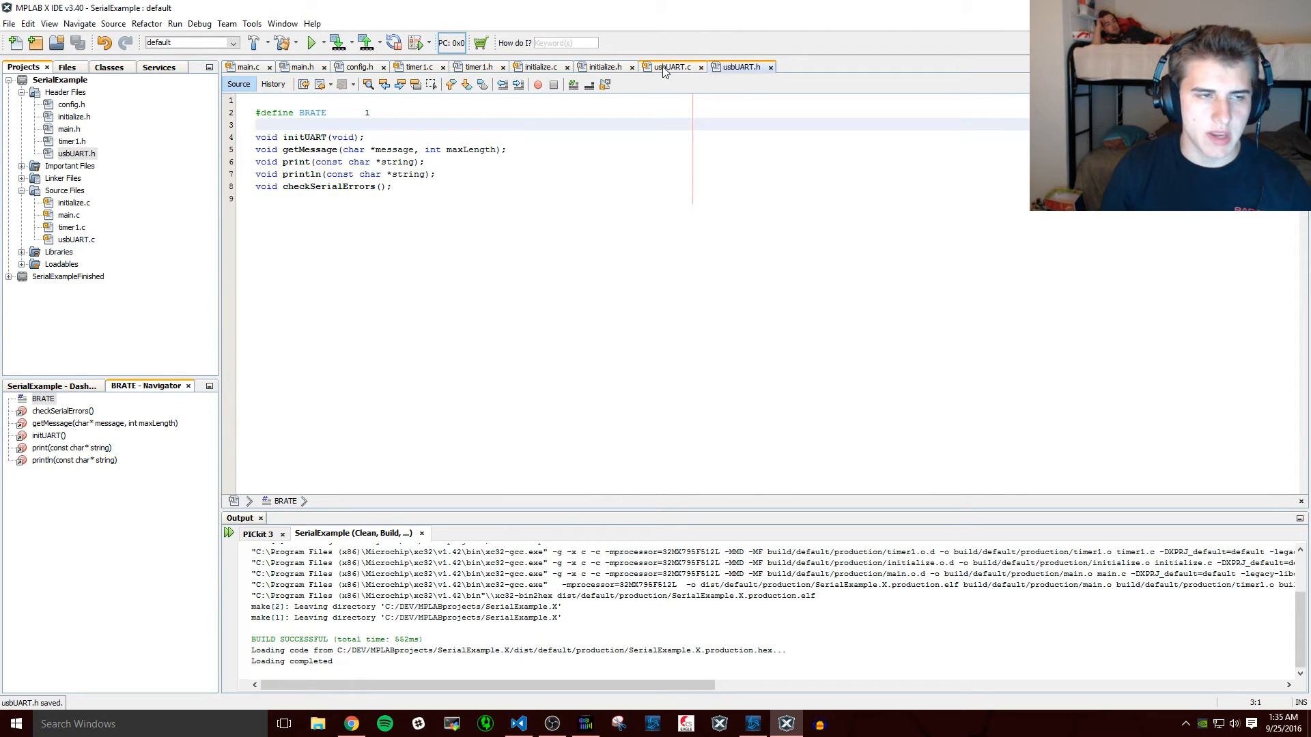
click(674, 66)
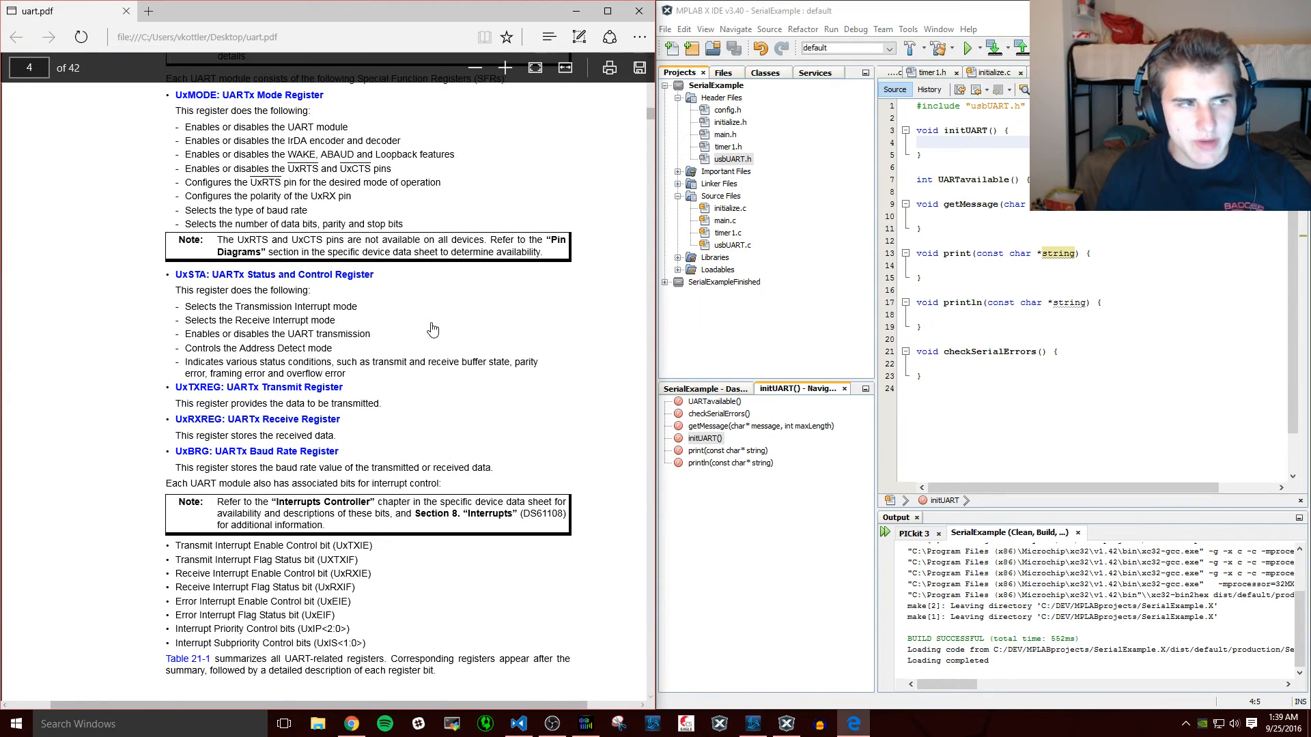
mouse_move(448, 318)
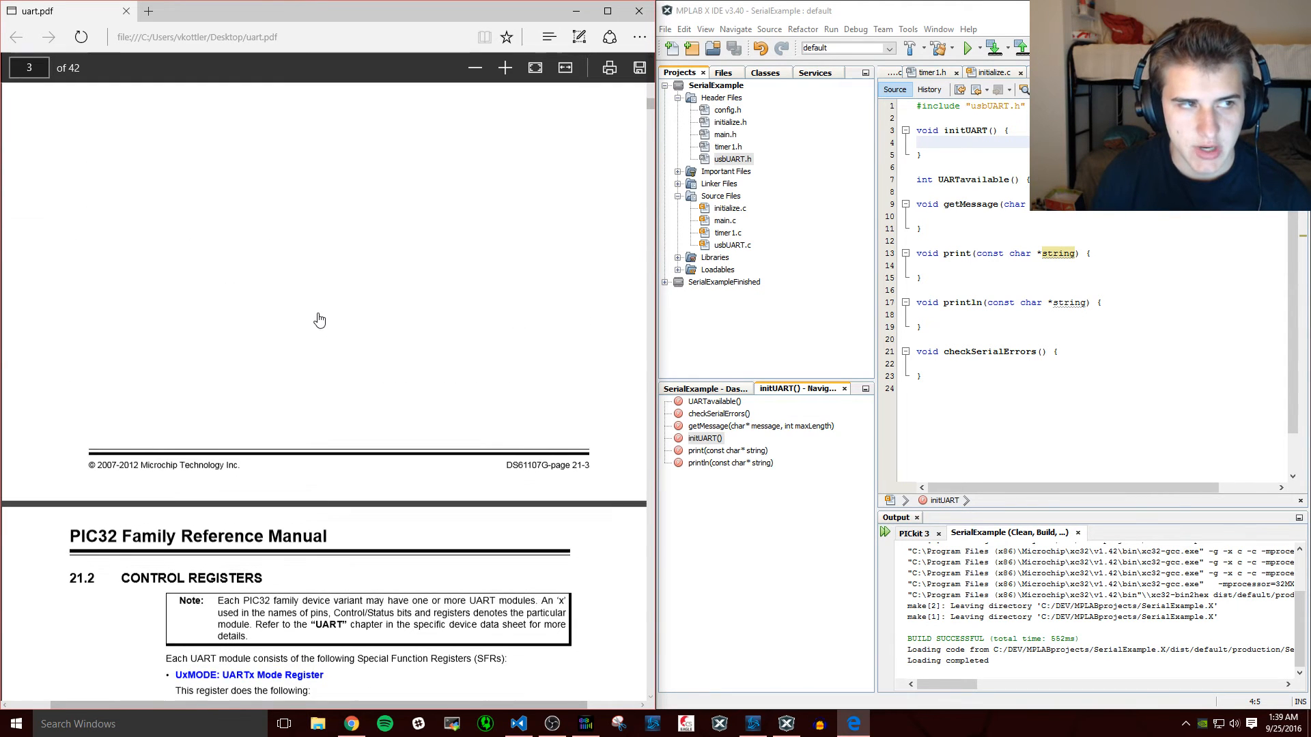
- Scroll uart.pdf down to the UxMODE register bit descriptions including the BRGH bit
scroll(down, 3)
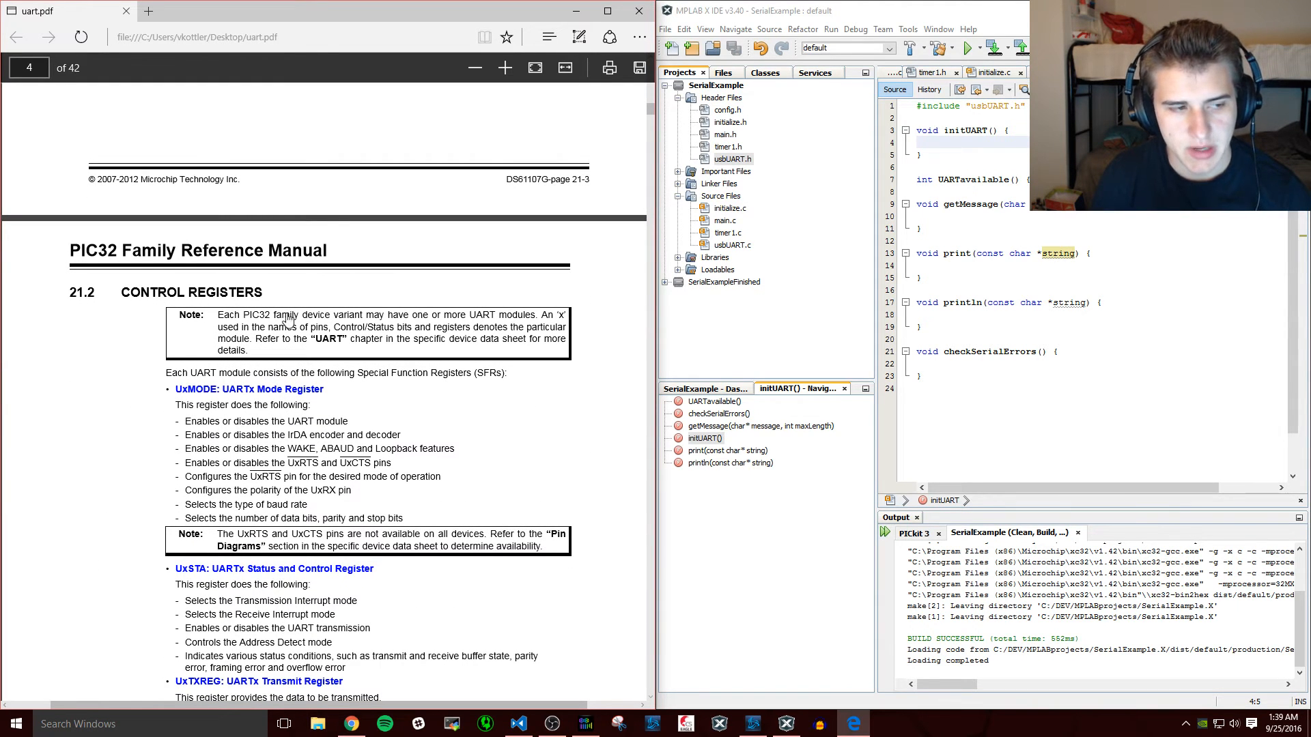
scroll(down, 3)
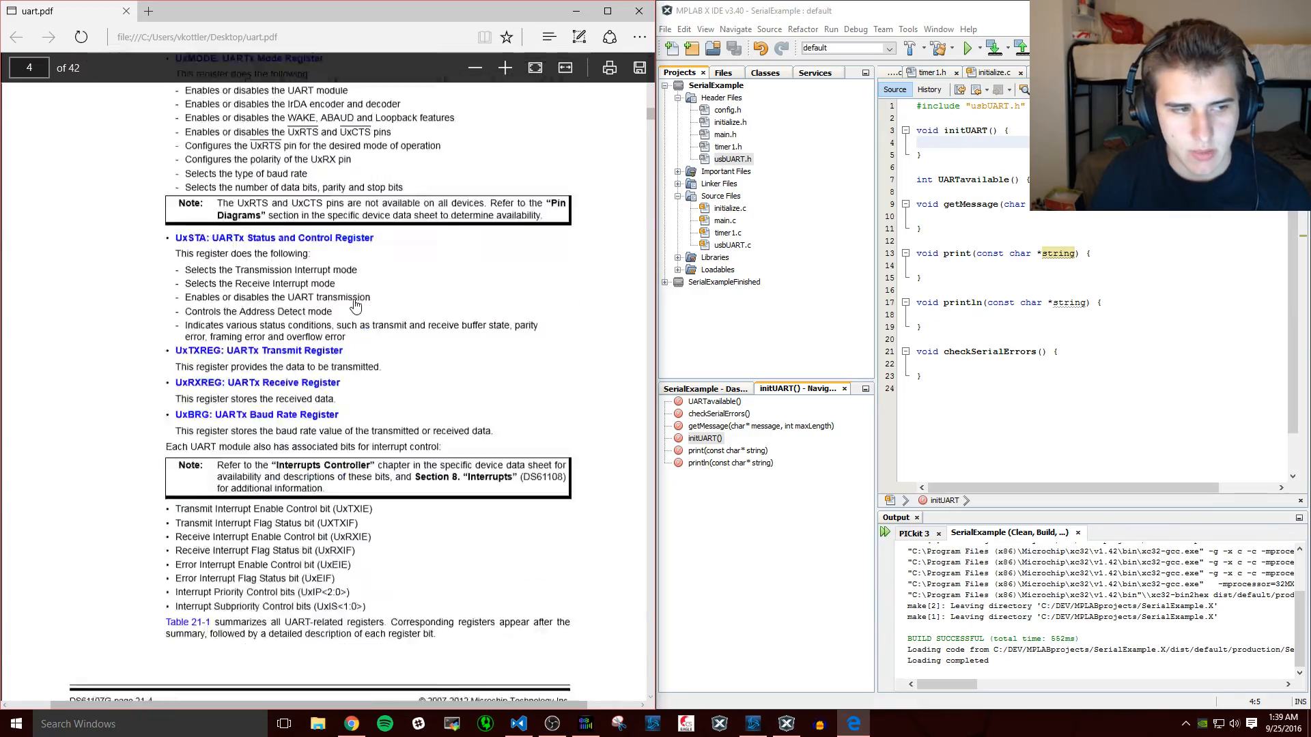
scroll(down, 3)
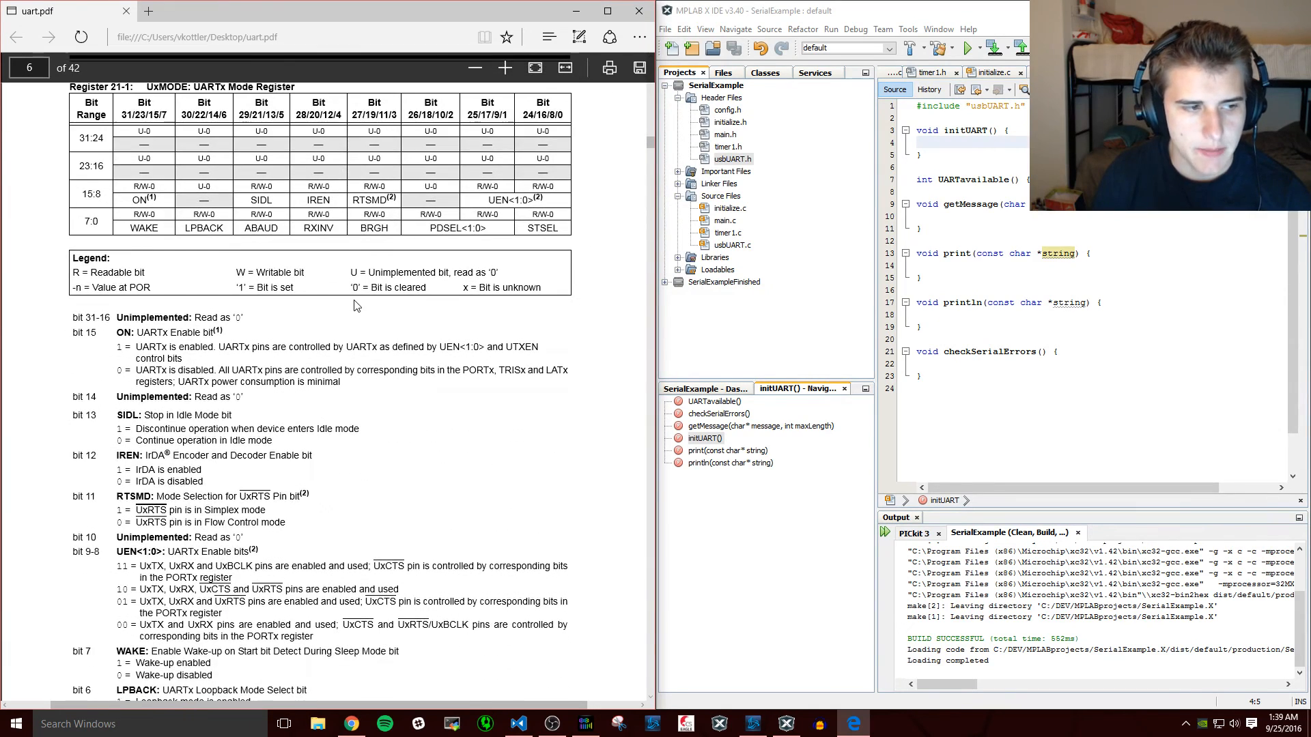
scroll(down, 3)
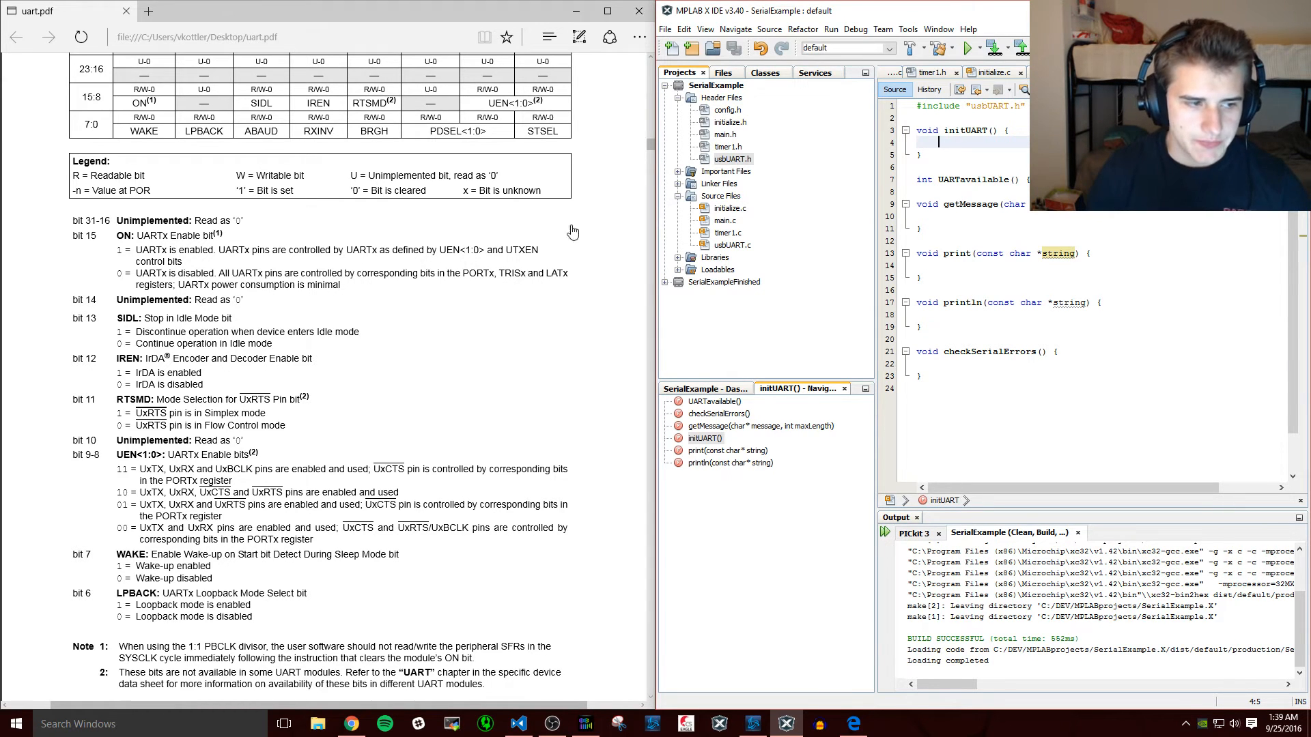
scroll(down, 3)
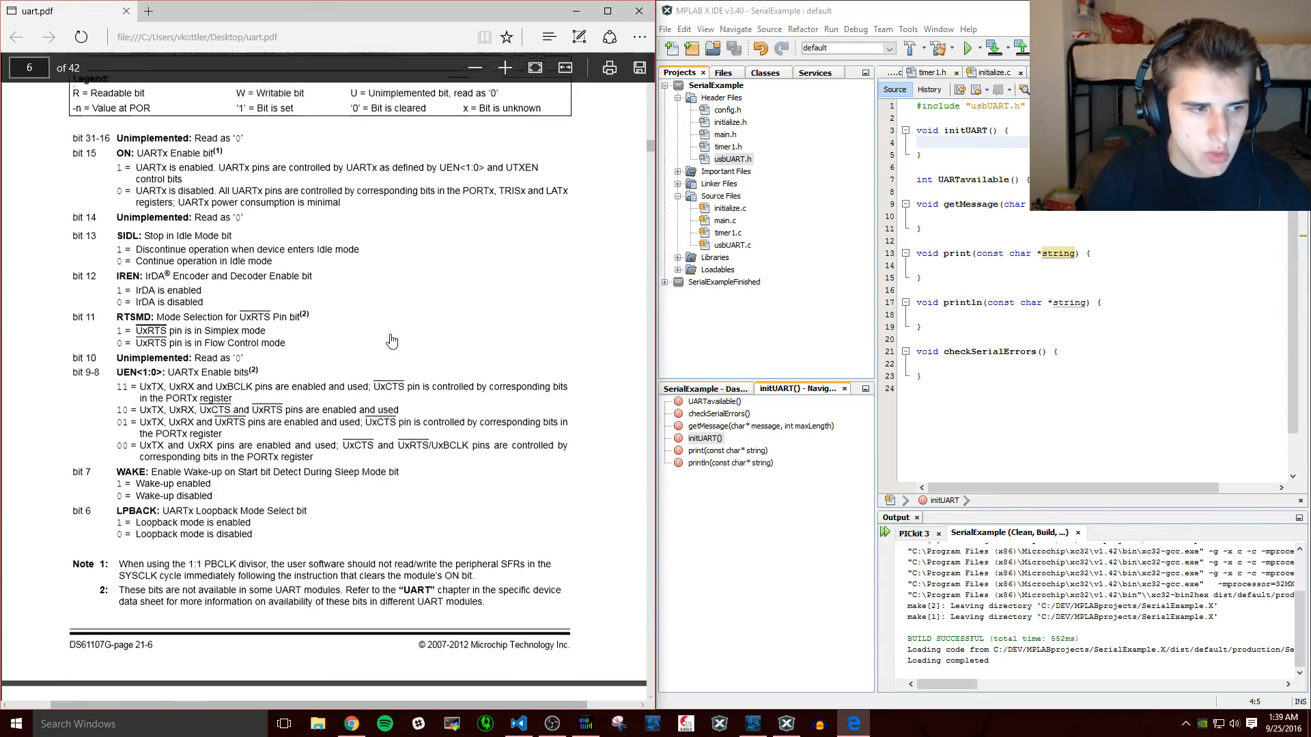
scroll(down, 3)
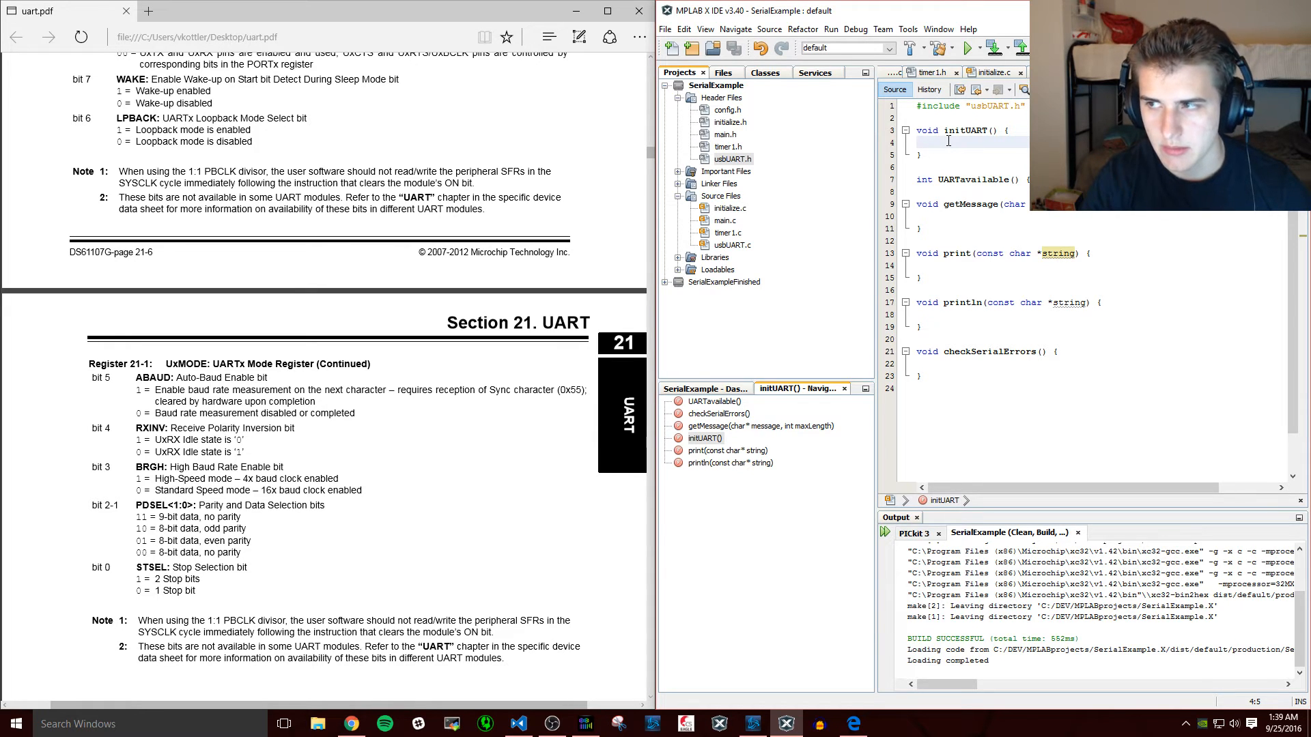
- In initUART set U1MODEbits.BRGH and assign U1BRG = BRATE;
text(U1MODEbits.BRGH =)
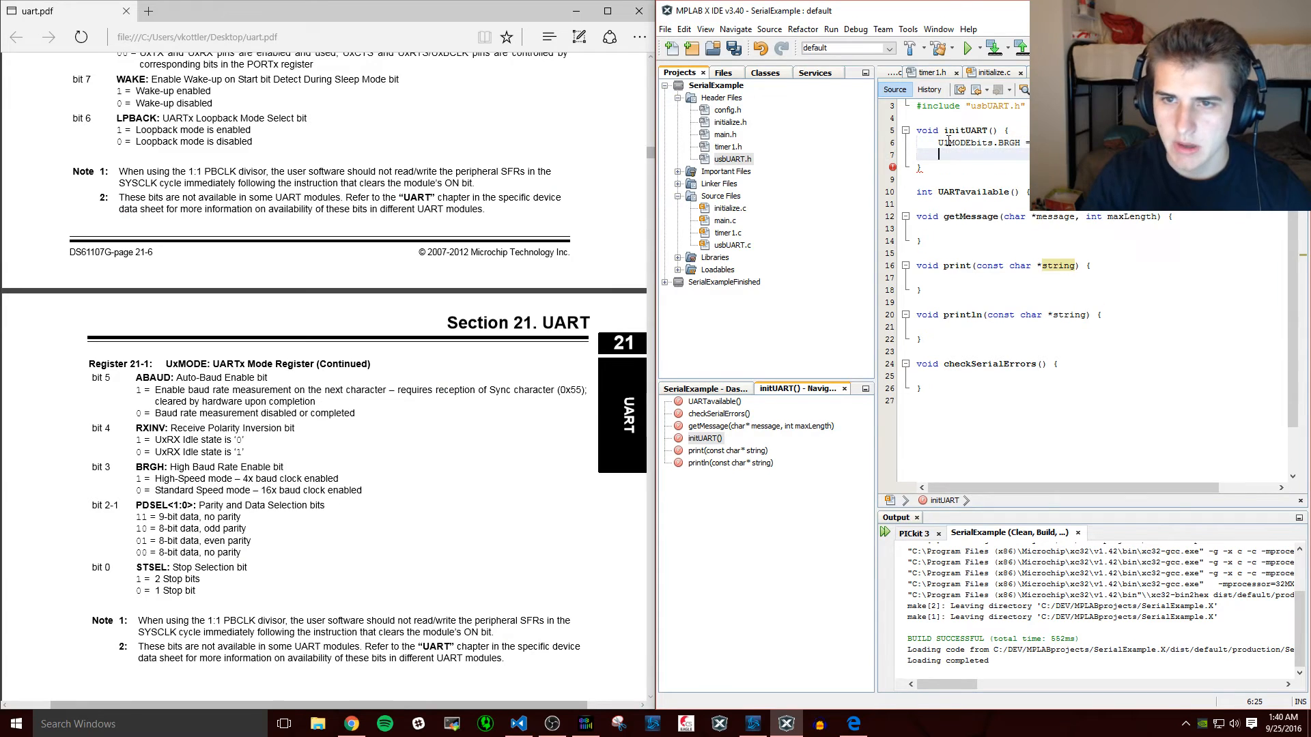
text(U1BRG =)
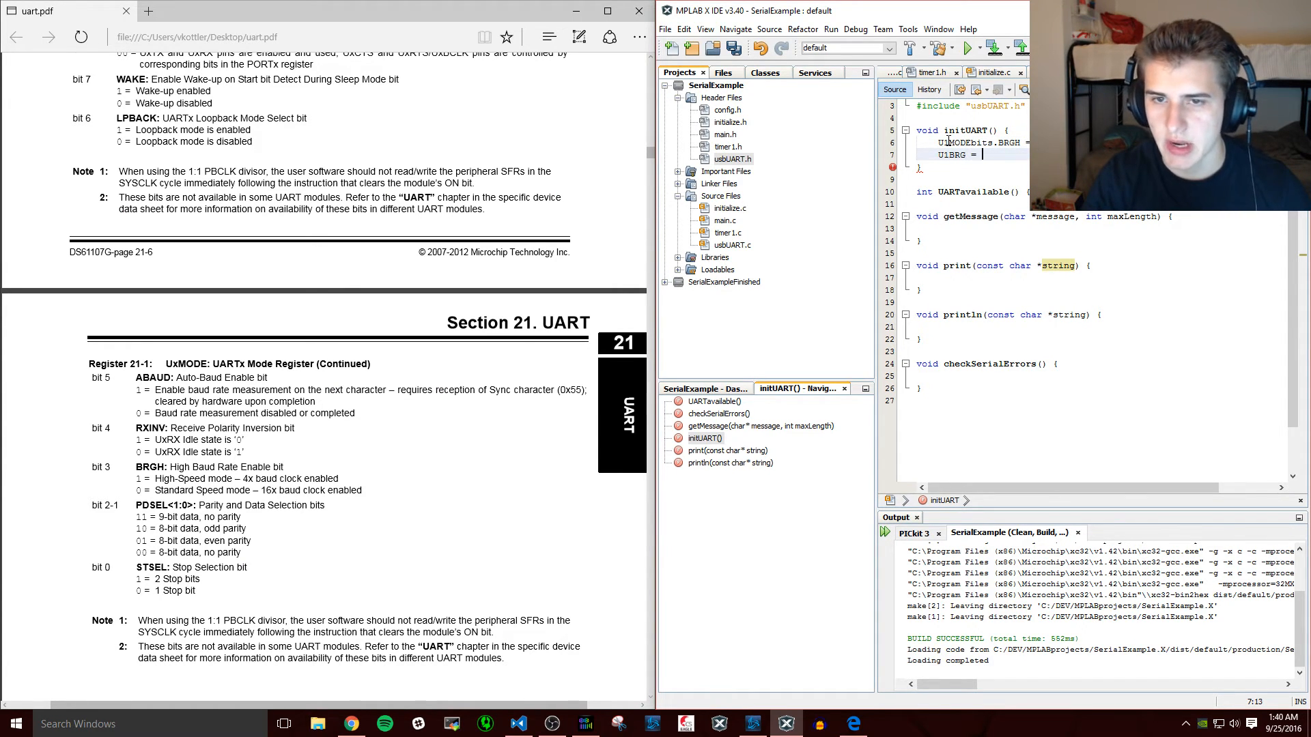
text(BRATE;)
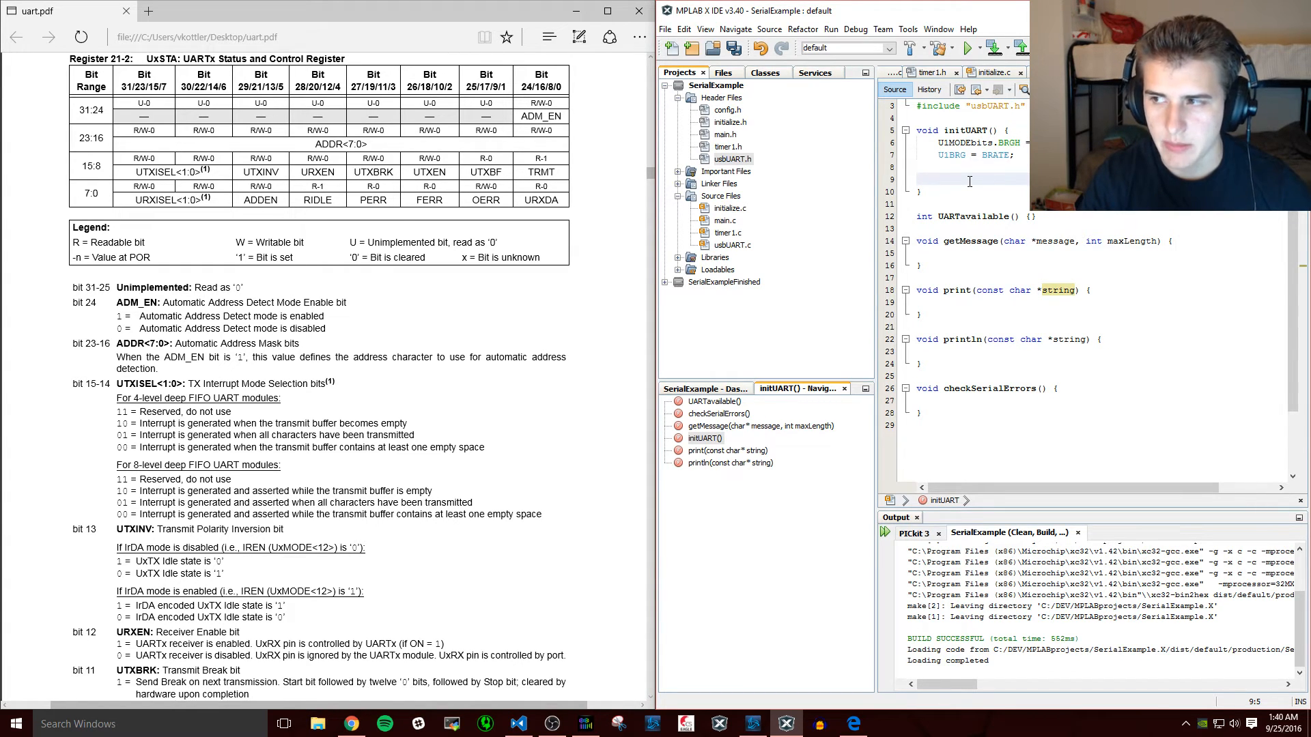
- In initUART enable U1STAbits.URXEN and U1STAbits.UTXEN
text(U1)
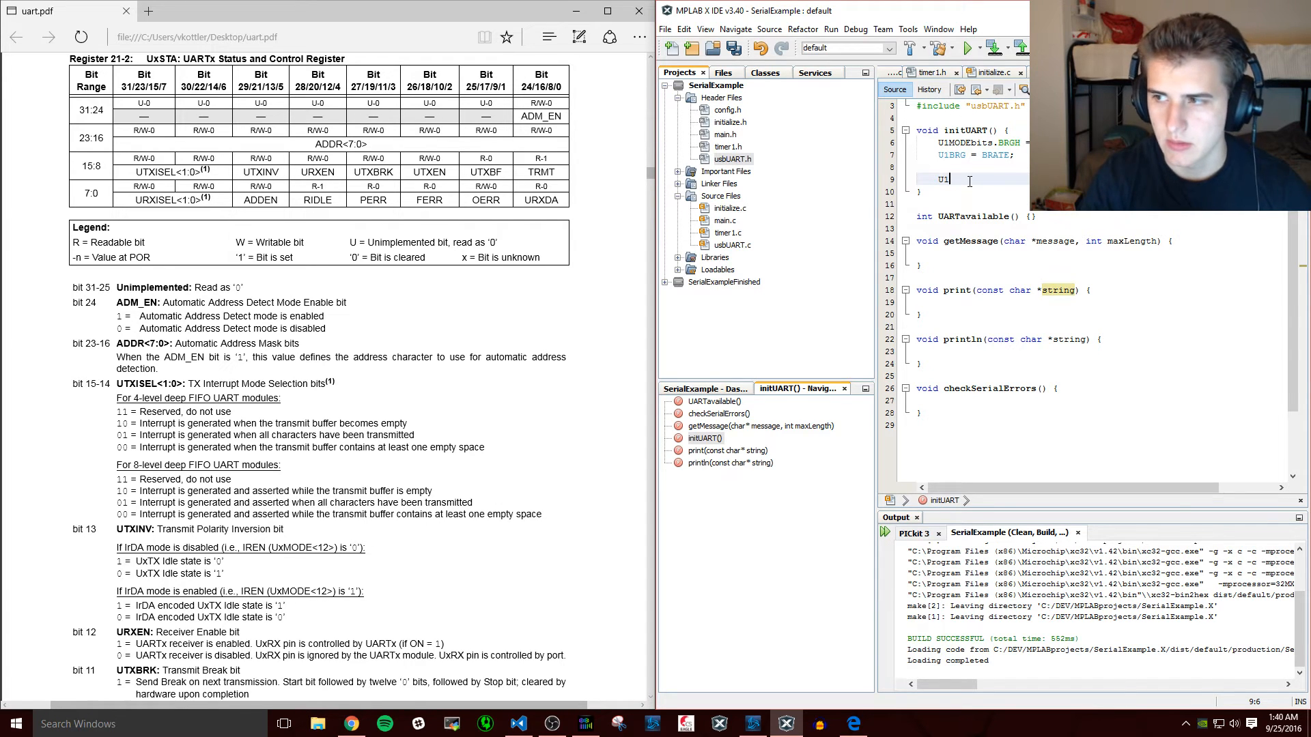
text(STAbits.)
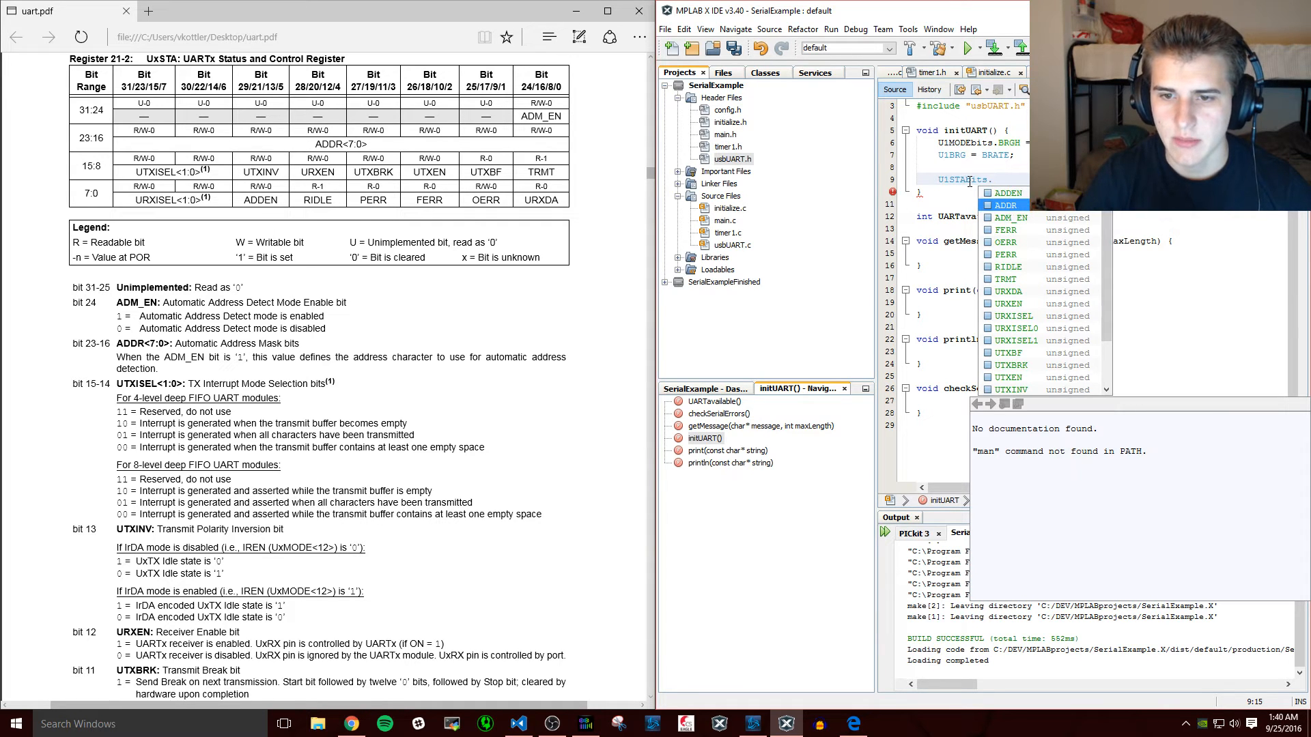
text(URXEN)
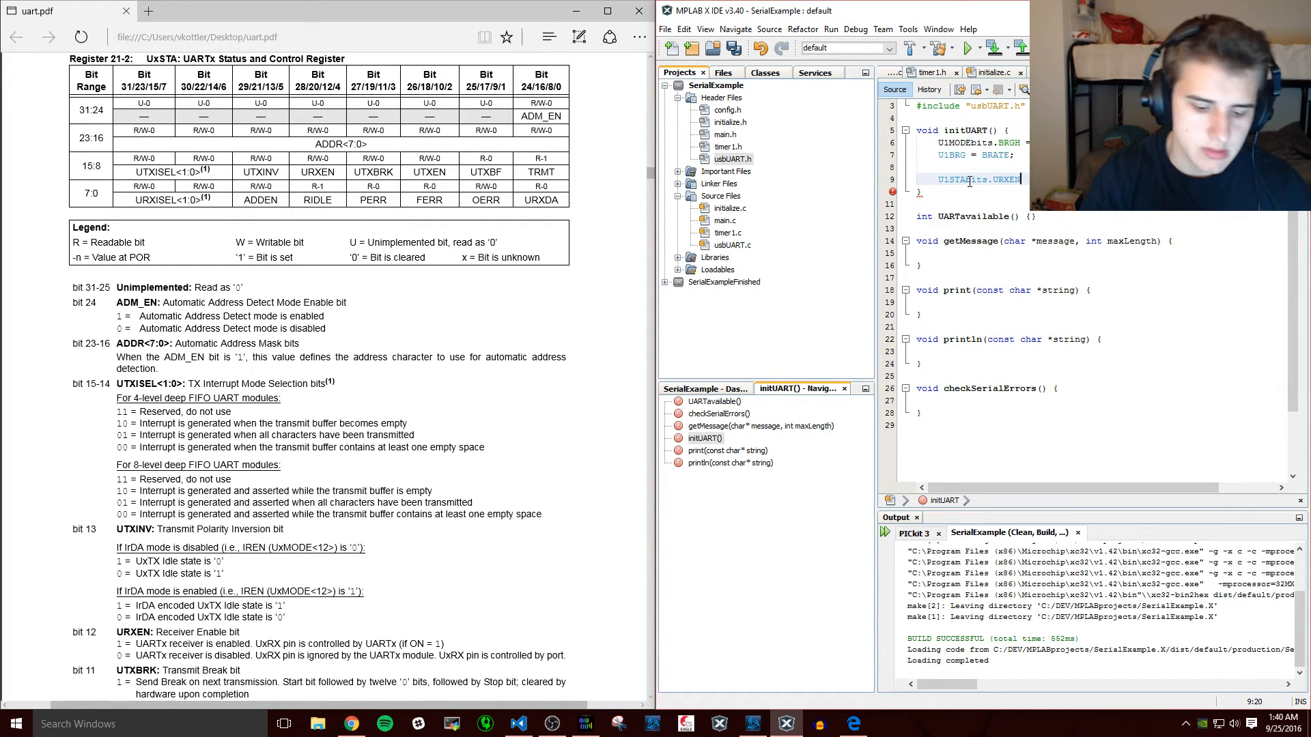
text(U1)
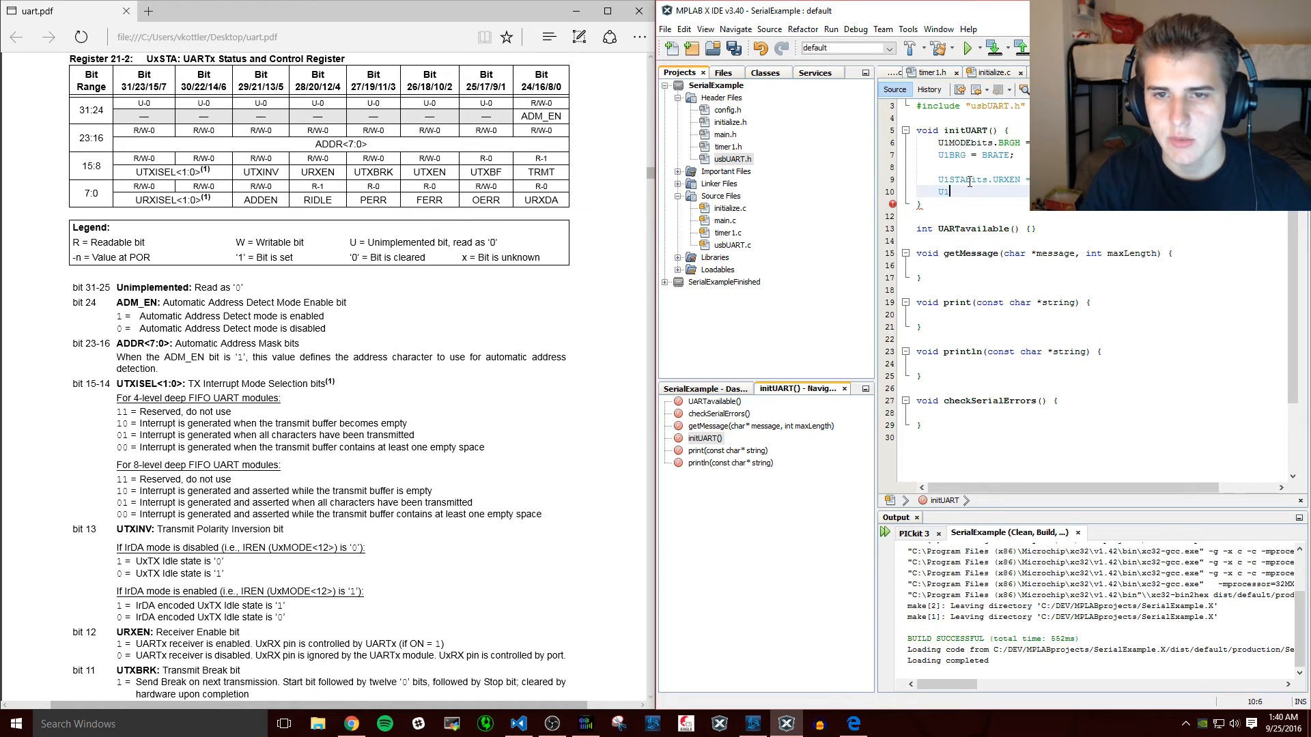
text(UTXEN =)
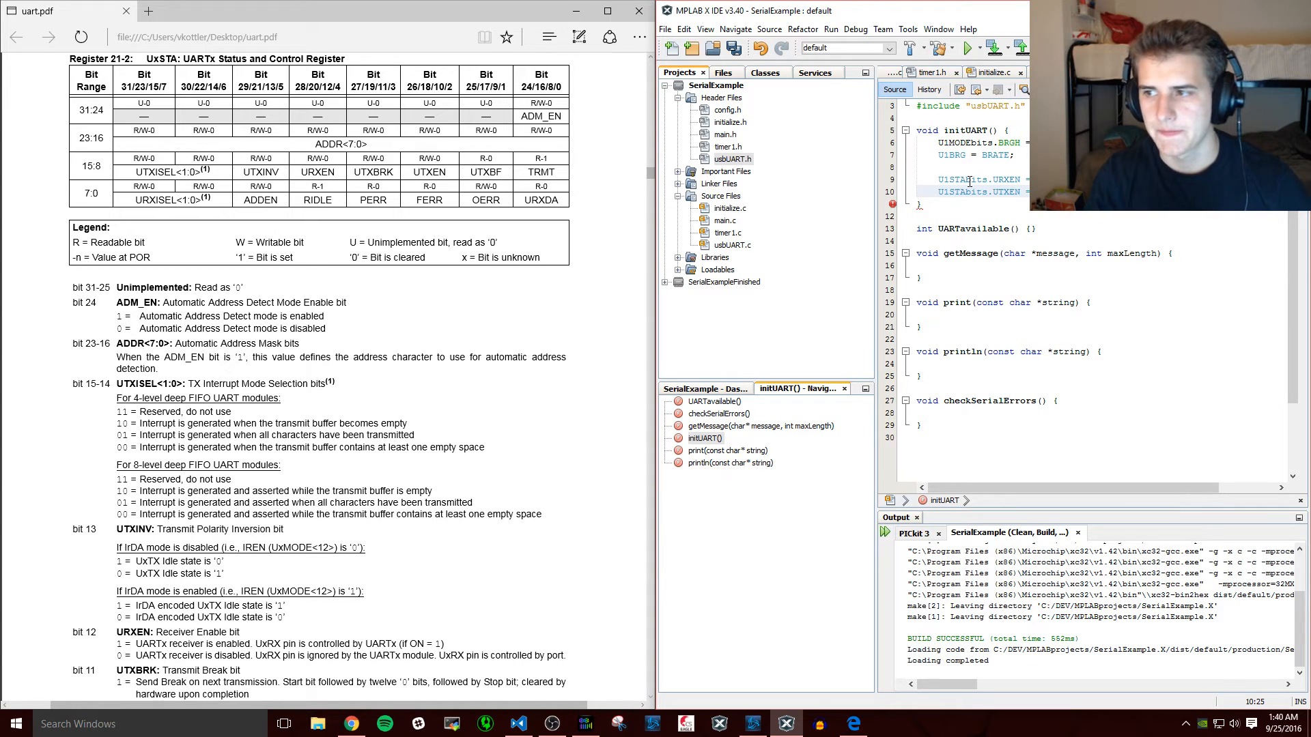
key(enter)
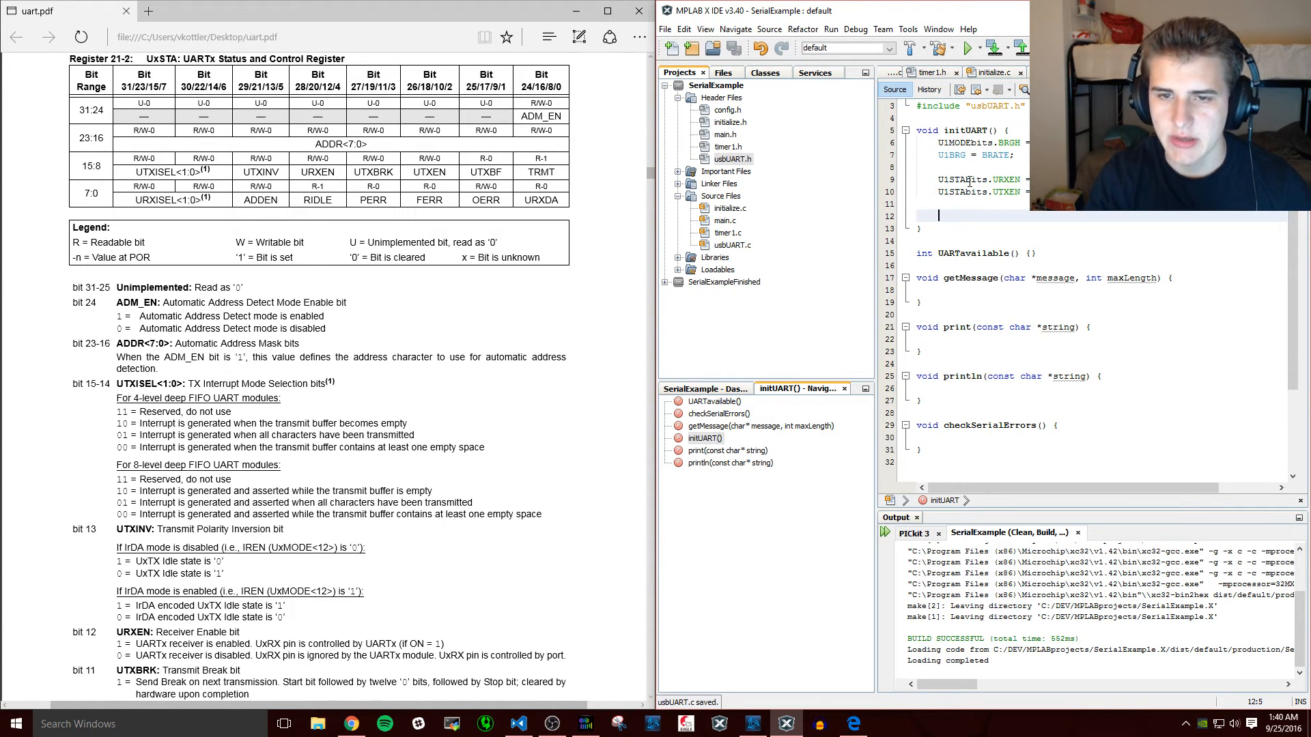
- Switch the UART module on with U1MODEbits.ON = 1
text(U1MOD)
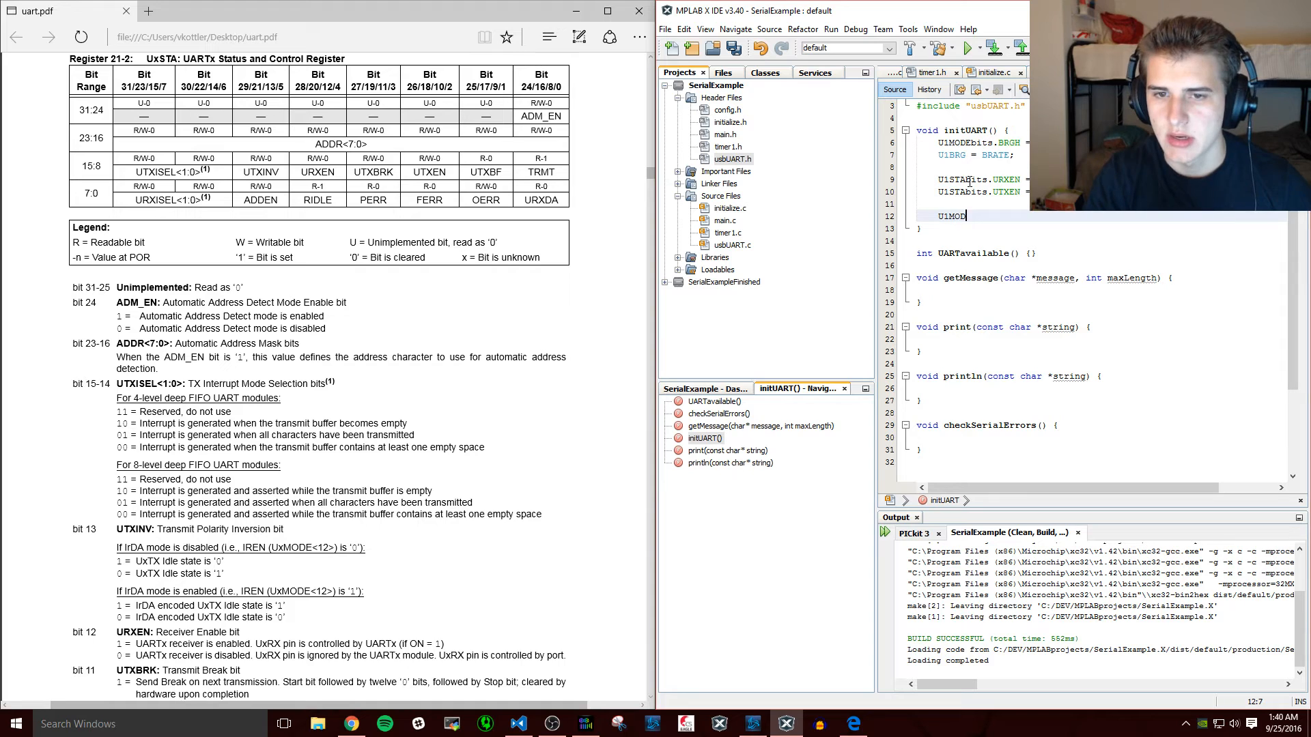
text(Ebits.)
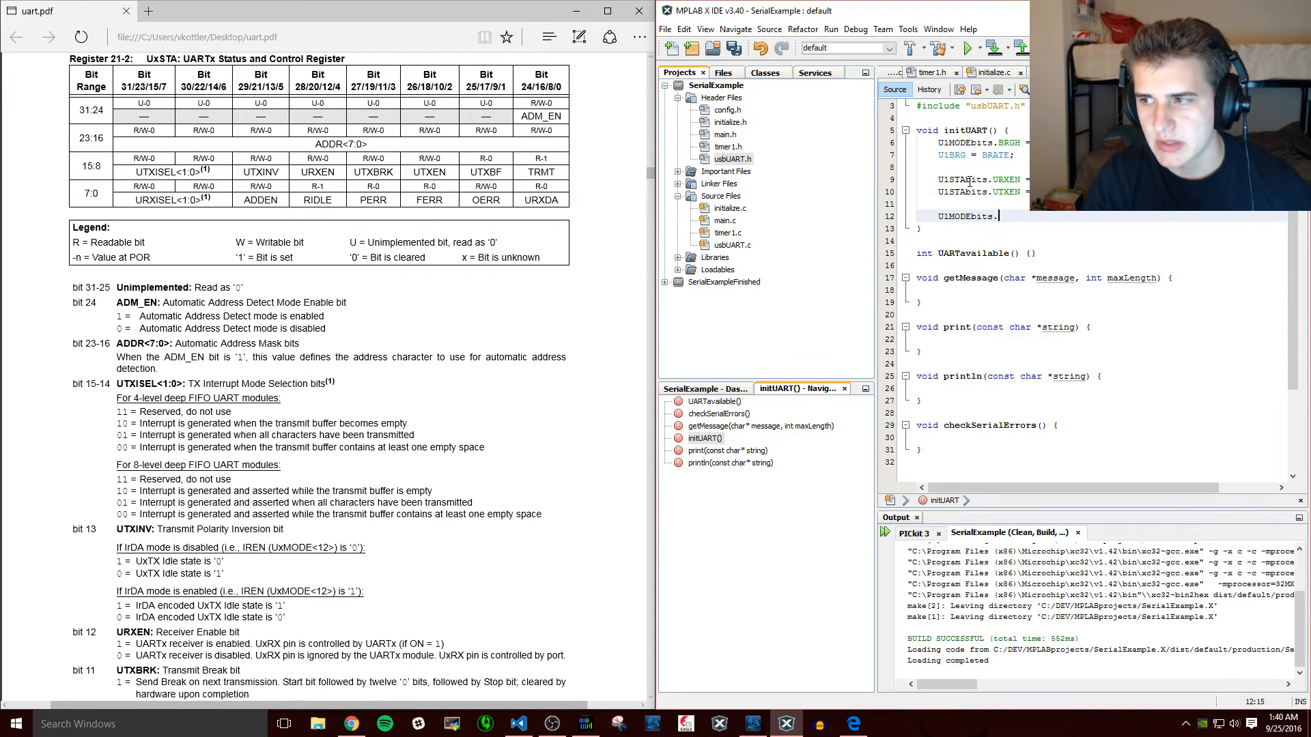
text(ON)
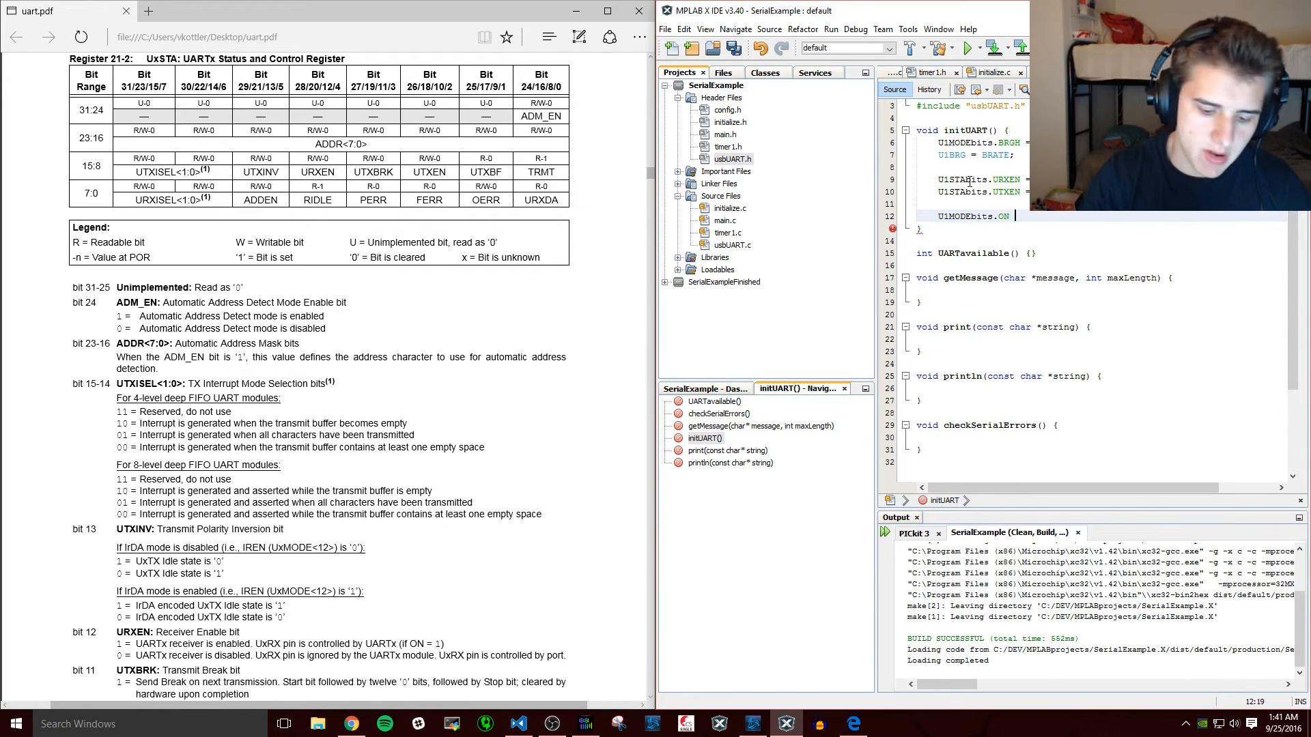
text(= 1;)
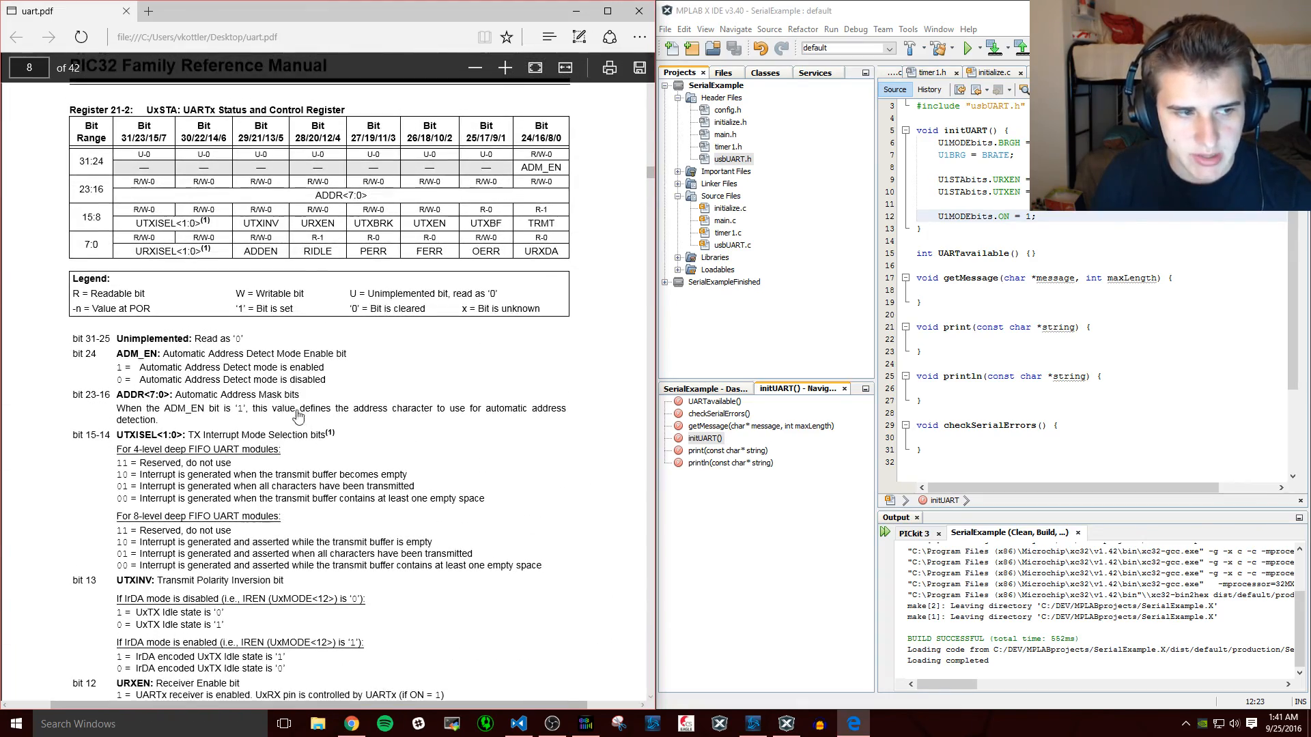
- Scroll uart.pdf to the UxMODE Register (Continued) page of the UART section
scroll(down, 3)
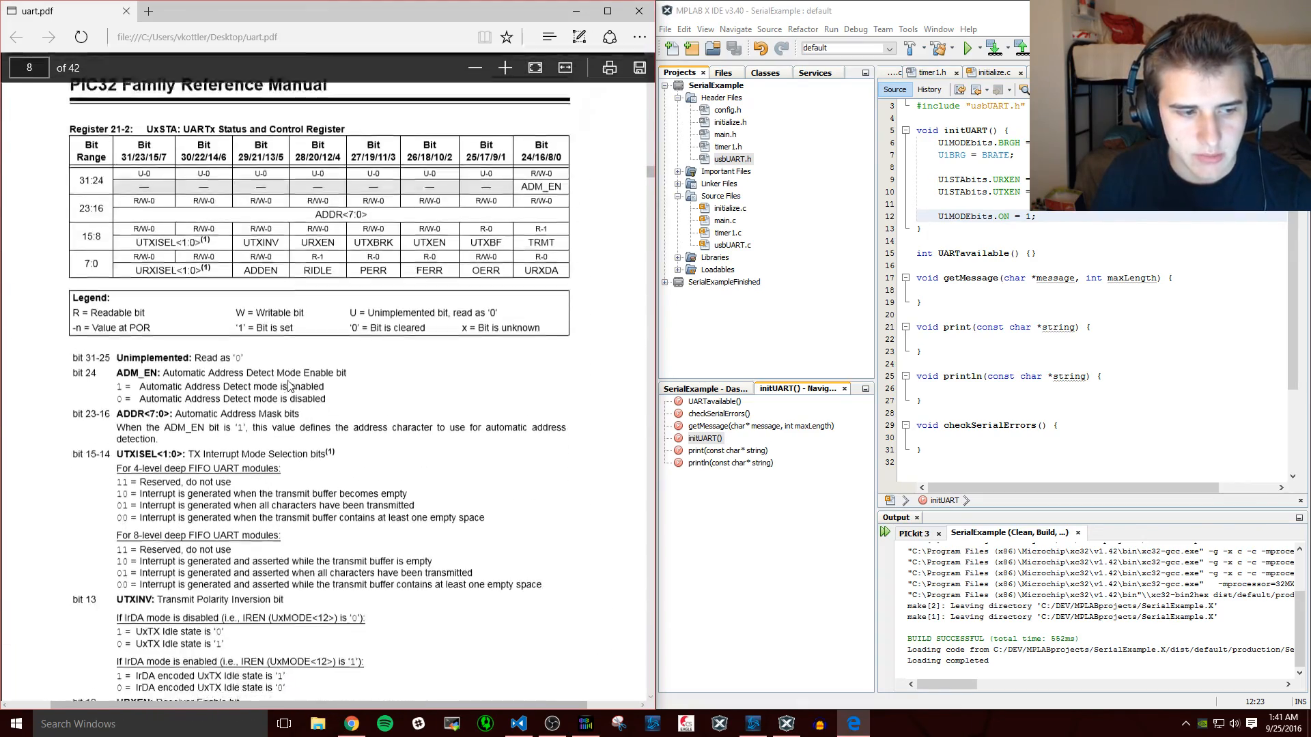
scroll(down, 3)
text( return )
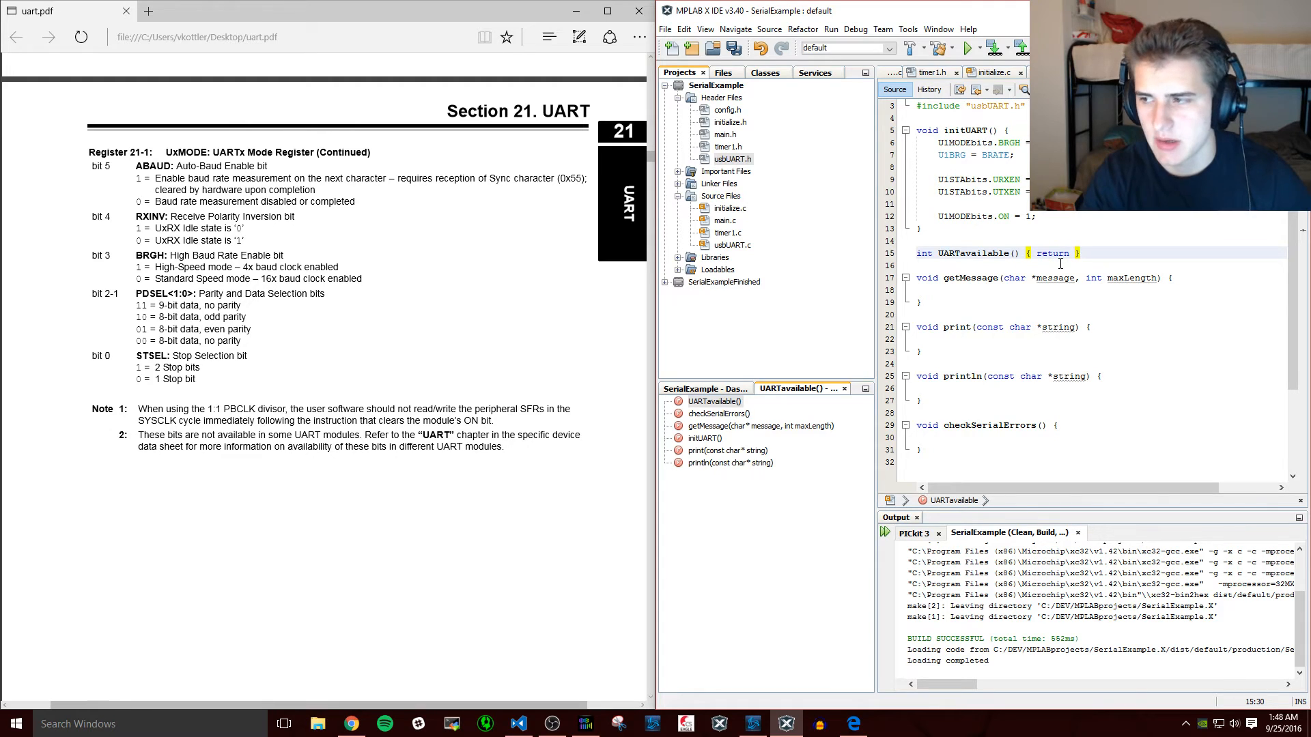
- Make UARTavailable return U1STAbits.URXDA
text(U1STAb)
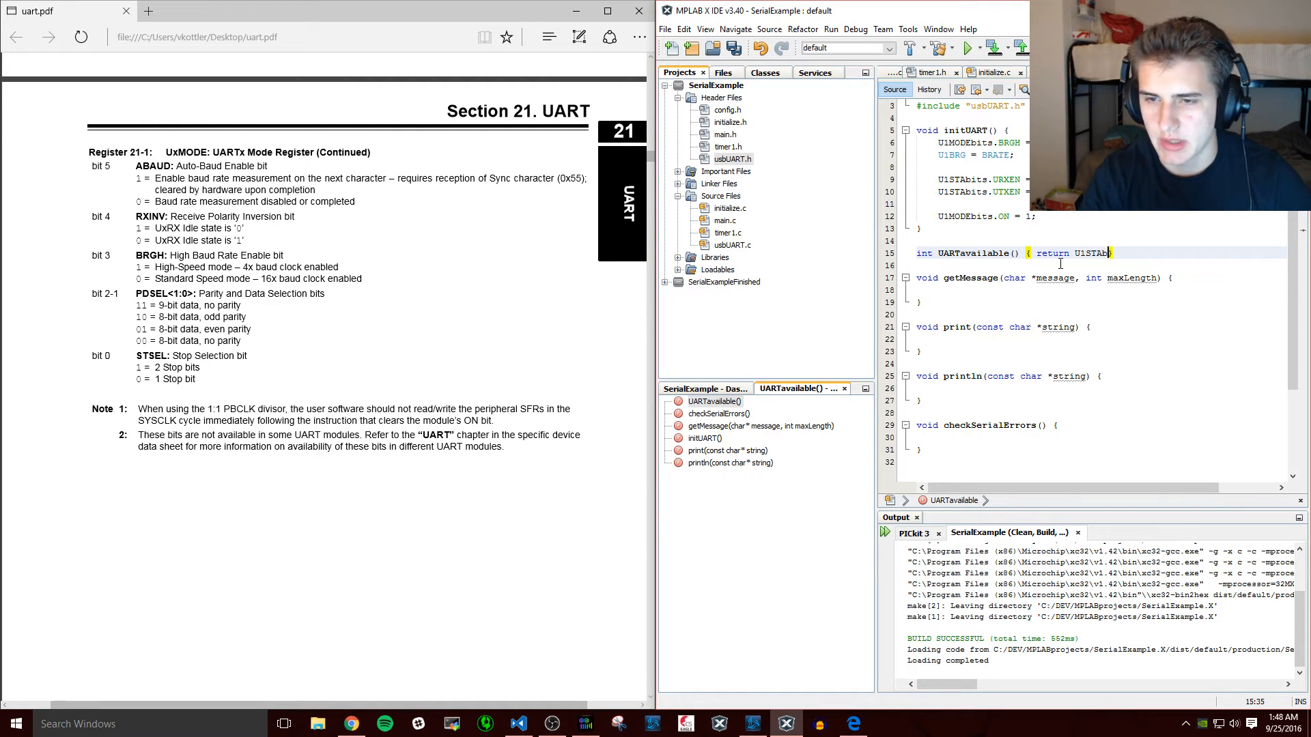
text(.URXDA;)
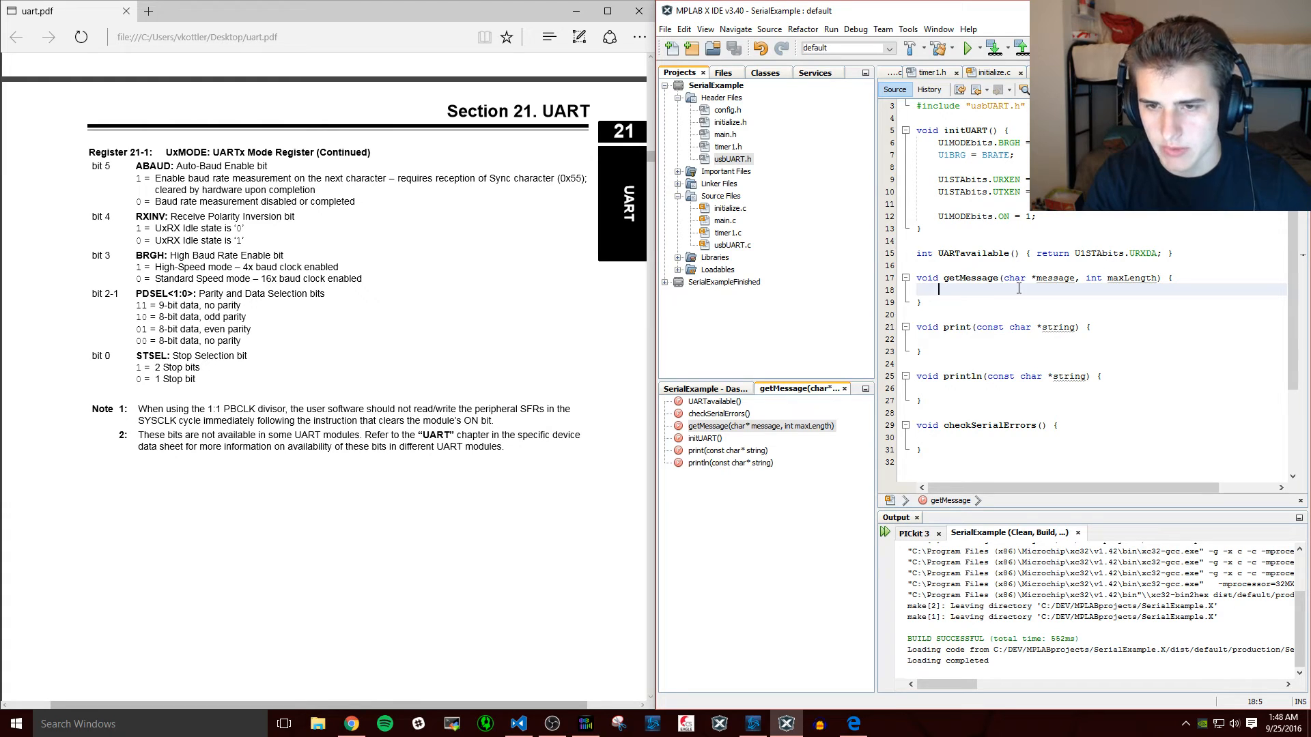
- In getMessage declare char data = 0 and short complete = 0, num_bytes
text(char)
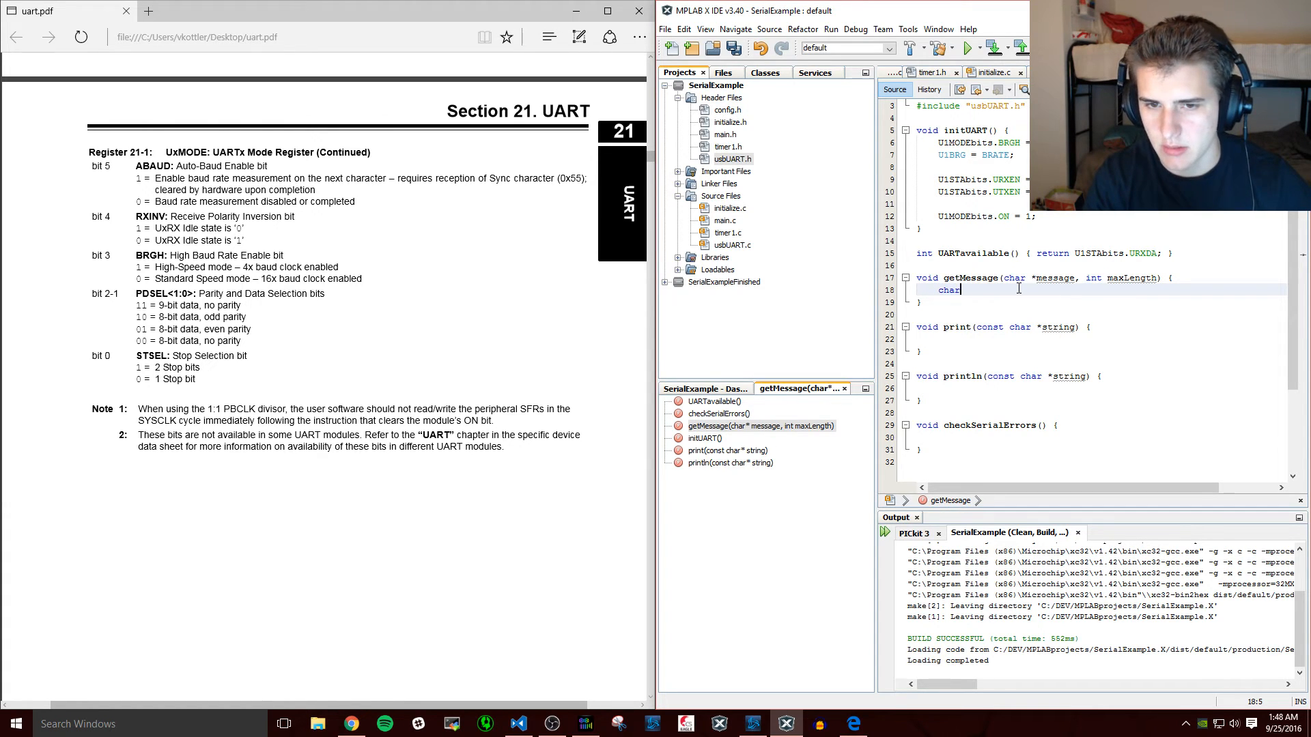
text(data =0;)
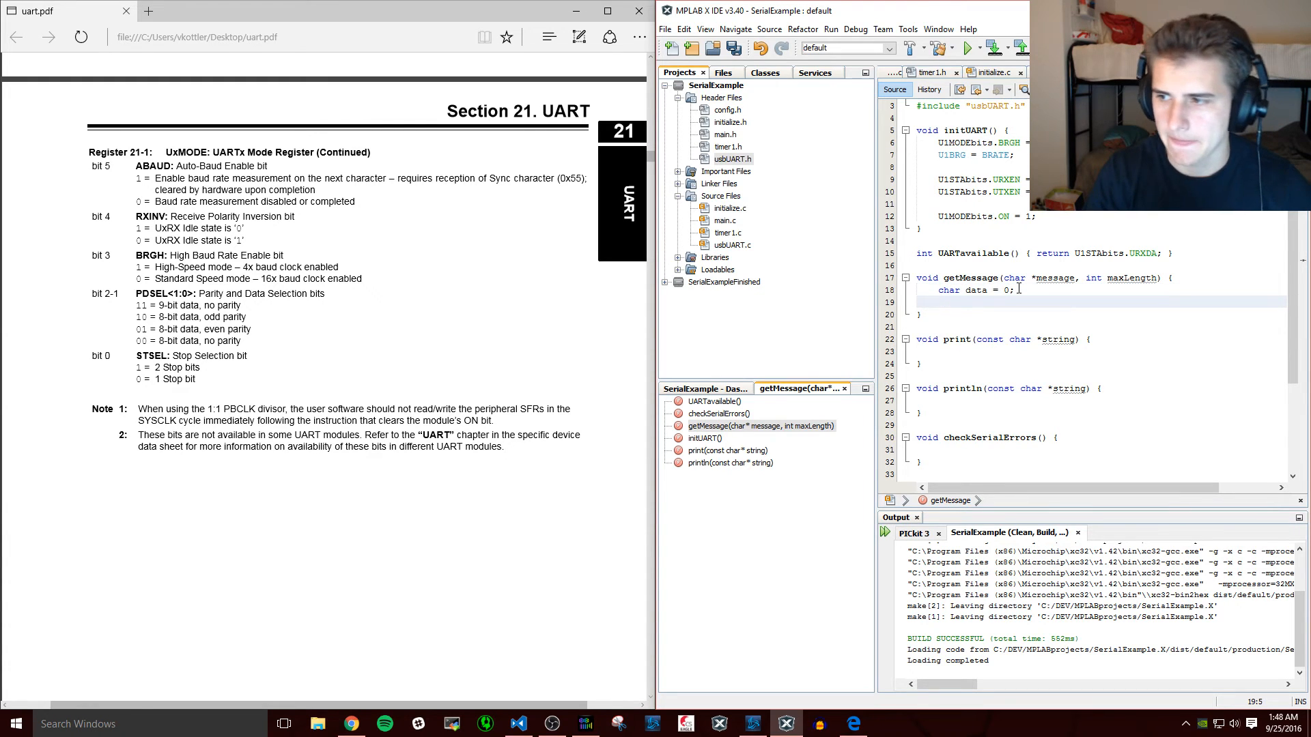
text(short)
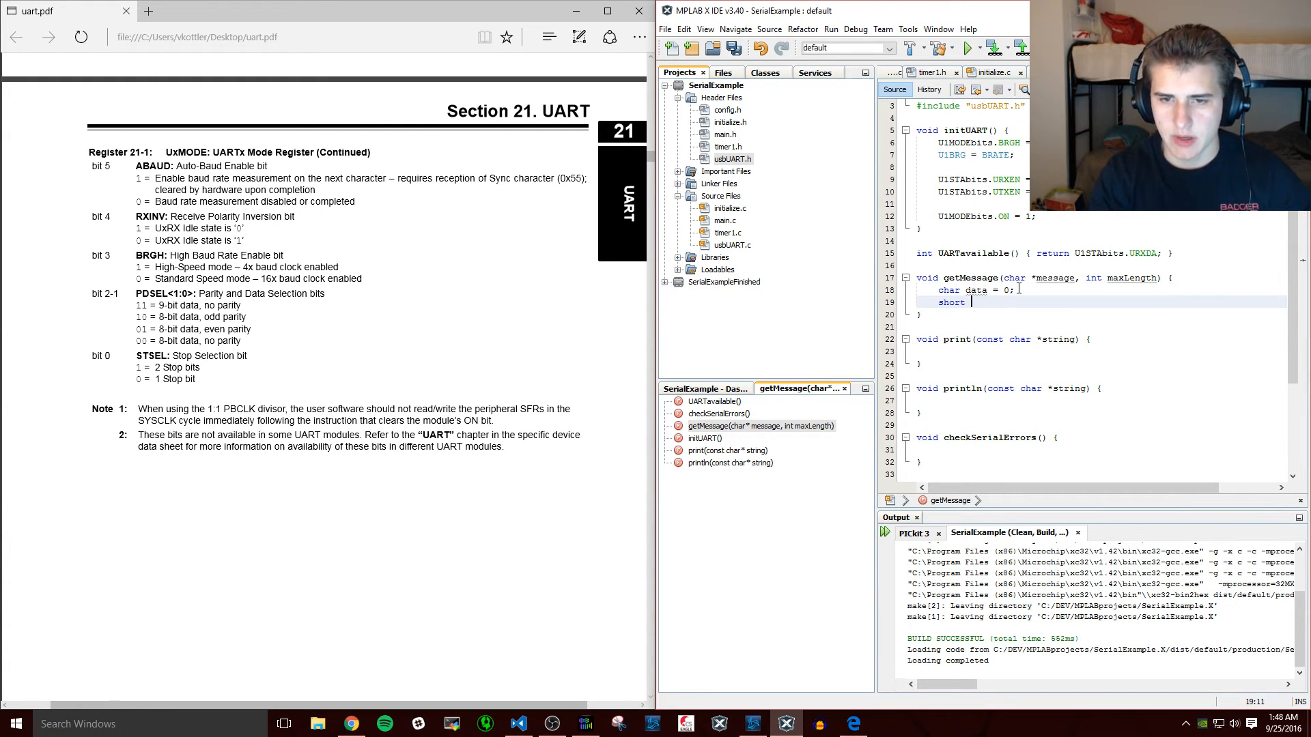
text(complete)
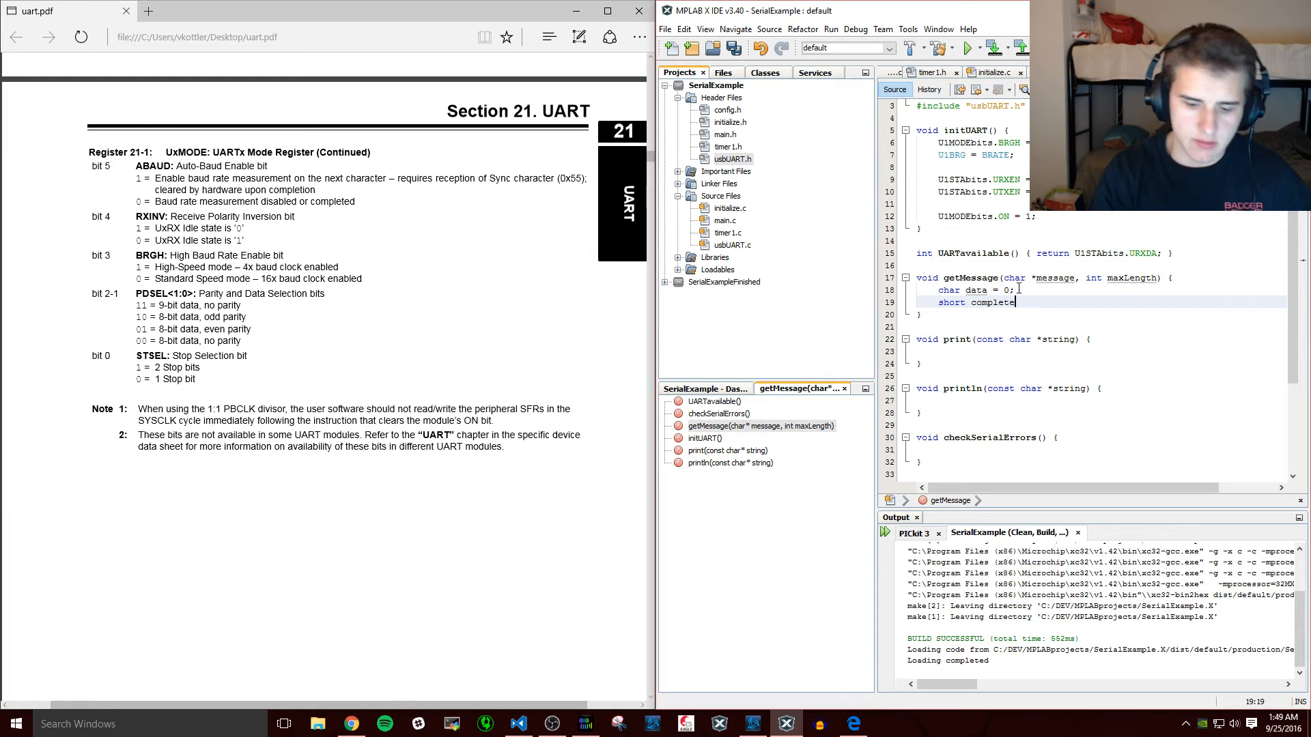
text(= 0,)
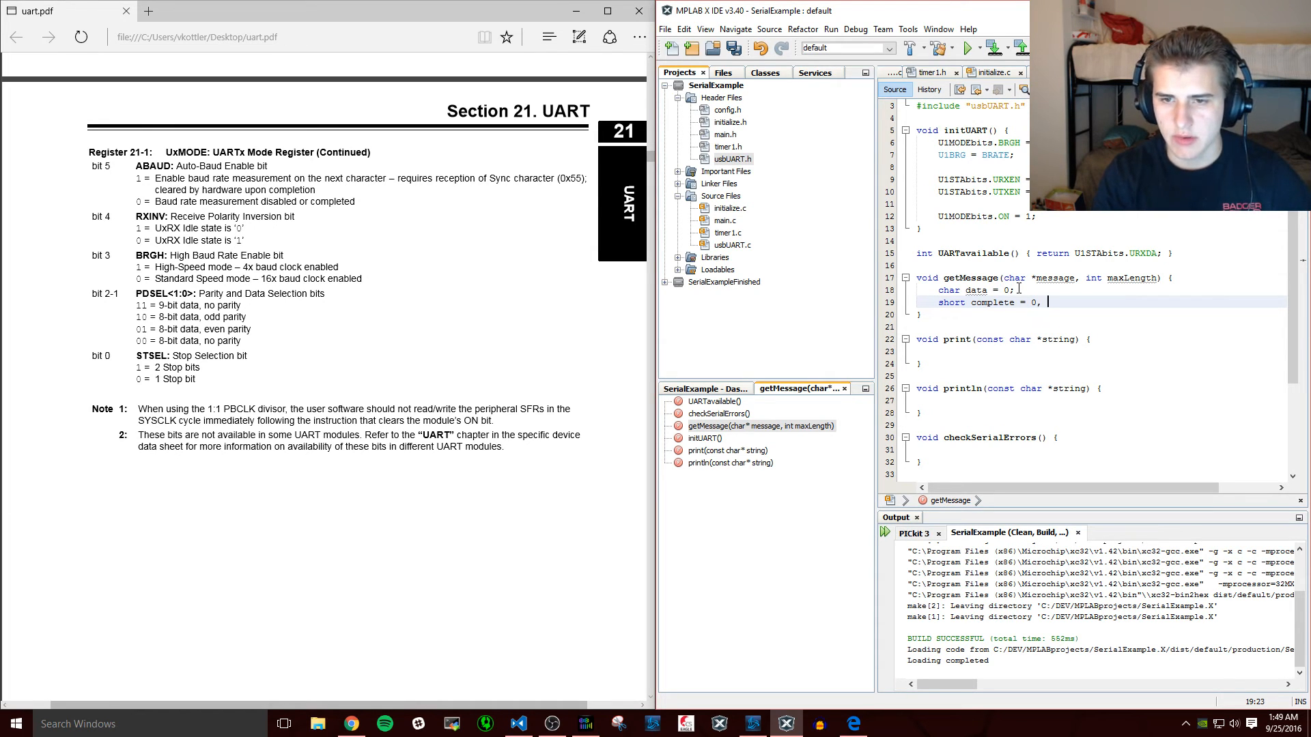
text(num)
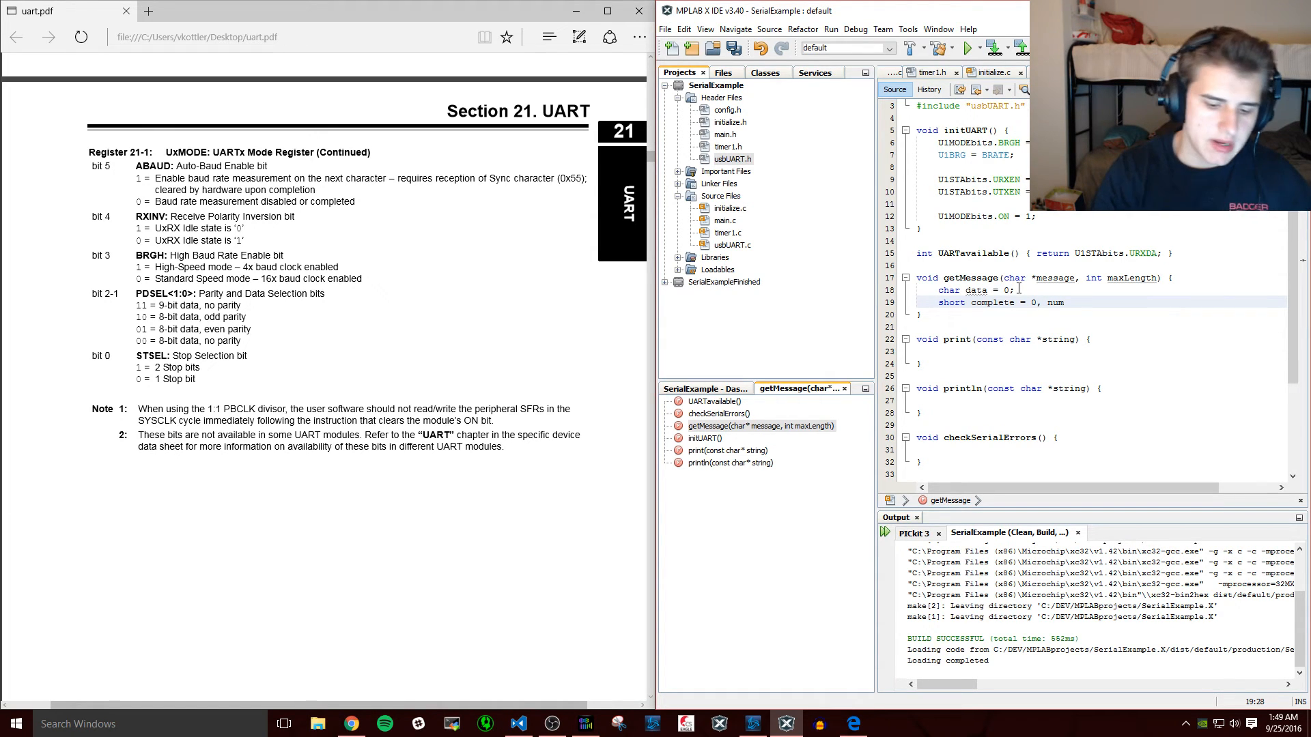
text(_bytes;)
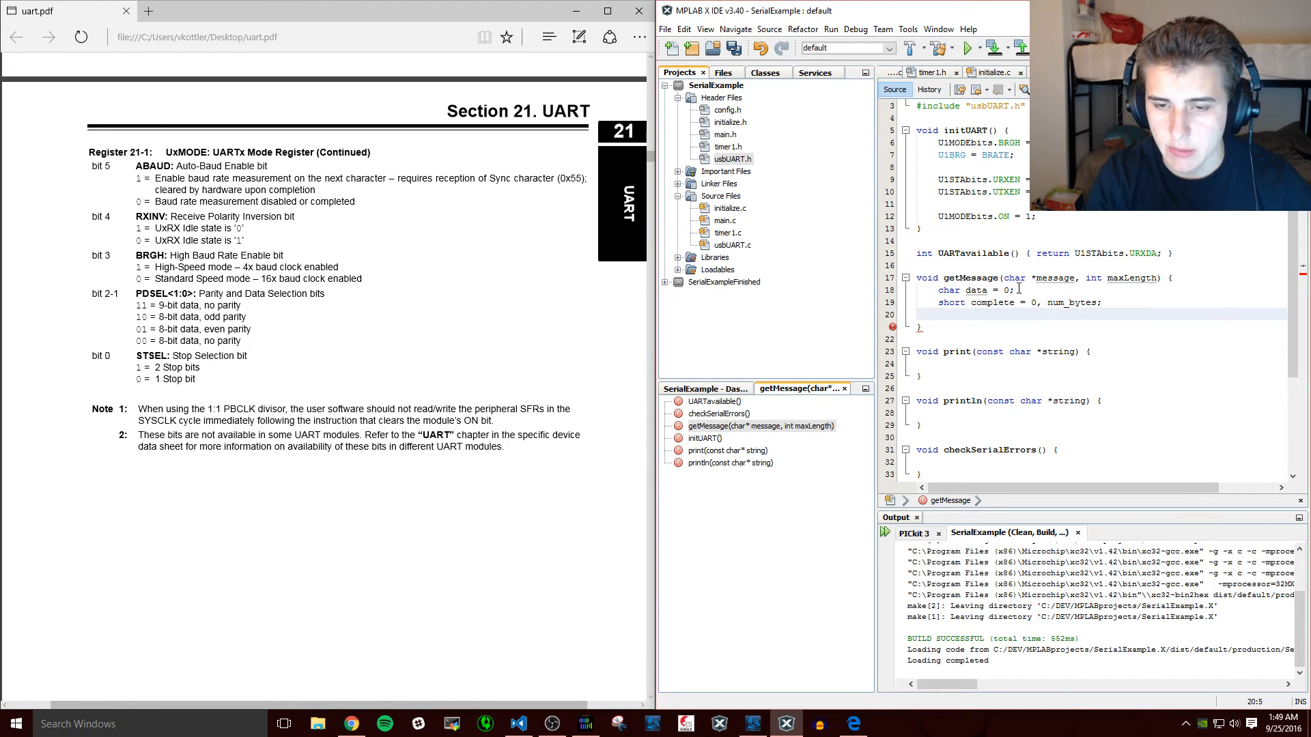
- Loop while(!complete), reading data = U1RXREG; when U1STAbits.URXDA is set
text(while)
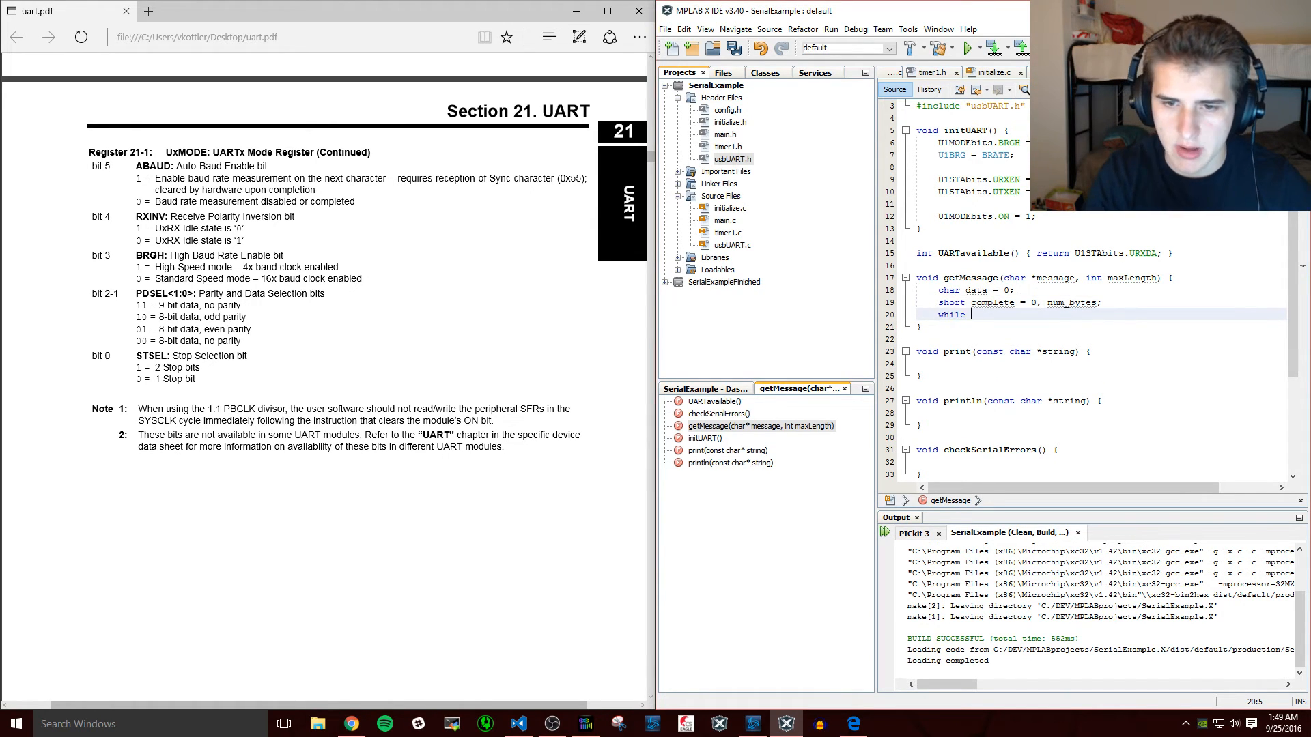
text((!complete) {)
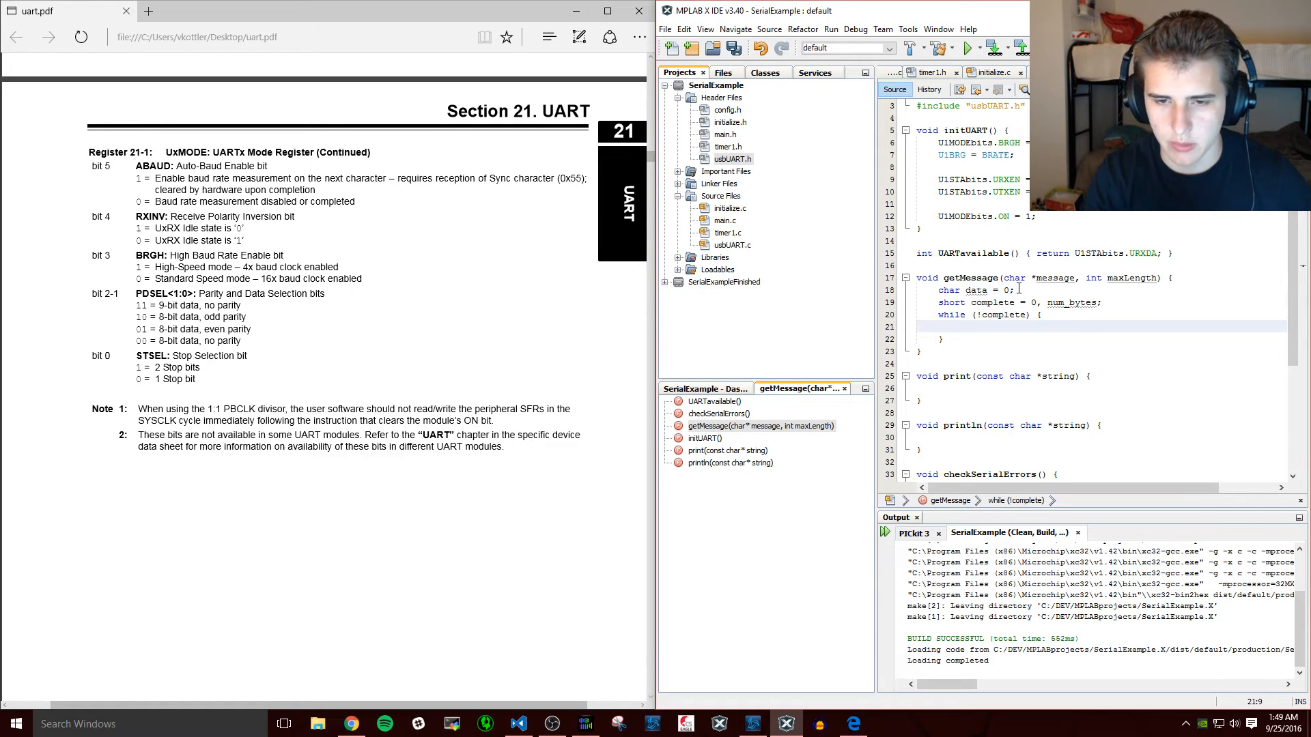
text(if () {)
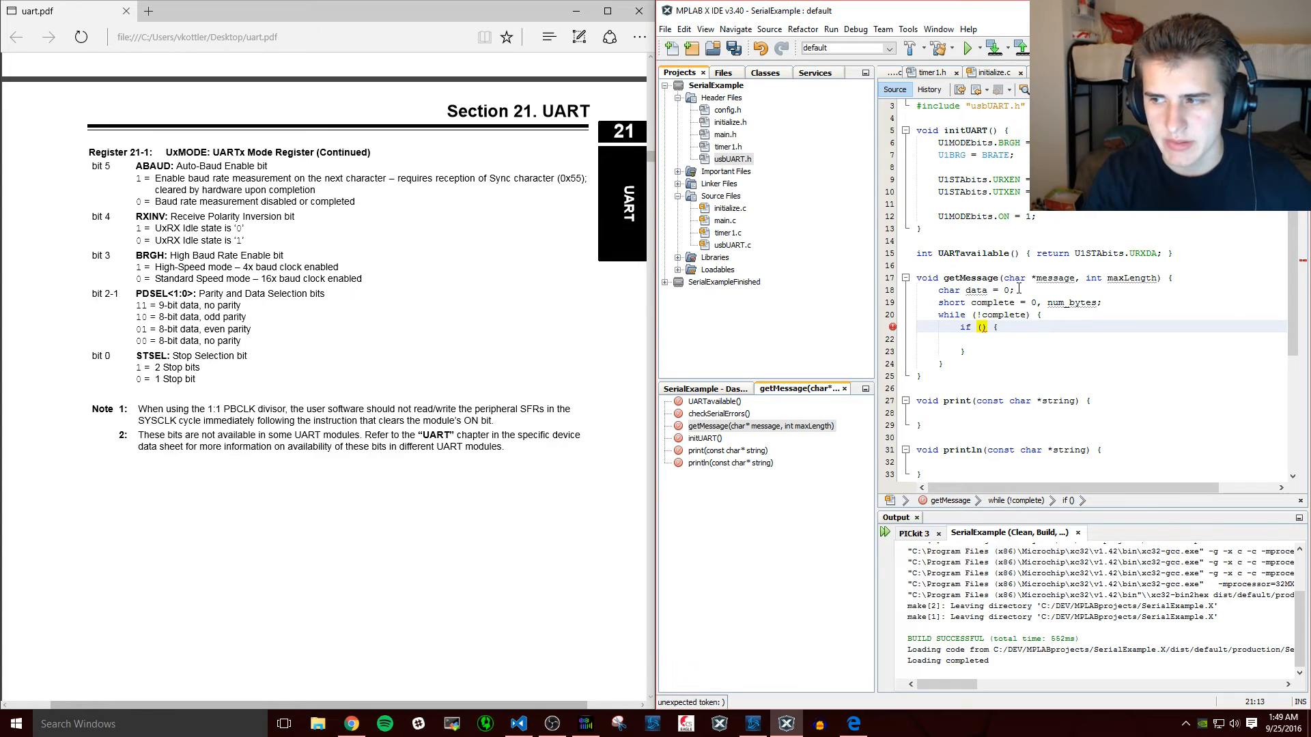
text(U1STAbits.URXDA)
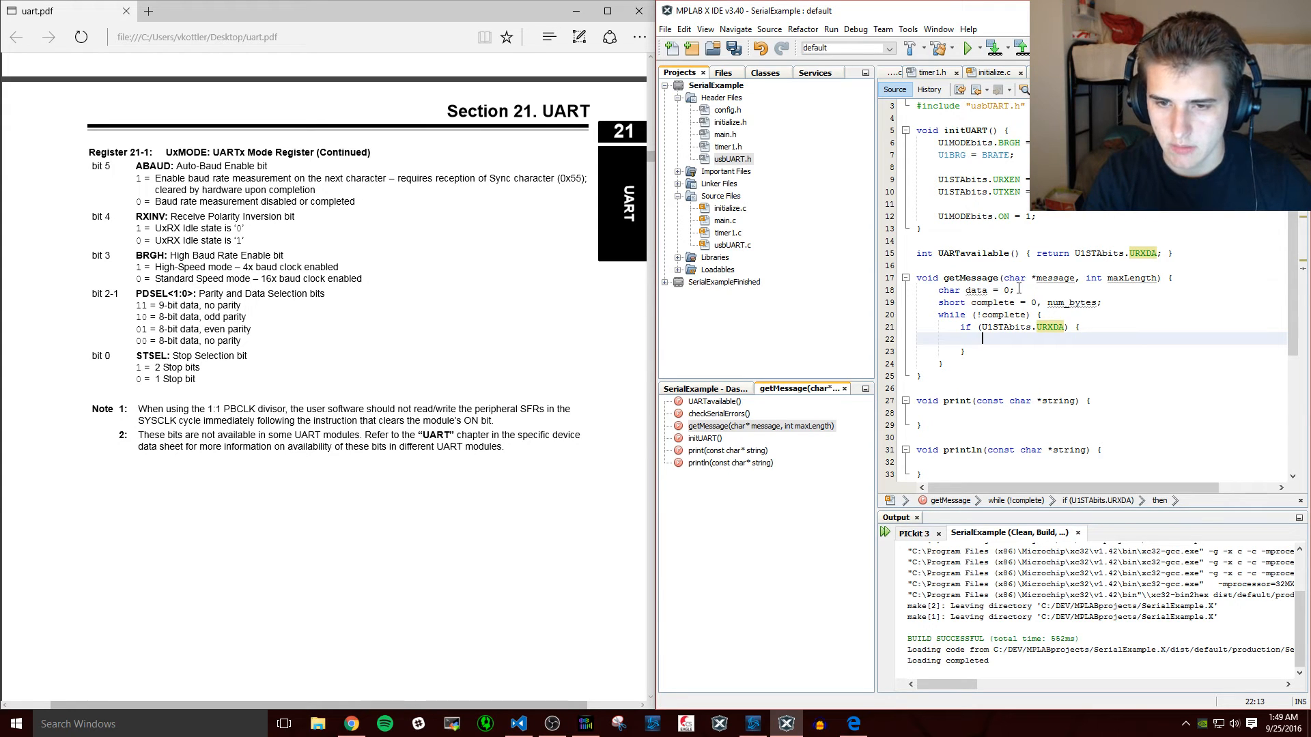
text(data = U1)
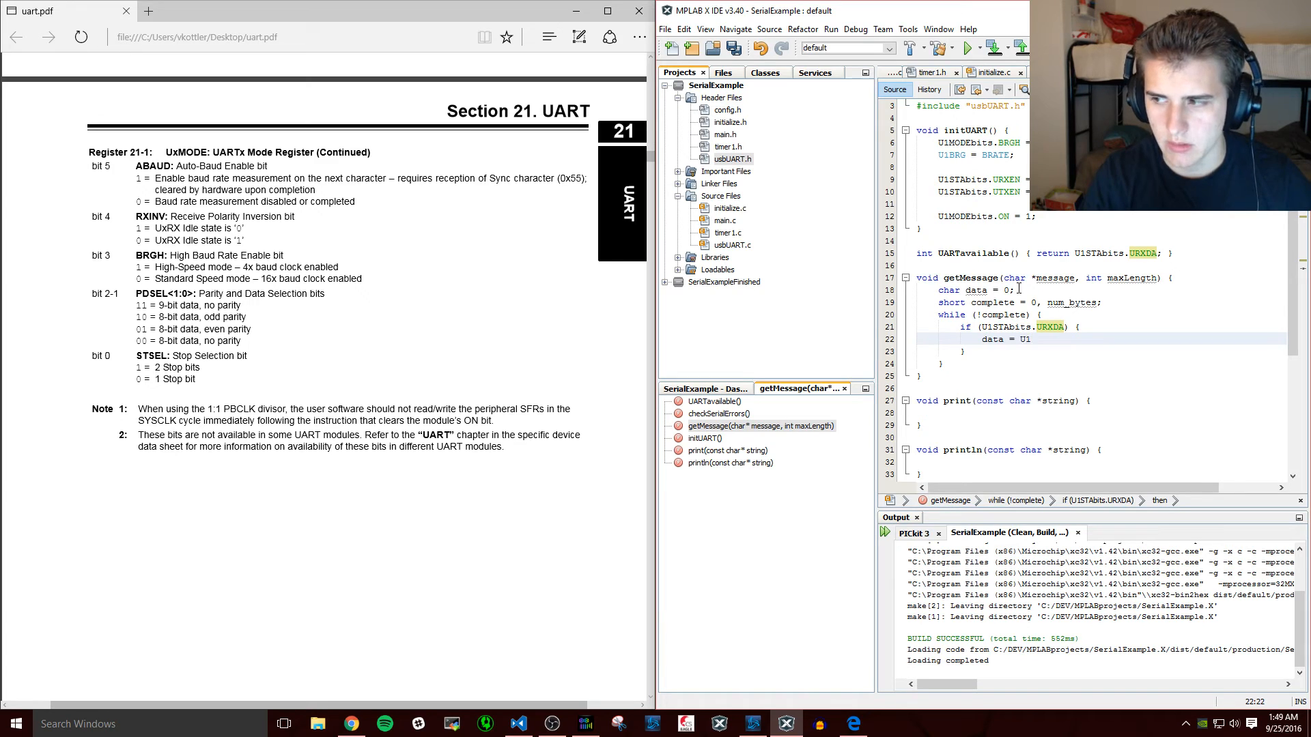
text(RXREG)
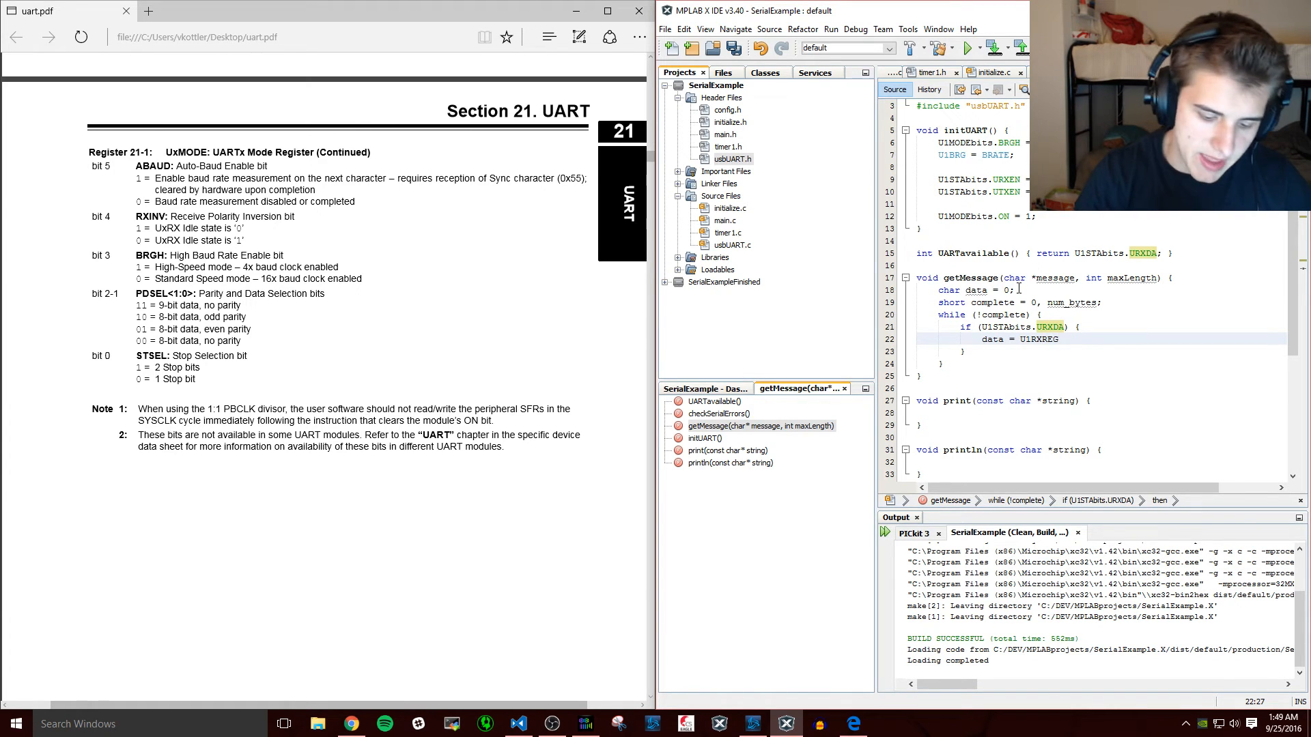
text(;)
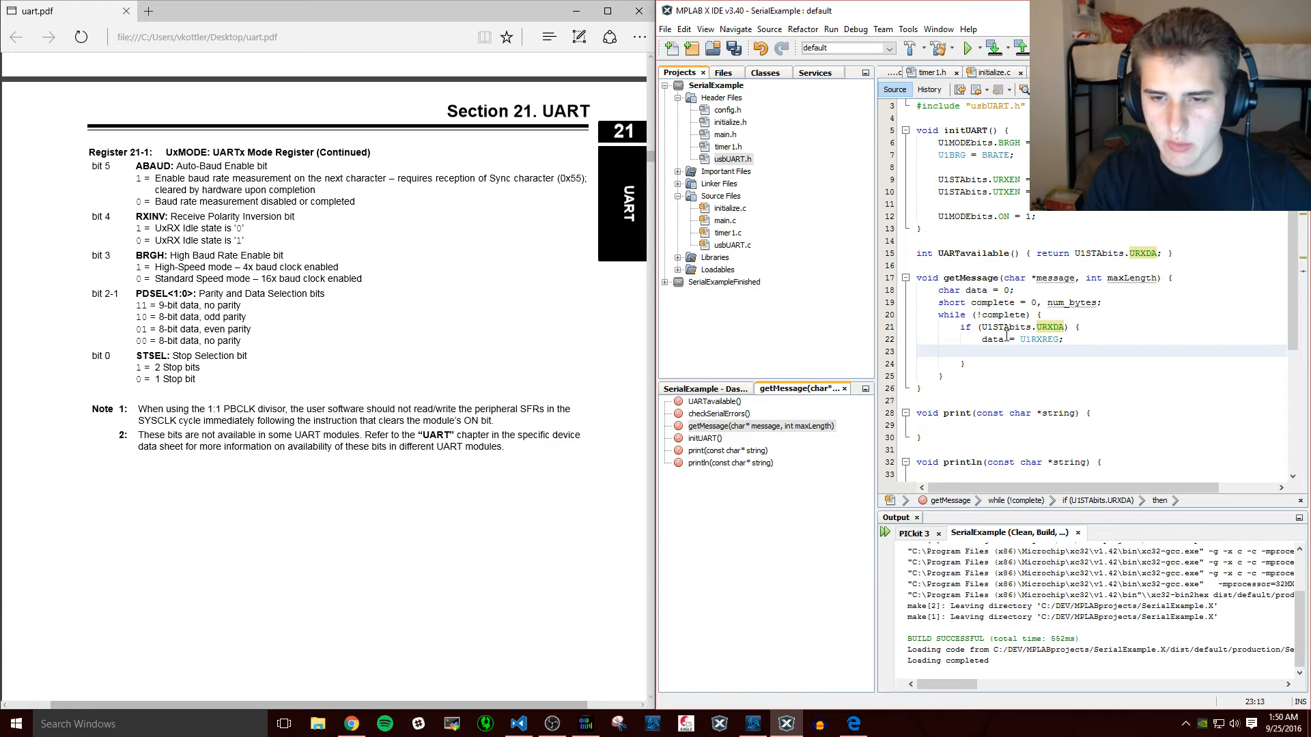
- Add an if (data == '\n') branch in getMessage that marks the message complete
text(if)
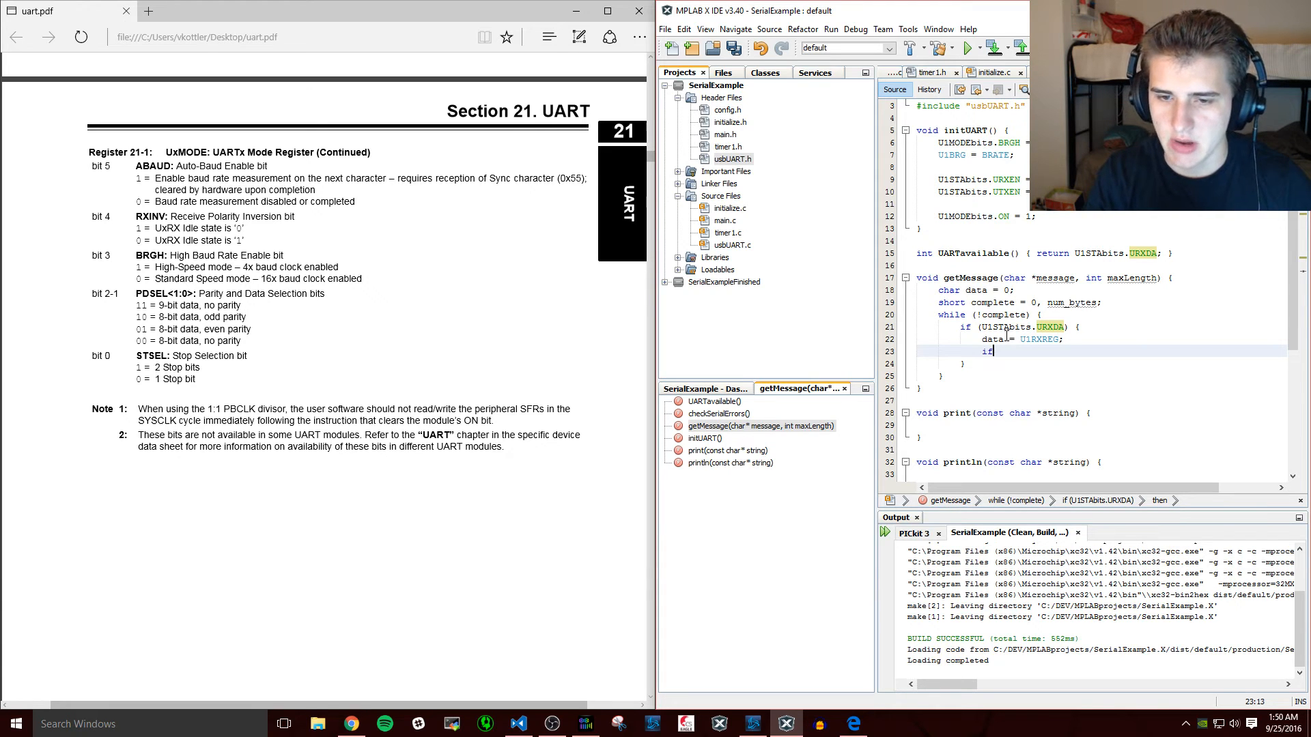
text(() complete = 1;)
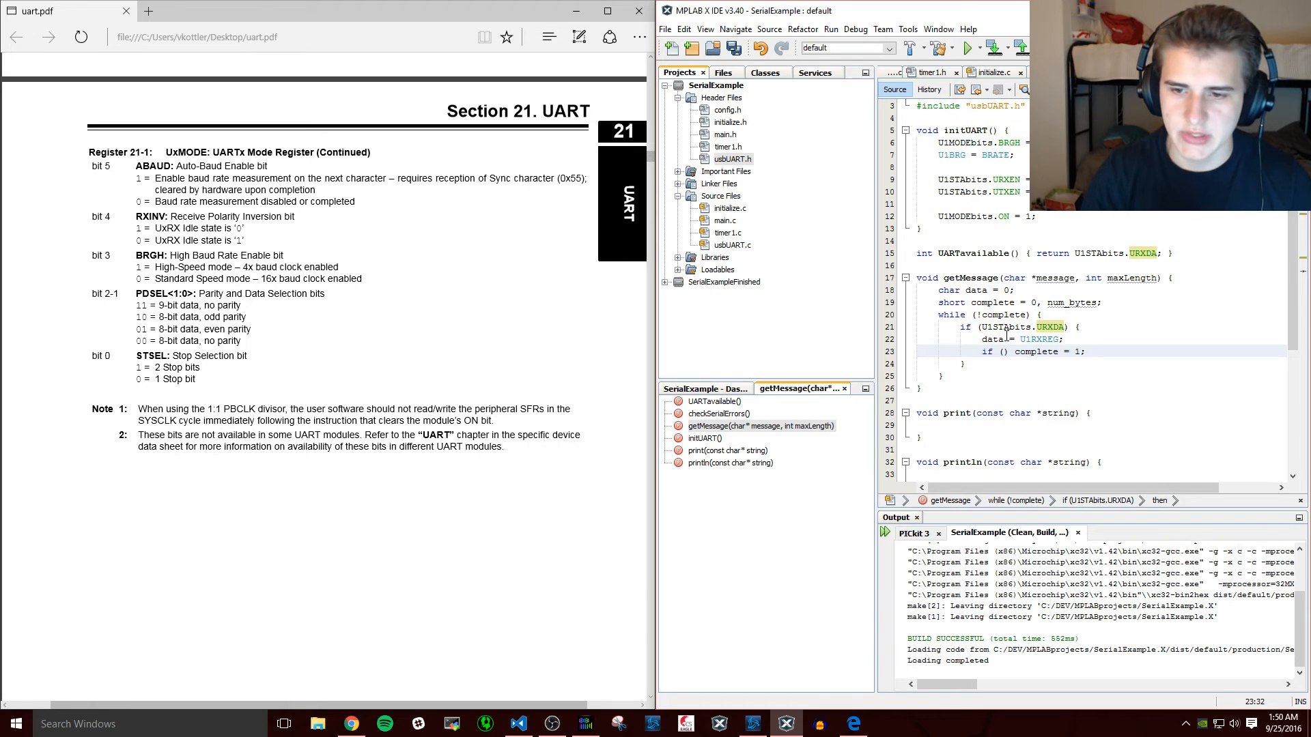
click(1003, 350)
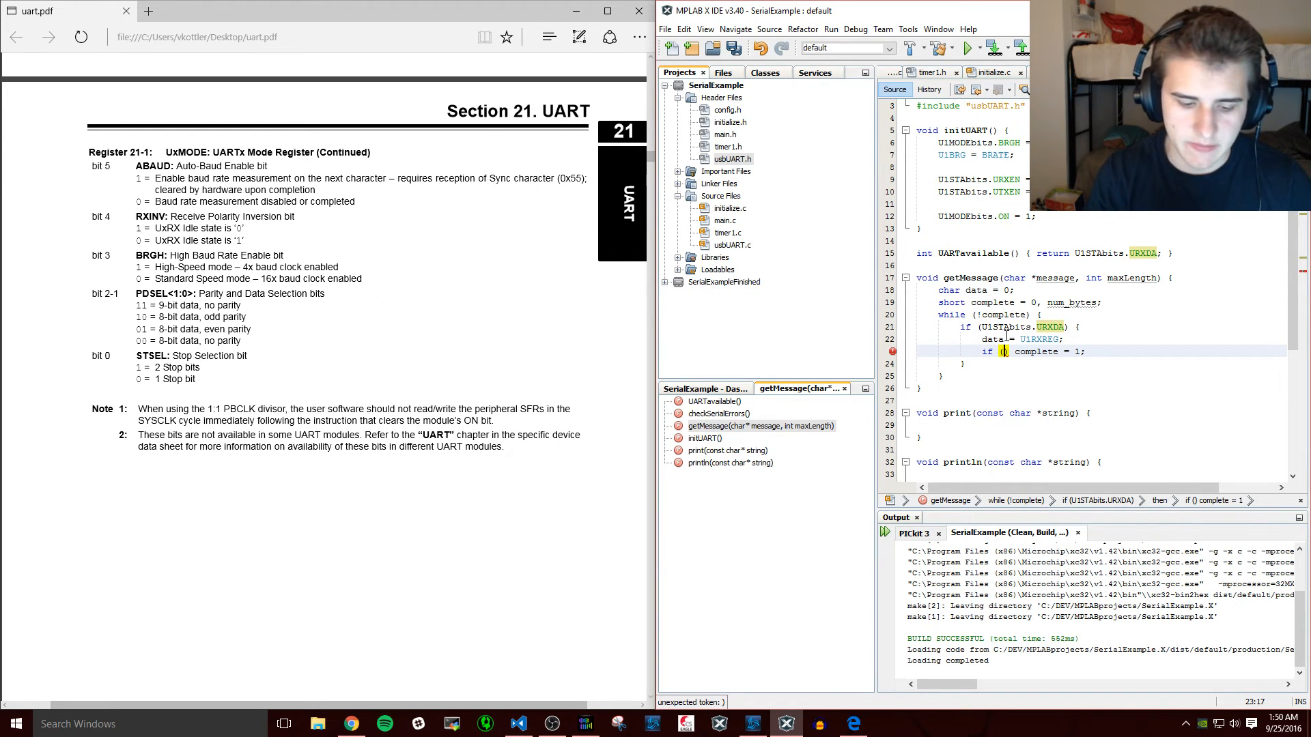
text(data=)
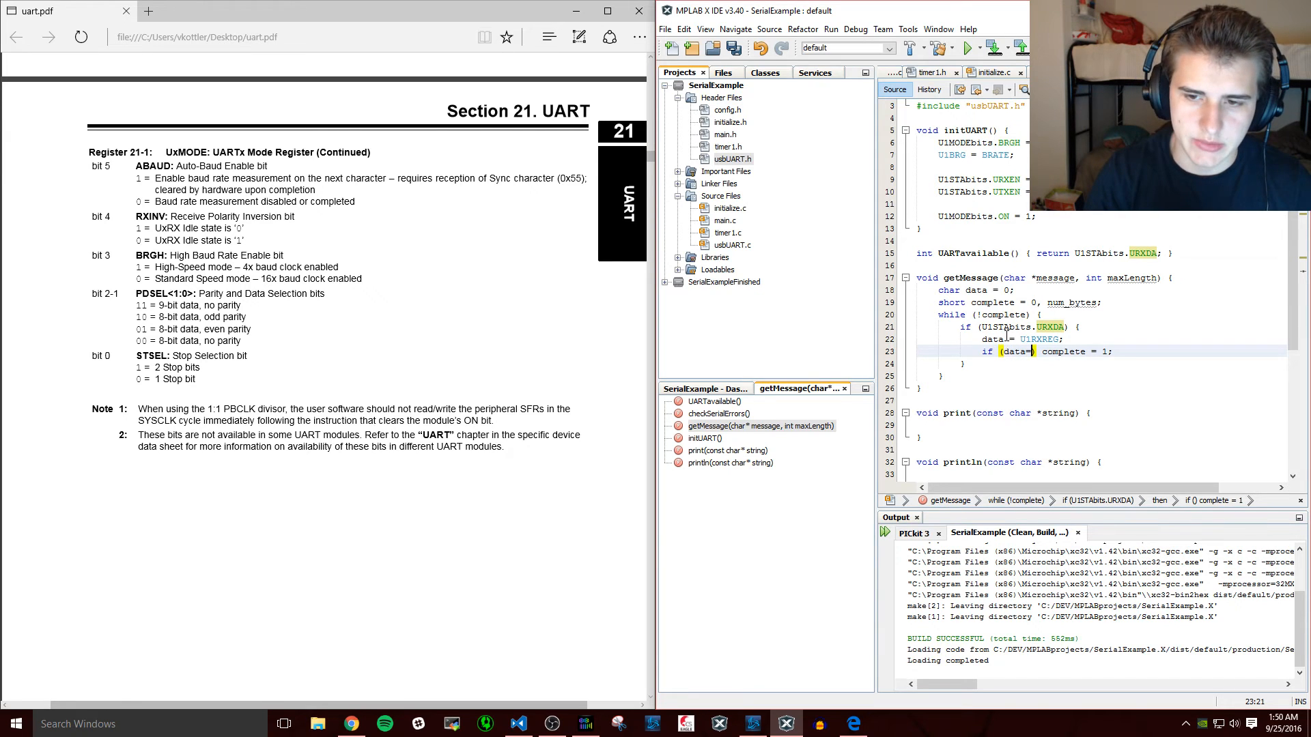
text(== '')
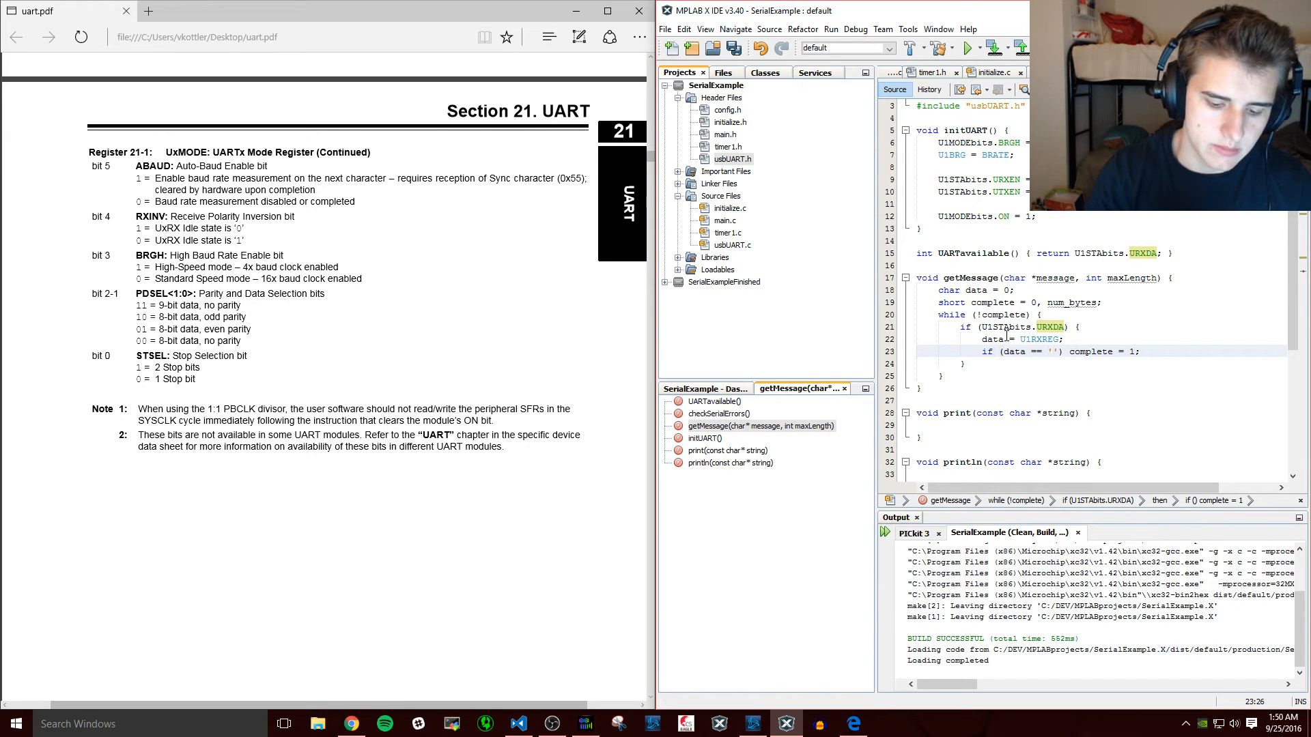
text(\n)
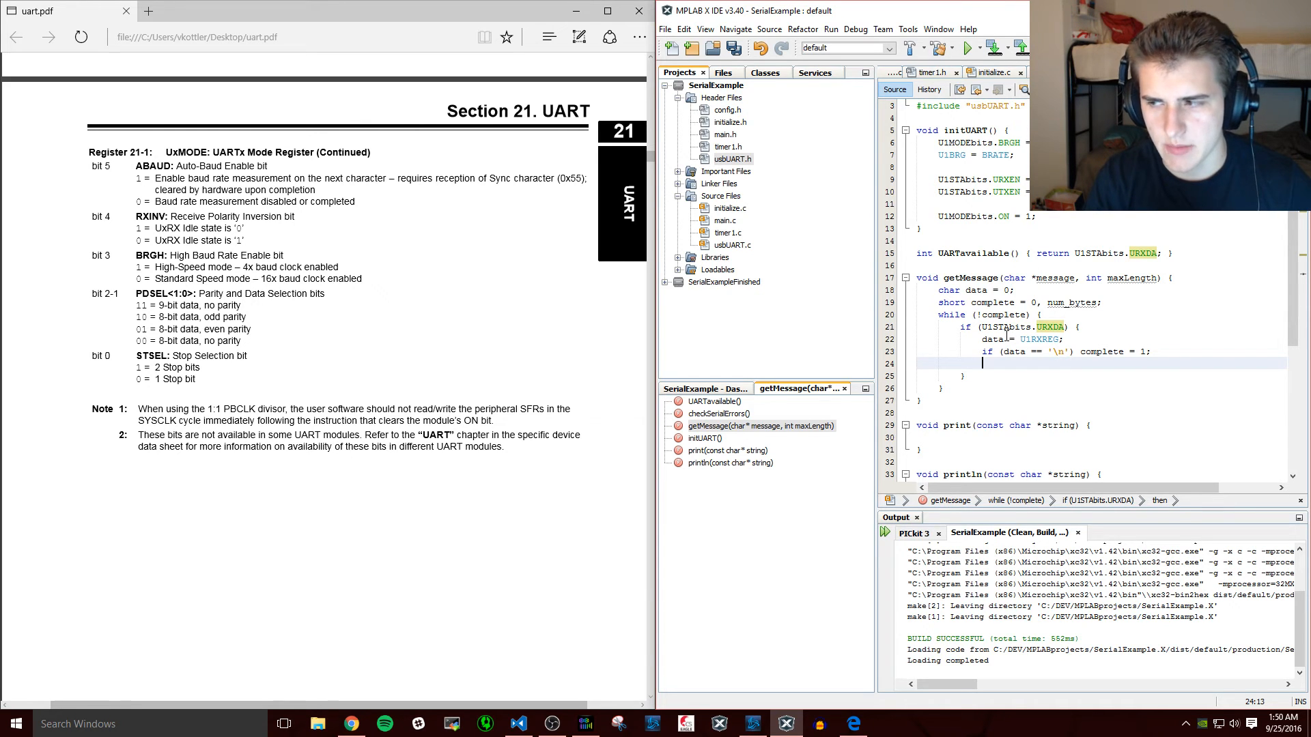
- Add an else if (data != '\r') branch storing message[num_bytes++] = data
text(else if ()
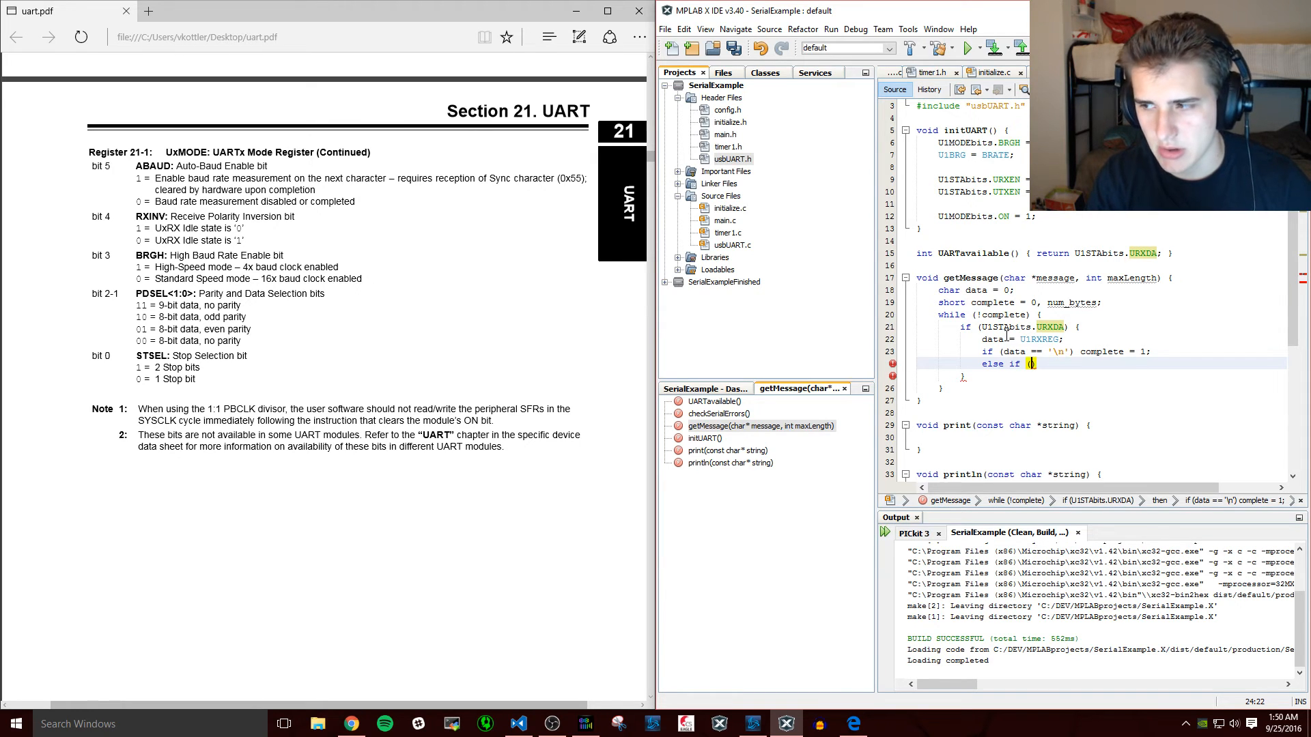
text(data)
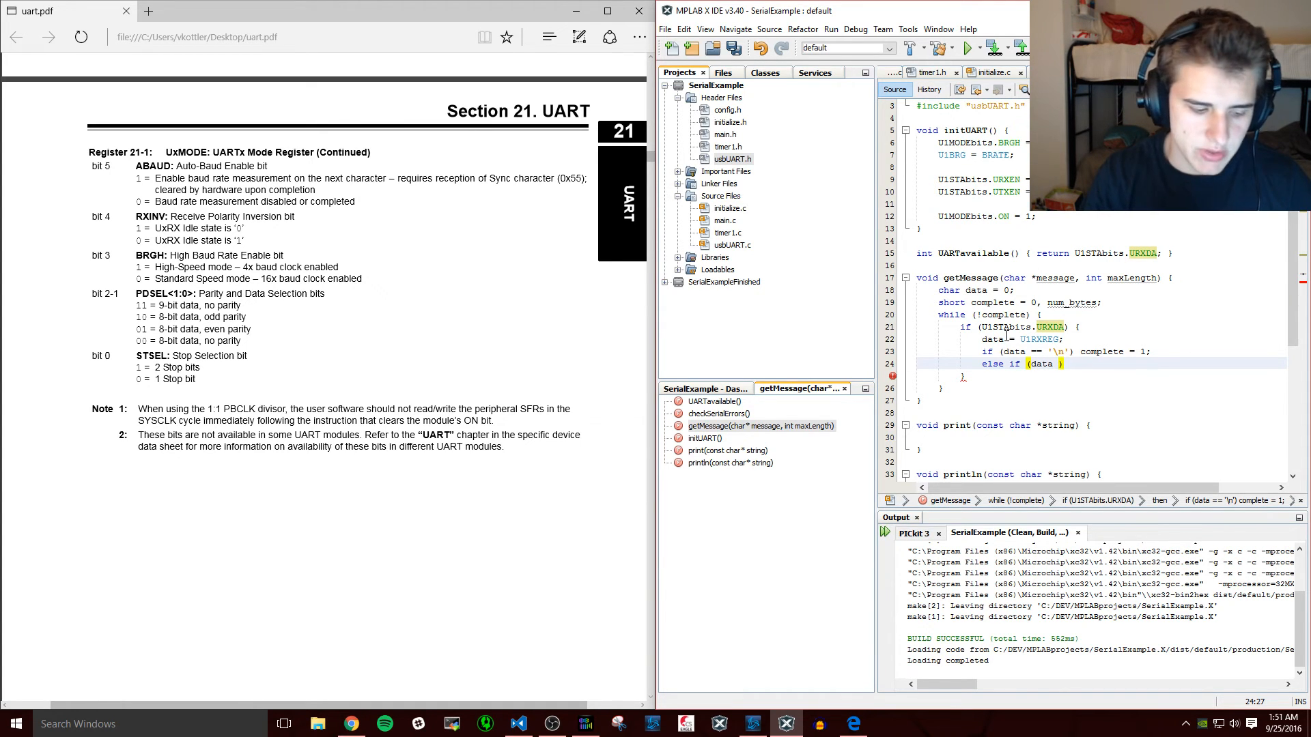
text(!=)
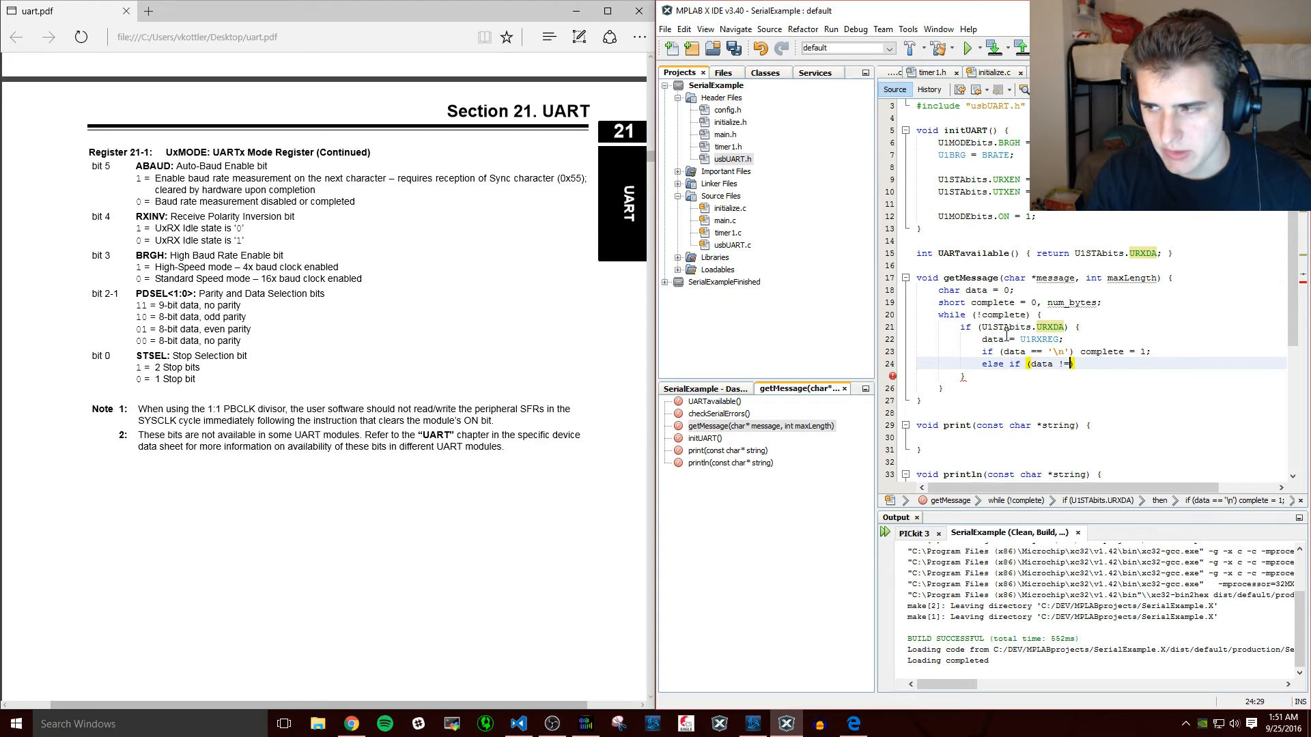
text('\)
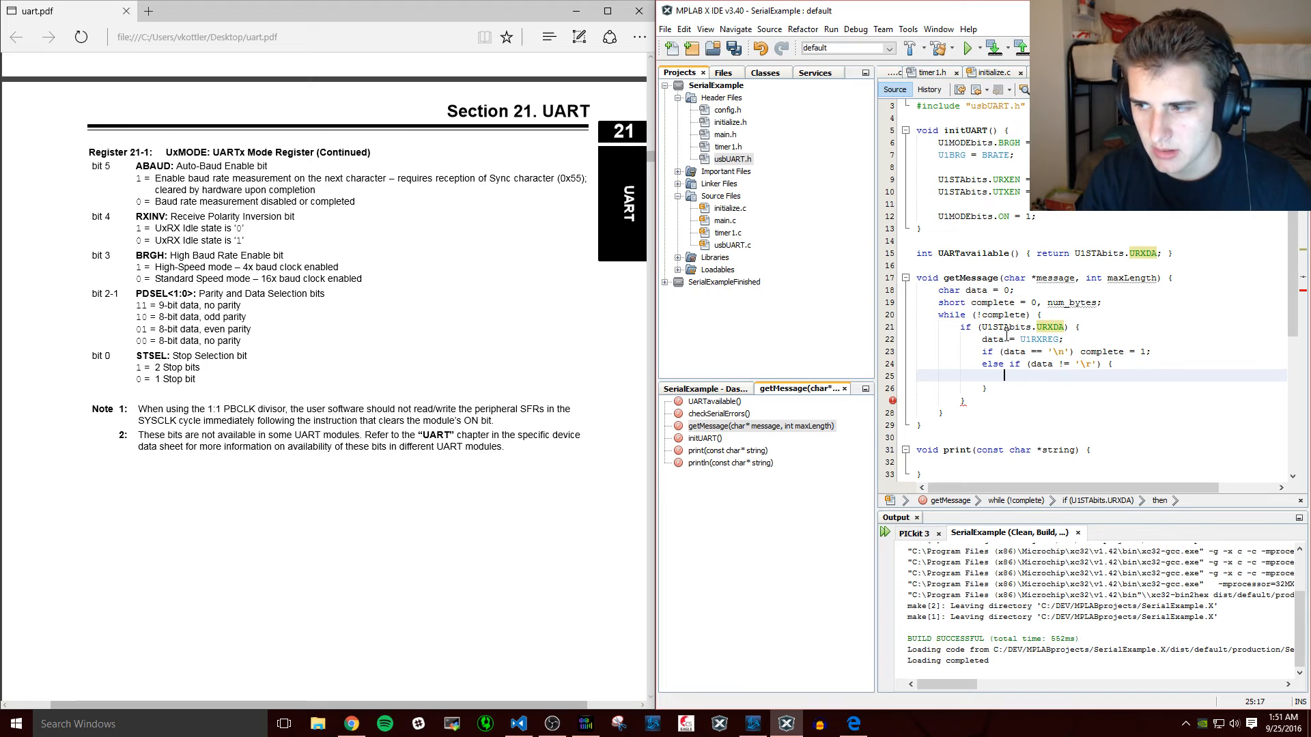
text(message[num_bytes++)
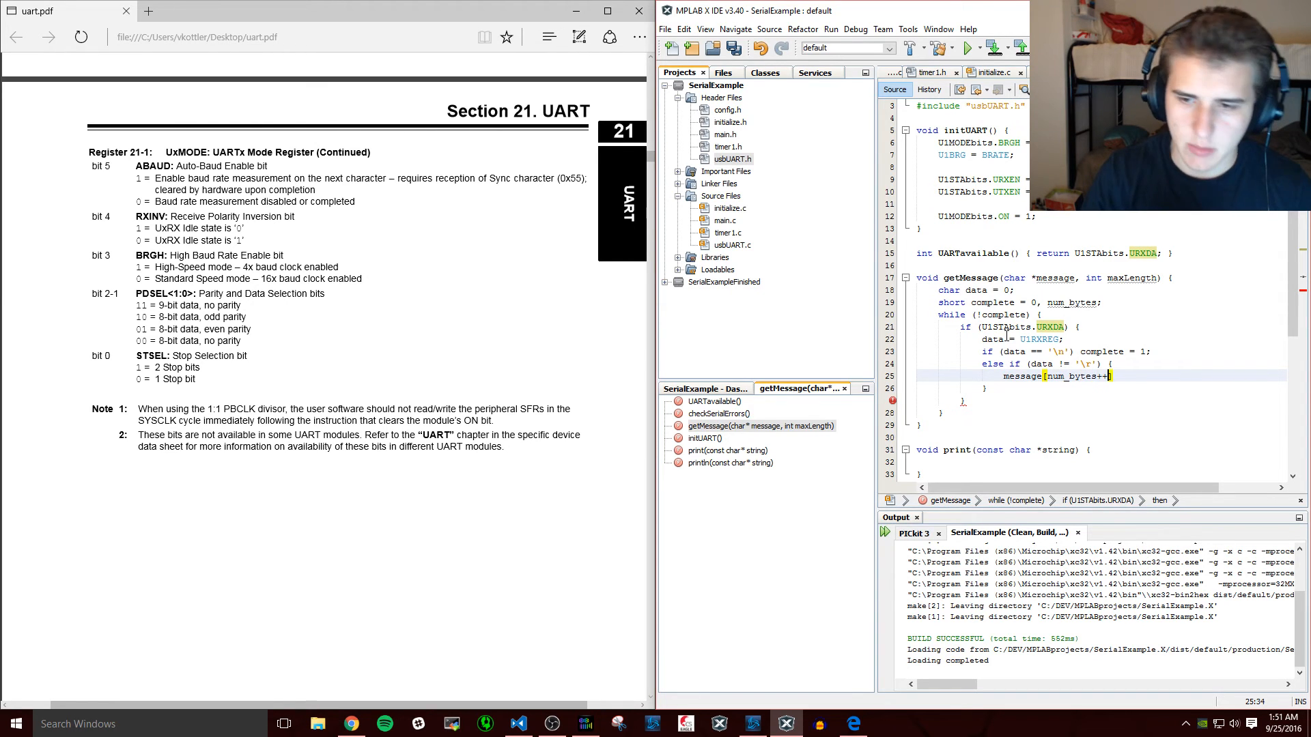
text(= data;)
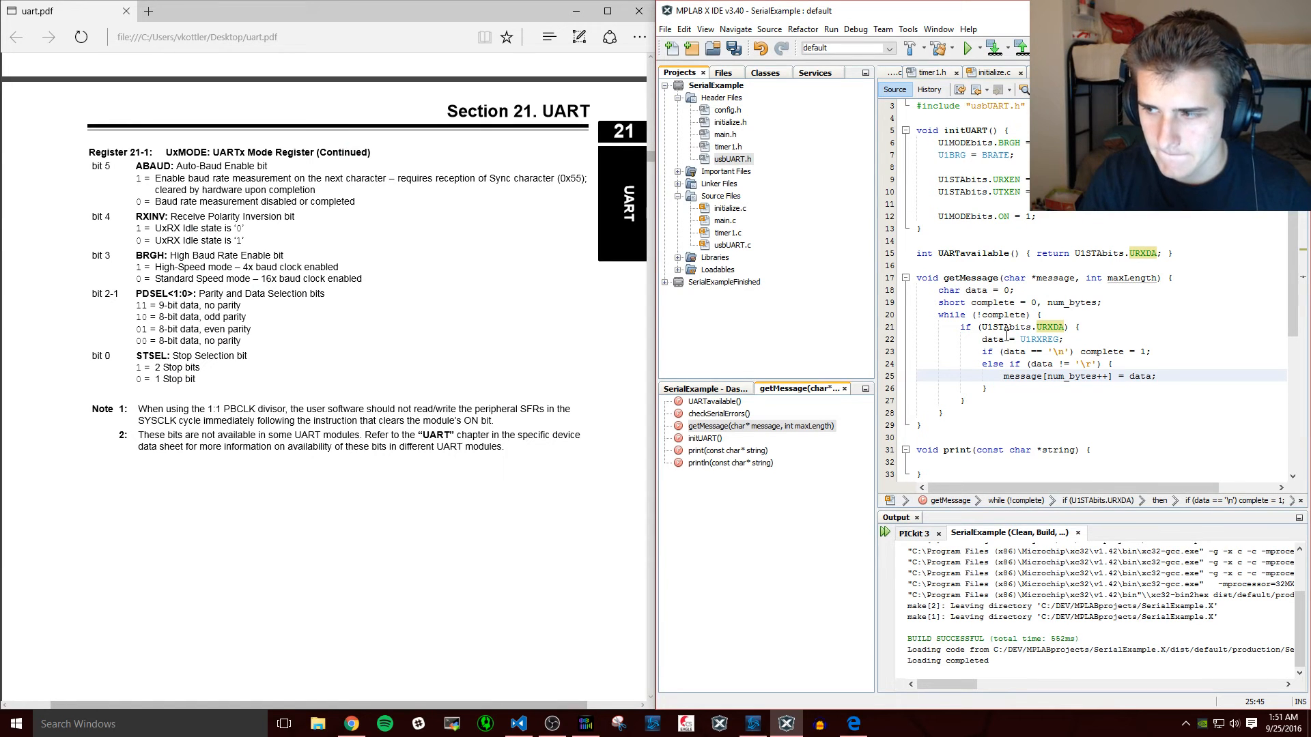
- Add if (num_bytes >= maxLength) num_bytes; inside the else-if branch
text(if ()
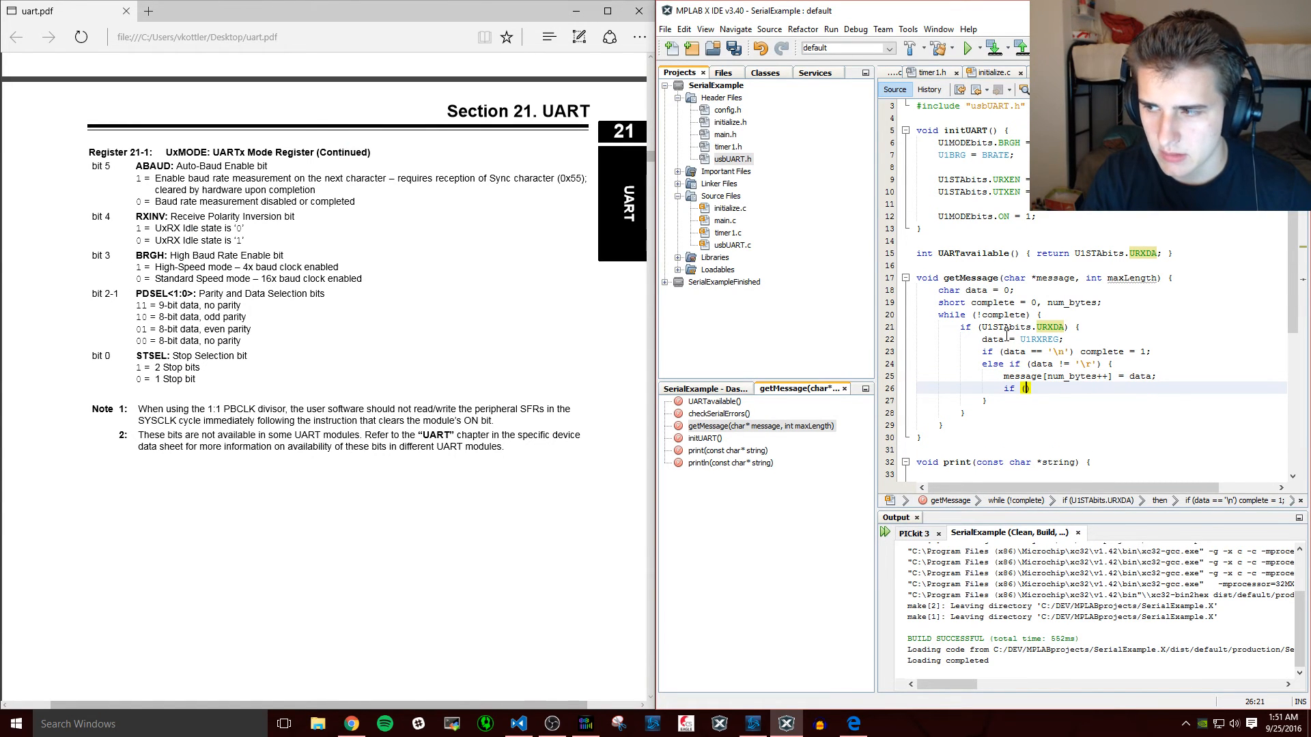
text(num_byt)
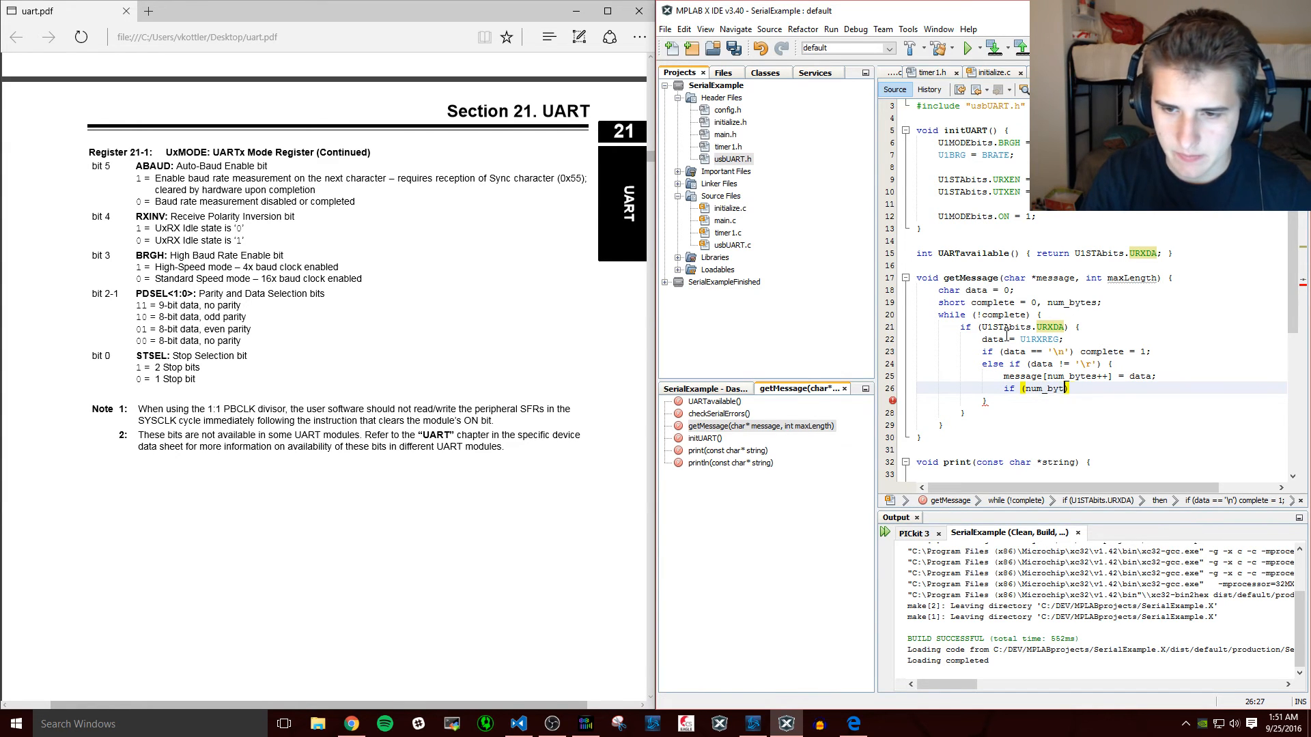
text(>=)
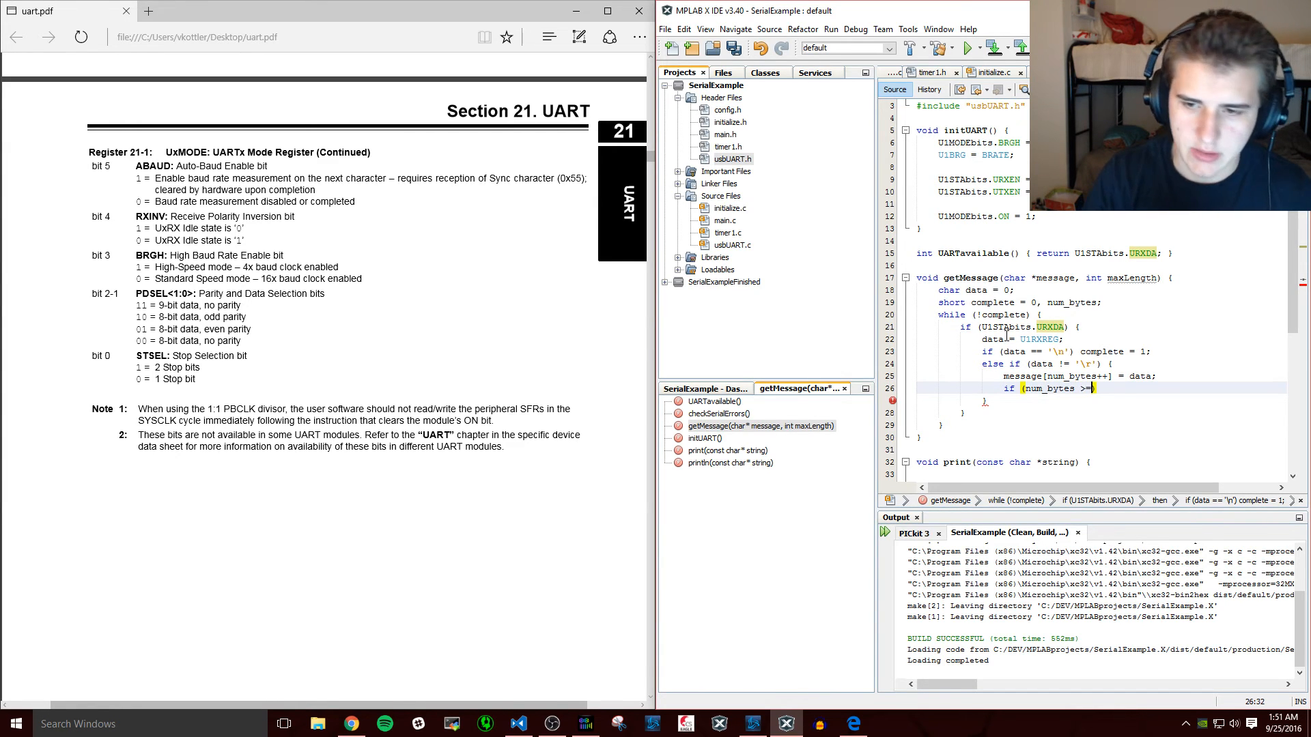
text(maxLength)
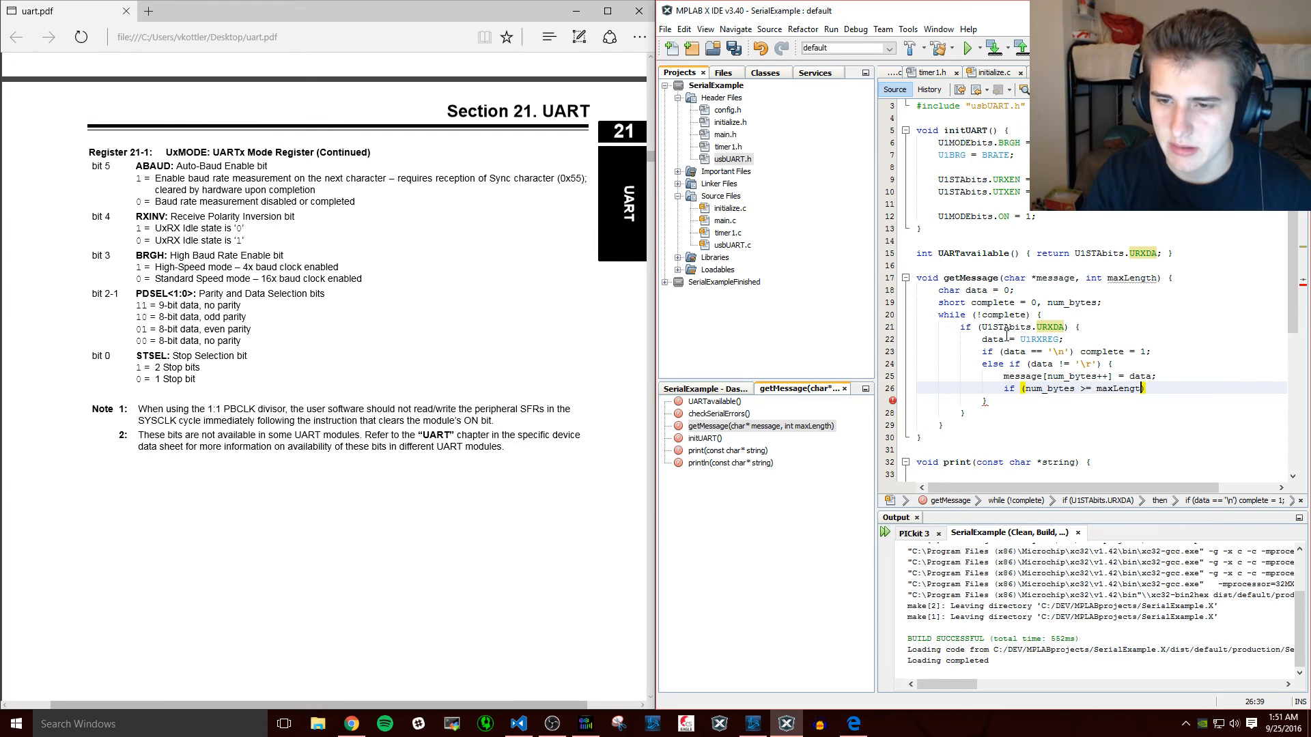
text(n)
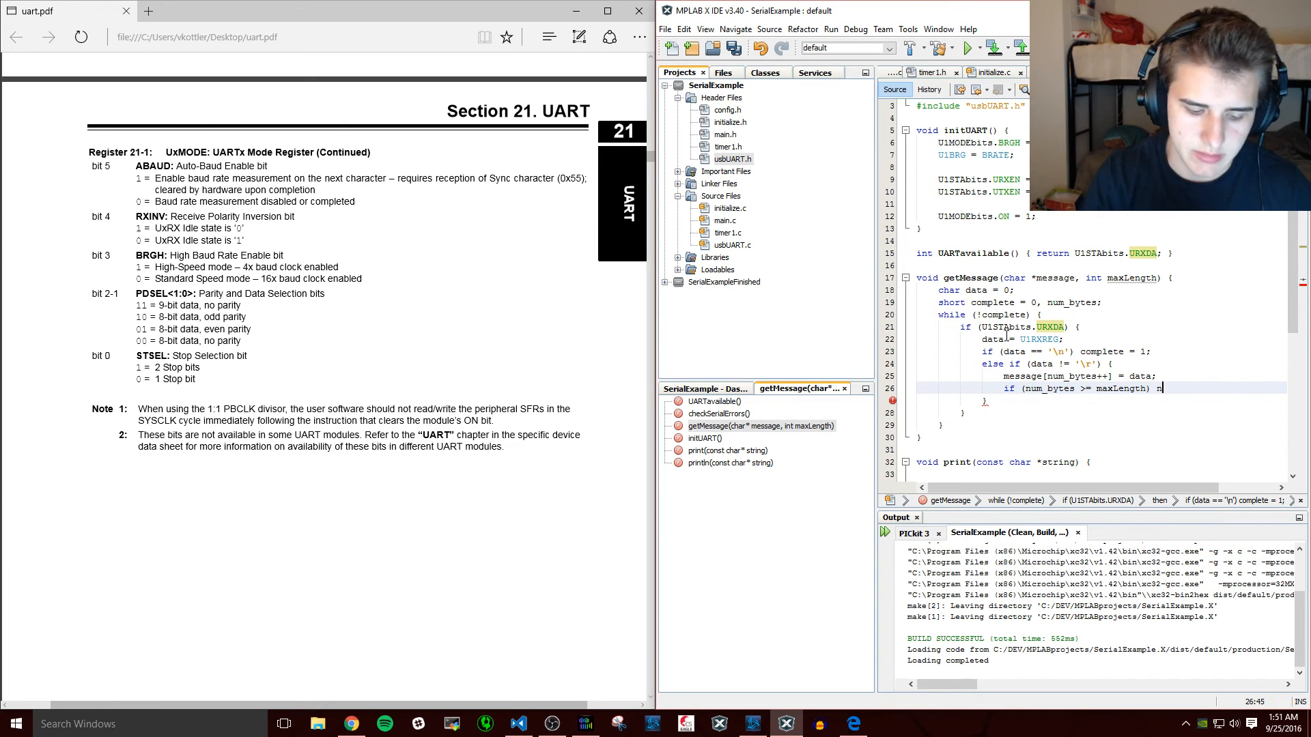
text(um_bytes;)
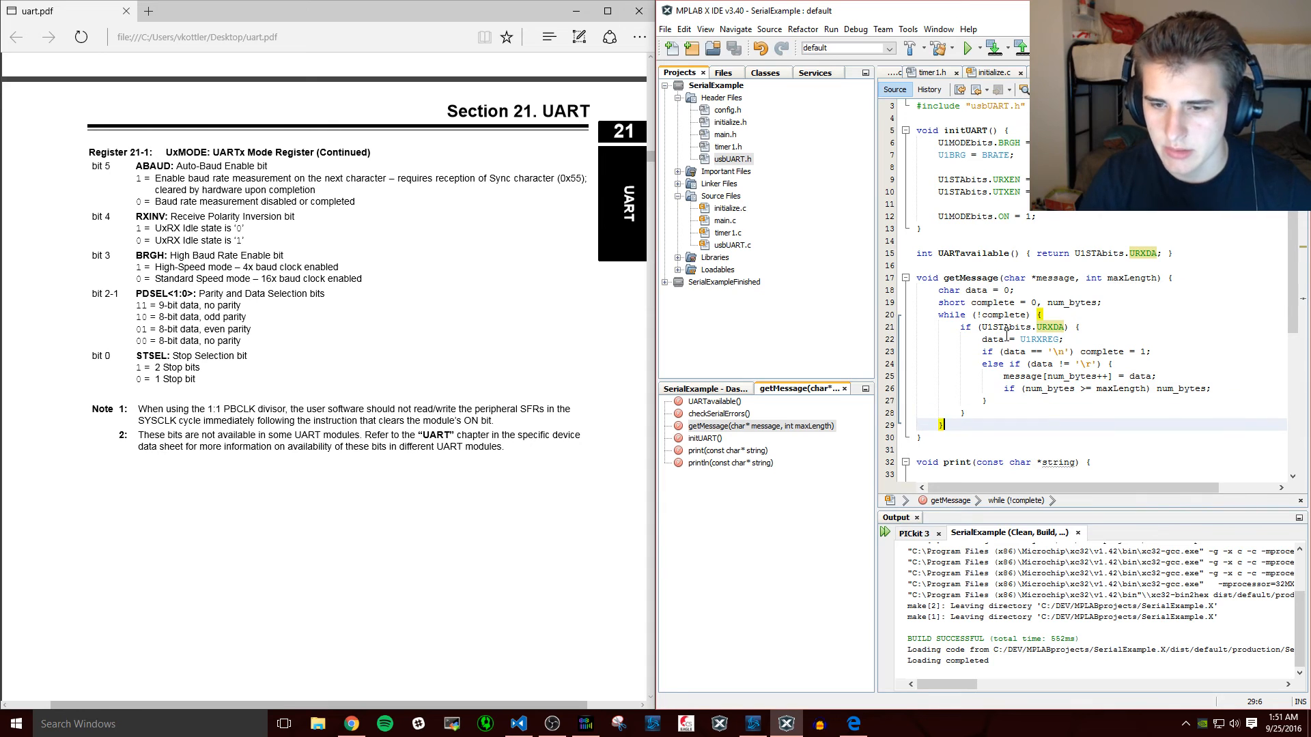
- Null-terminate message[num_bytes] with '\0' after the loop and save usbUART.c
text(message[];)
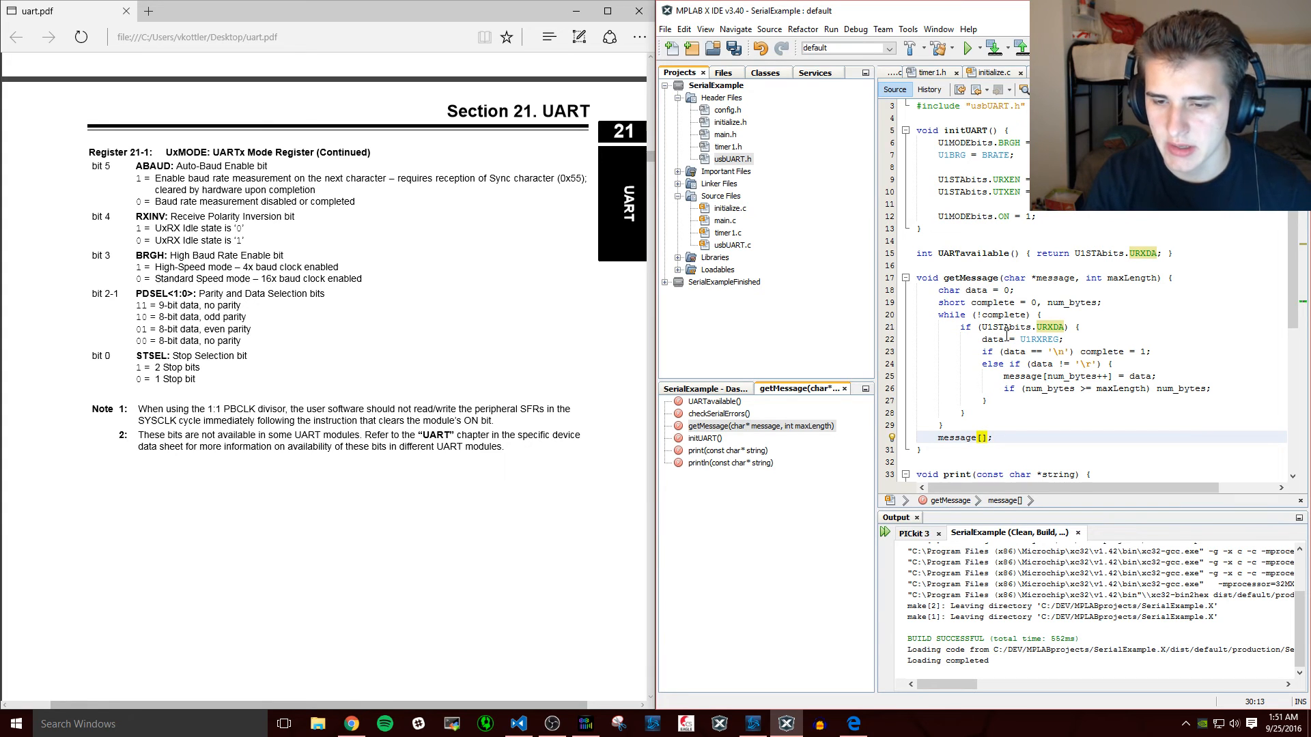
text(num_bytes)
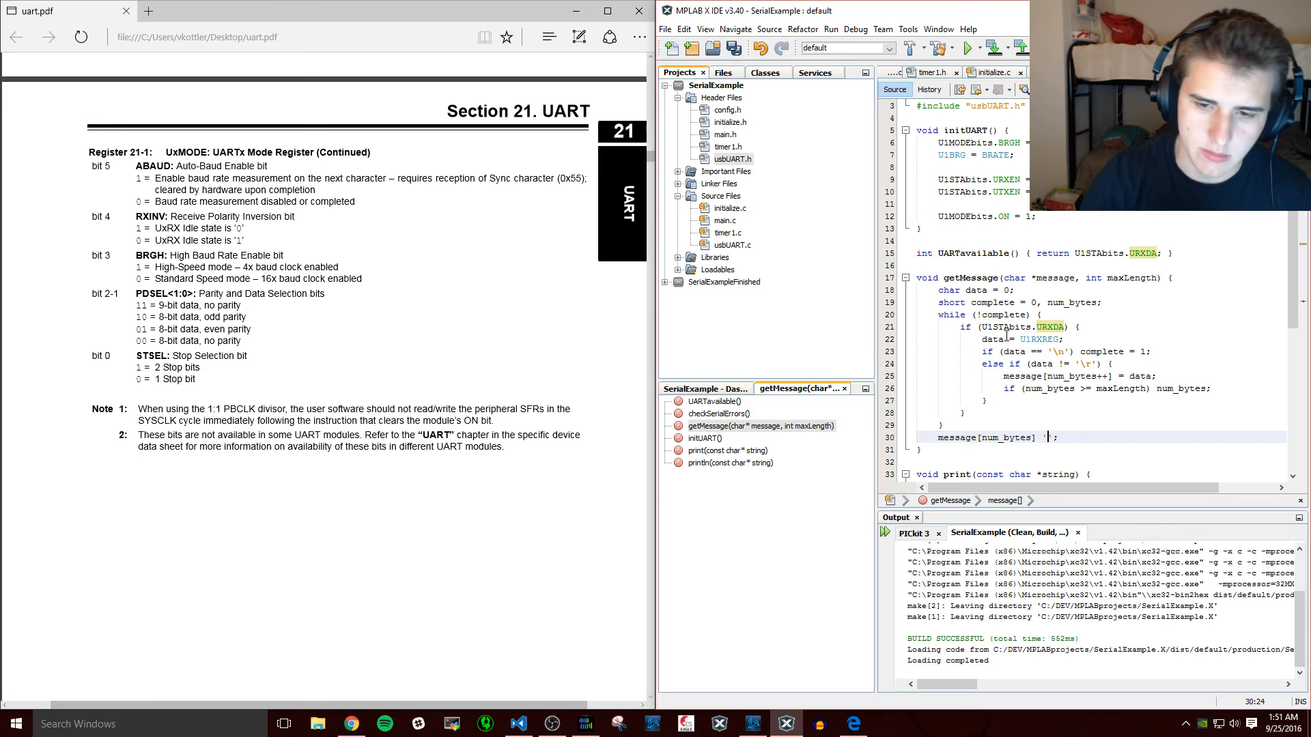
text(\o)
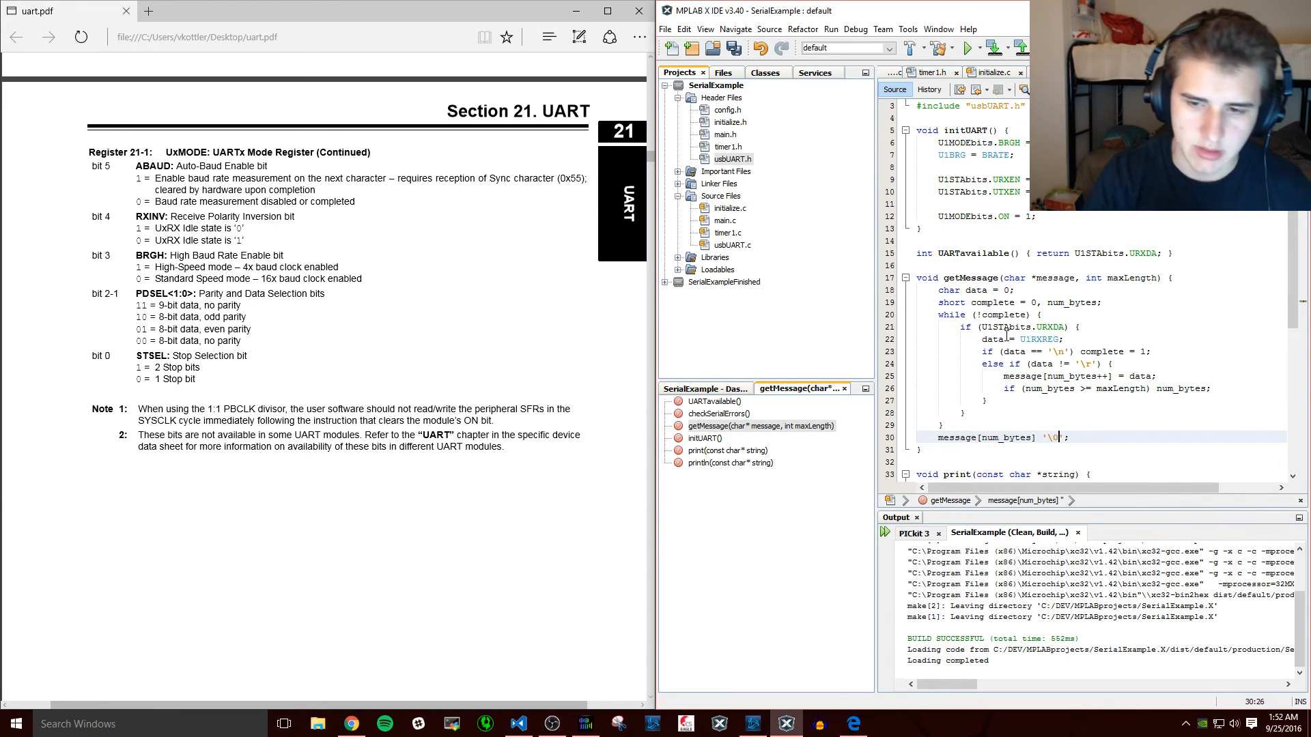
key(ctrl+s)
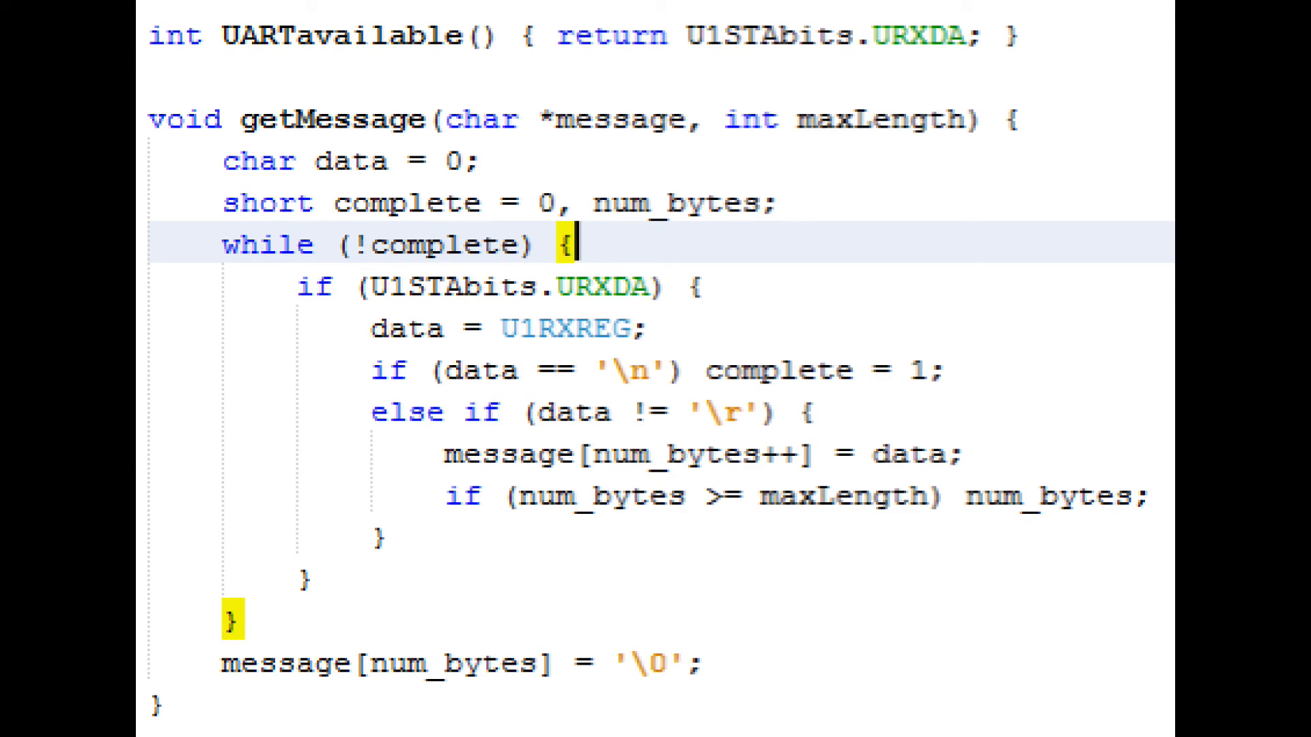
- Scroll usbUART.h to view the BRATE 138 define and UART prototypes
scroll(down, 3)
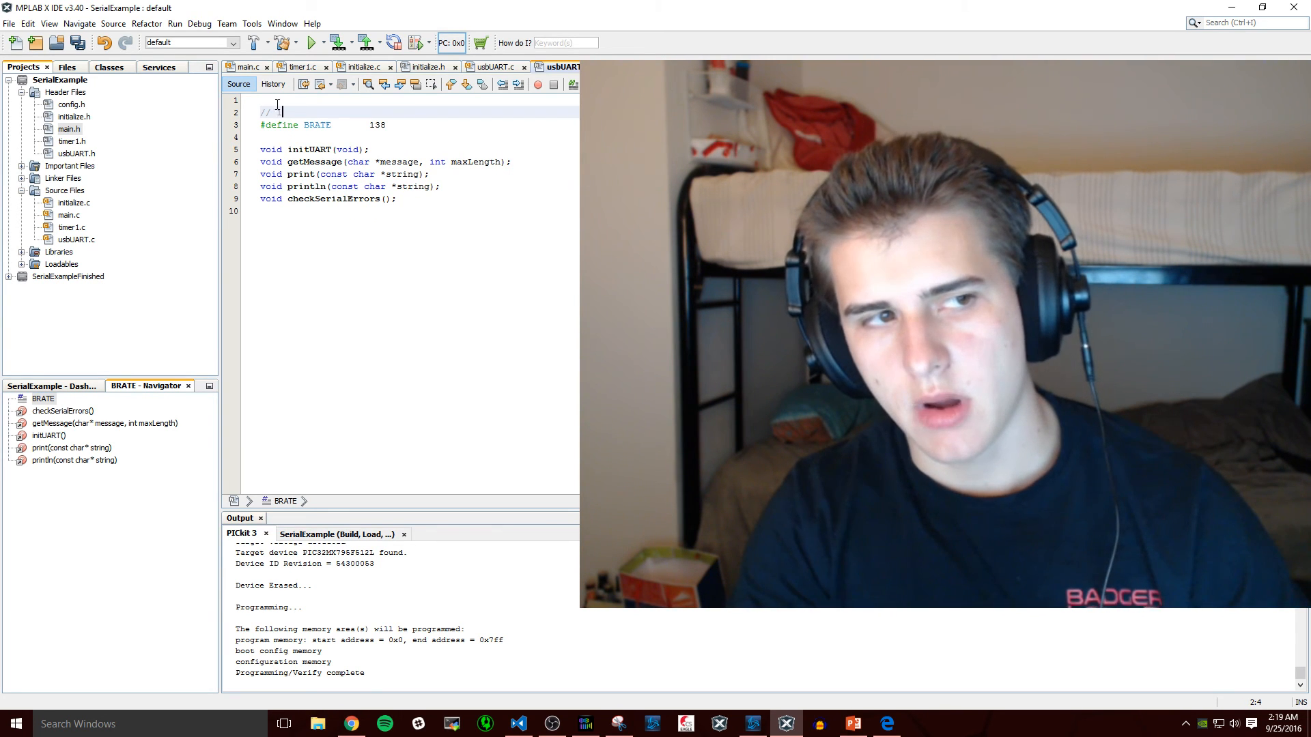
- Write the comment // 115200 above #define BRATE 138
text(115200)
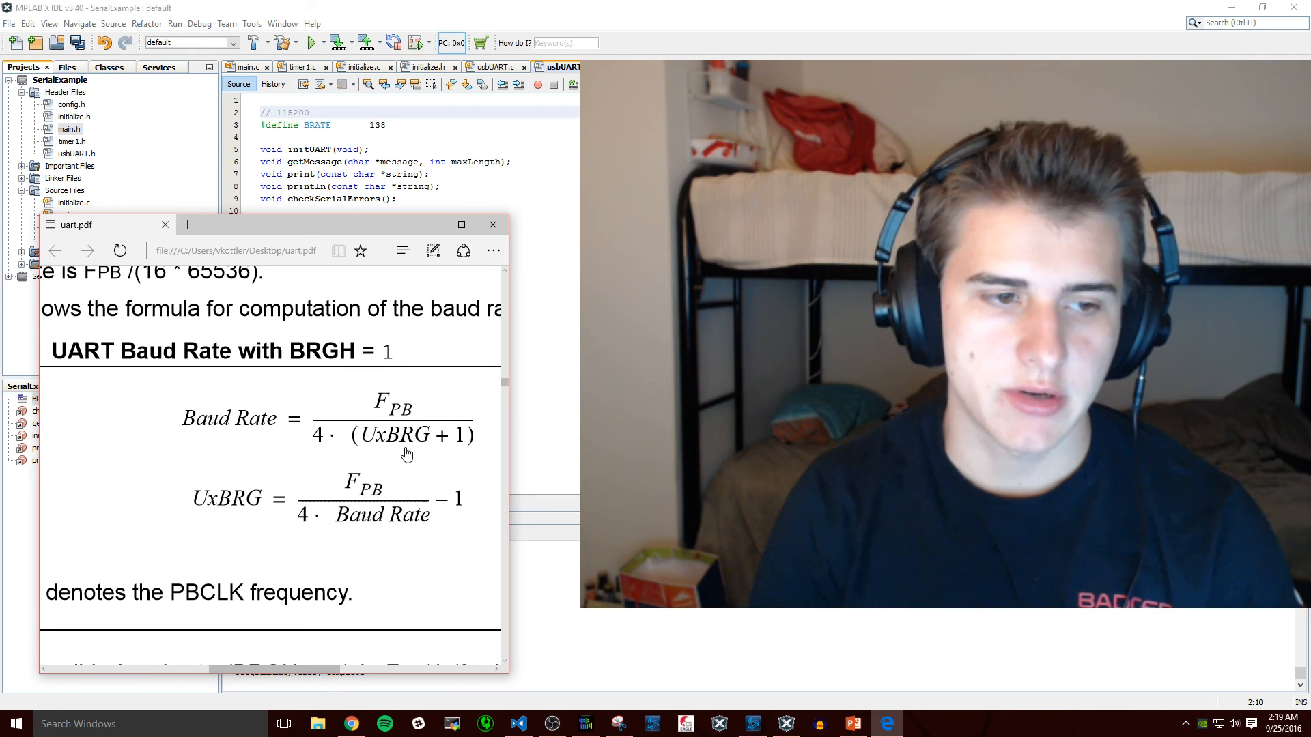
- Compute 64000000 ÷ (115200 × 4) in Calculator to confirm the baud register value 138
click(919, 724)
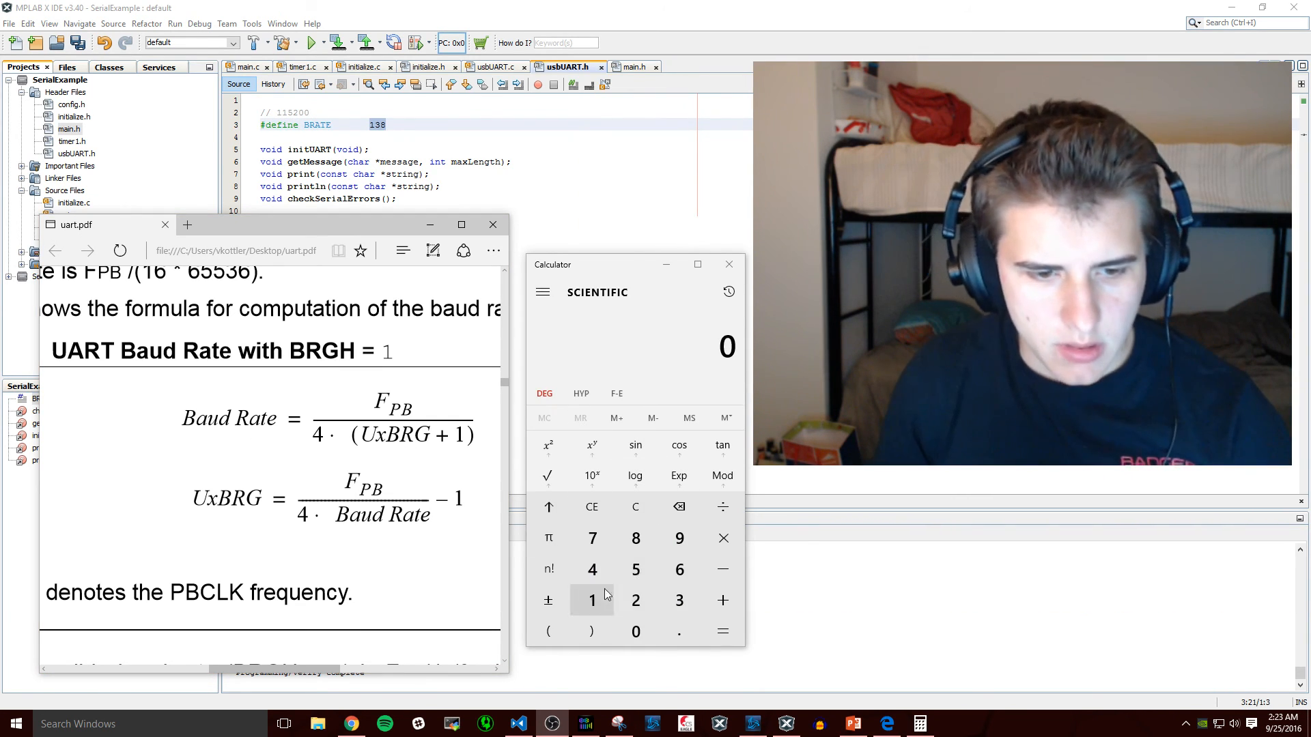
mouse_move(591, 445)
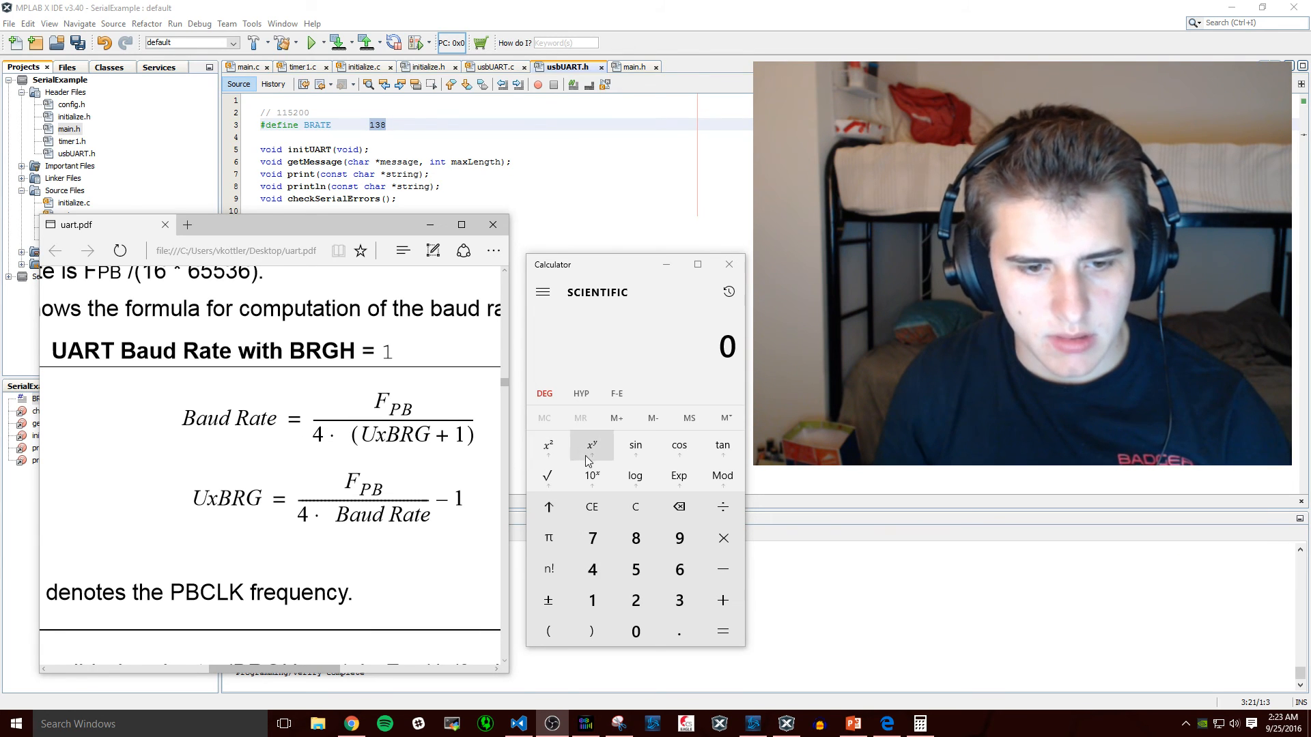
click(635, 569)
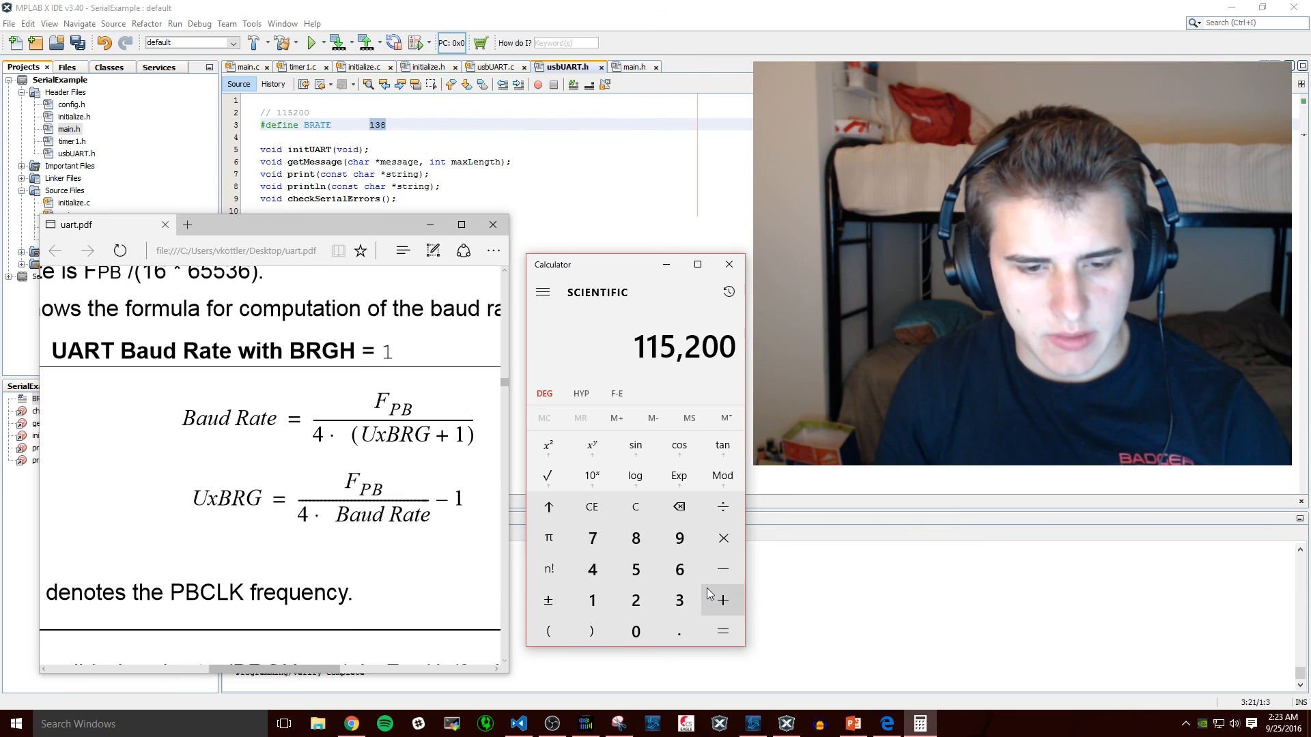
click(722, 632)
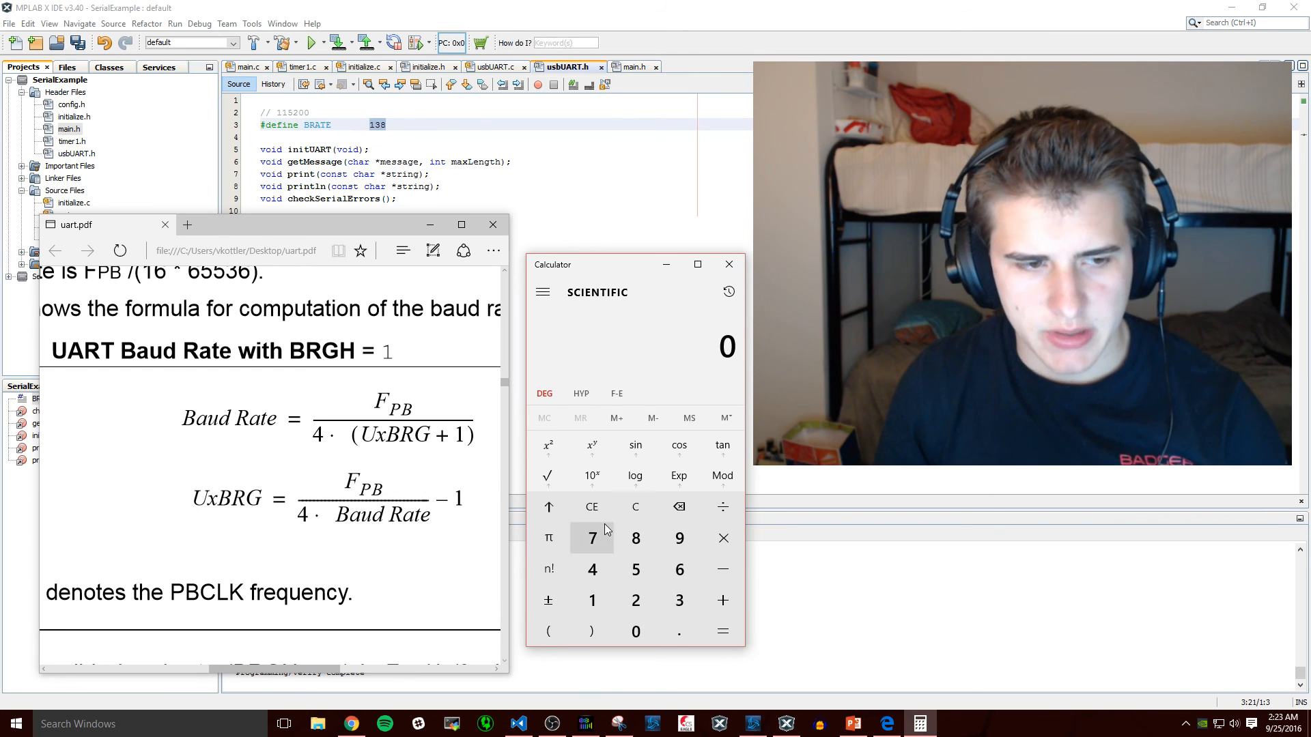
click(635, 631)
text(64000000 ÷ ()
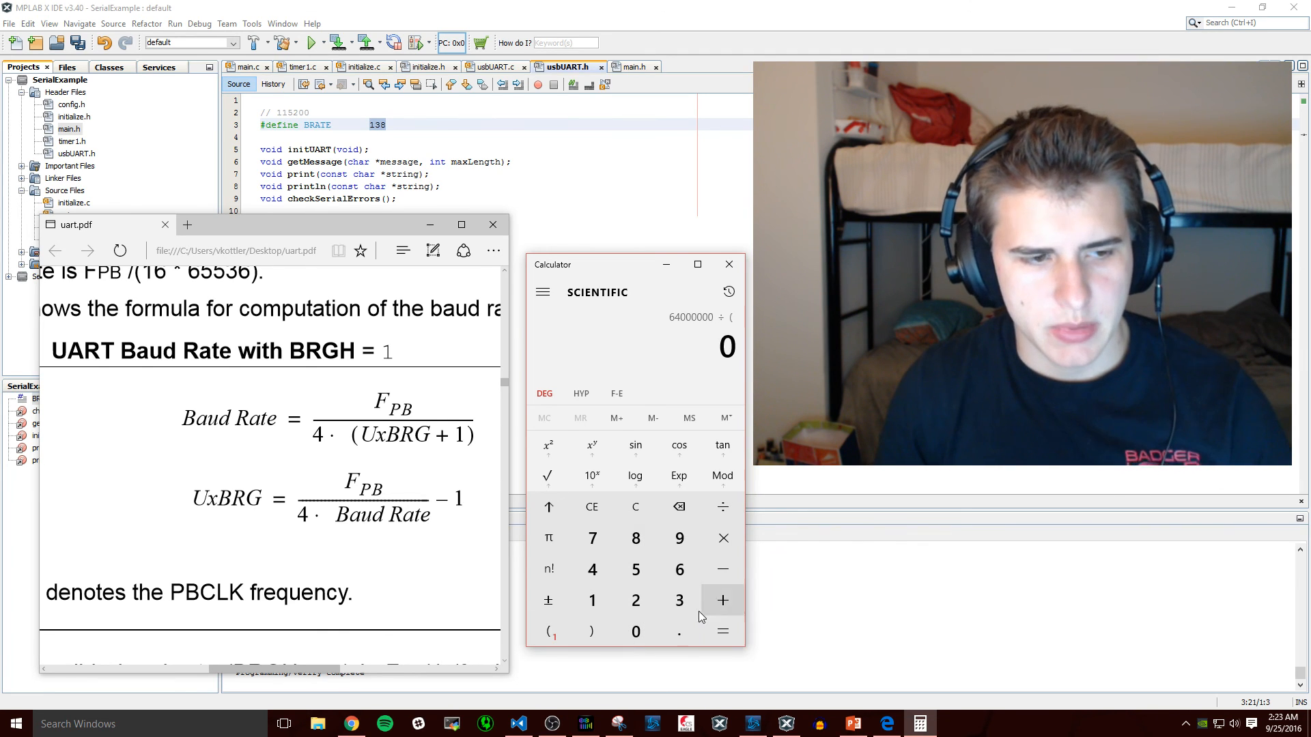
click(635, 631)
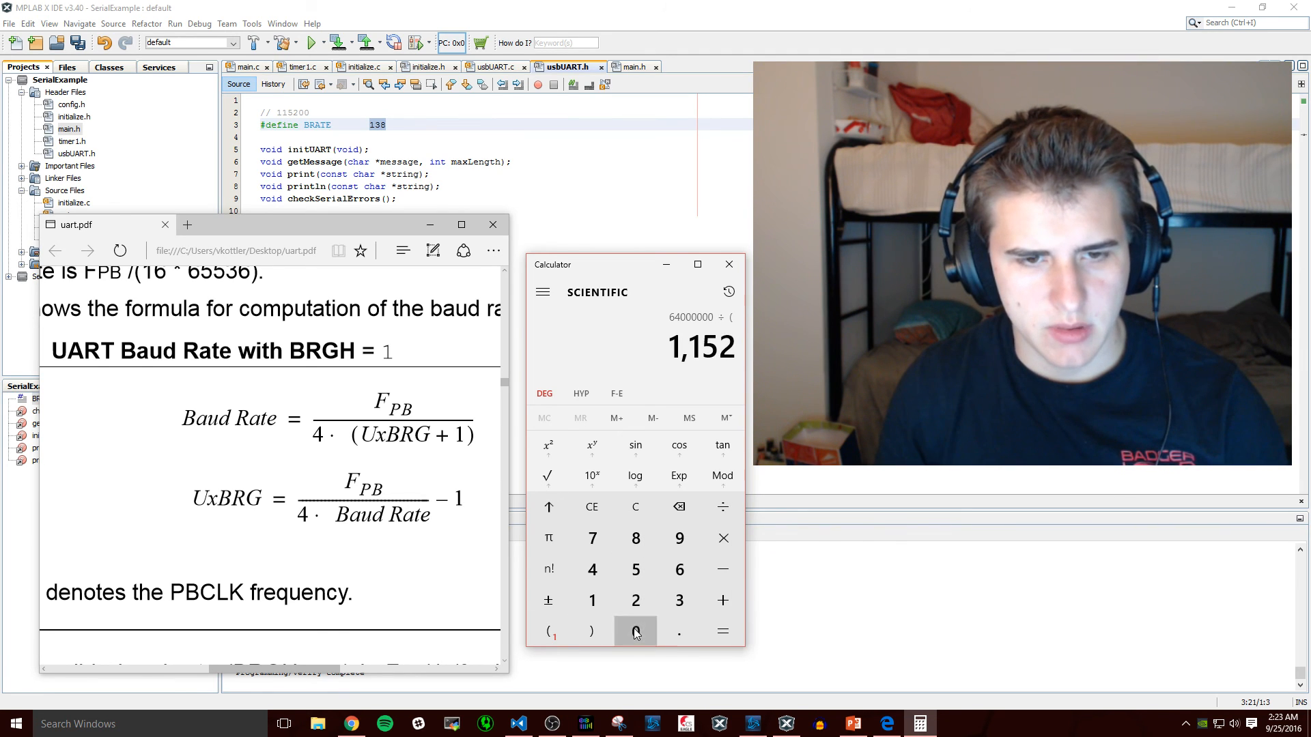
click(721, 631)
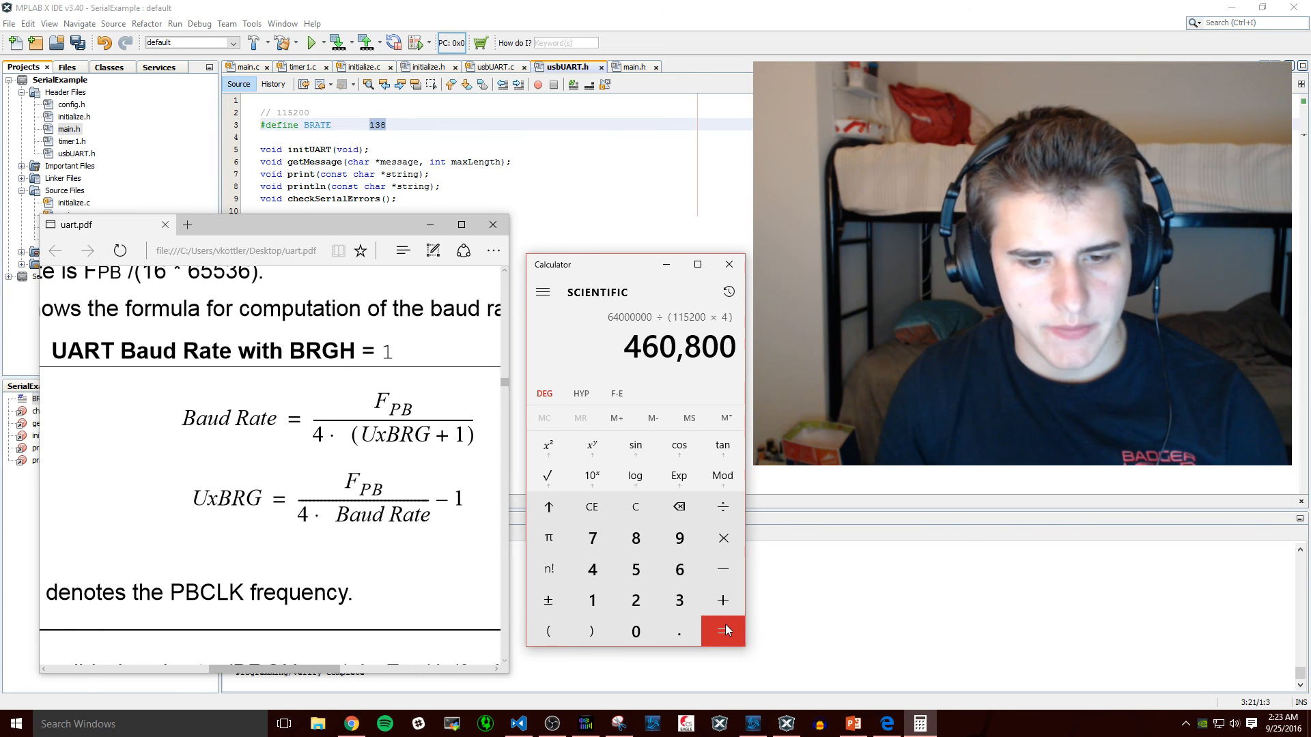
click(721, 631)
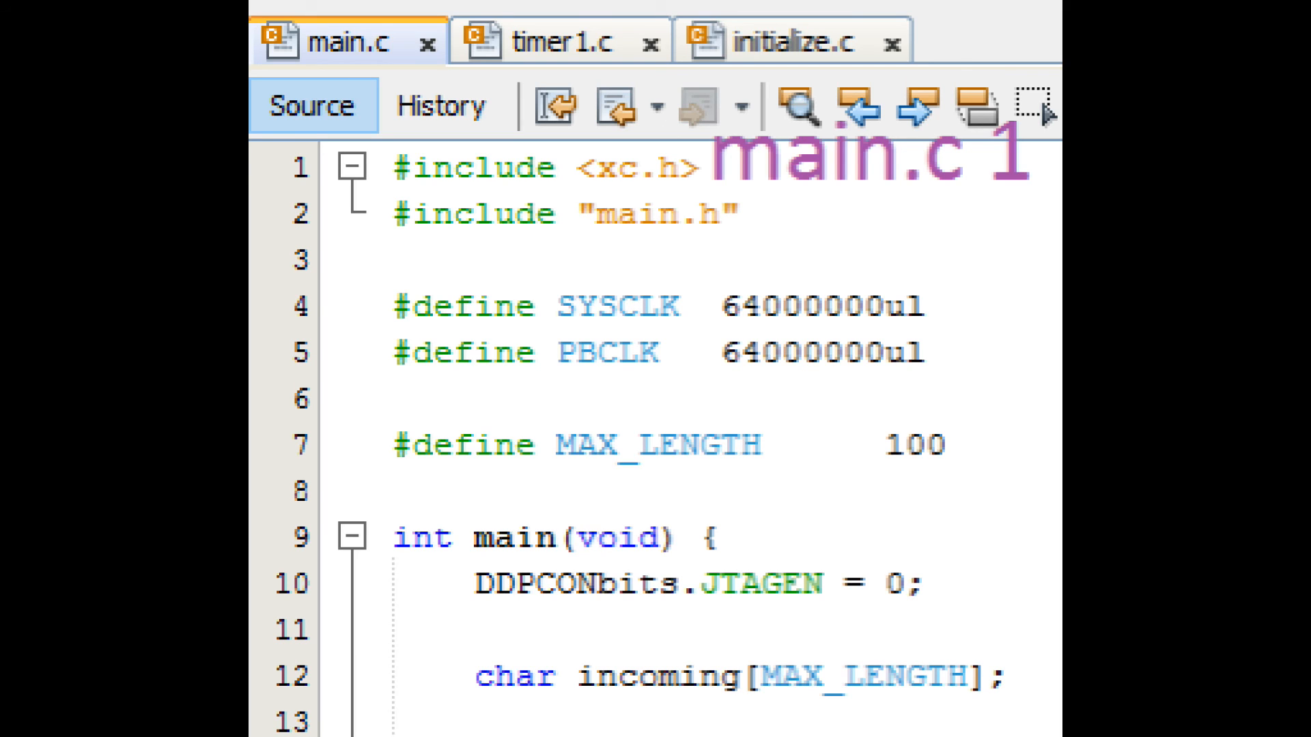
scroll(down, 3)
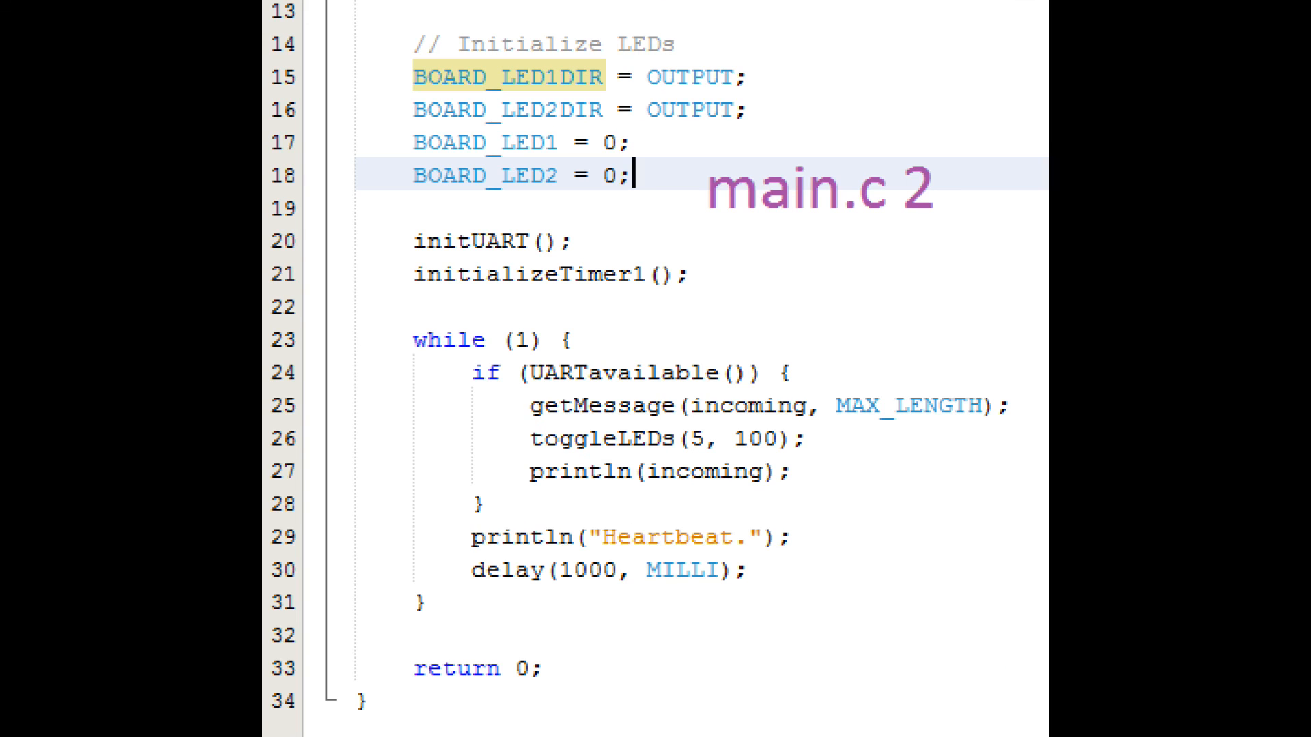